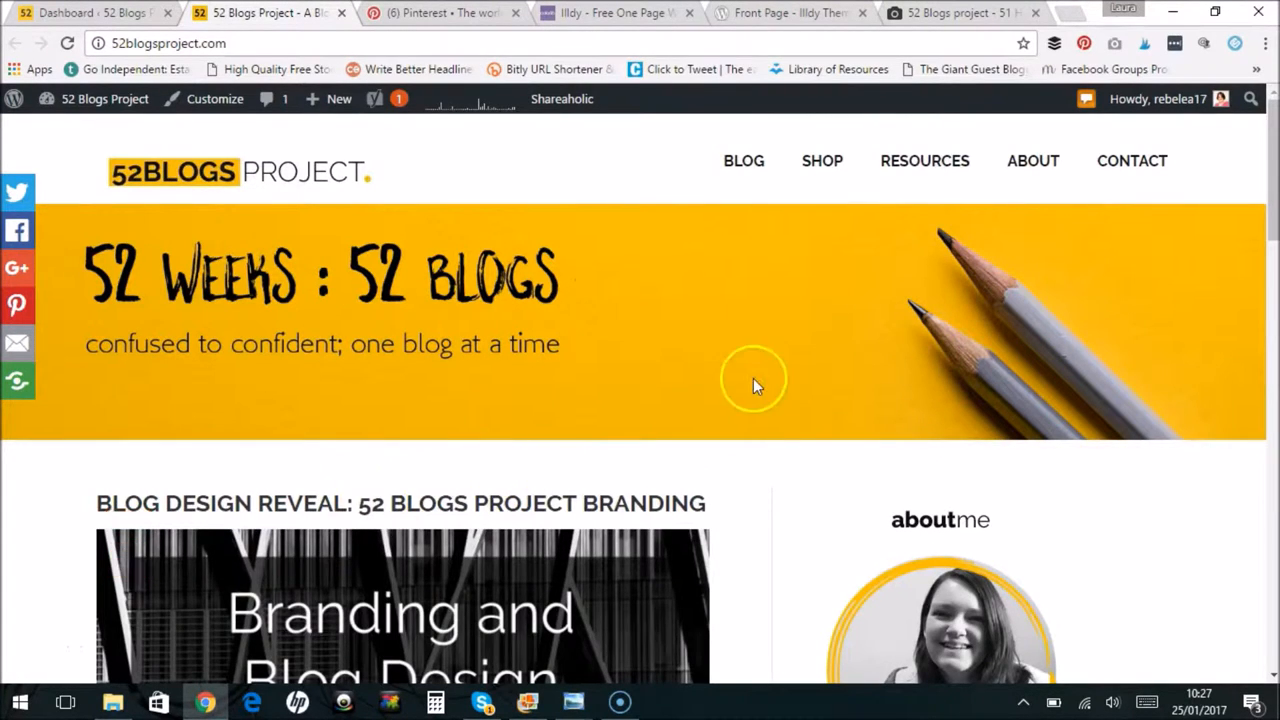
{"action": "mouse_move", "coordinate": [775, 258]}
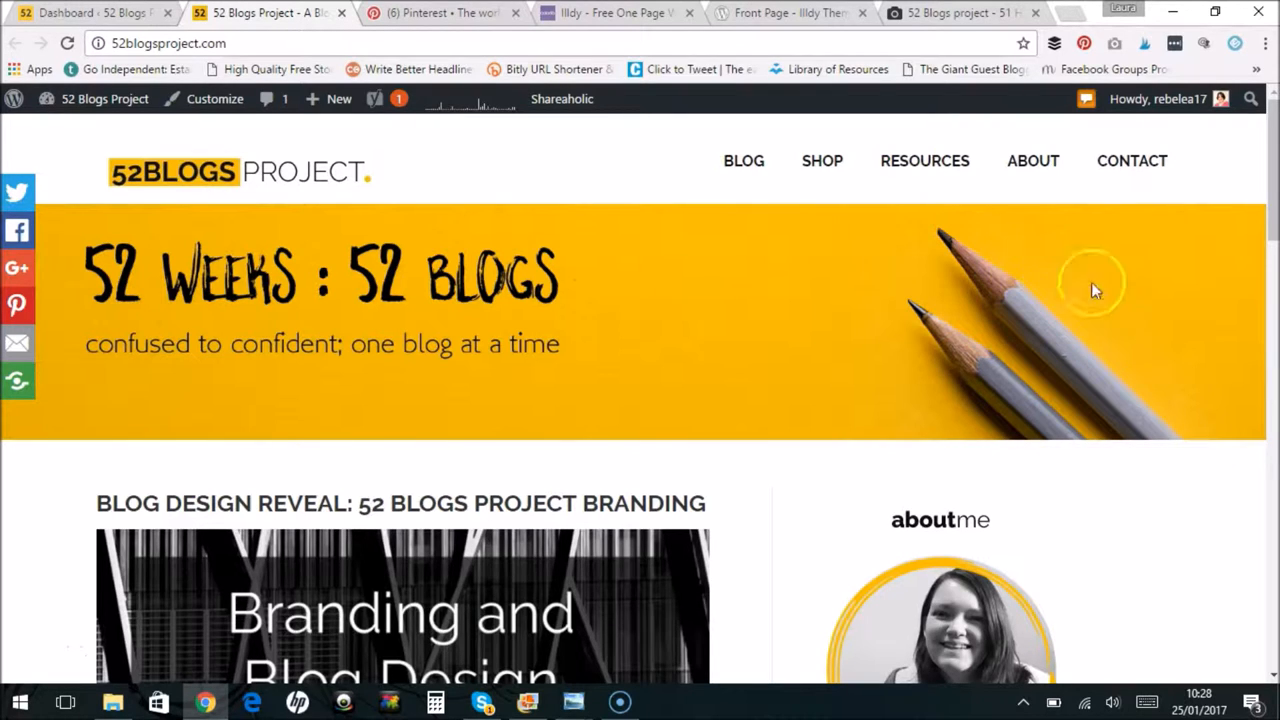
{"action": "mouse_move", "coordinate": [1145, 300]}
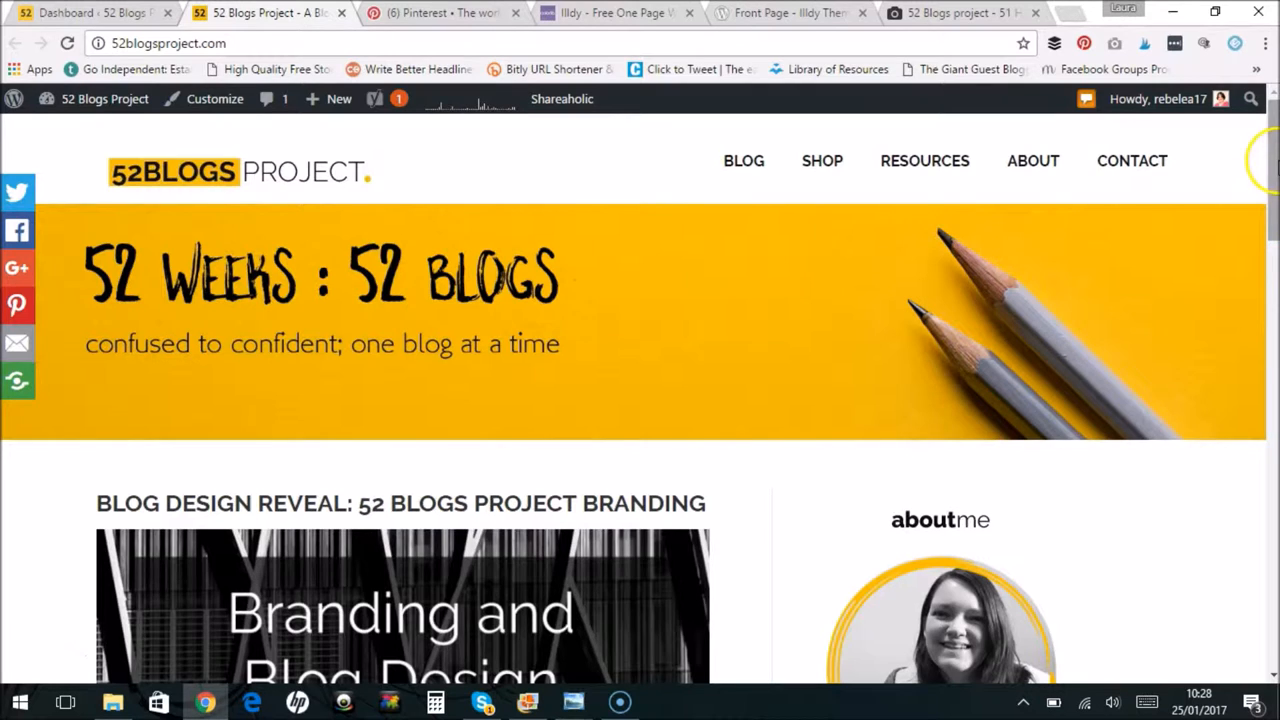
Scroll the 52 Blogs Project front page, then bring up the handwritten branding notes photo
{"action": "scroll", "scroll_direction": "down", "scroll_amount": 3}
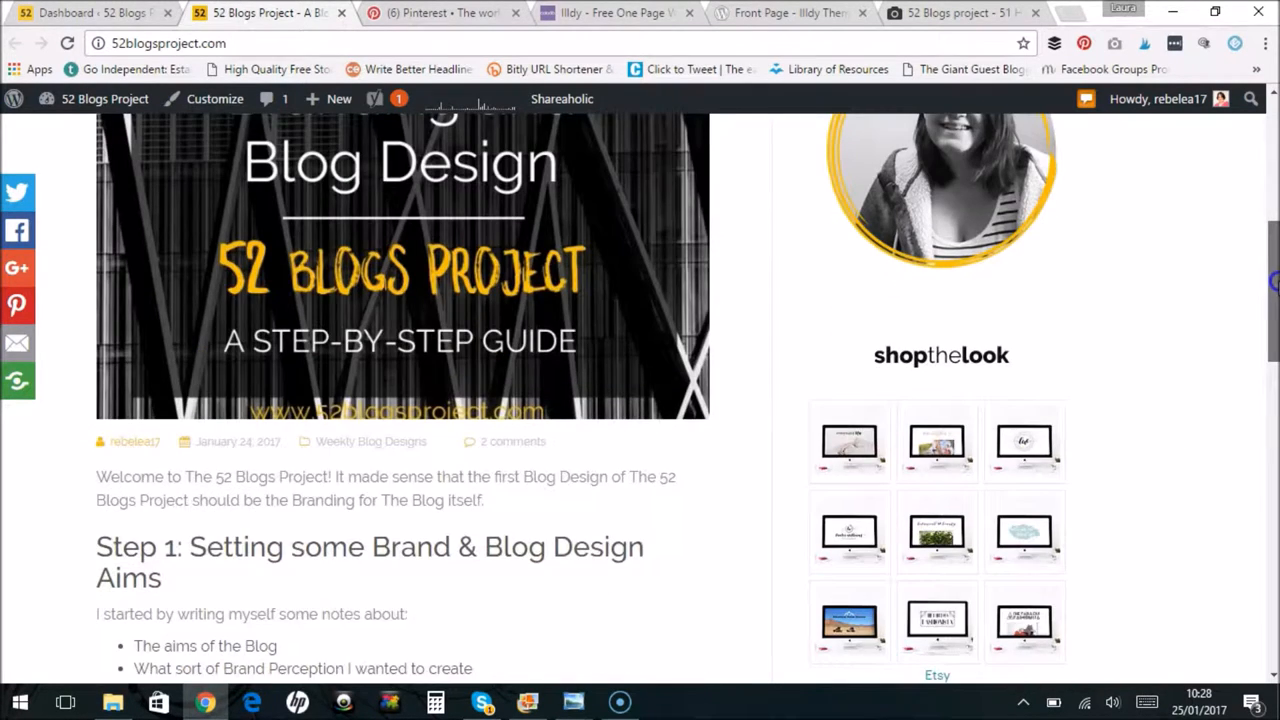
{"action": "scroll", "scroll_direction": "up", "scroll_amount": 3}
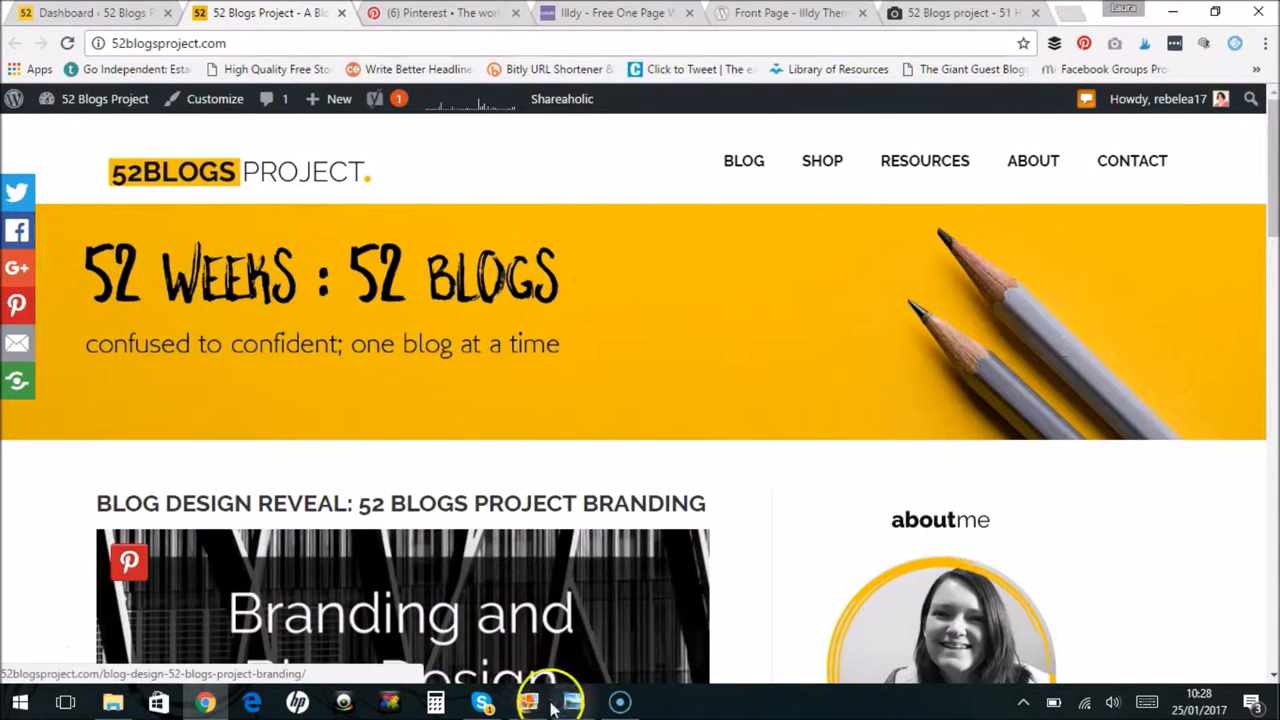
{"action": "left_click", "coordinate": [528, 700]}
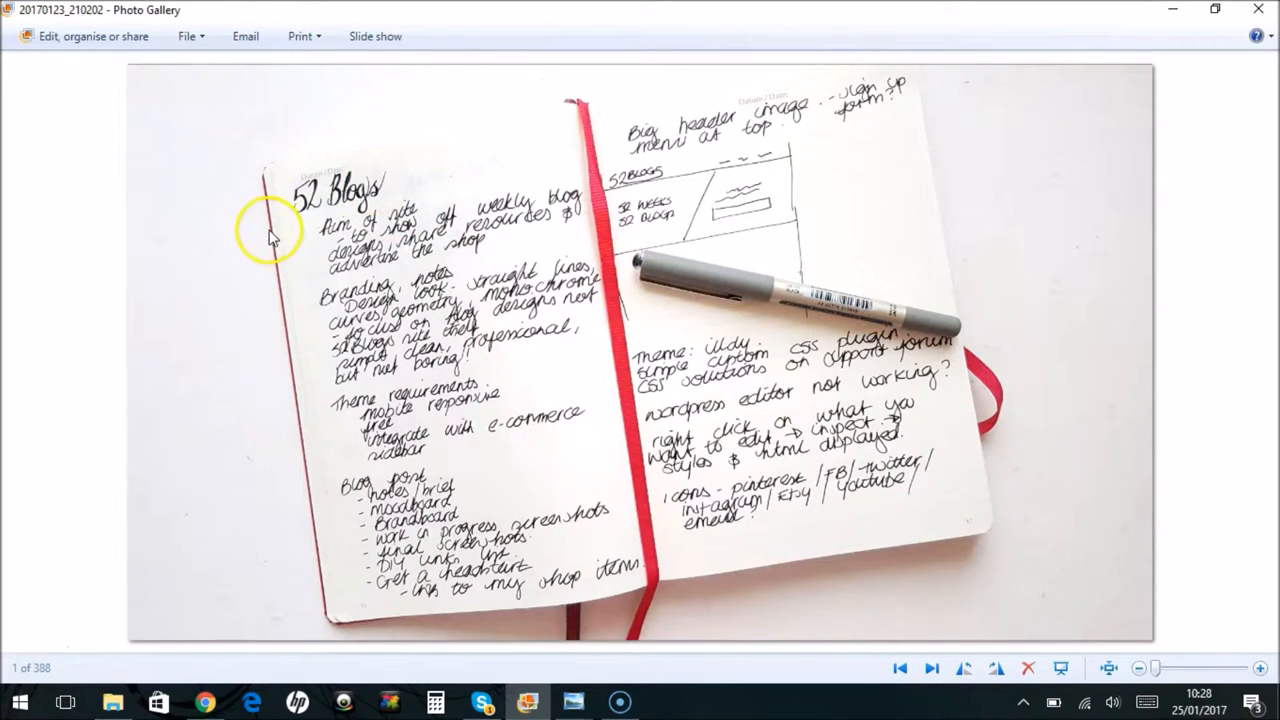
{"action": "mouse_move", "coordinate": [298, 263]}
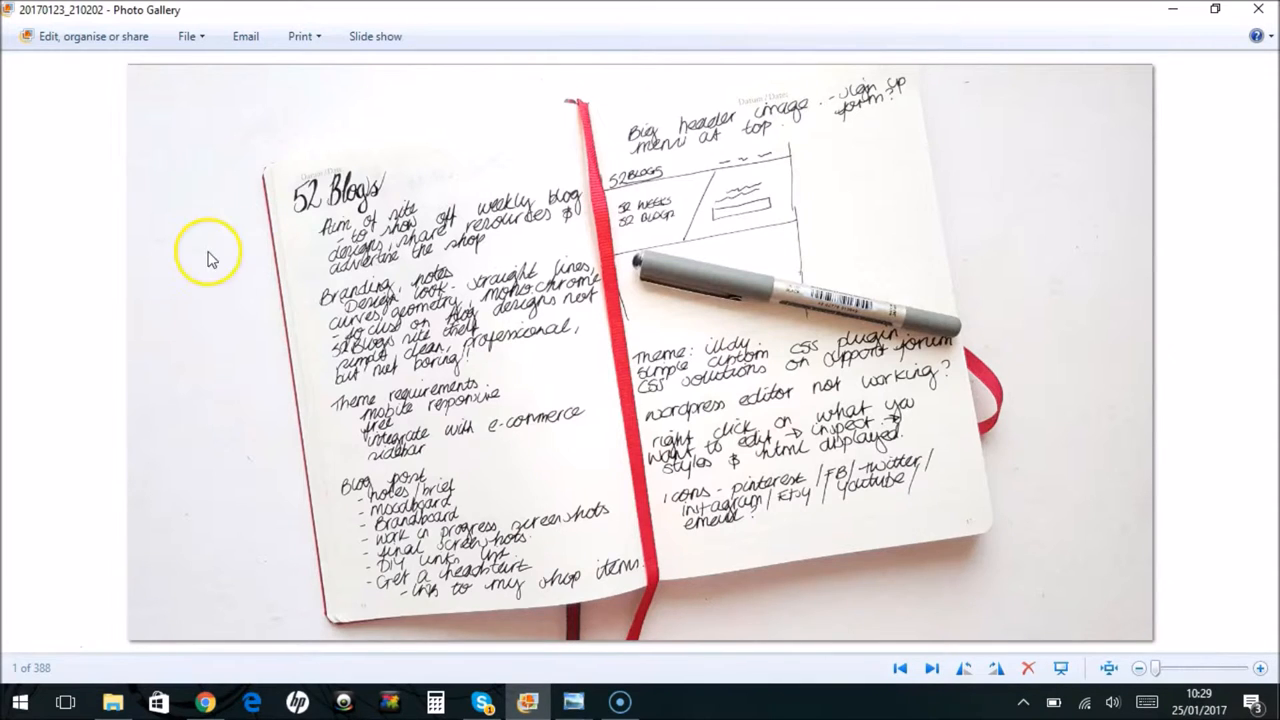
{"action": "mouse_move", "coordinate": [575, 575]}
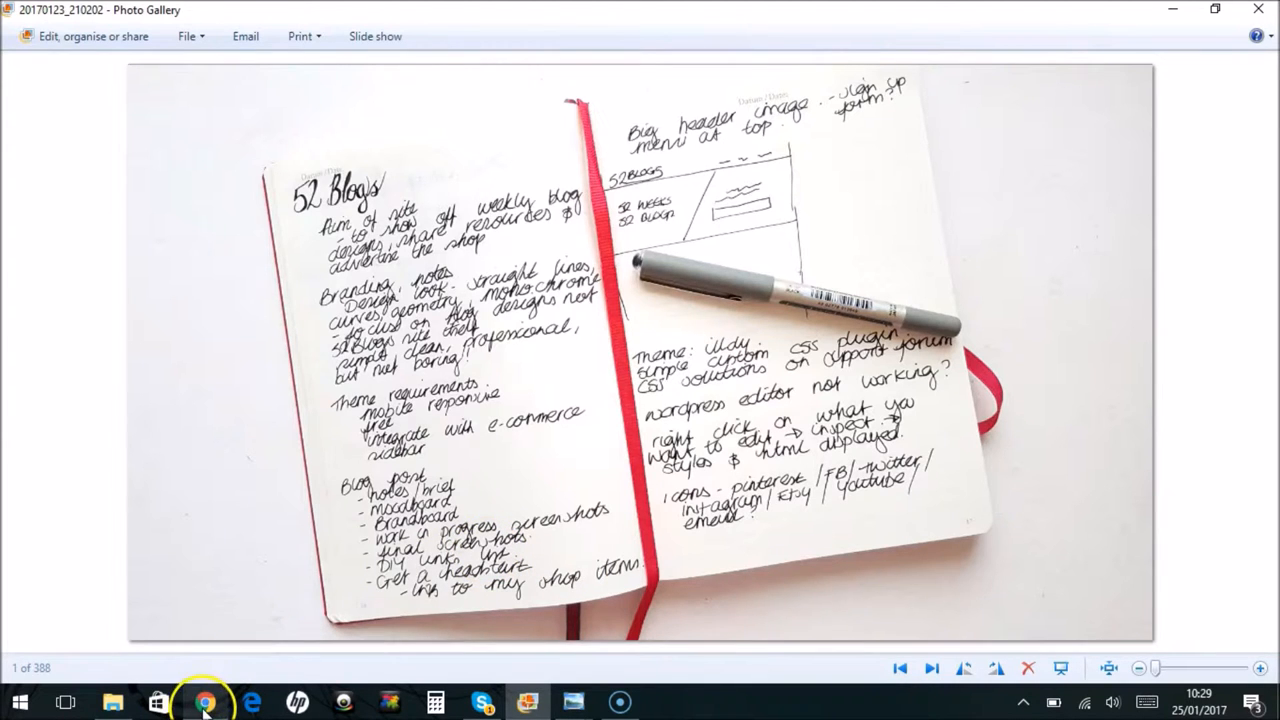
Return to Chrome, show the 52 Blogs | Brand Inspiration Pinterest board and scroll its pins
{"action": "left_click", "coordinate": [204, 701]}
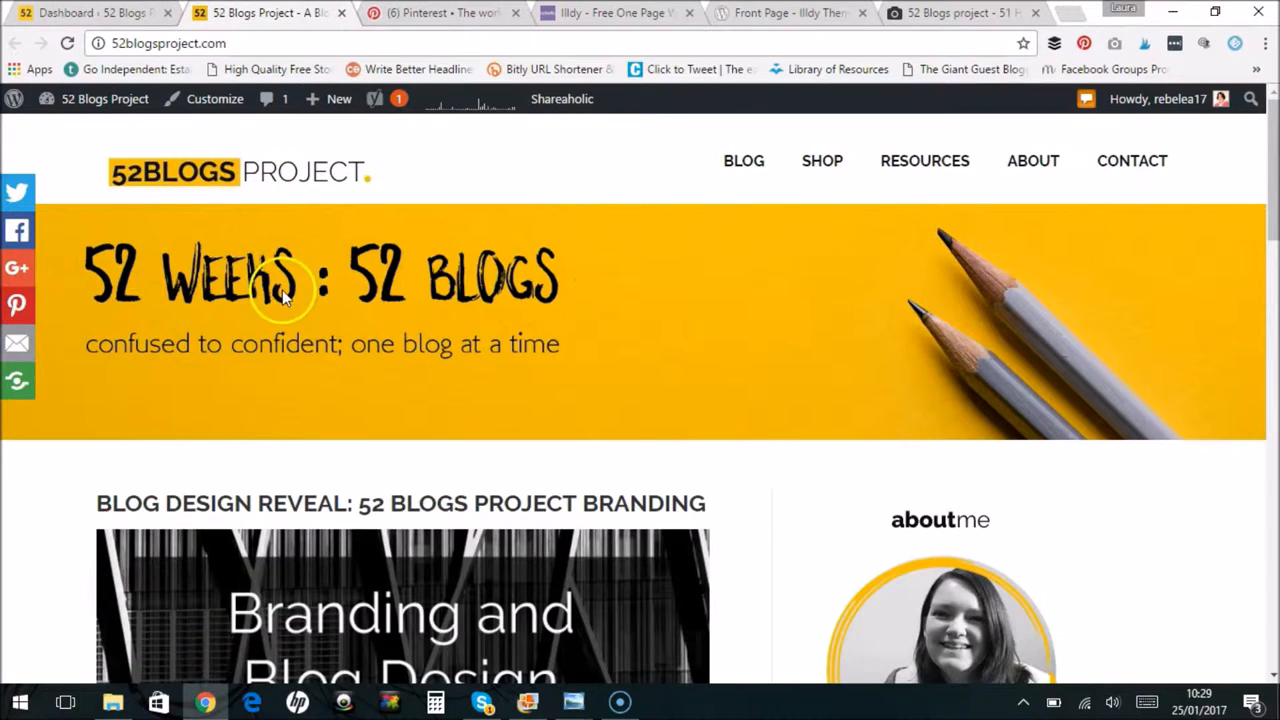
{"action": "mouse_move", "coordinate": [440, 15]}
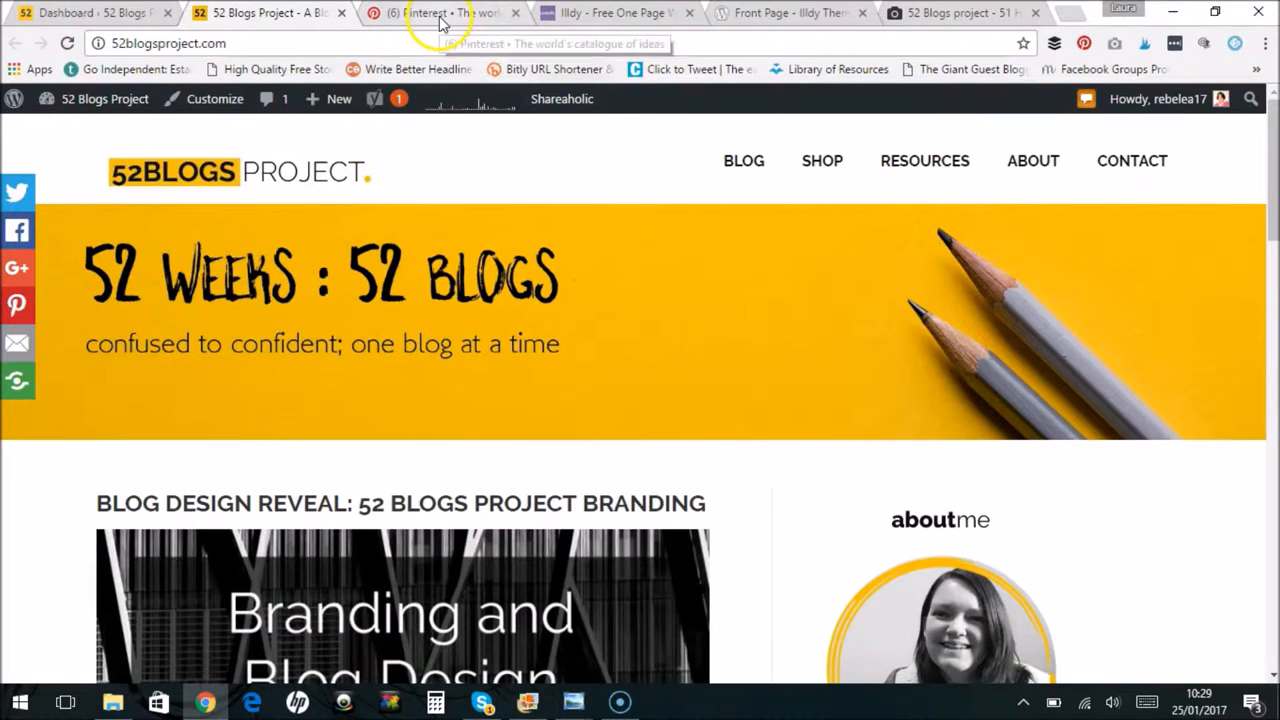
{"action": "left_click", "coordinate": [440, 13]}
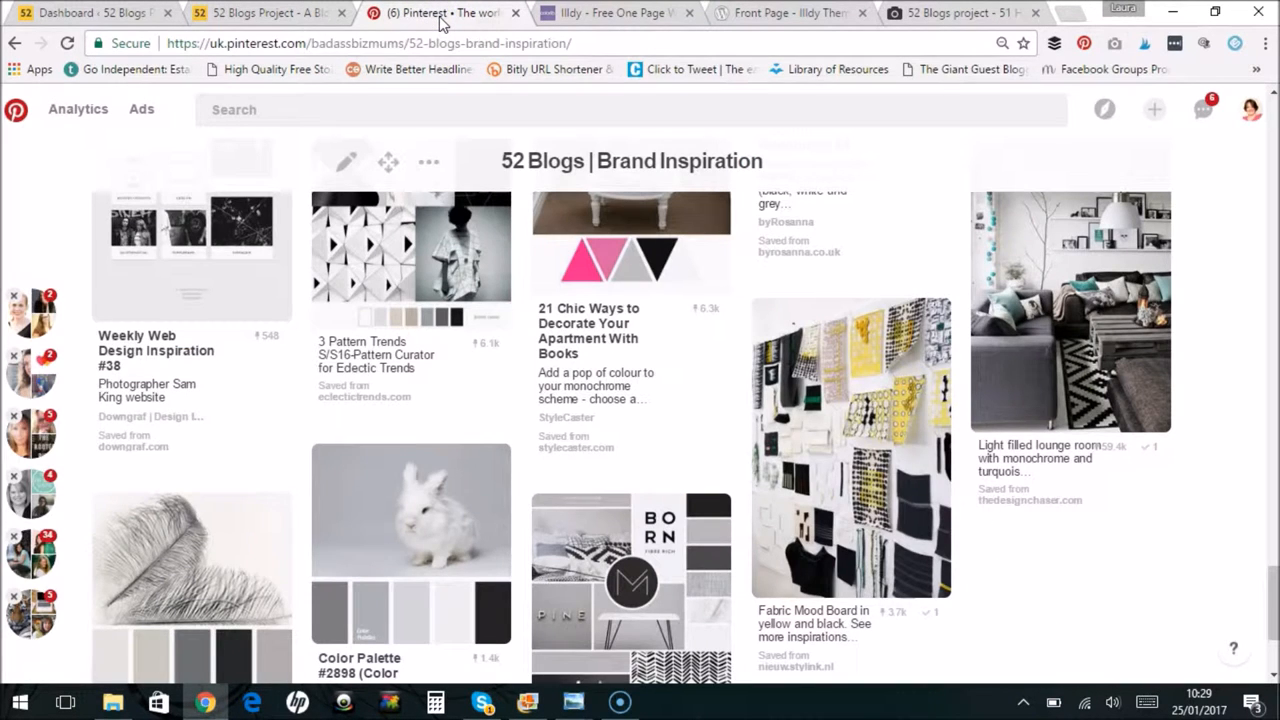
{"action": "mouse_move", "coordinate": [300, 90]}
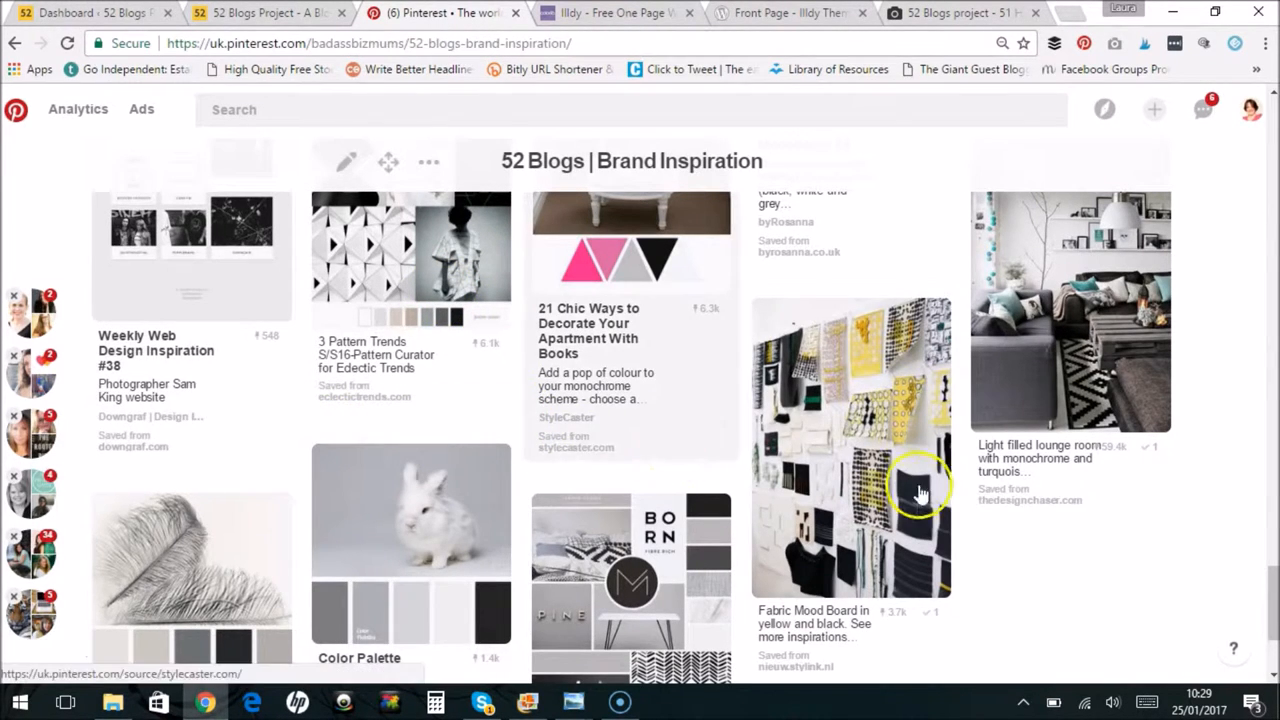
{"action": "mouse_move", "coordinate": [1245, 555]}
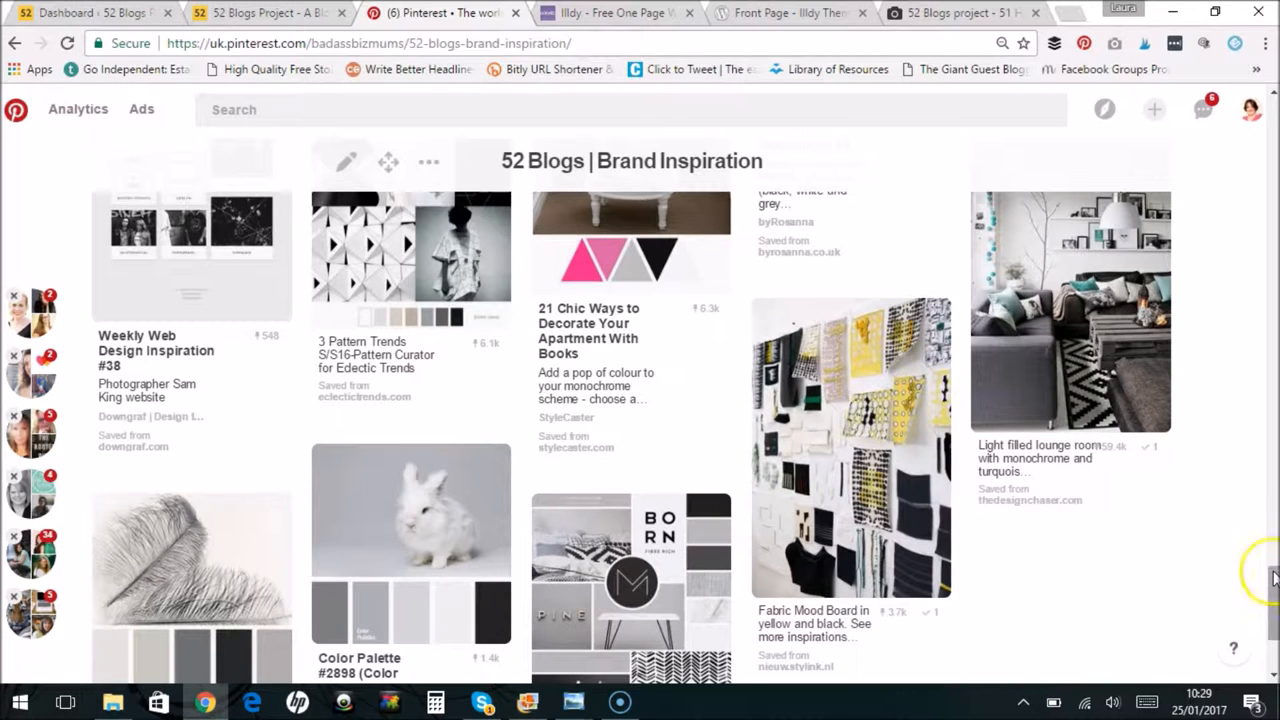
{"action": "scroll", "scroll_direction": "down", "scroll_amount": 3}
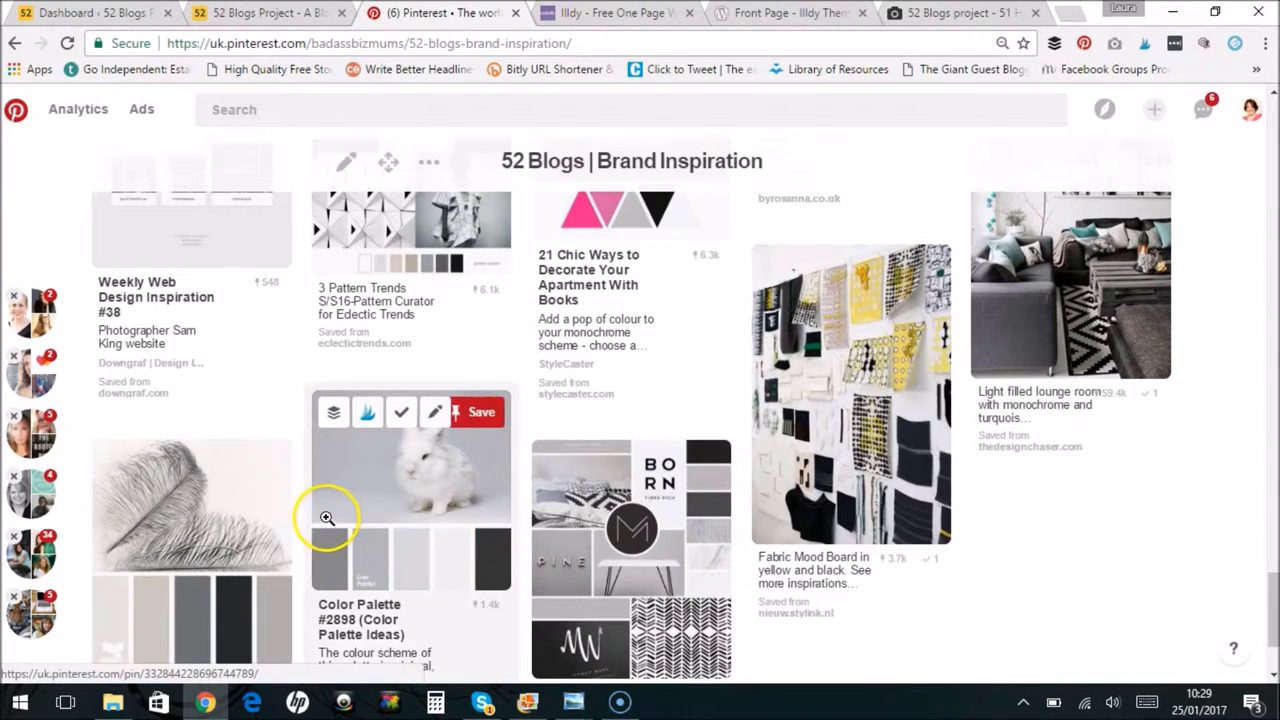
{"action": "mouse_move", "coordinate": [350, 238]}
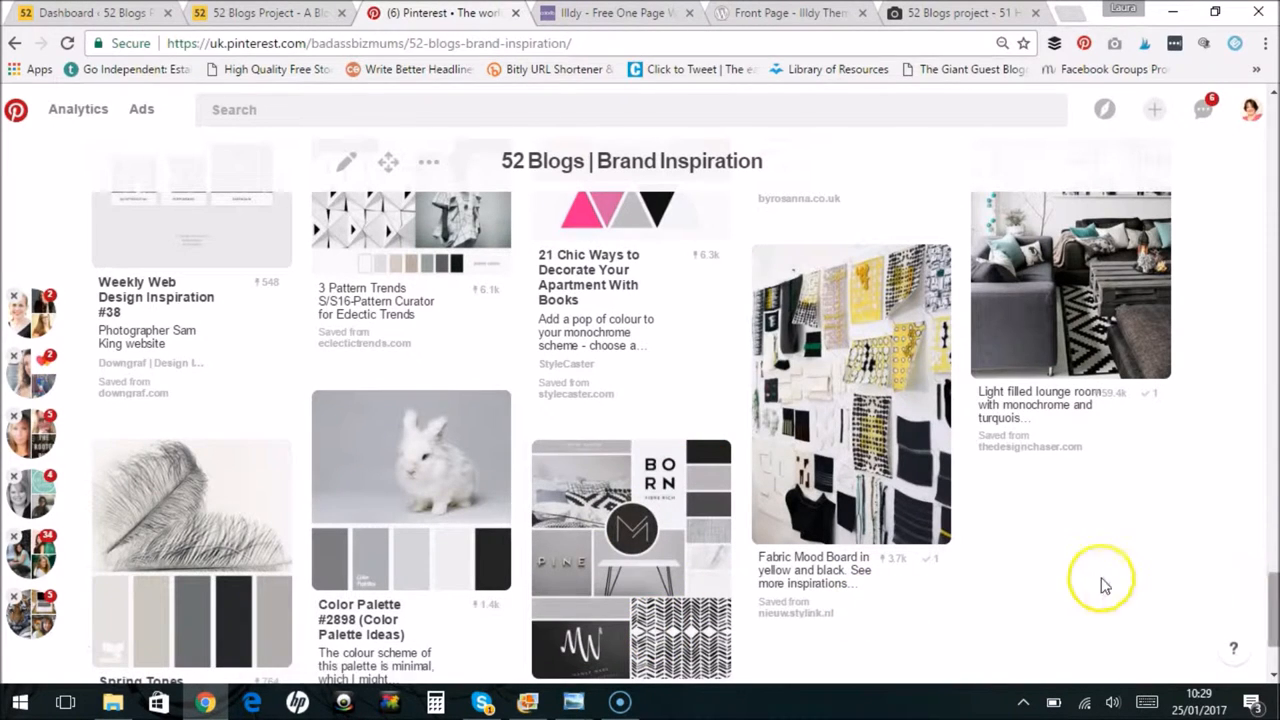
{"action": "mouse_move", "coordinate": [852, 440]}
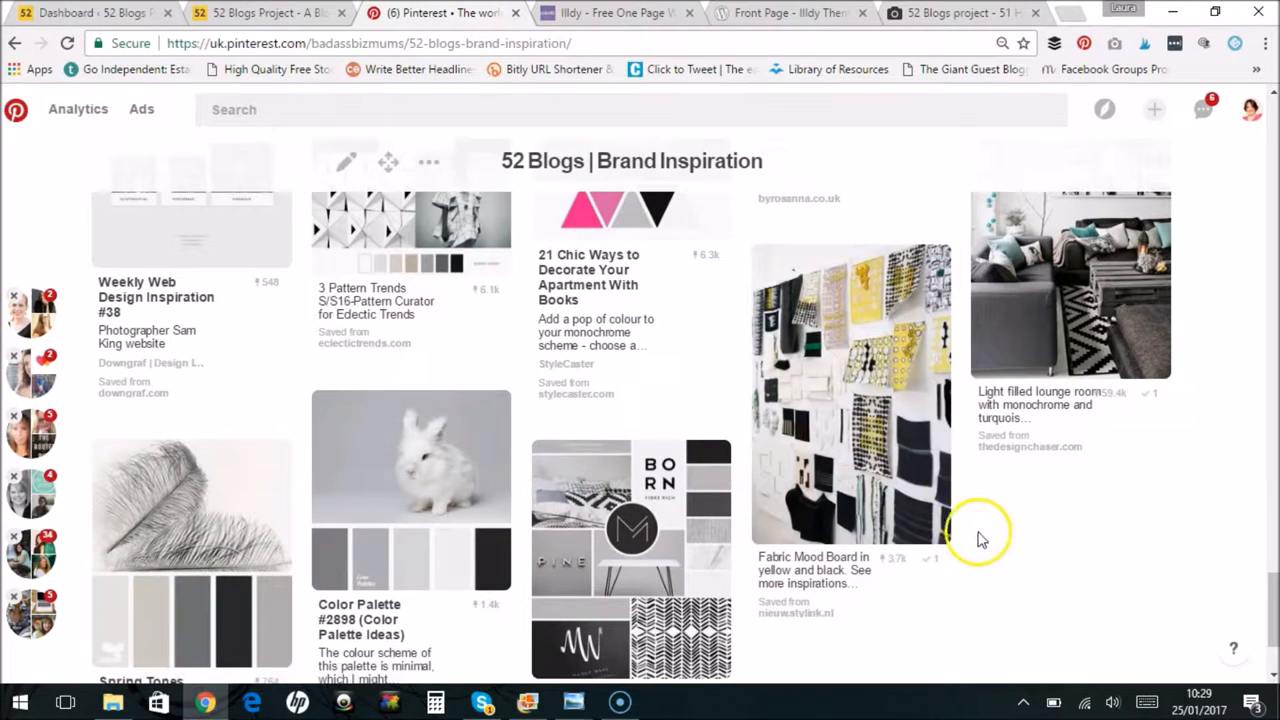
{"action": "mouse_move", "coordinate": [847, 459]}
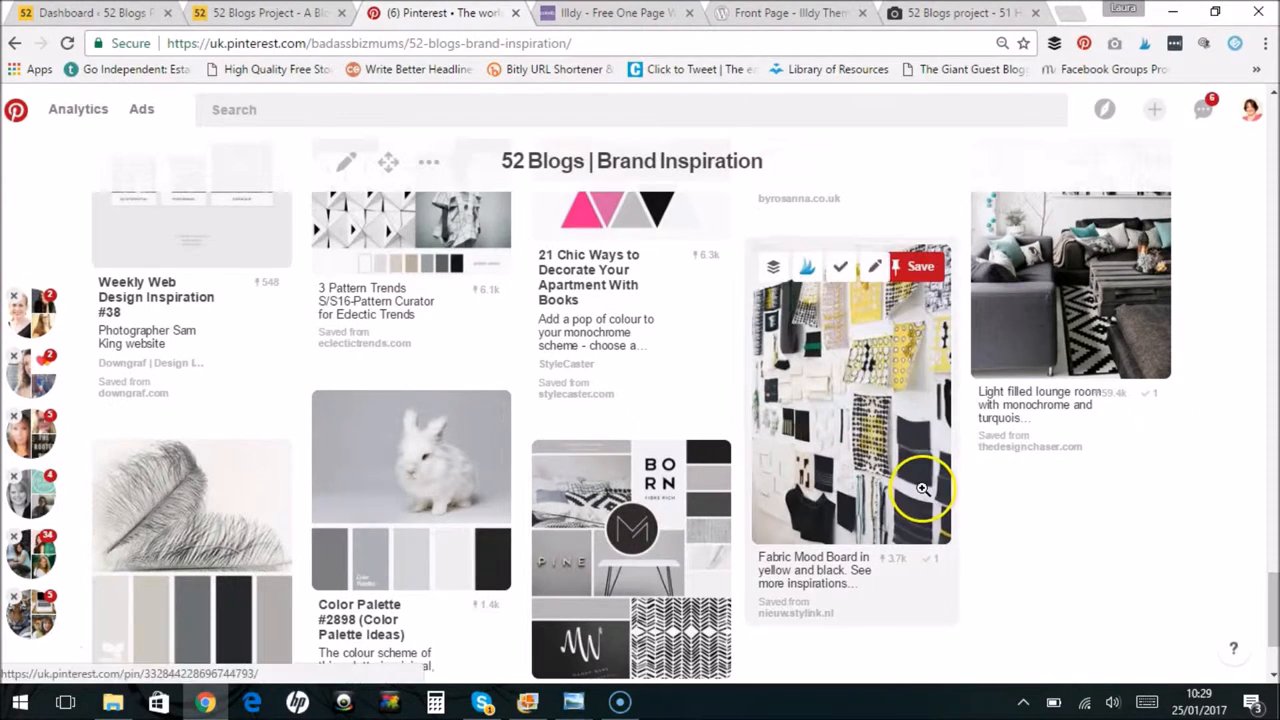
{"action": "mouse_move", "coordinate": [980, 500]}
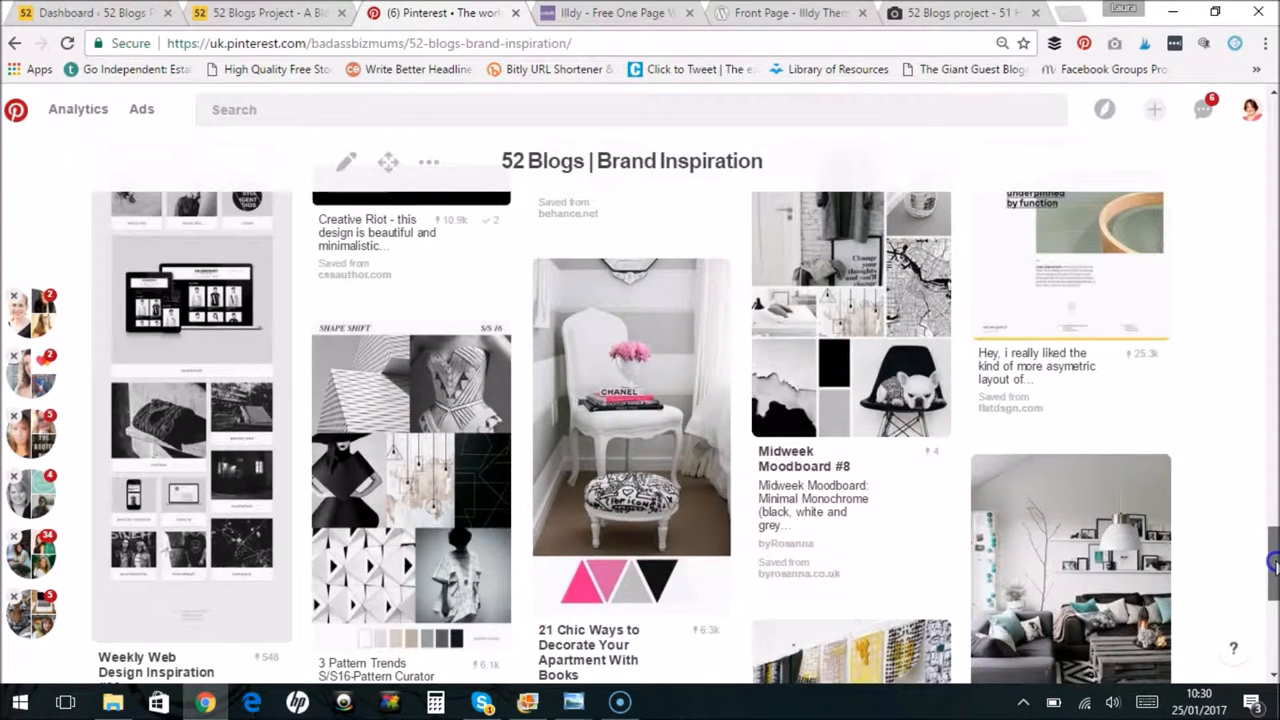
{"action": "mouse_move", "coordinate": [689, 322]}
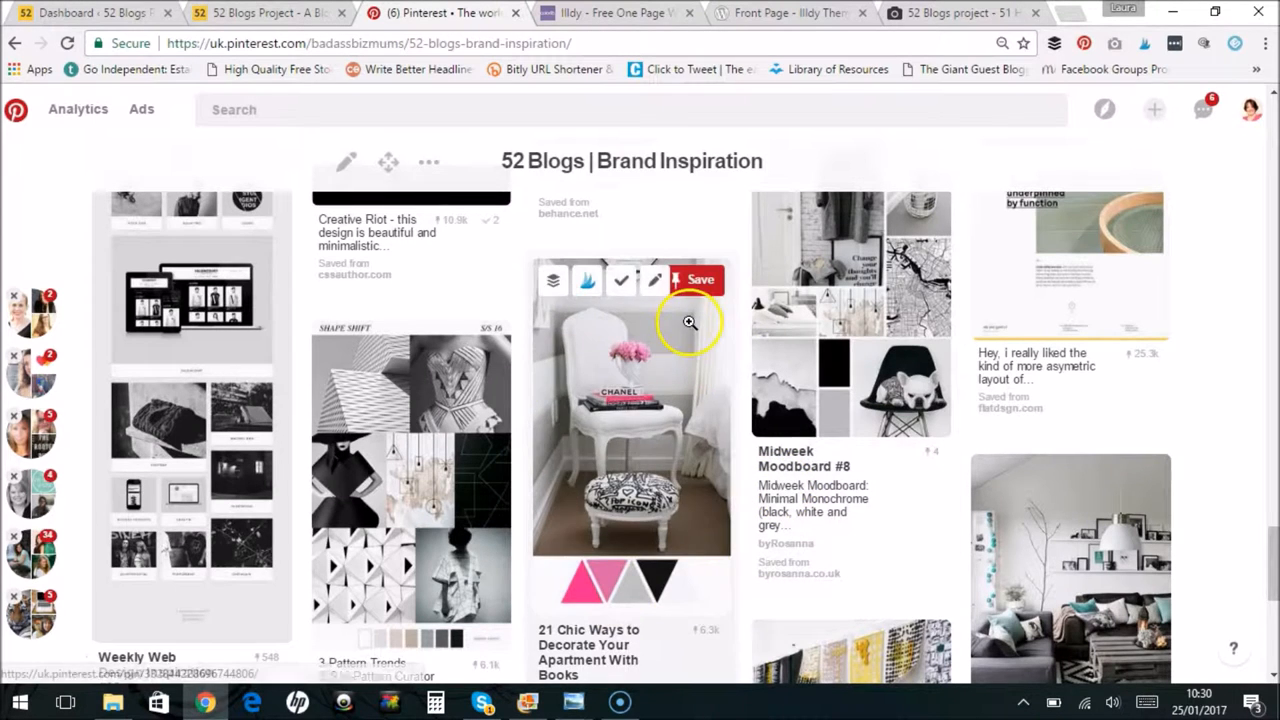
{"action": "mouse_move", "coordinate": [500, 264]}
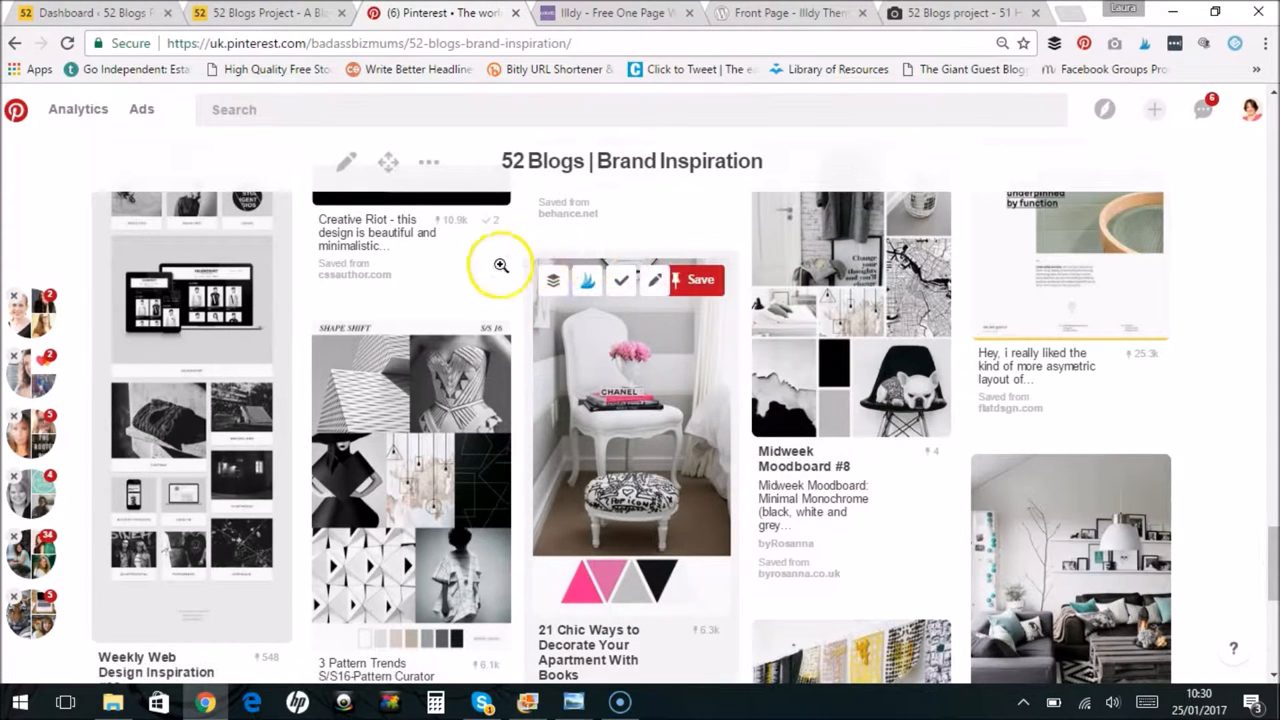
{"action": "mouse_move", "coordinate": [491, 469]}
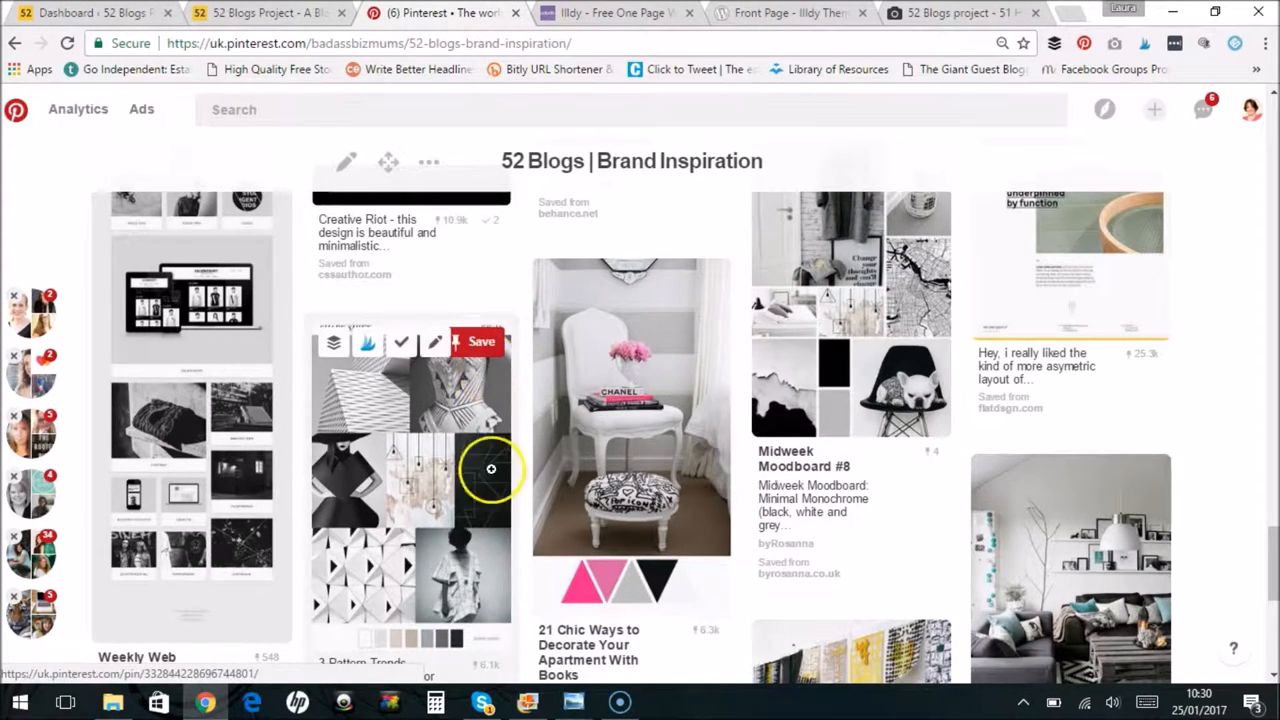
{"action": "mouse_move", "coordinate": [1255, 525]}
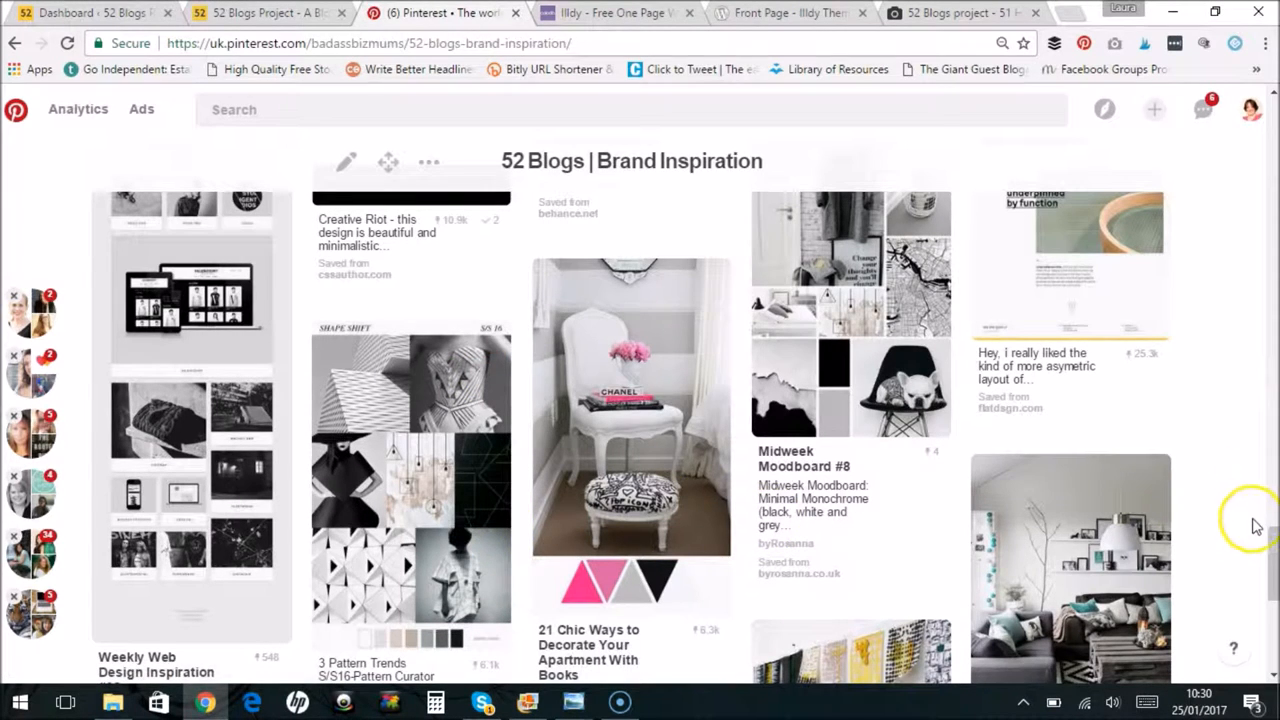
{"action": "scroll", "scroll_direction": "down", "scroll_amount": 3}
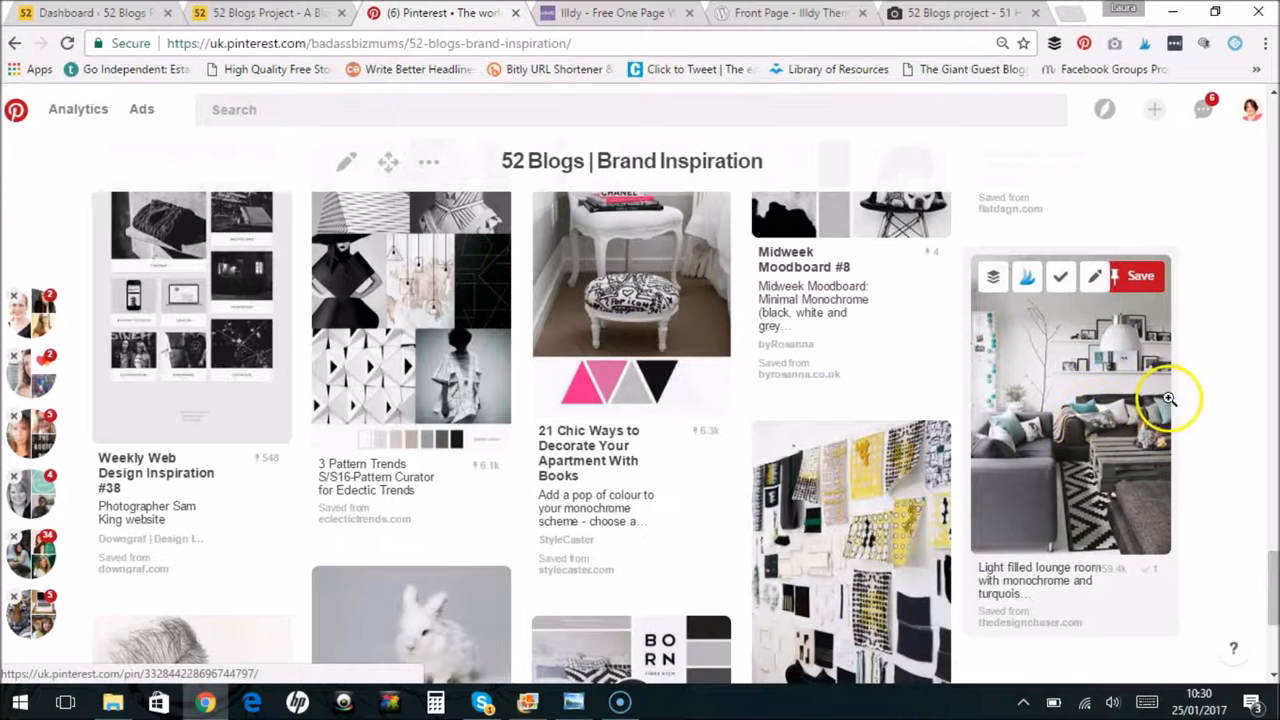
{"action": "mouse_move", "coordinate": [1165, 413]}
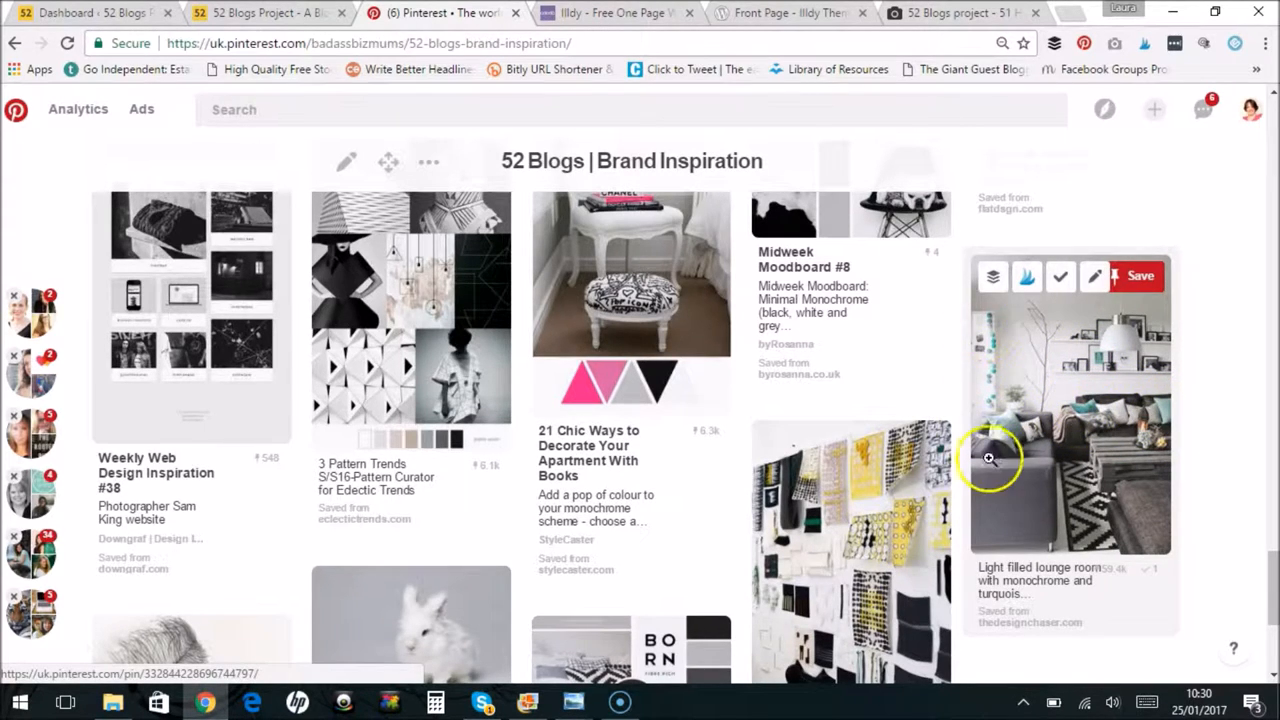
{"action": "mouse_move", "coordinate": [1197, 487]}
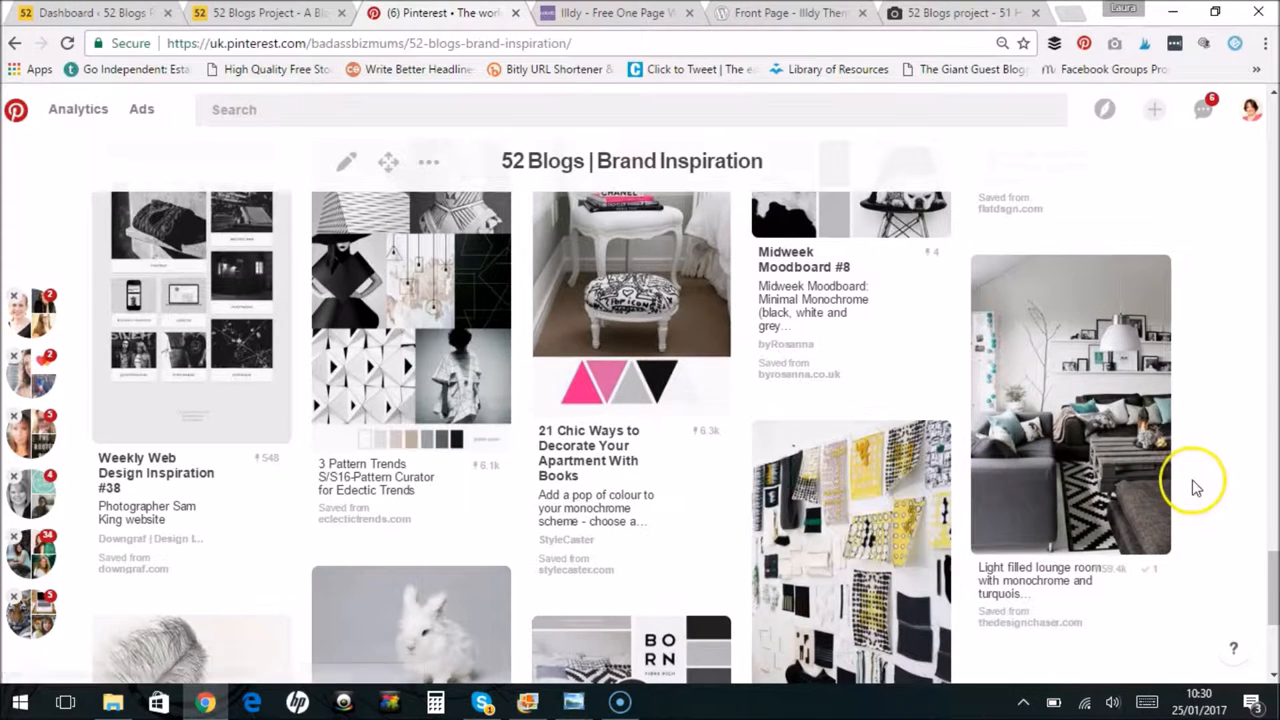
{"action": "mouse_move", "coordinate": [1100, 390]}
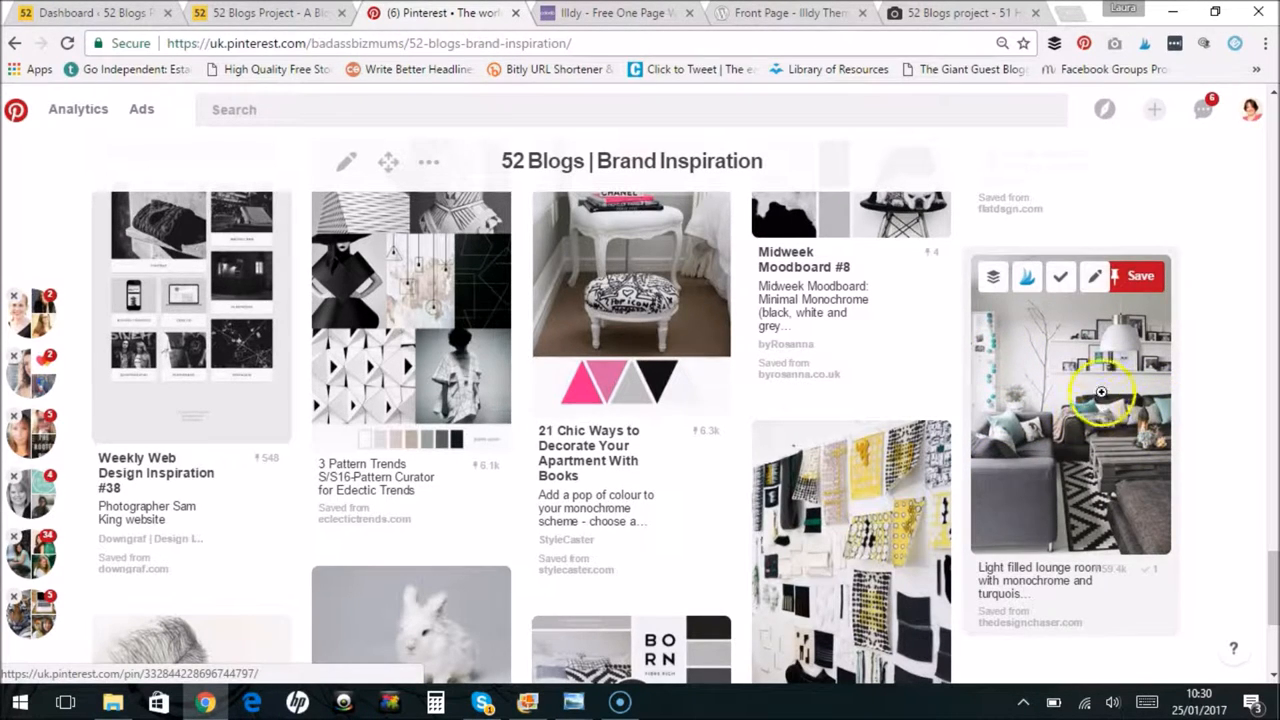
{"action": "mouse_move", "coordinate": [1252, 668]}
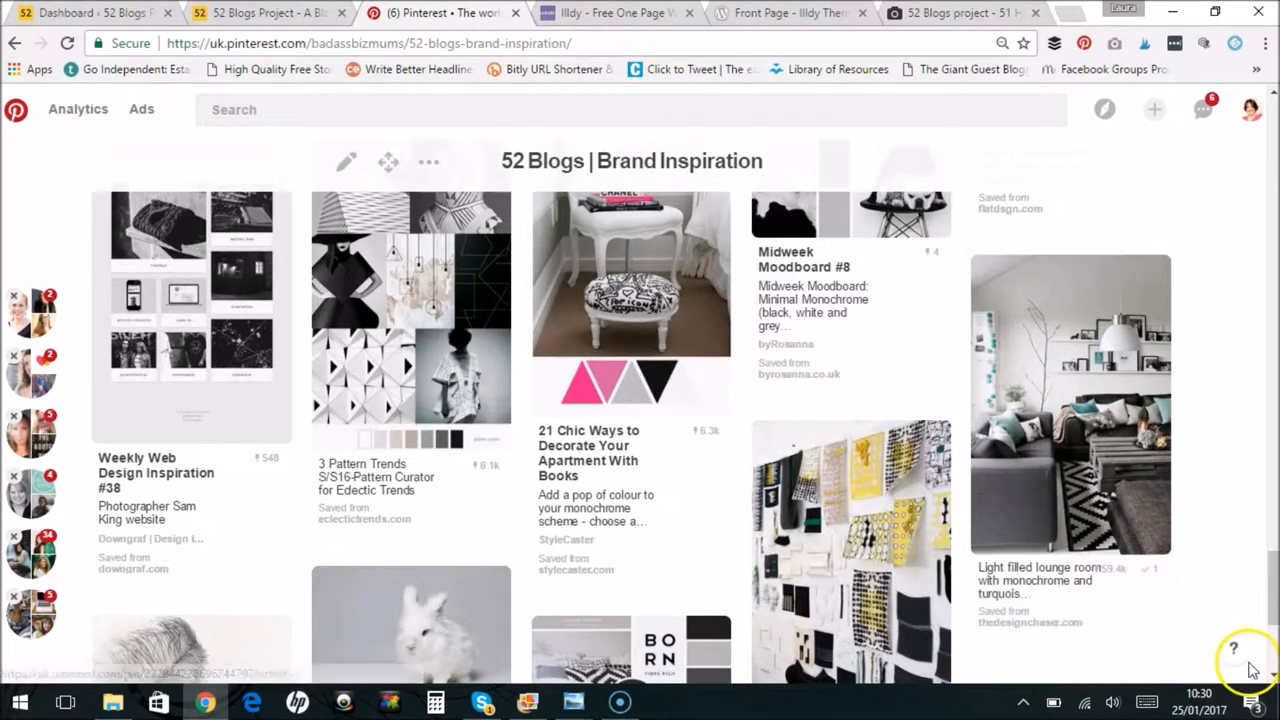
{"action": "mouse_move", "coordinate": [850, 500]}
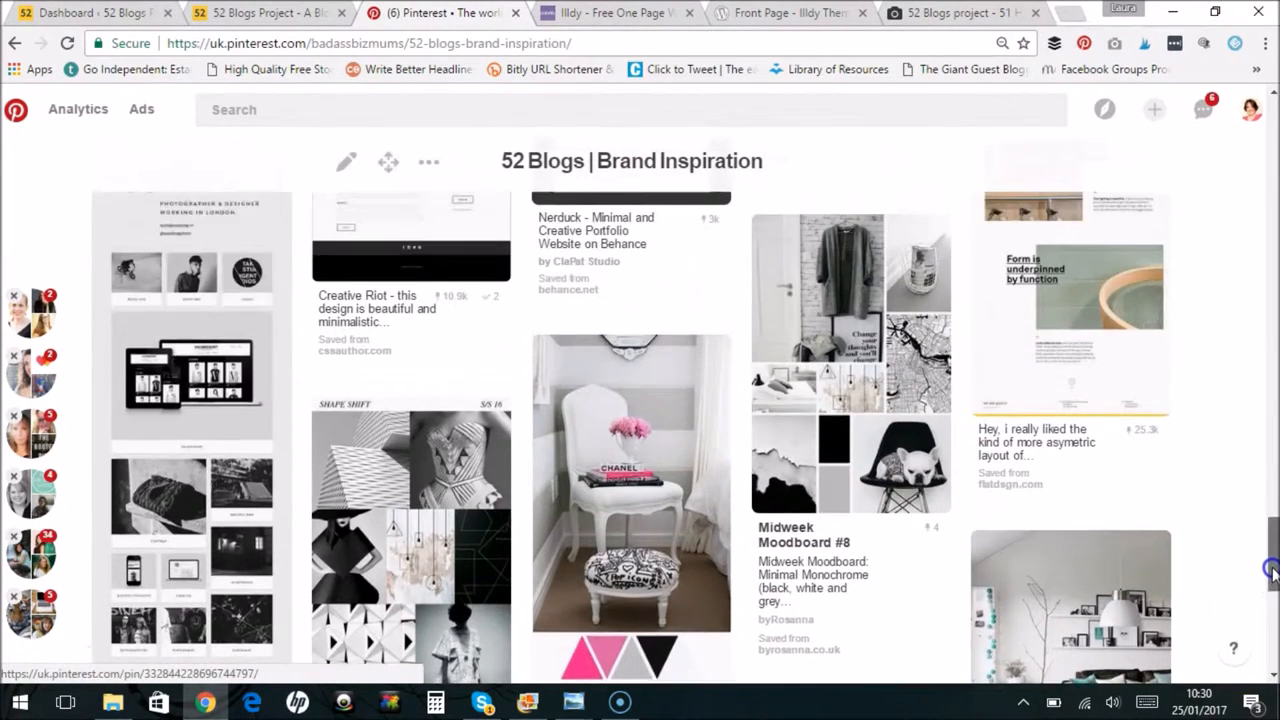
{"action": "scroll", "scroll_direction": "down", "scroll_amount": 3}
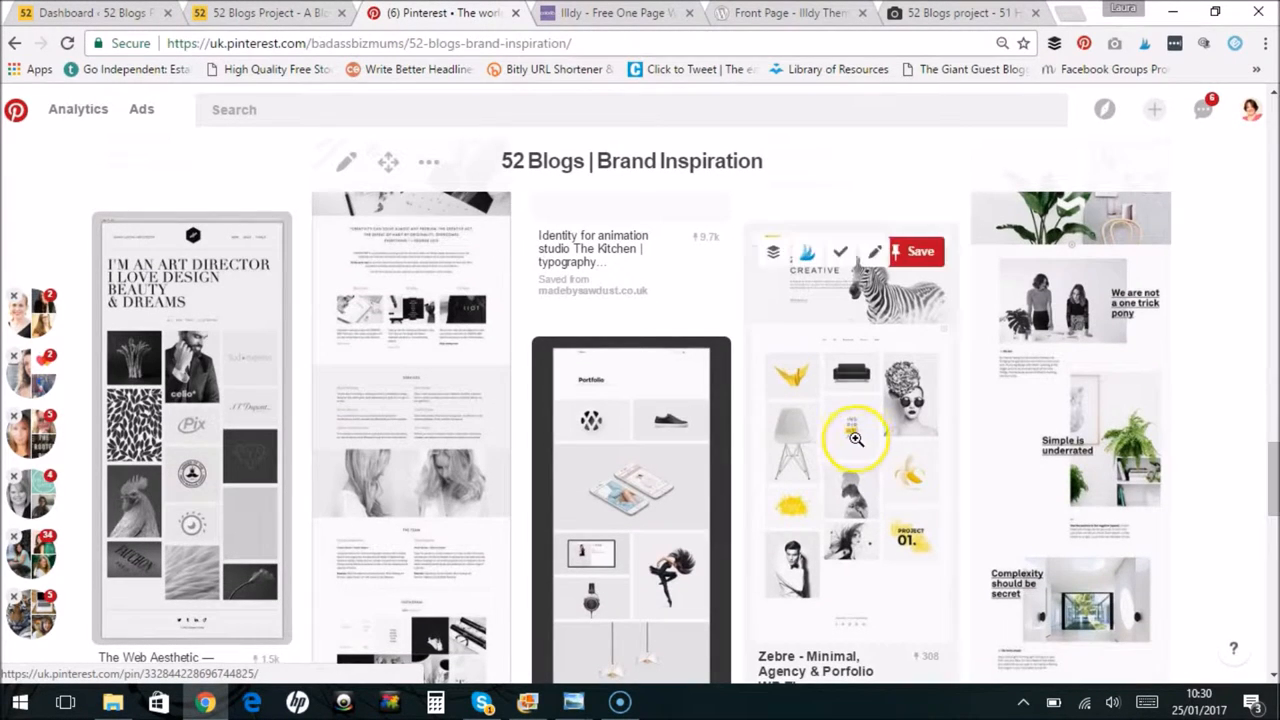
{"action": "mouse_move", "coordinate": [770, 218]}
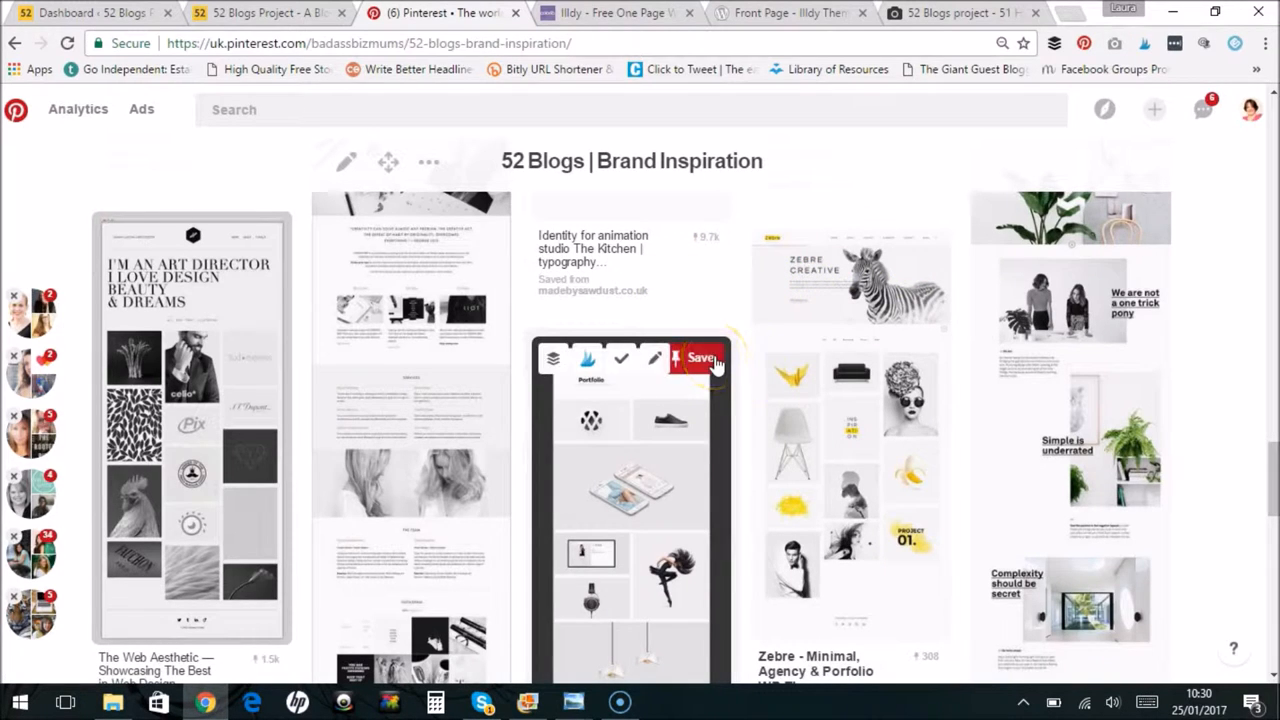
{"action": "mouse_move", "coordinate": [900, 398]}
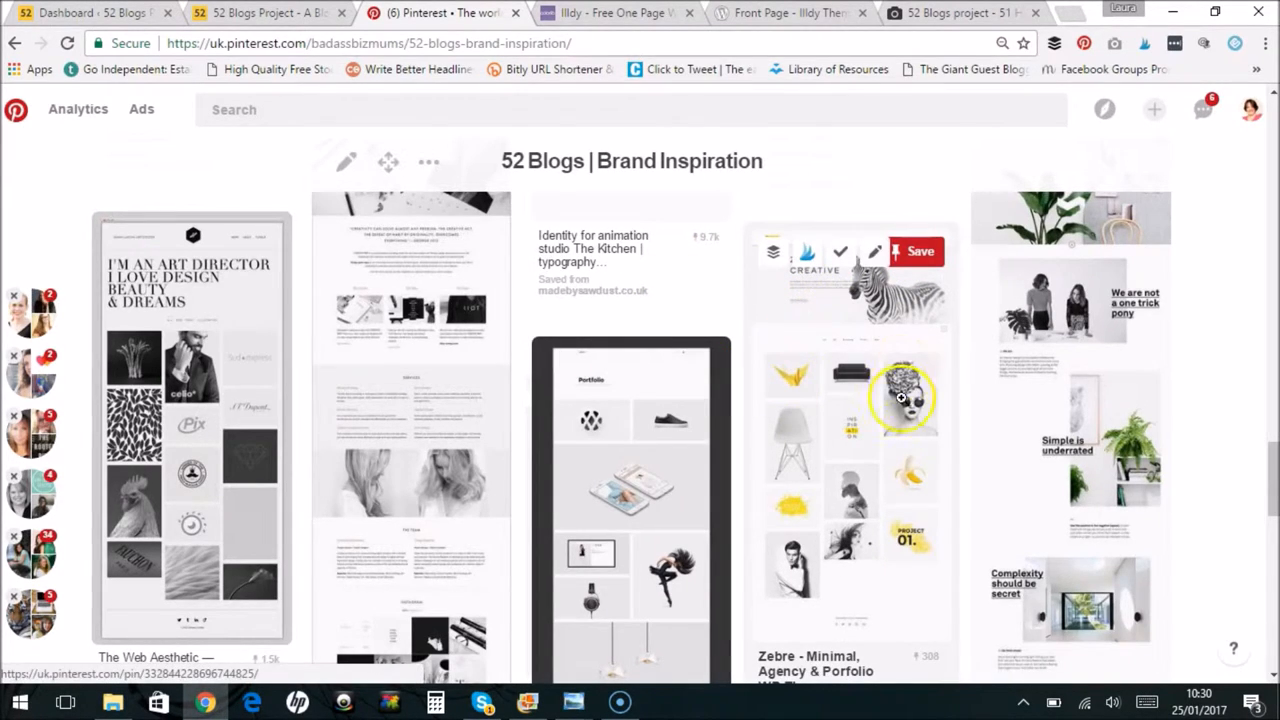
{"action": "mouse_move", "coordinate": [875, 477]}
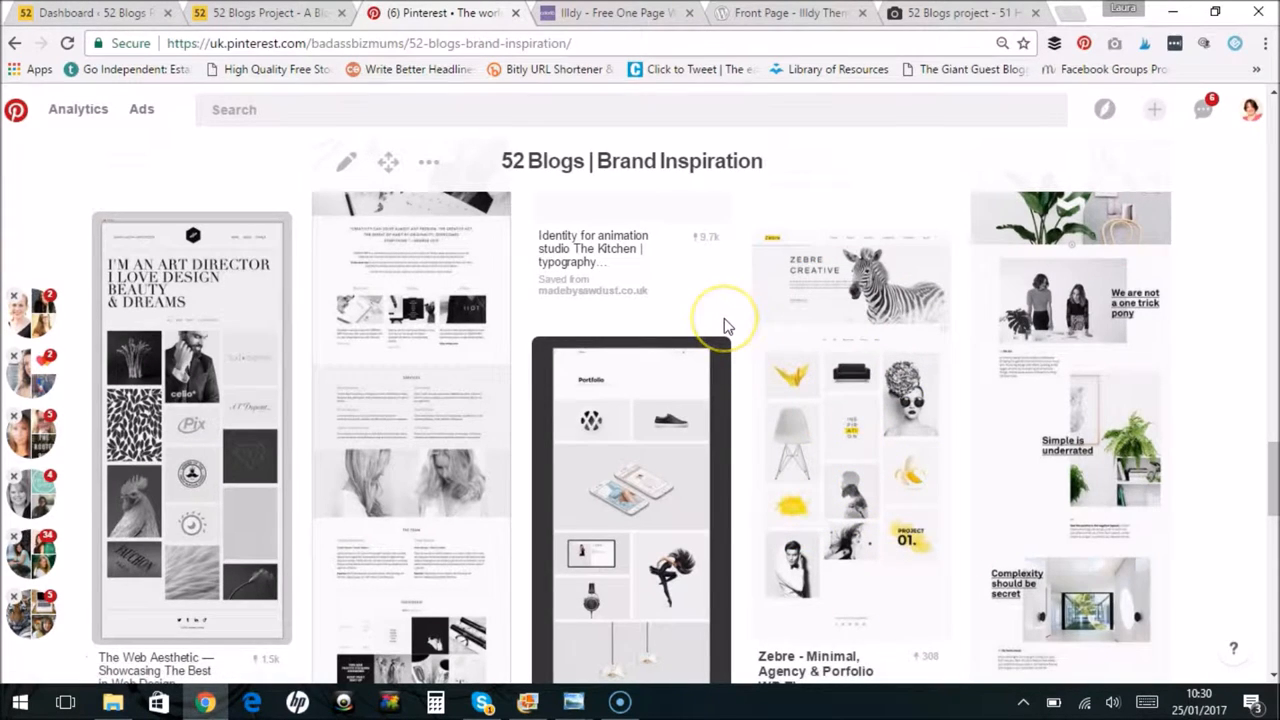
{"action": "mouse_move", "coordinate": [1240, 495]}
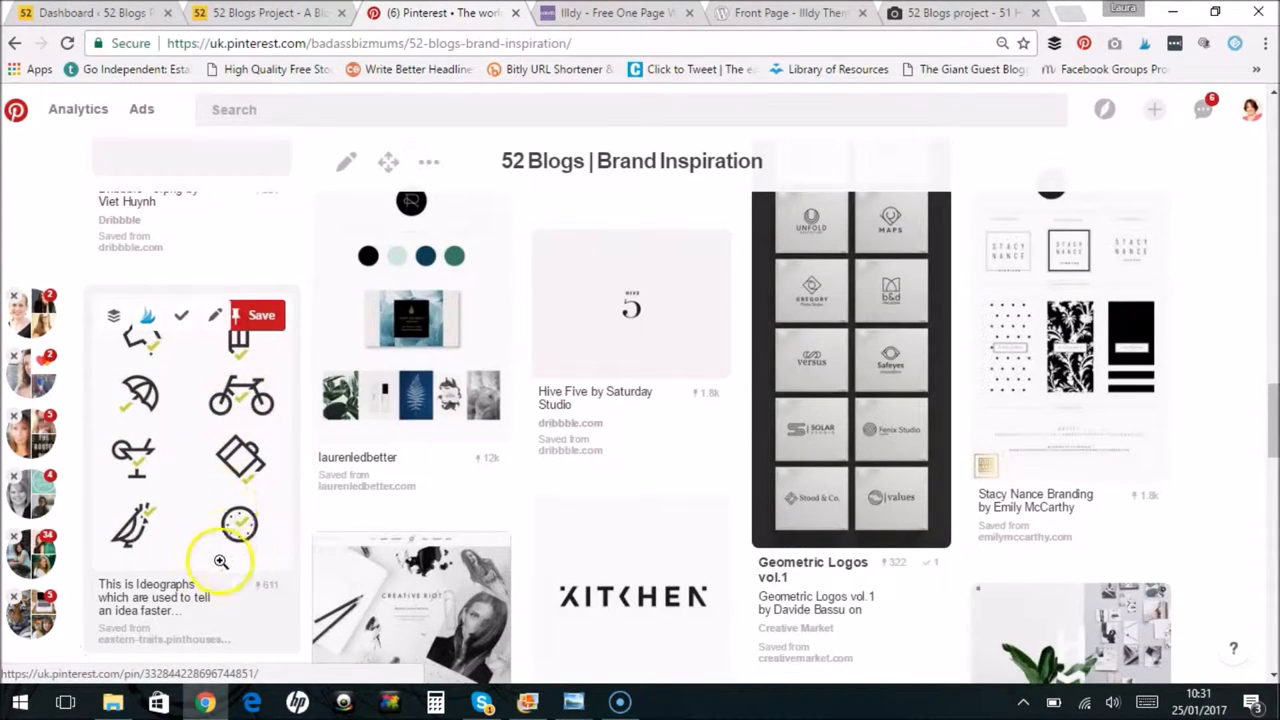
{"action": "mouse_move", "coordinate": [180, 534]}
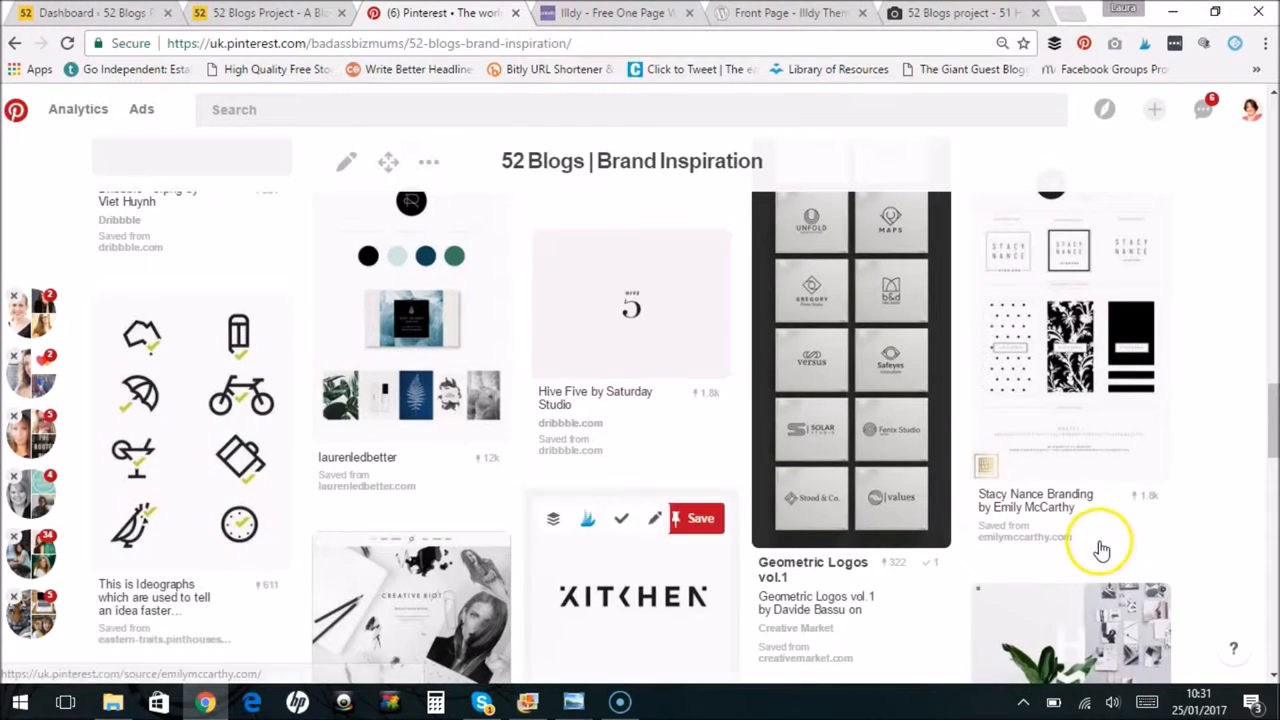
{"action": "scroll", "scroll_direction": "down", "scroll_amount": 3}
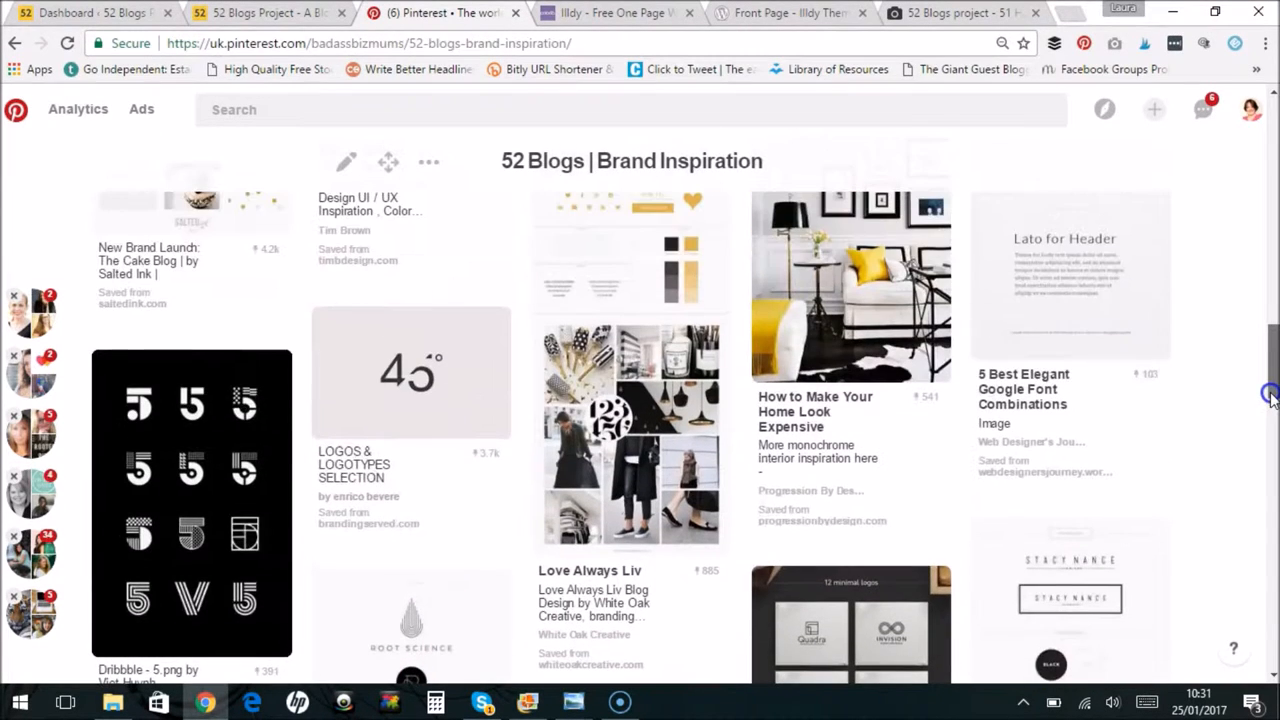
{"action": "mouse_move", "coordinate": [118, 394]}
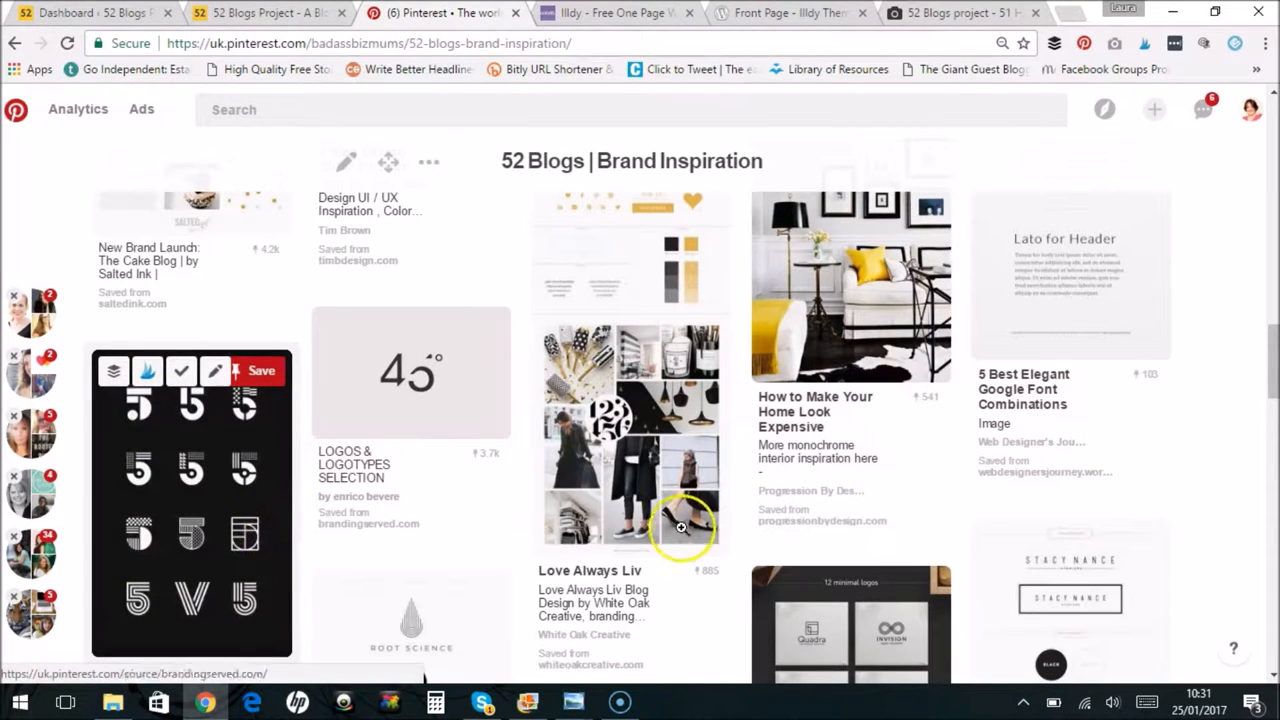
{"action": "scroll", "scroll_direction": "down", "scroll_amount": 3}
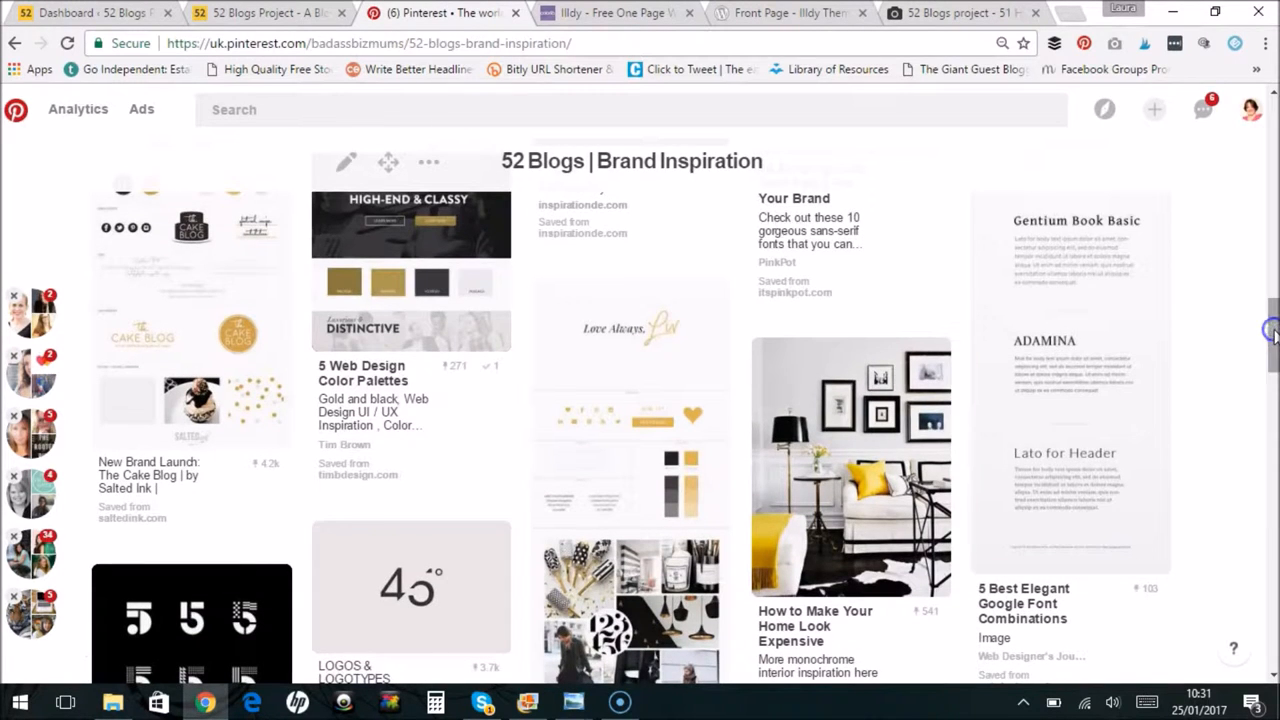
{"action": "scroll", "scroll_direction": "down", "scroll_amount": 3}
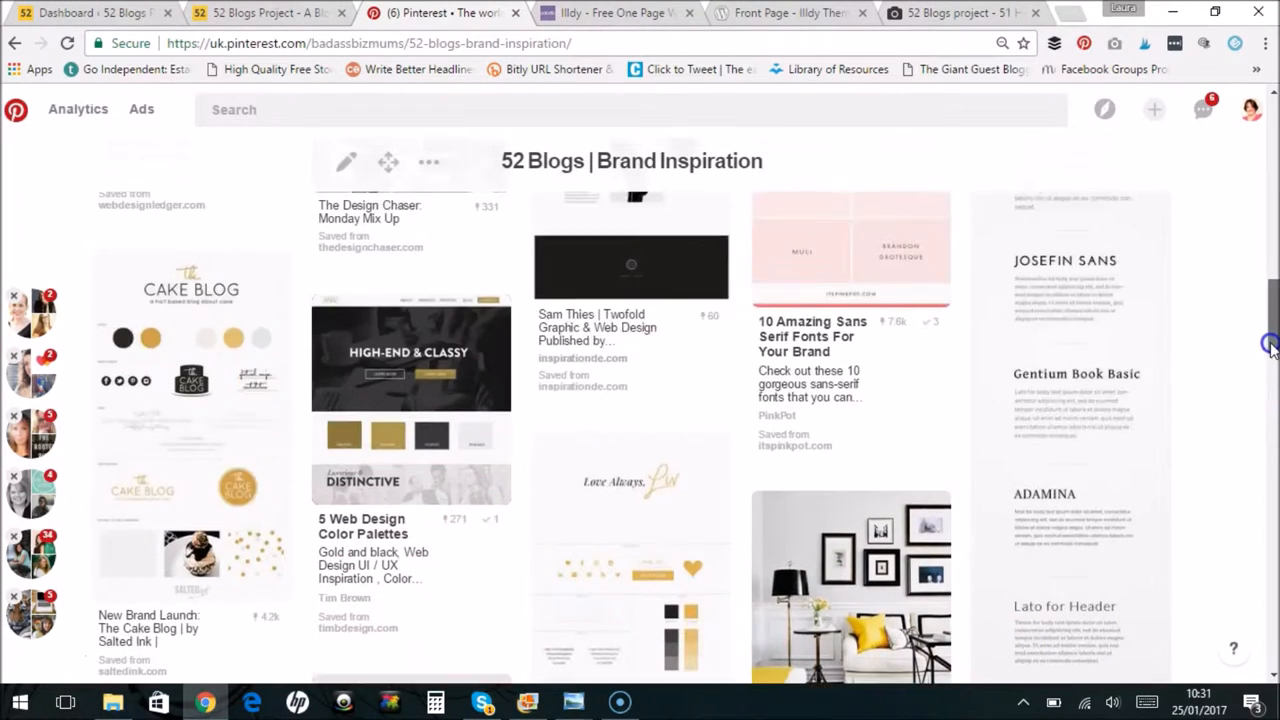
{"action": "scroll", "scroll_direction": "down", "scroll_amount": 3}
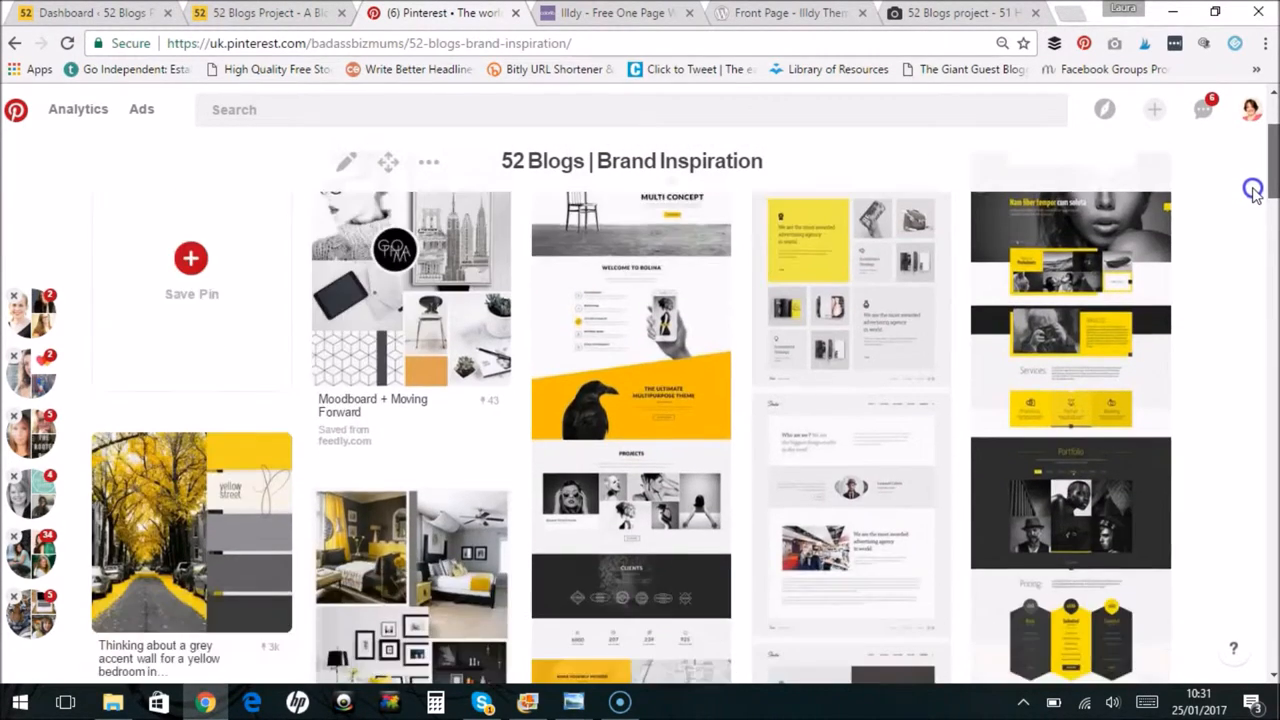
Scroll further down the board to the yellow-and-grey palette and font pins
{"action": "scroll", "scroll_direction": "down", "scroll_amount": 3}
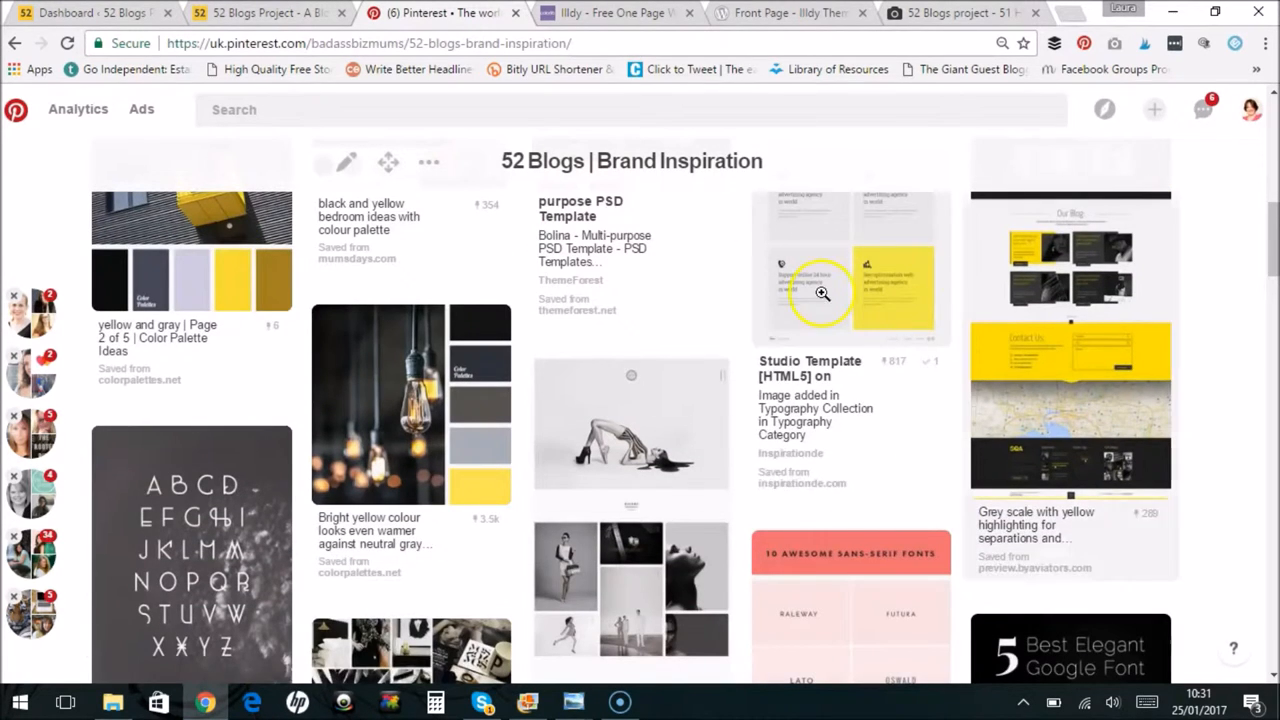
{"action": "mouse_move", "coordinate": [455, 165]}
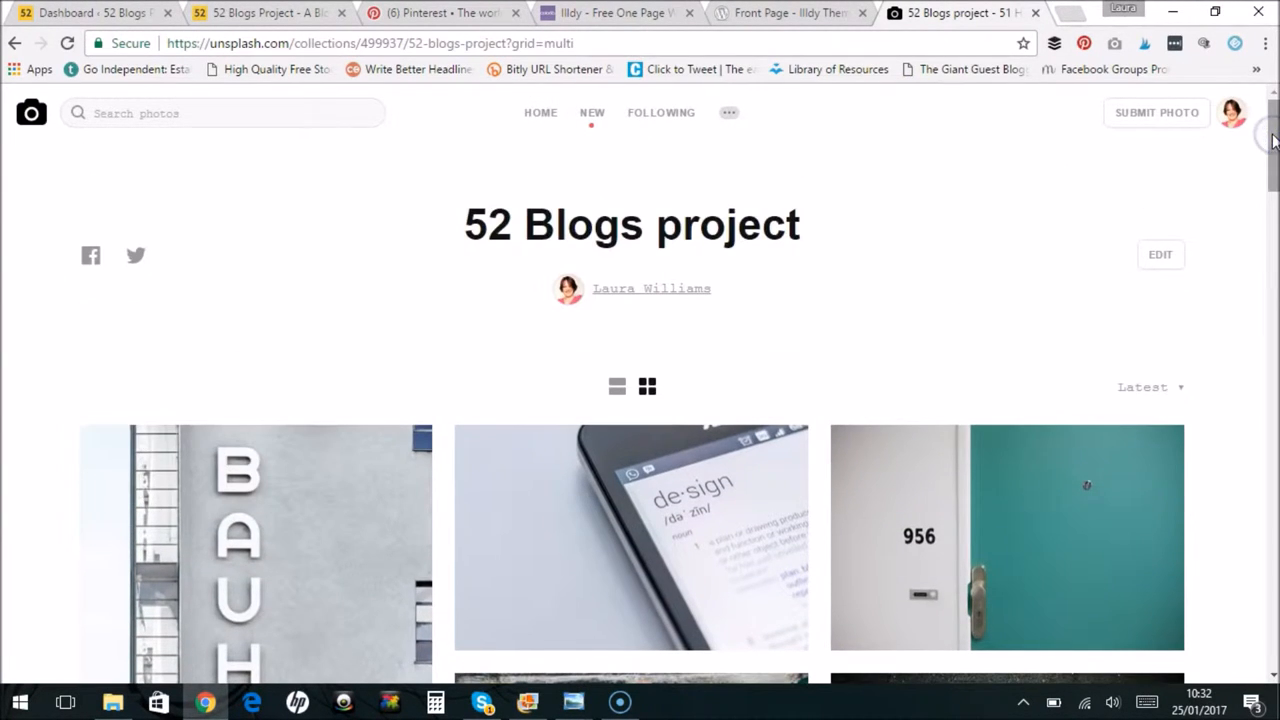
{"action": "scroll", "scroll_direction": "down", "scroll_amount": 3}
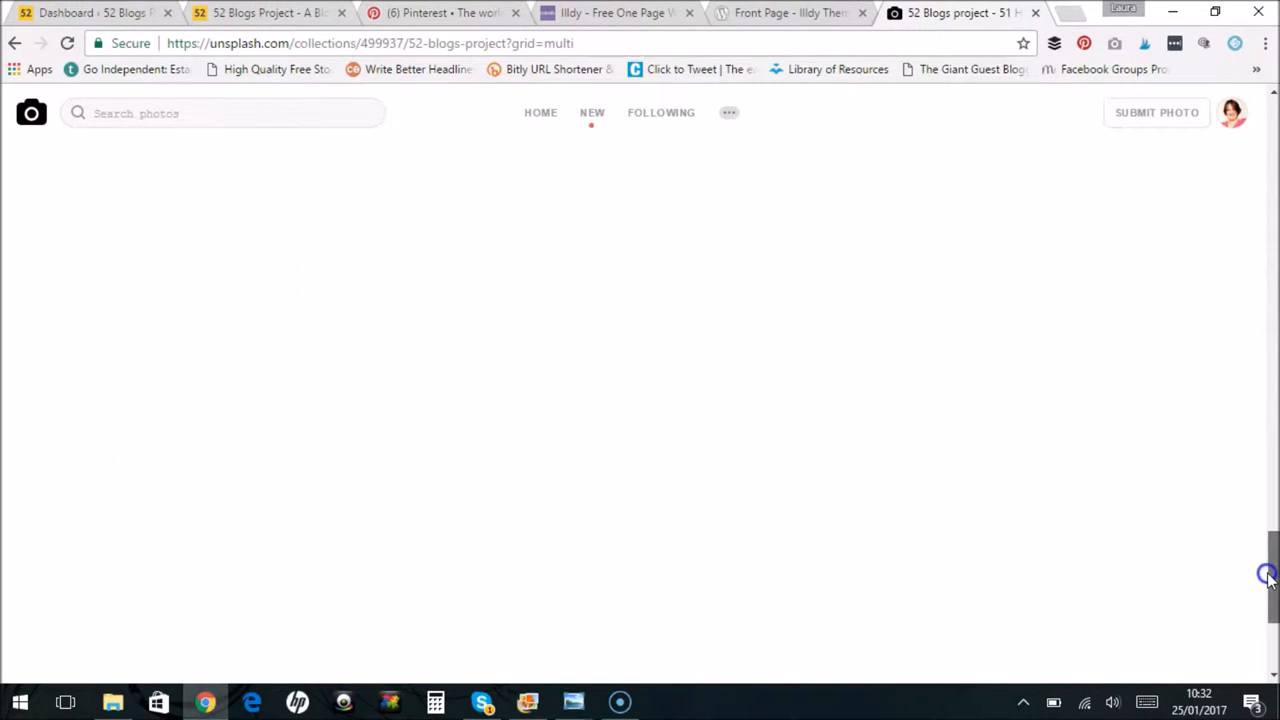
{"action": "scroll", "scroll_direction": "down", "scroll_amount": 3}
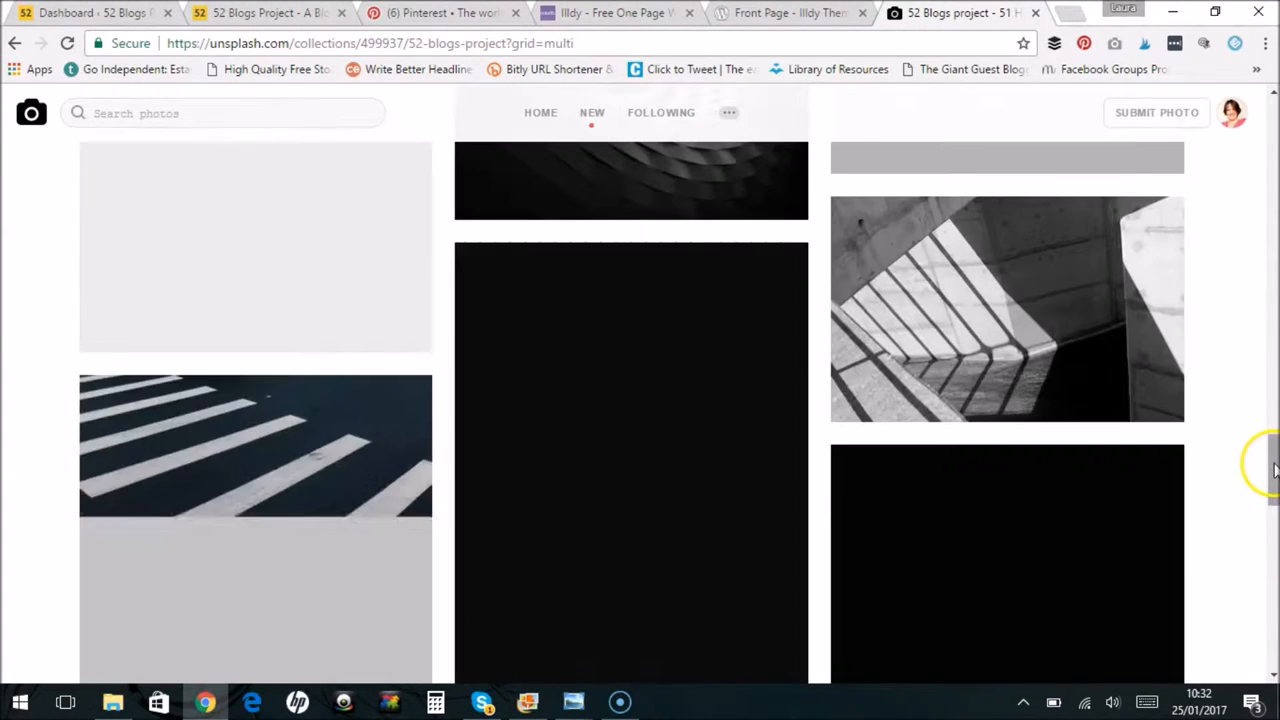
{"action": "scroll", "scroll_direction": "down", "scroll_amount": 3}
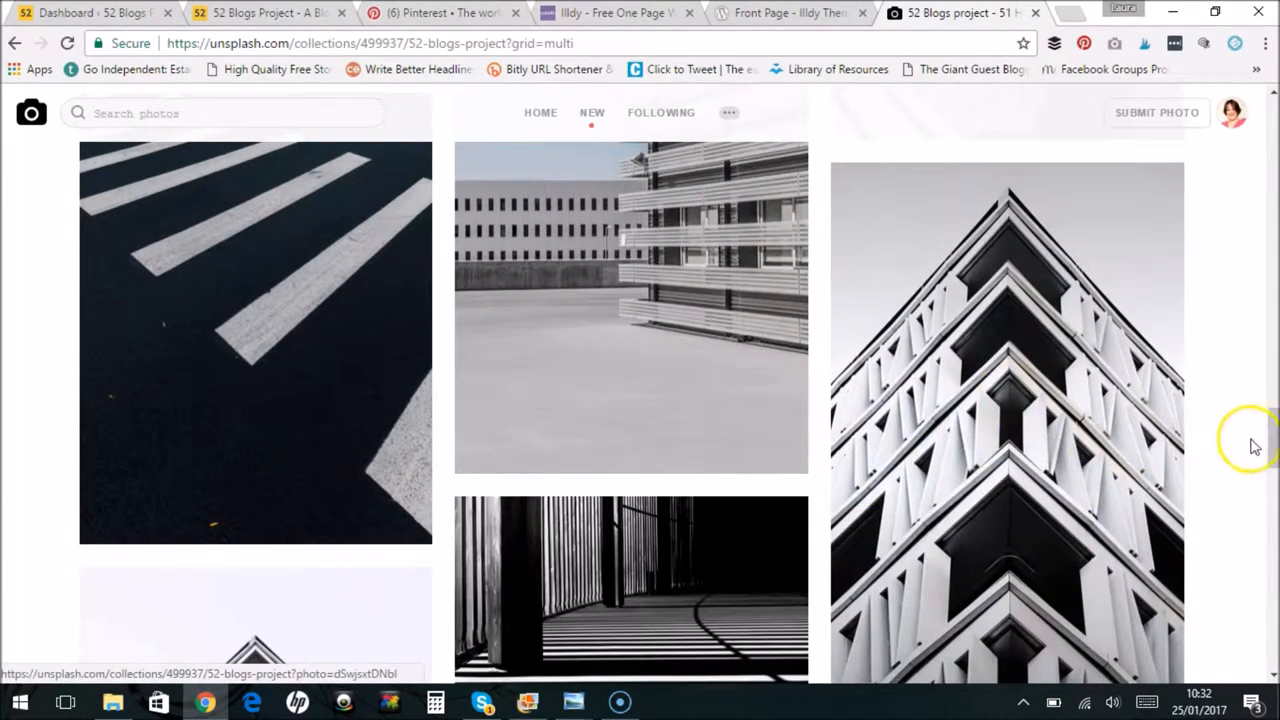
{"action": "scroll", "scroll_direction": "down", "scroll_amount": 3}
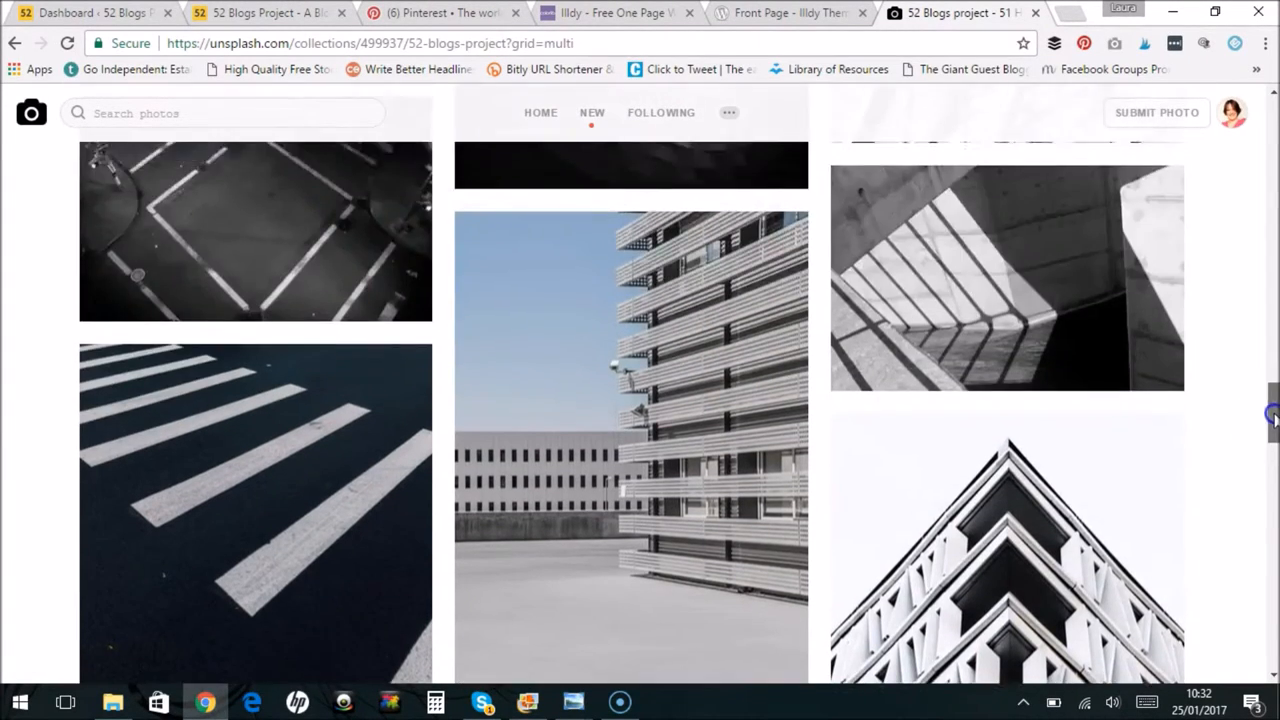
{"action": "scroll", "scroll_direction": "down", "scroll_amount": 3}
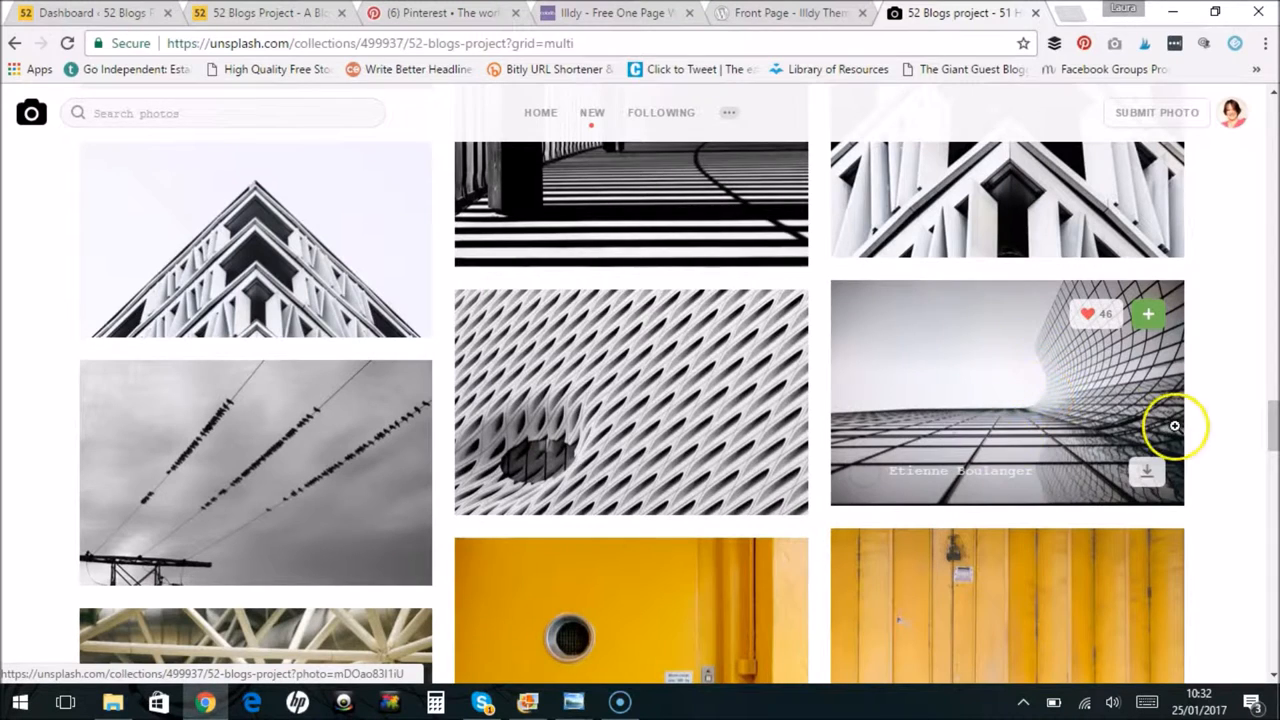
{"action": "scroll", "scroll_direction": "down", "scroll_amount": 3}
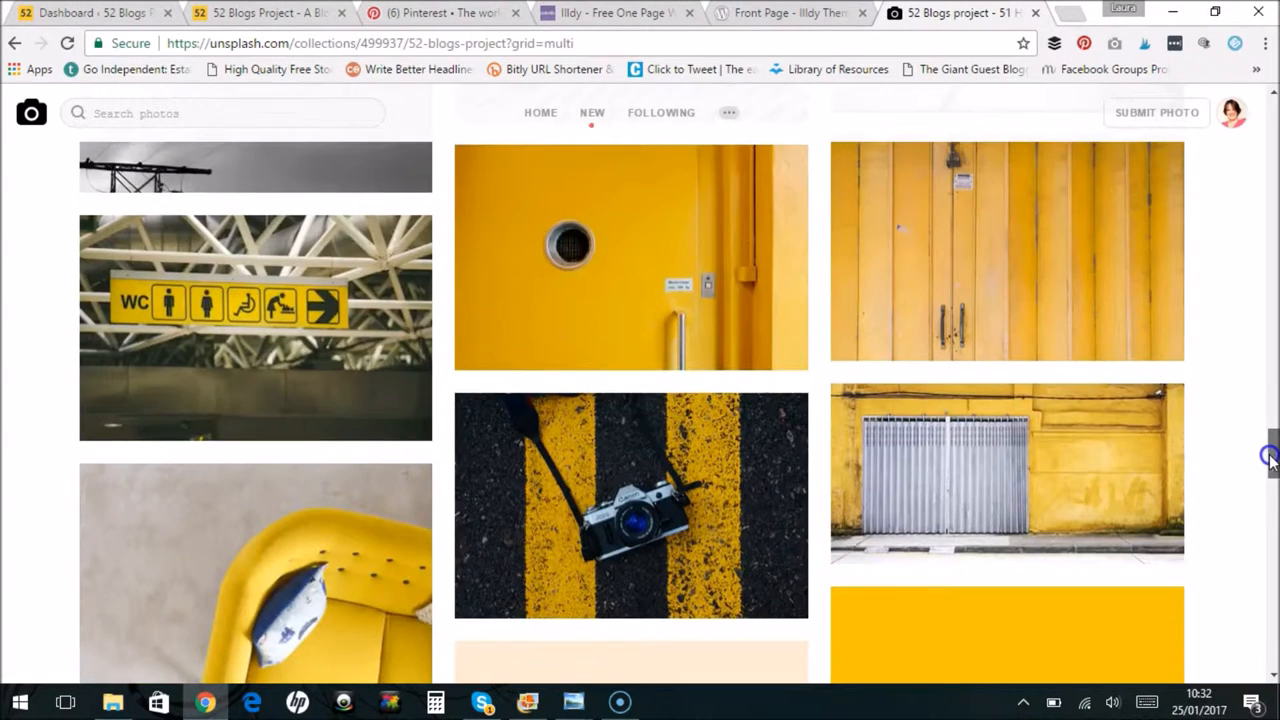
{"action": "scroll", "scroll_direction": "down", "scroll_amount": 3}
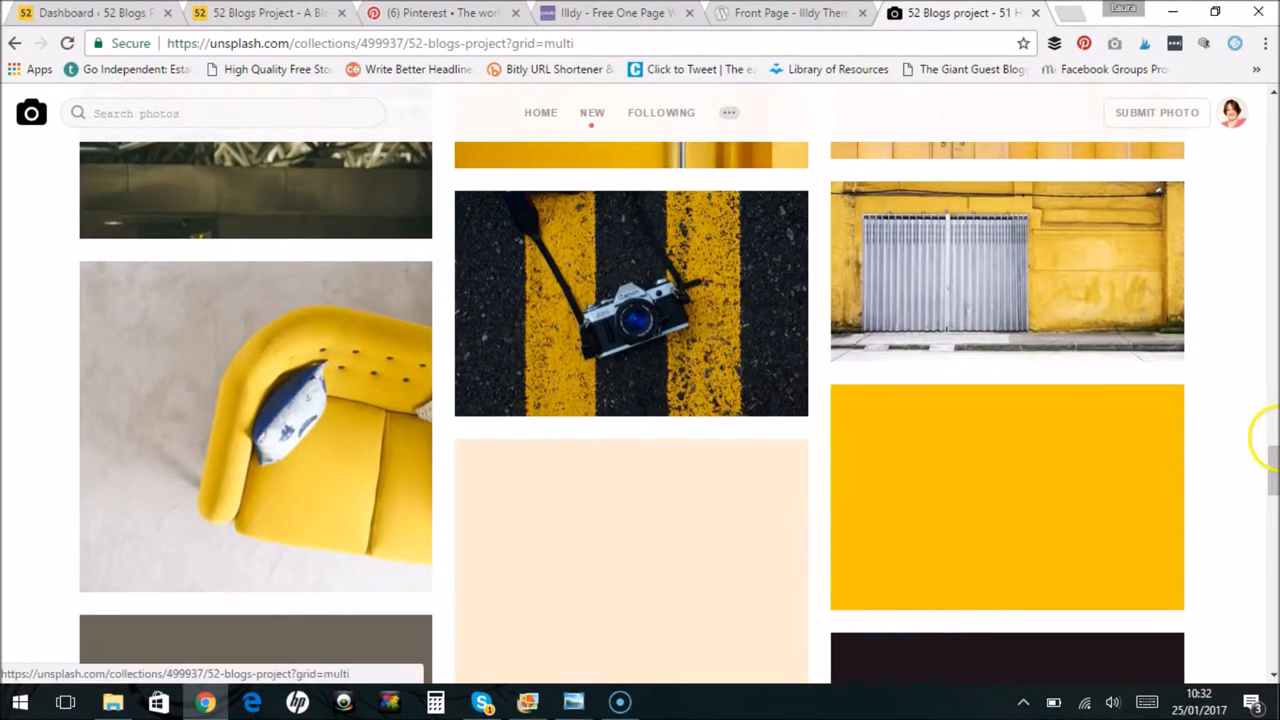
{"action": "scroll", "scroll_direction": "down", "scroll_amount": 3}
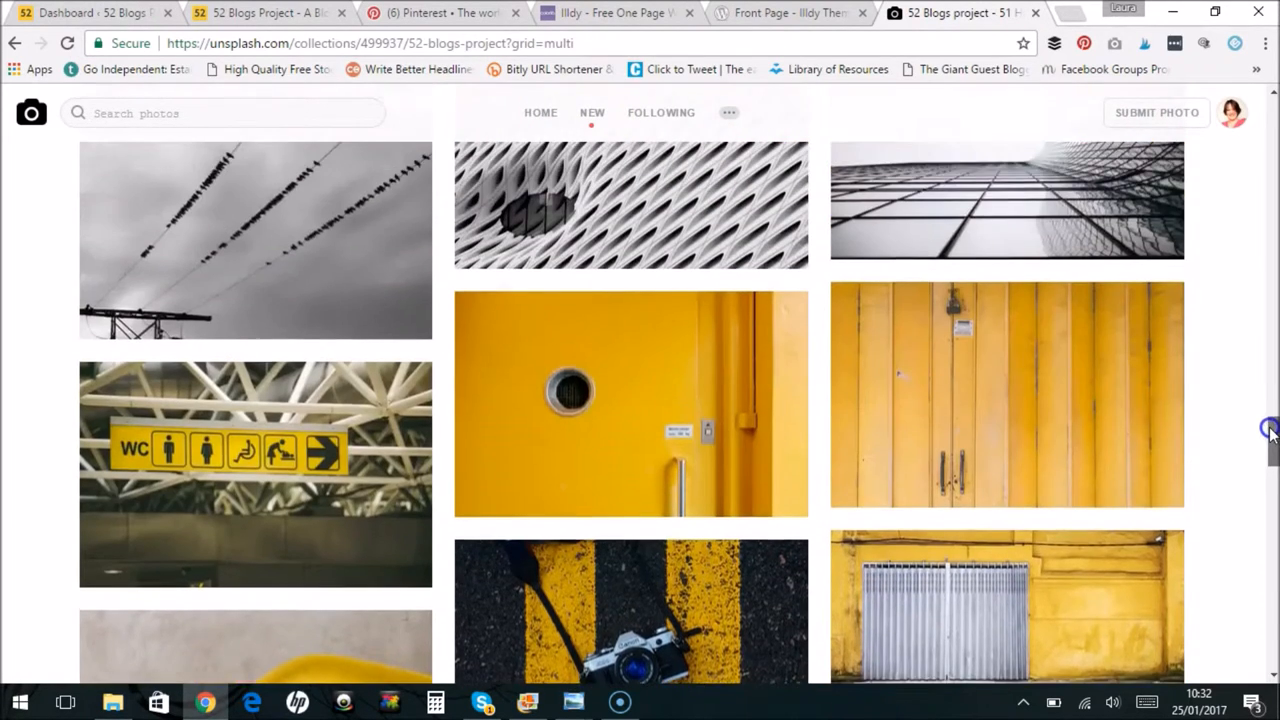
{"action": "scroll", "scroll_direction": "down", "scroll_amount": 3}
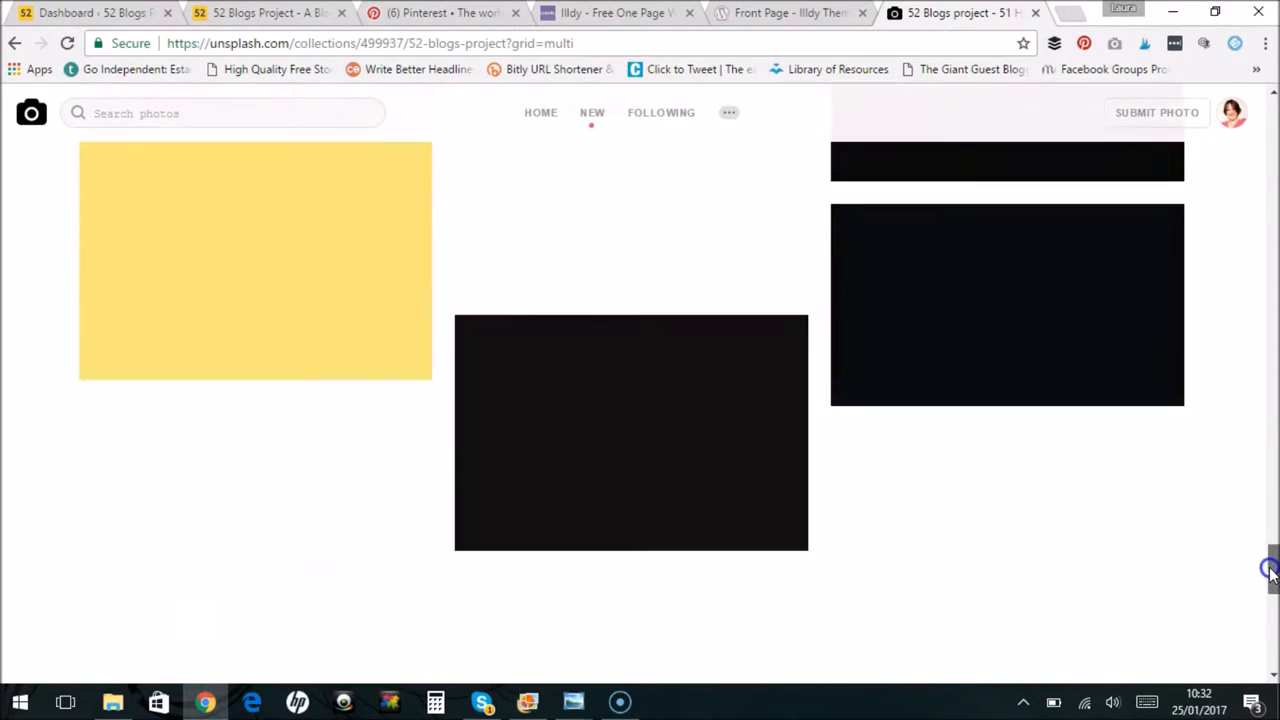
{"action": "scroll", "scroll_direction": "down", "scroll_amount": 3}
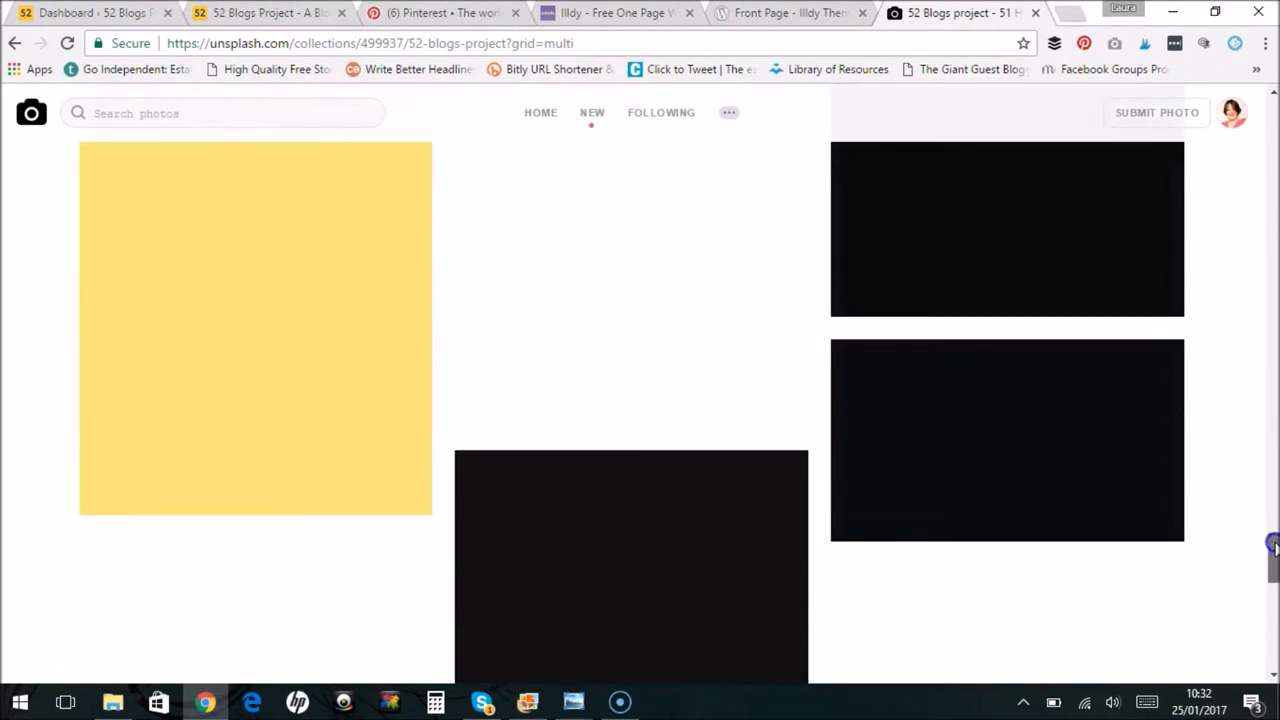
{"action": "scroll", "scroll_direction": "down", "scroll_amount": 3}
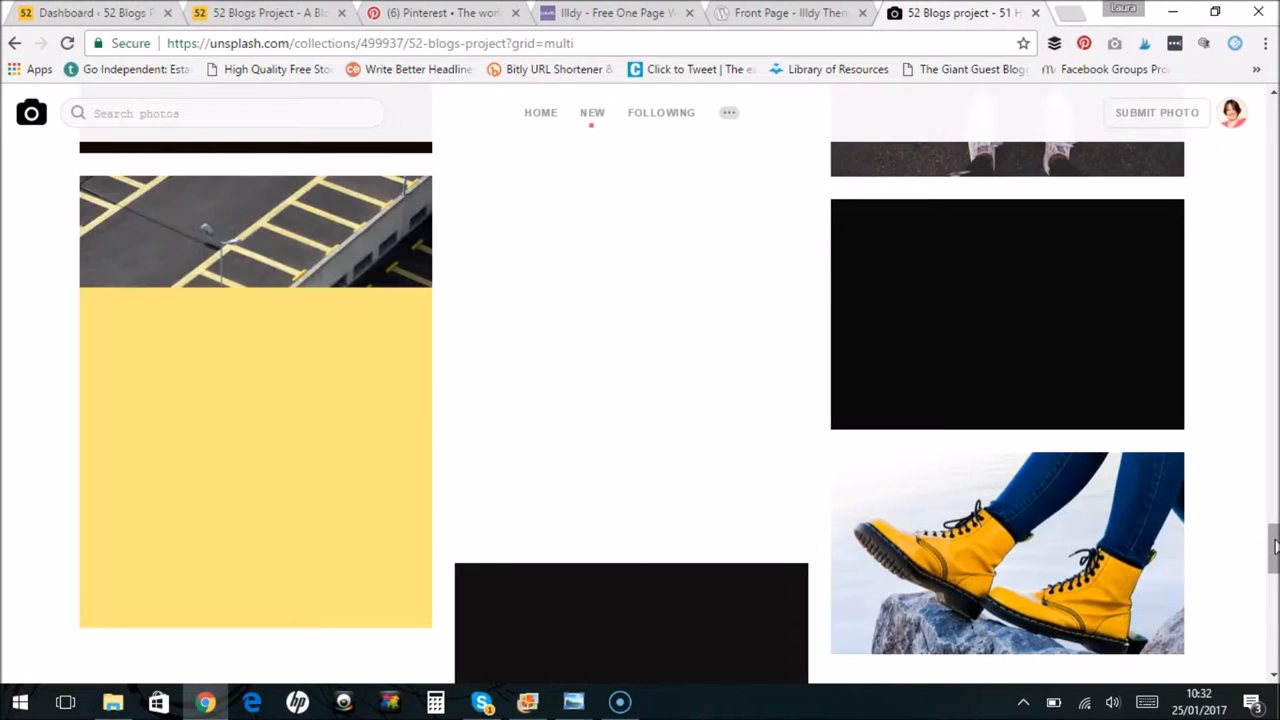
{"action": "scroll", "scroll_direction": "down", "scroll_amount": 3}
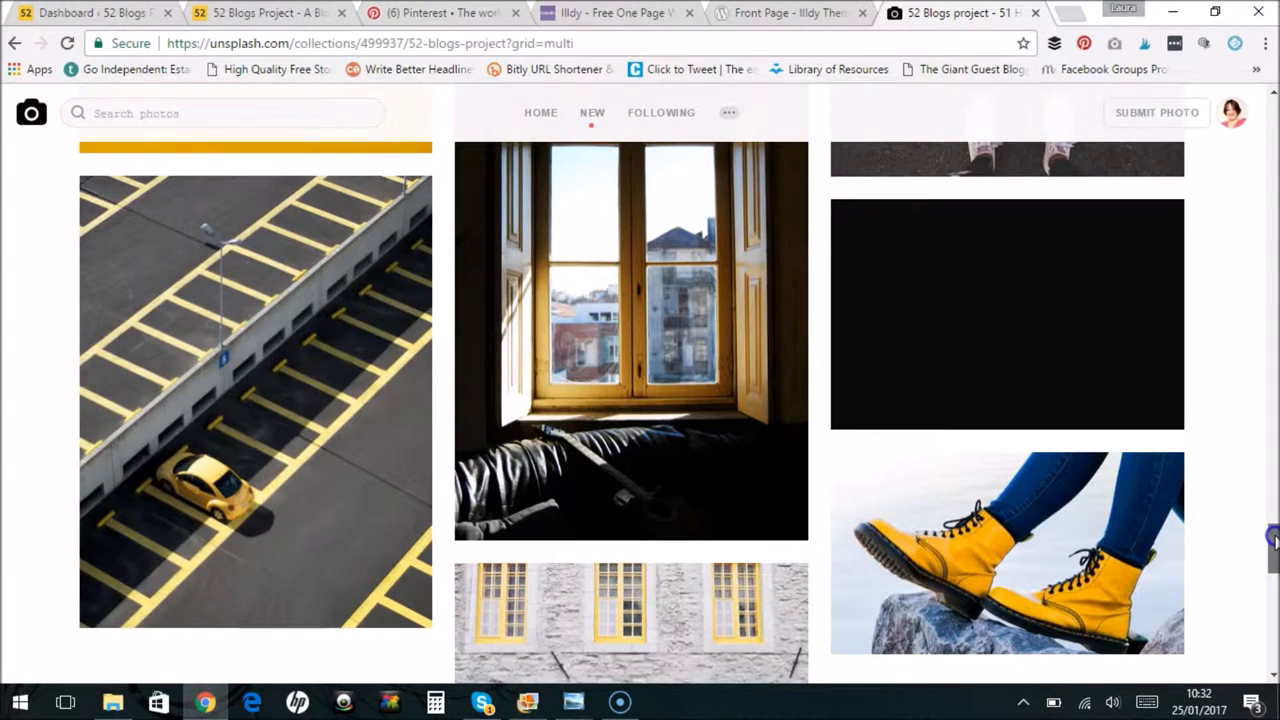
{"action": "scroll", "scroll_direction": "down", "scroll_amount": 3}
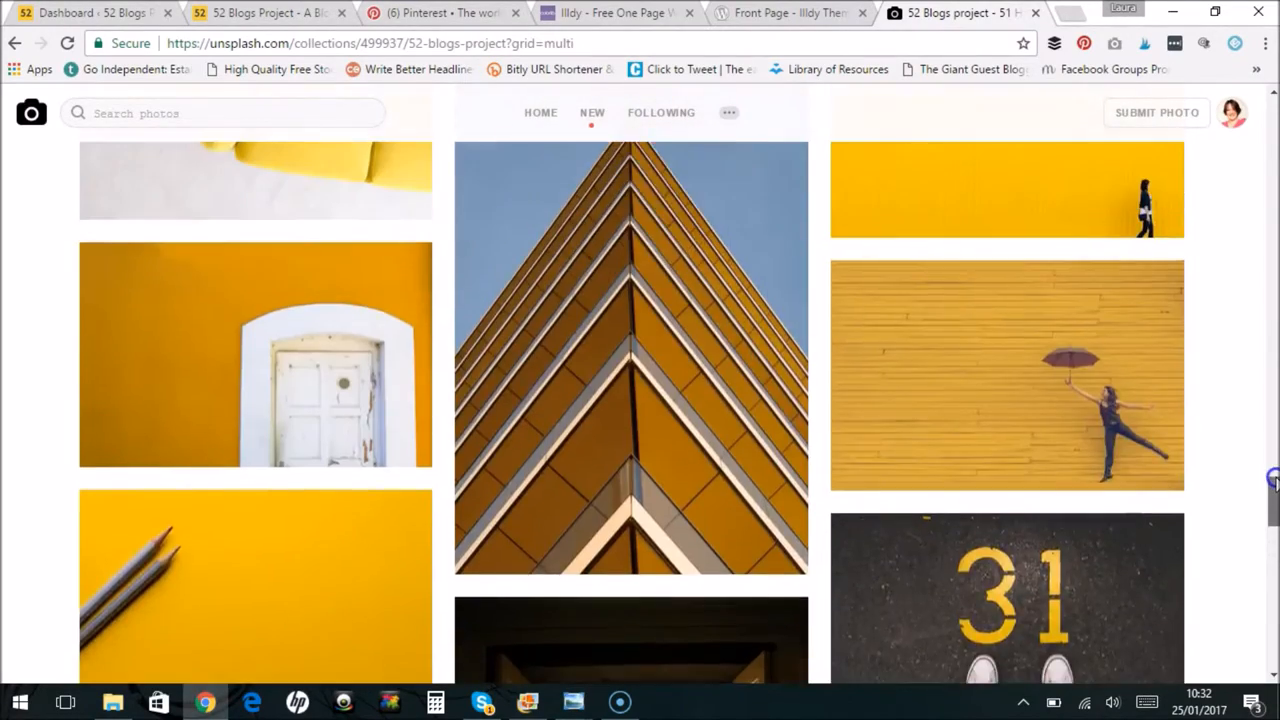
{"action": "scroll", "scroll_direction": "down", "scroll_amount": 3}
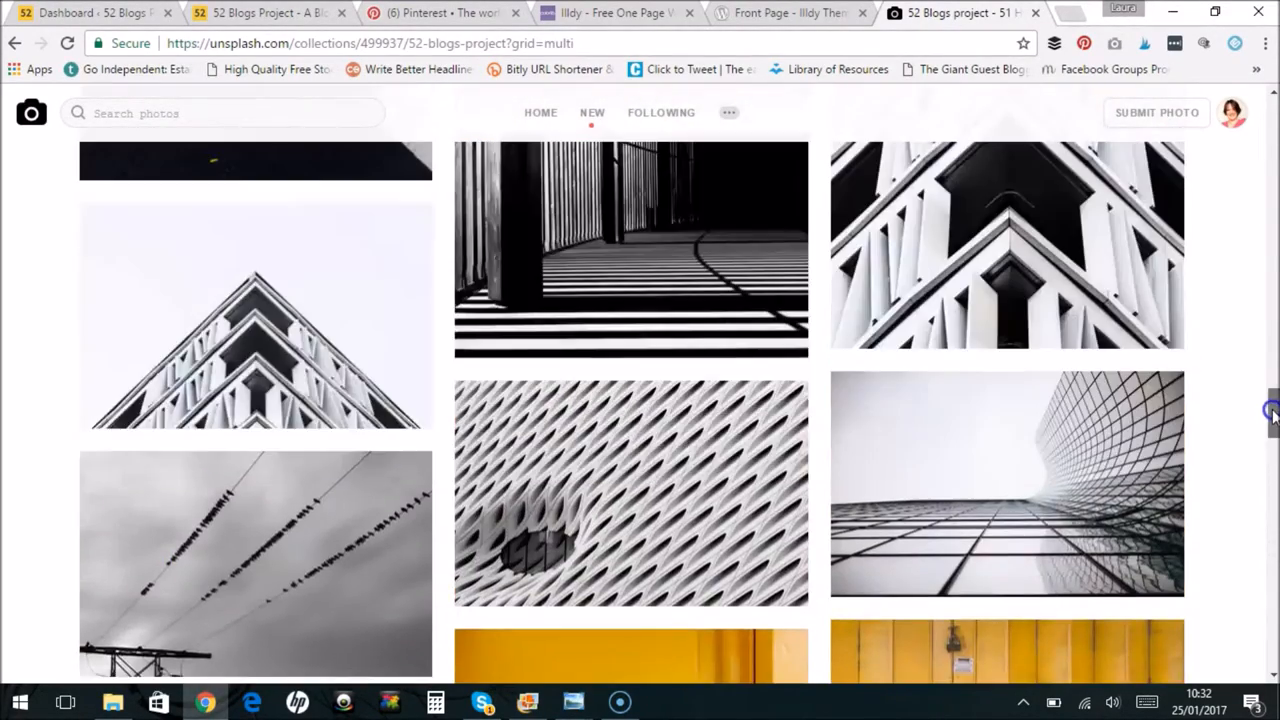
{"action": "scroll", "scroll_direction": "down", "scroll_amount": 3}
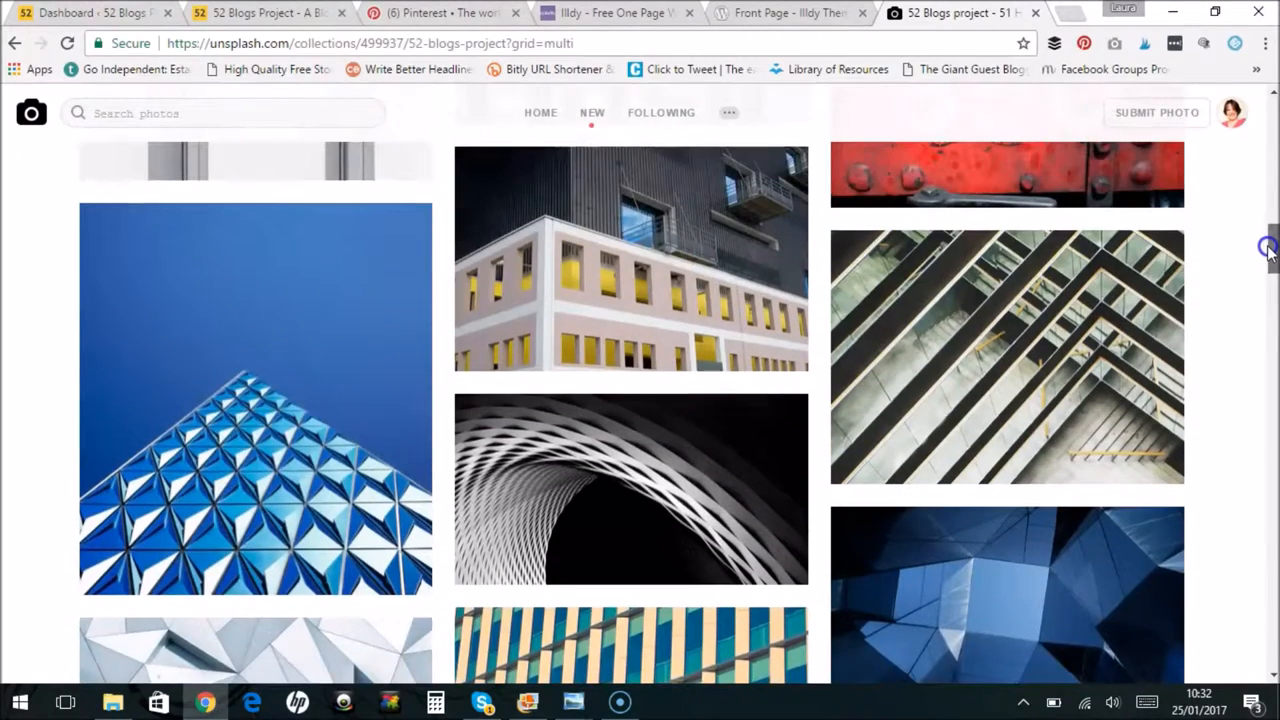
{"action": "scroll", "scroll_direction": "down", "scroll_amount": 3}
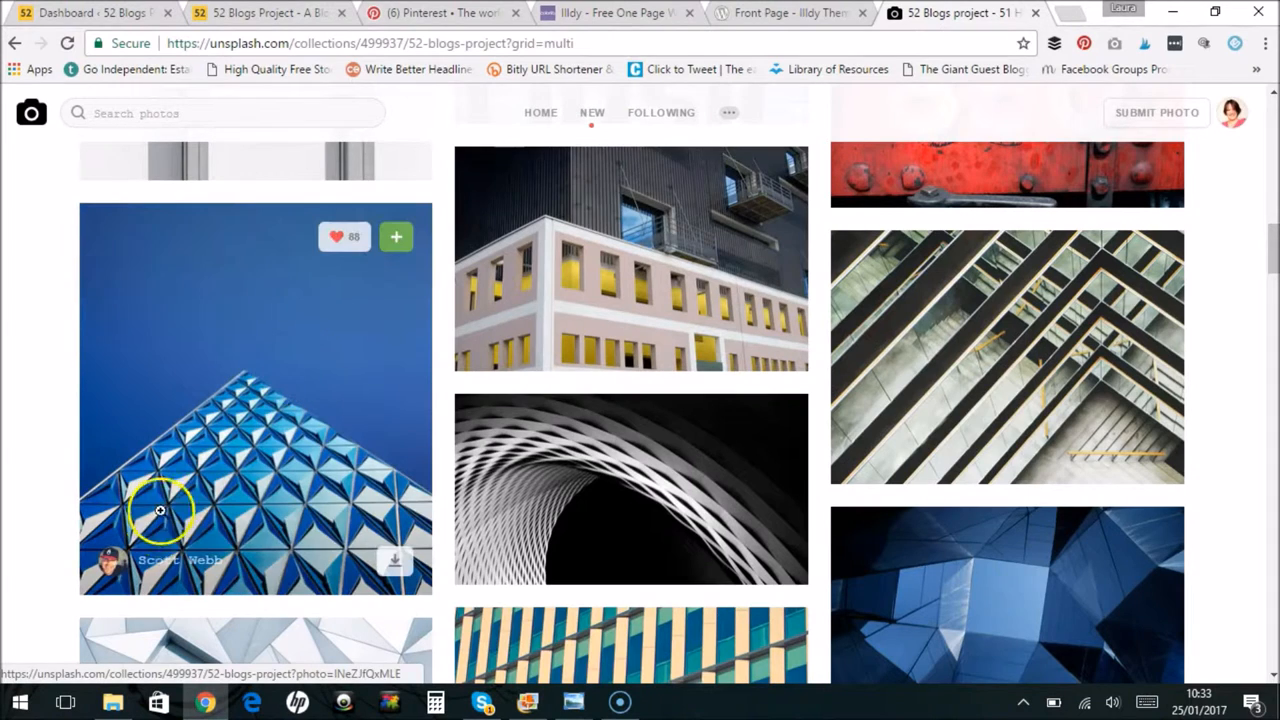
{"action": "mouse_move", "coordinate": [338, 470]}
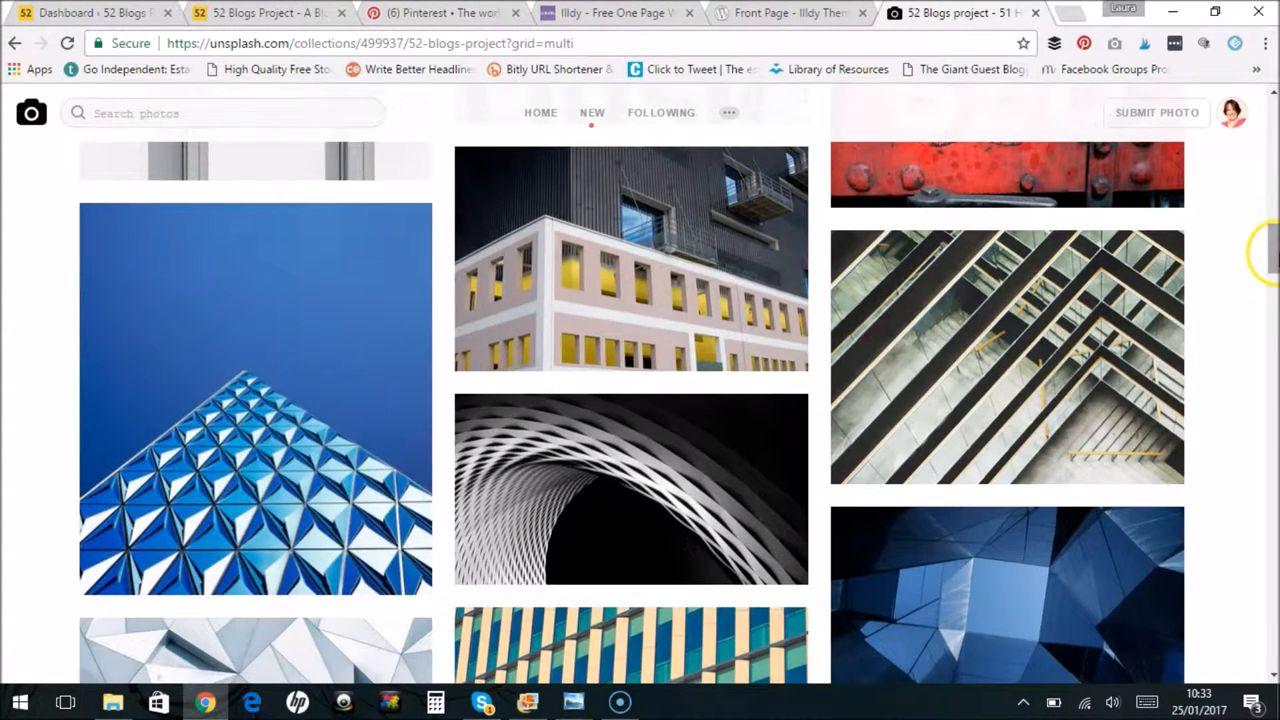
{"action": "scroll", "scroll_direction": "down", "scroll_amount": 3}
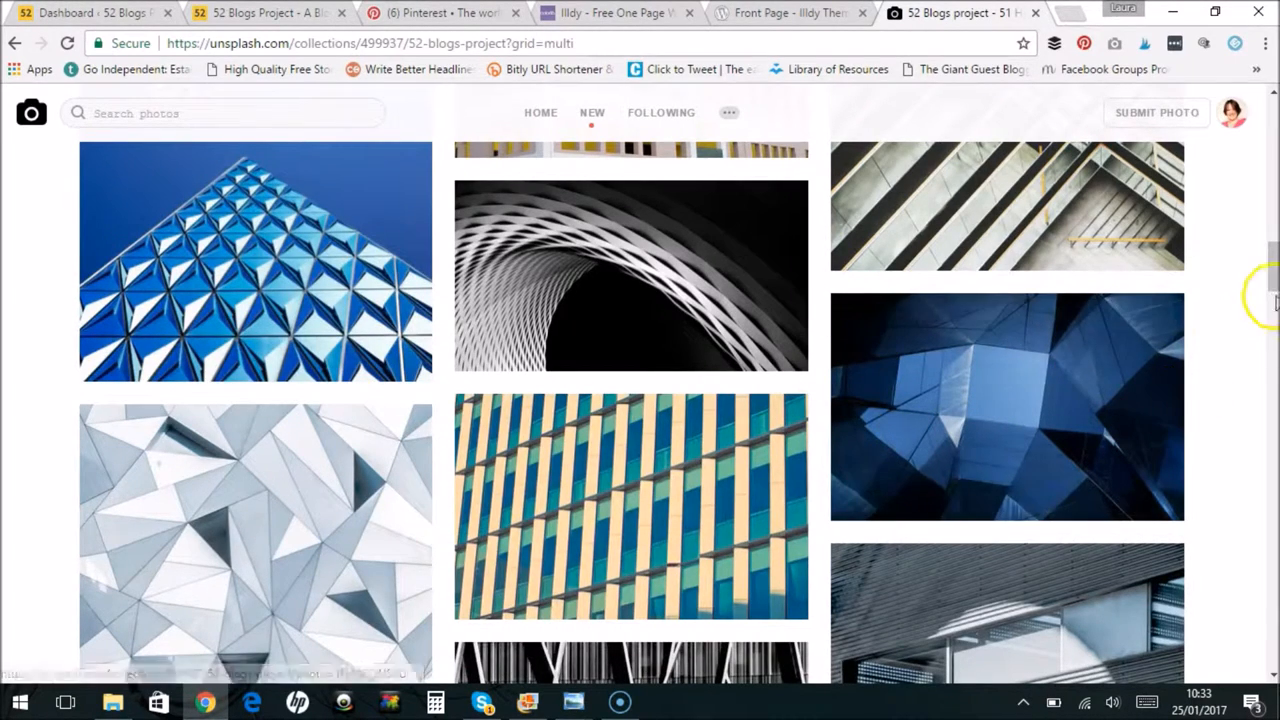
{"action": "scroll", "scroll_direction": "down", "scroll_amount": 3}
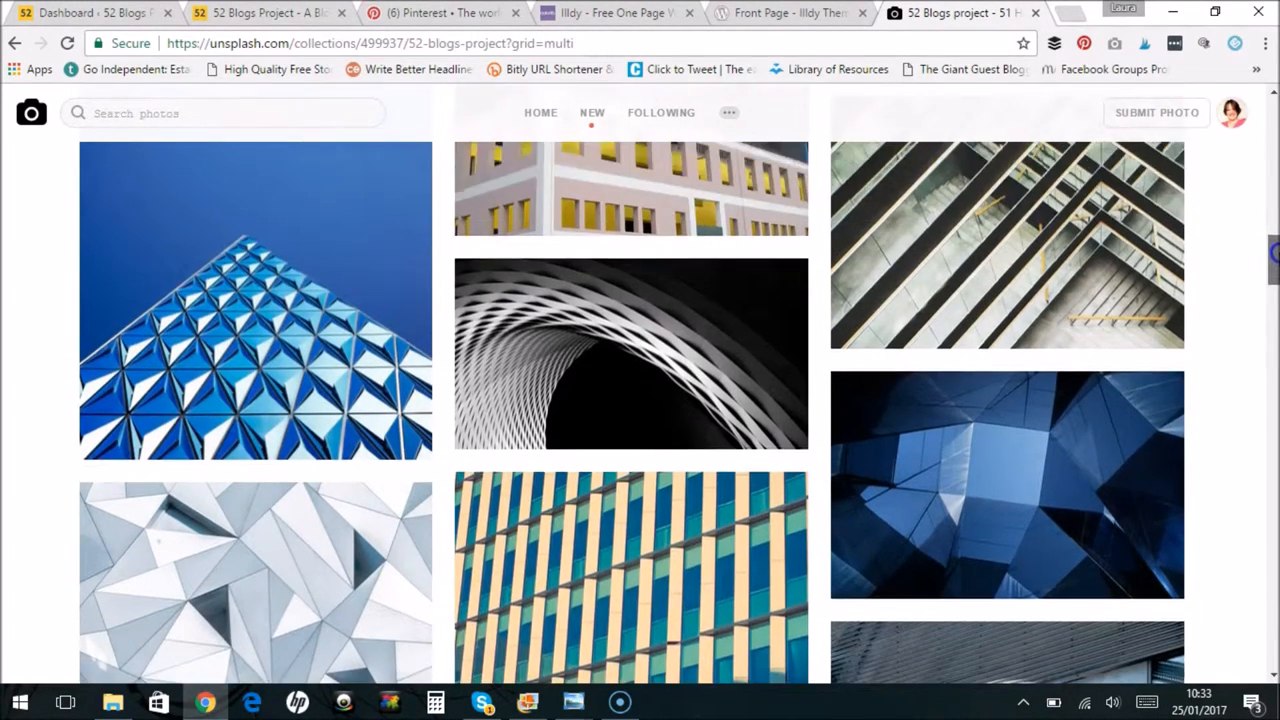
{"action": "scroll", "scroll_direction": "down", "scroll_amount": 3}
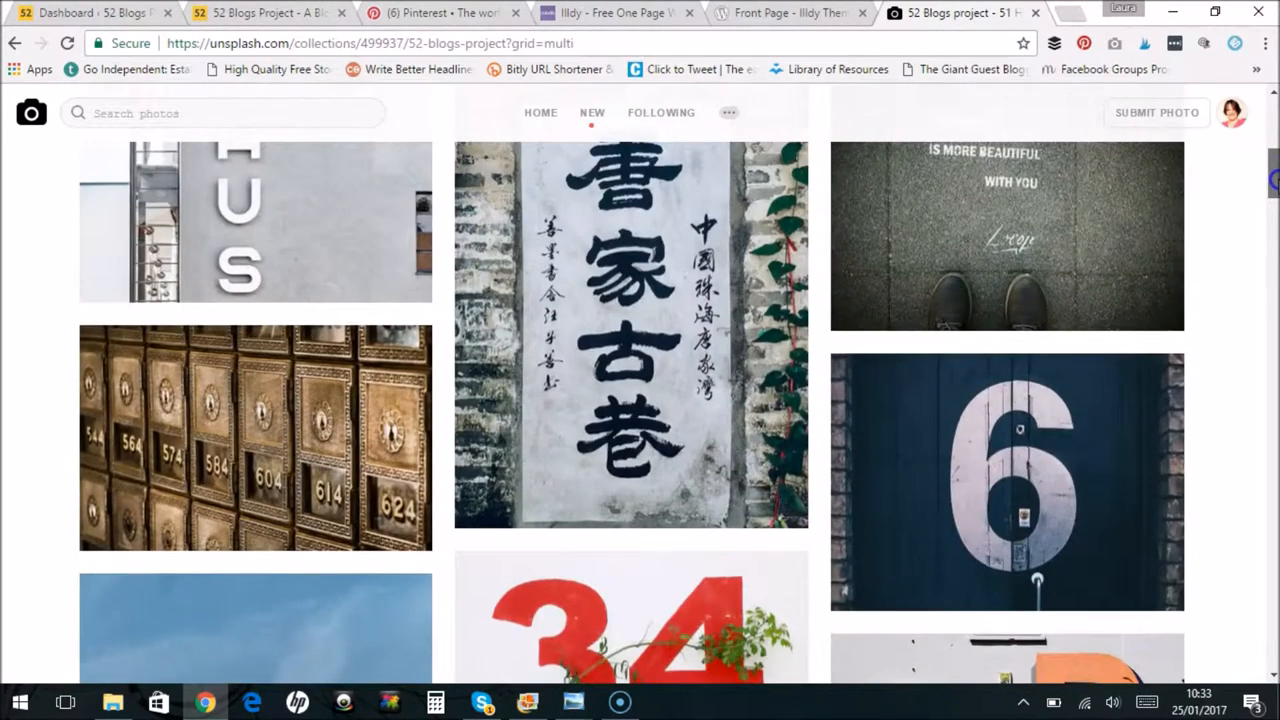
{"action": "scroll", "scroll_direction": "down", "scroll_amount": 3}
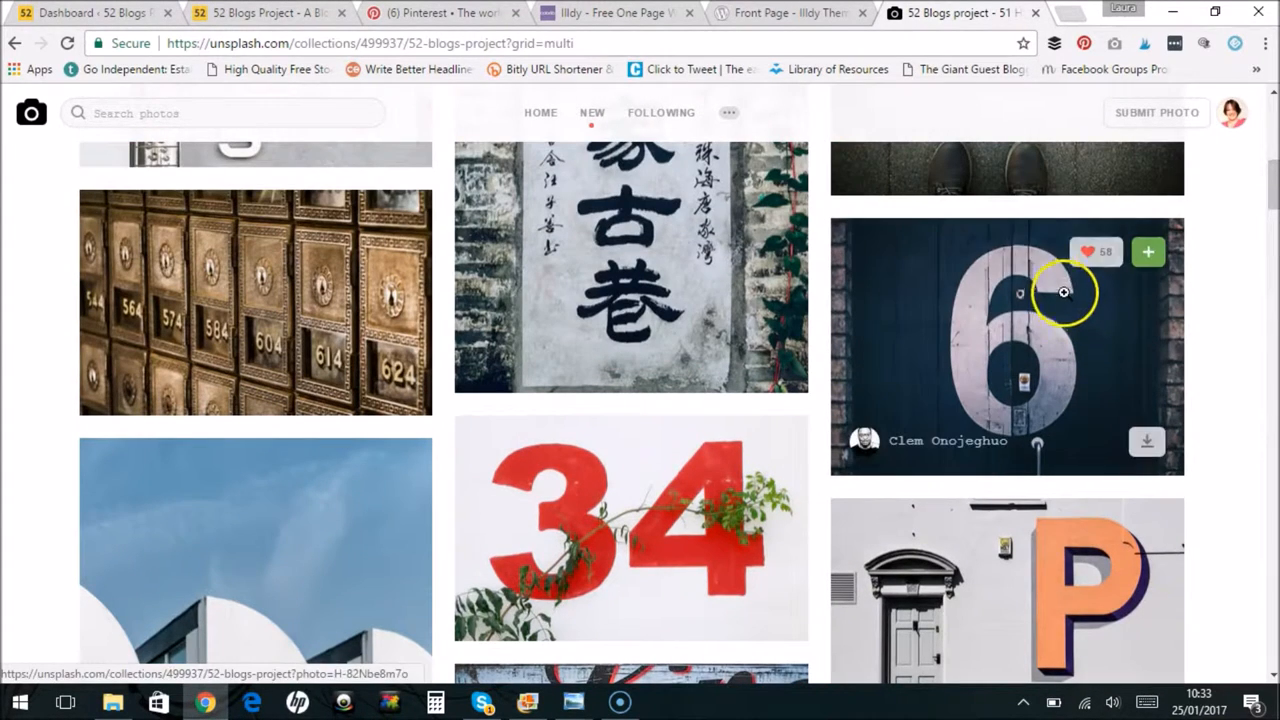
{"action": "mouse_move", "coordinate": [1047, 338]}
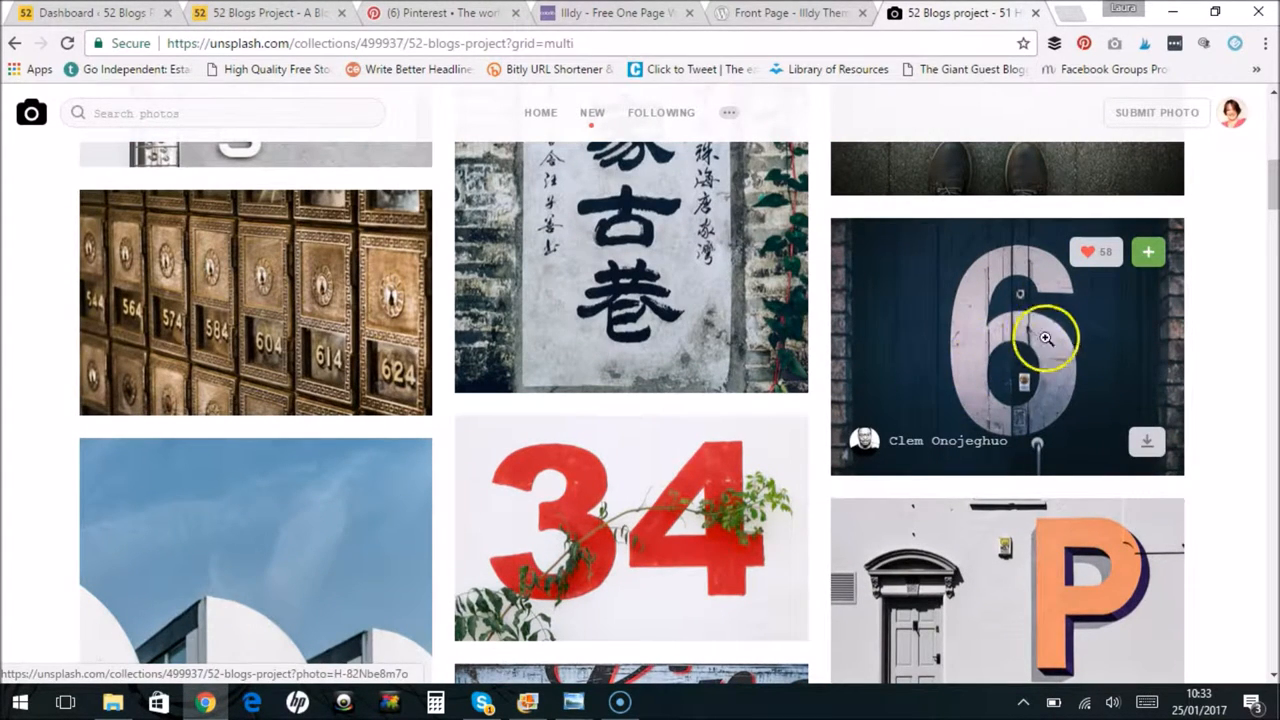
{"action": "mouse_move", "coordinate": [993, 478]}
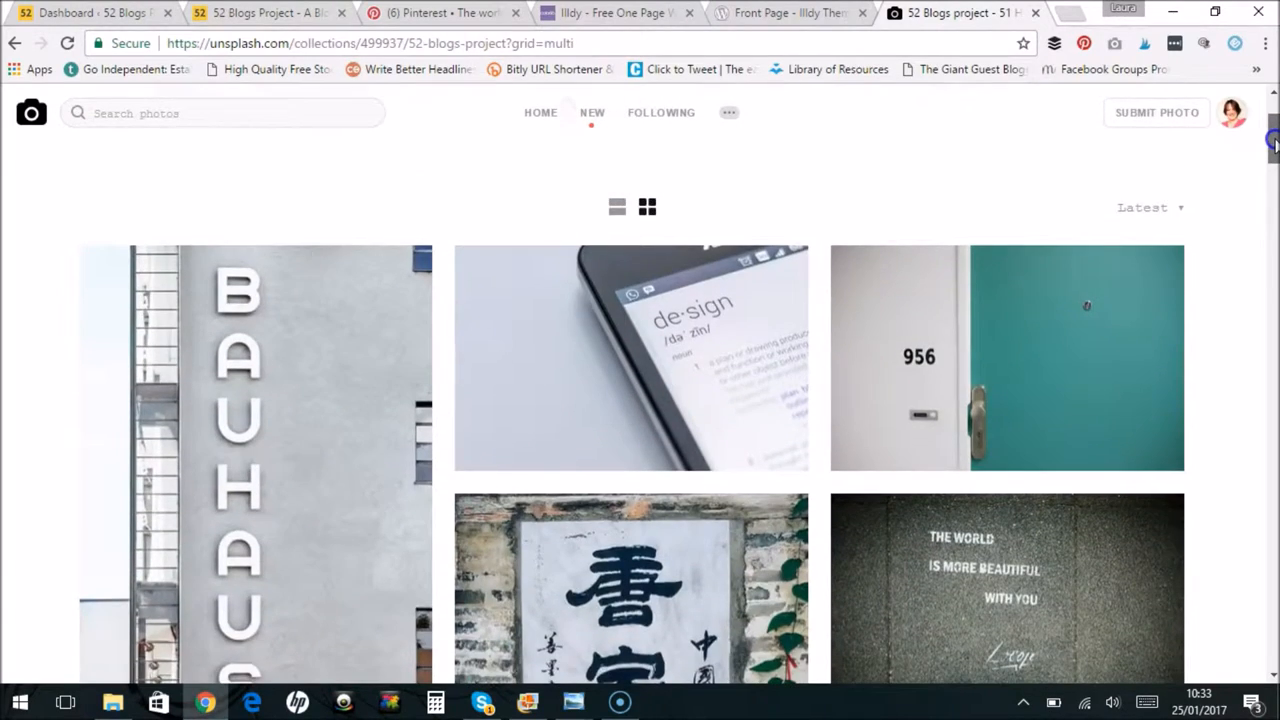
{"action": "scroll", "scroll_direction": "down", "scroll_amount": 3}
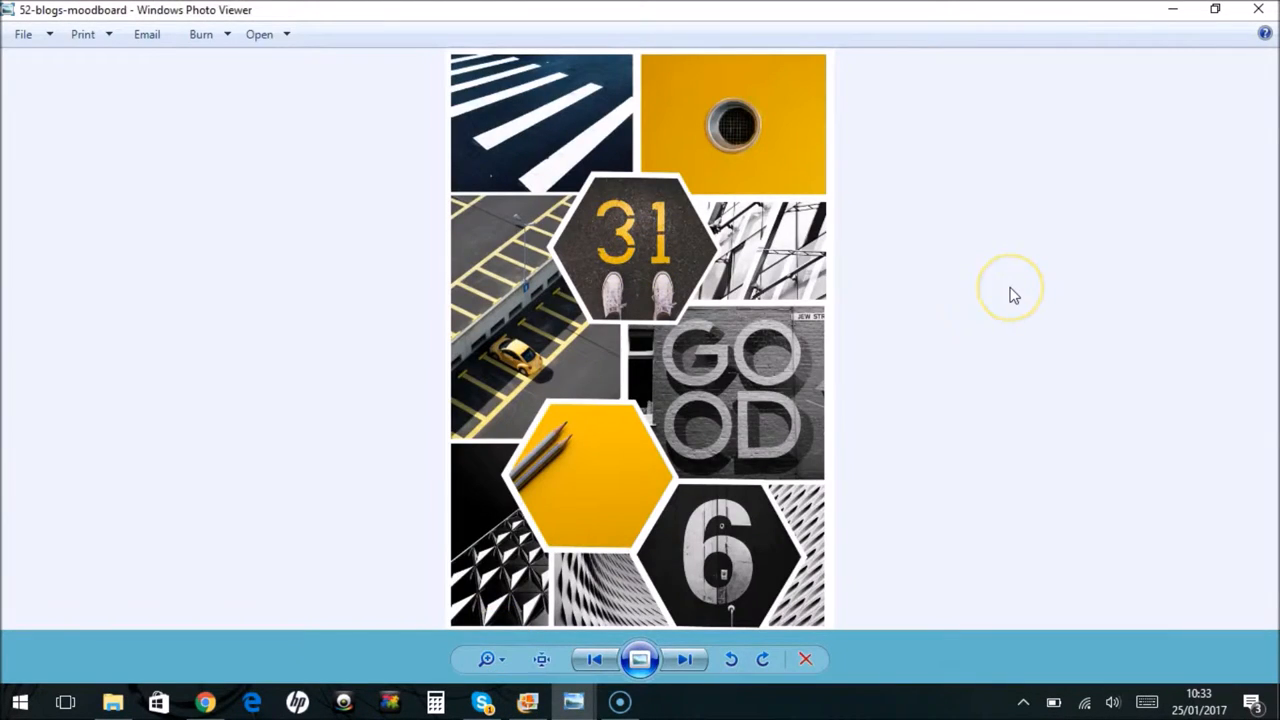
{"action": "mouse_move", "coordinate": [1013, 294]}
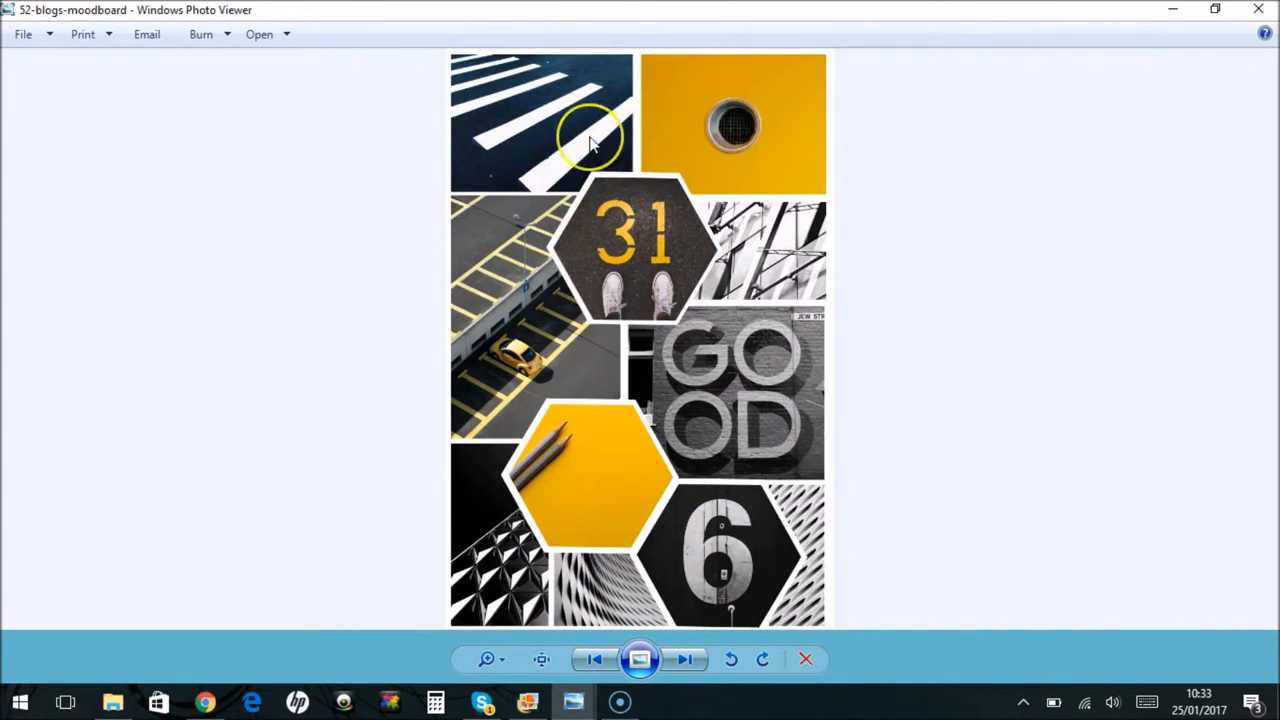
{"action": "mouse_move", "coordinate": [705, 332]}
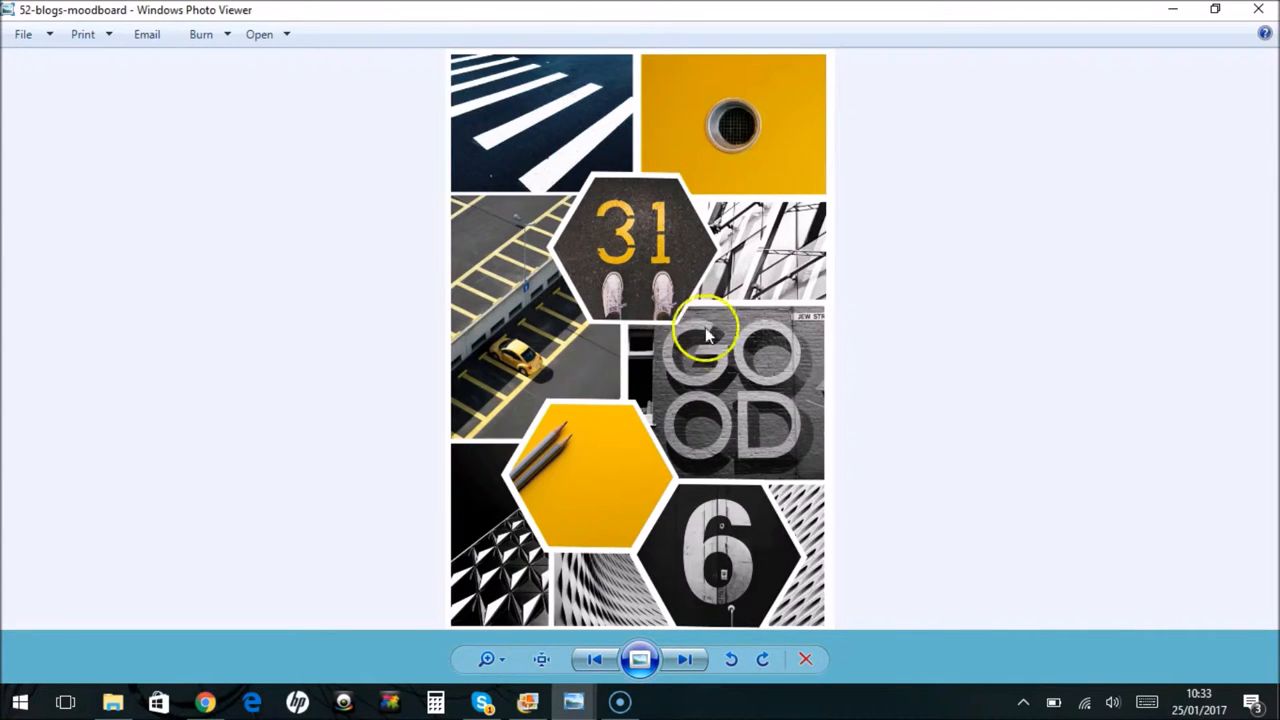
{"action": "mouse_move", "coordinate": [470, 555]}
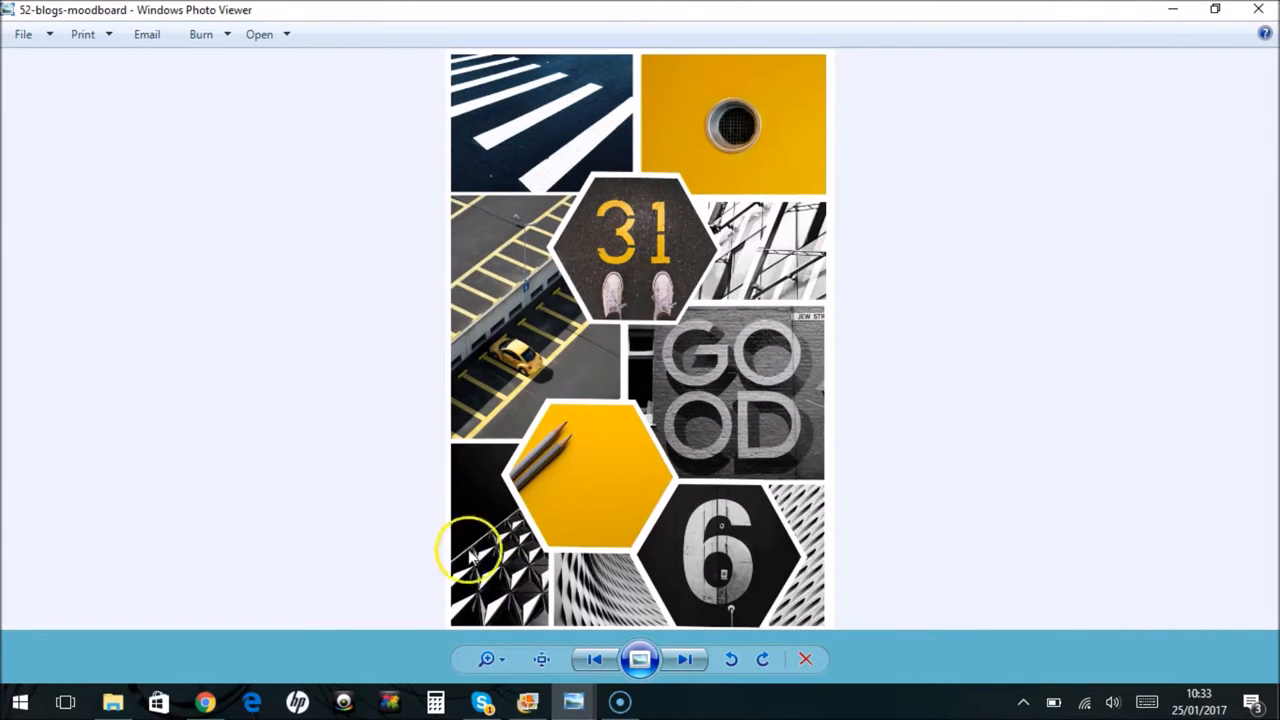
{"action": "mouse_move", "coordinate": [478, 503]}
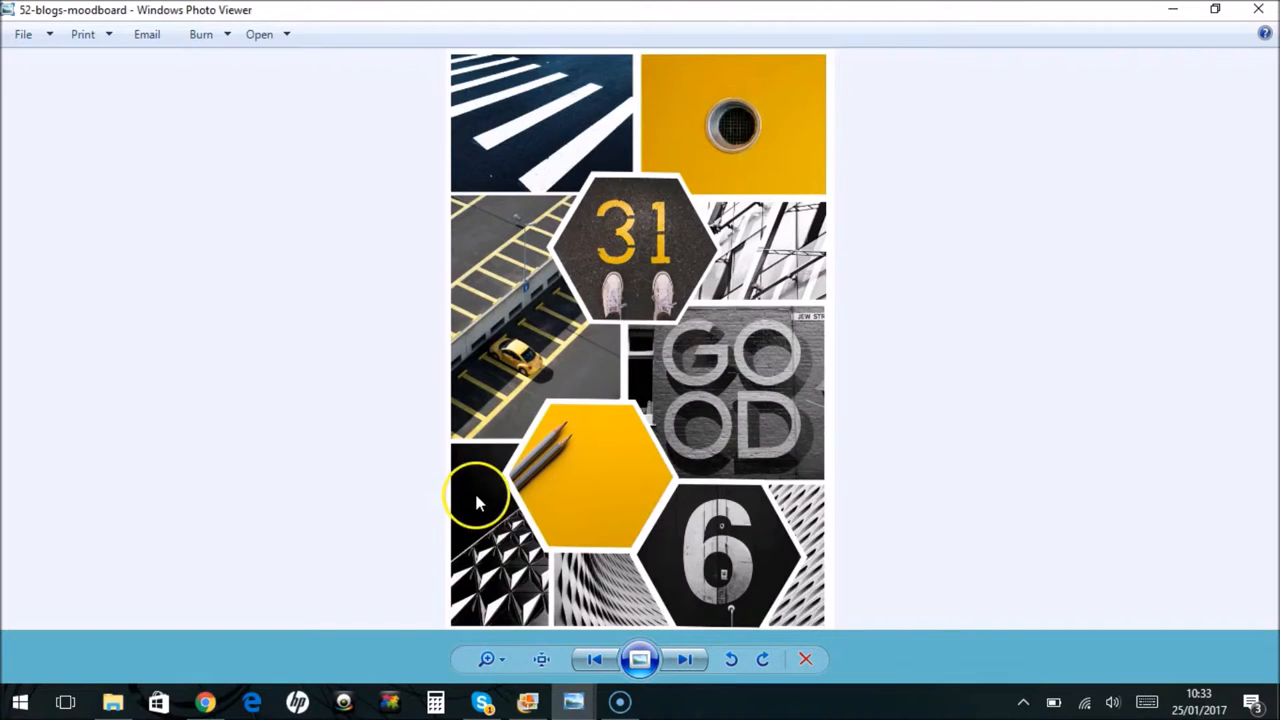
{"action": "mouse_move", "coordinate": [510, 515]}
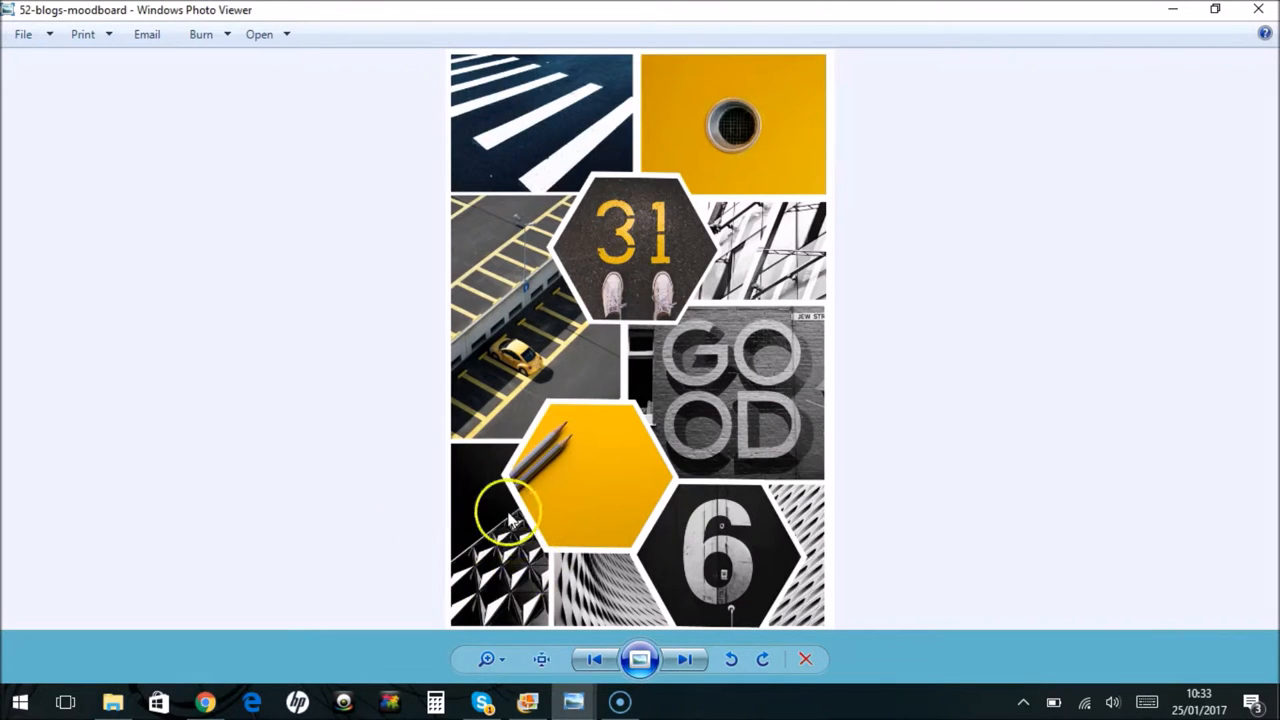
{"action": "mouse_move", "coordinate": [770, 455]}
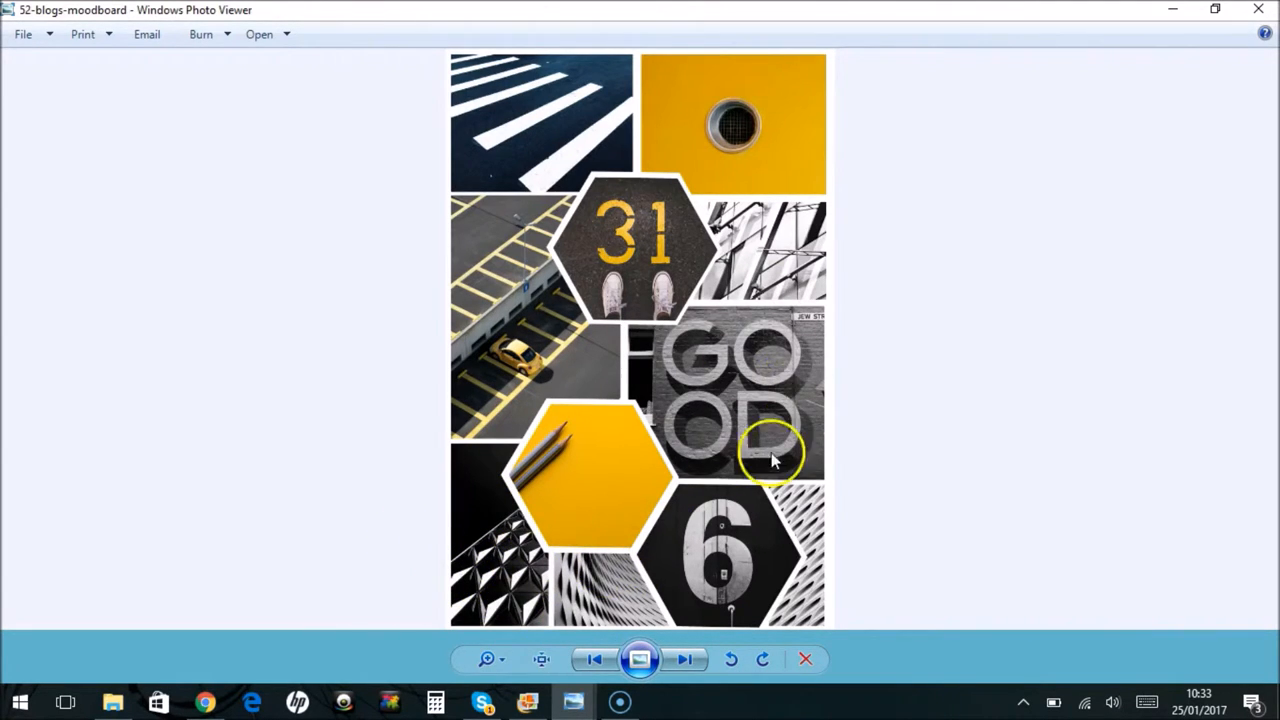
{"action": "mouse_move", "coordinate": [815, 390]}
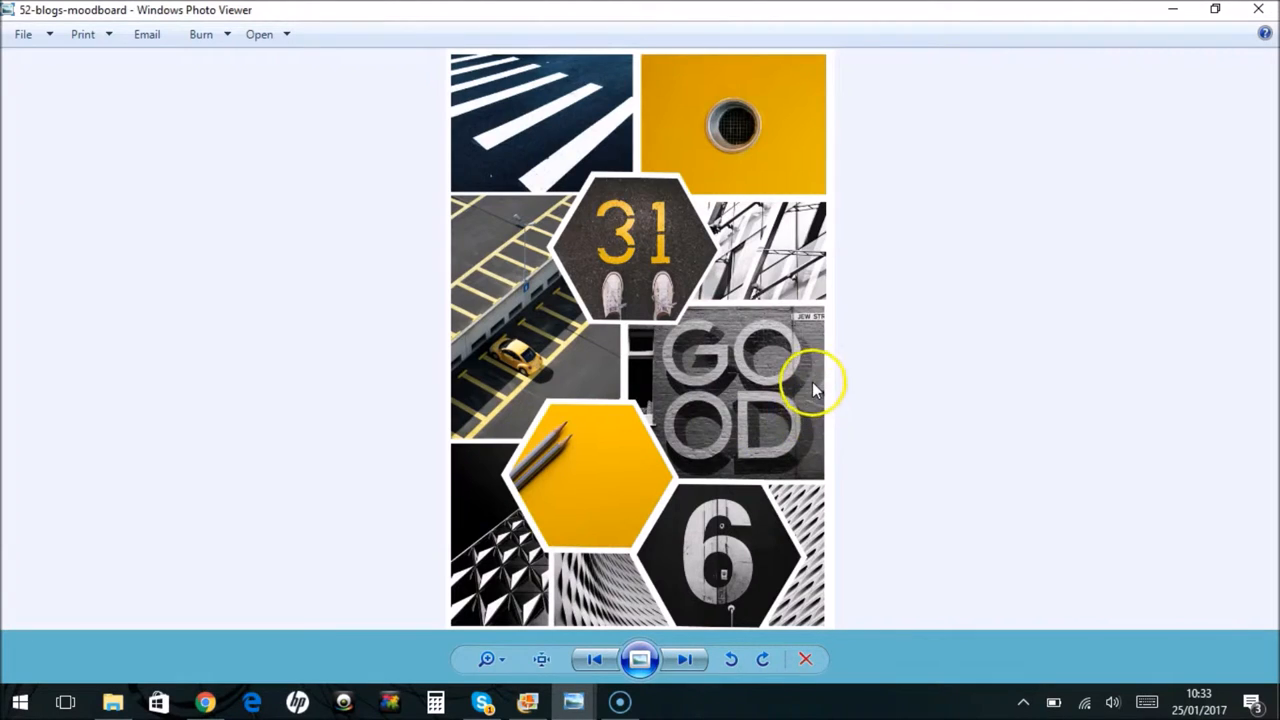
{"action": "mouse_move", "coordinate": [805, 402]}
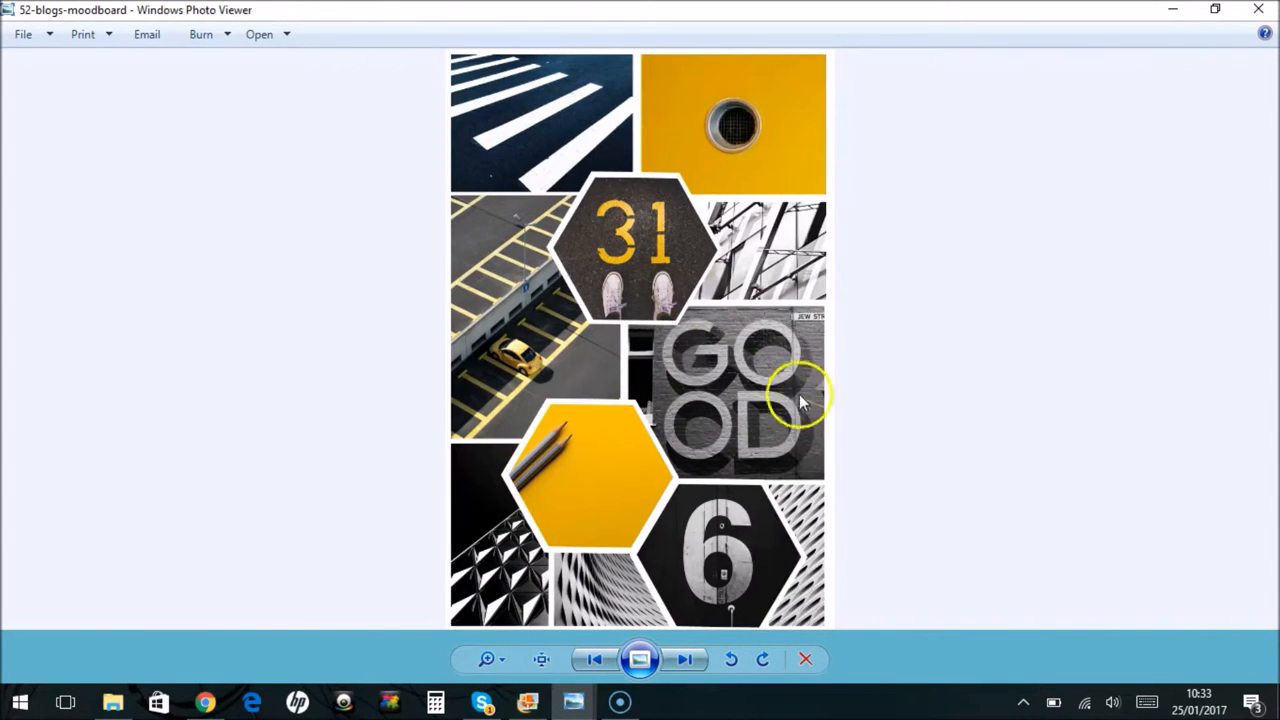
{"action": "mouse_move", "coordinate": [690, 343]}
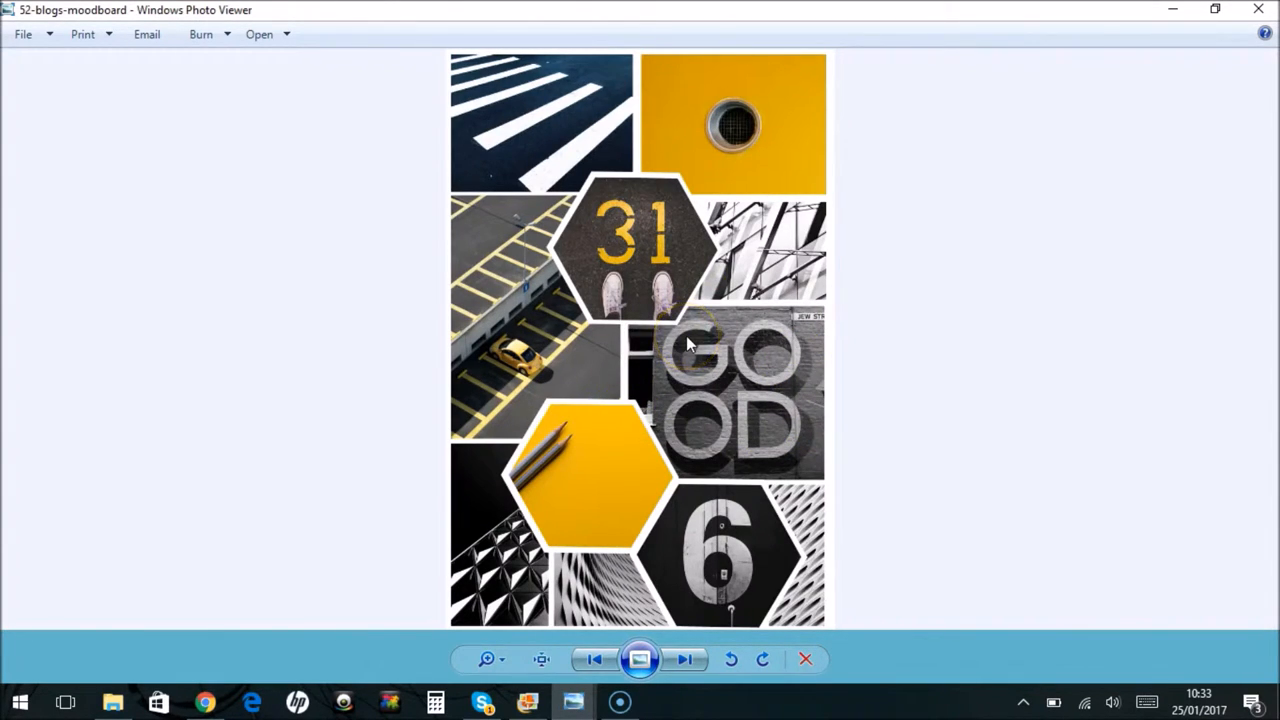
{"action": "mouse_move", "coordinate": [518, 562]}
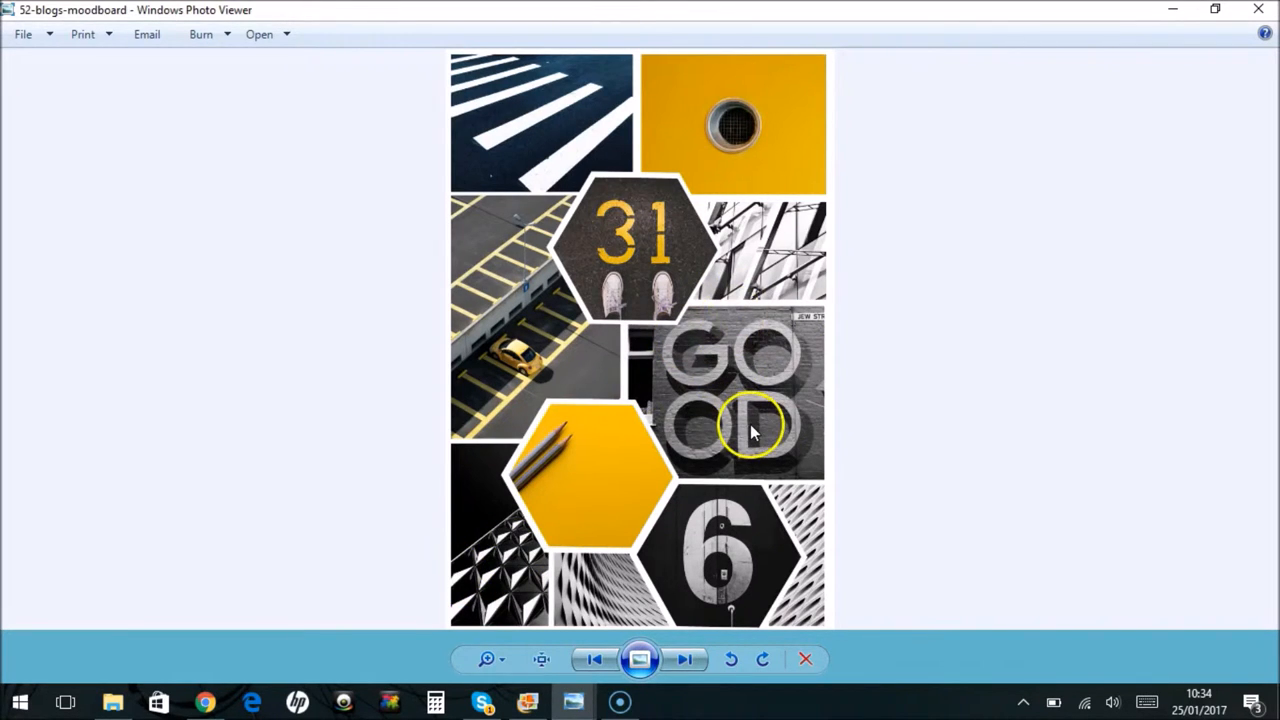
{"action": "mouse_move", "coordinate": [658, 300]}
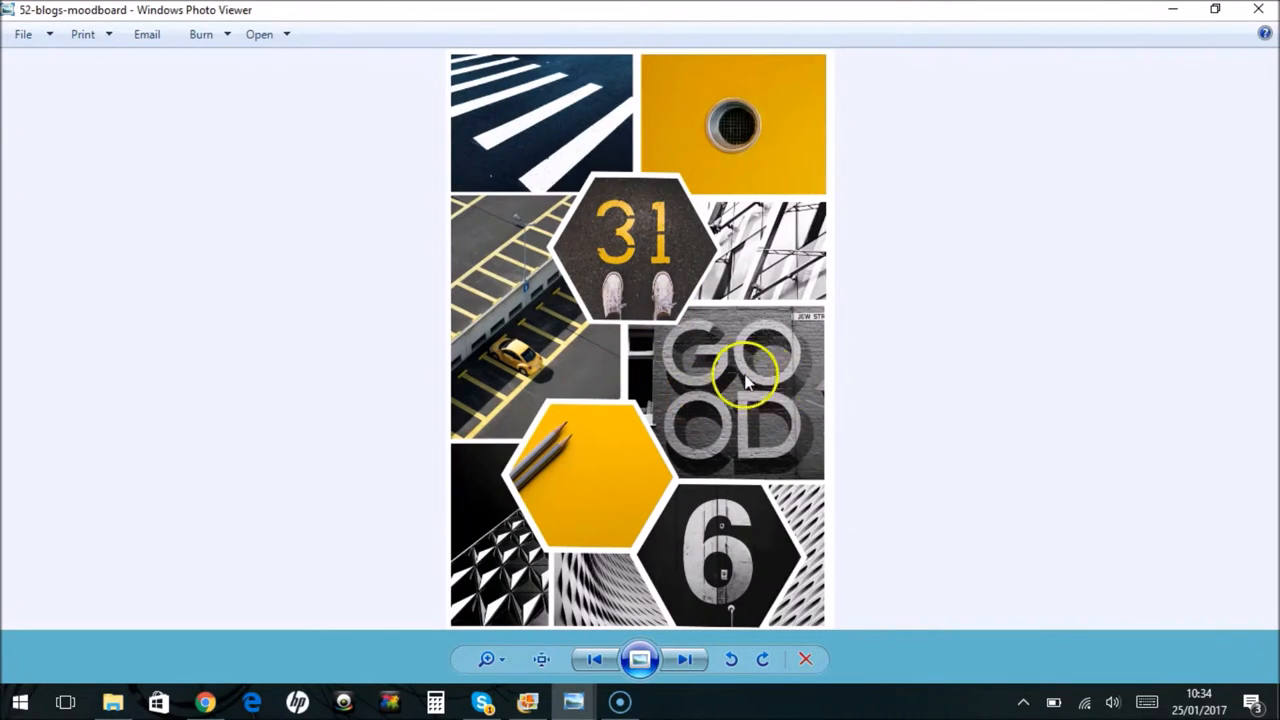
{"action": "mouse_move", "coordinate": [760, 440]}
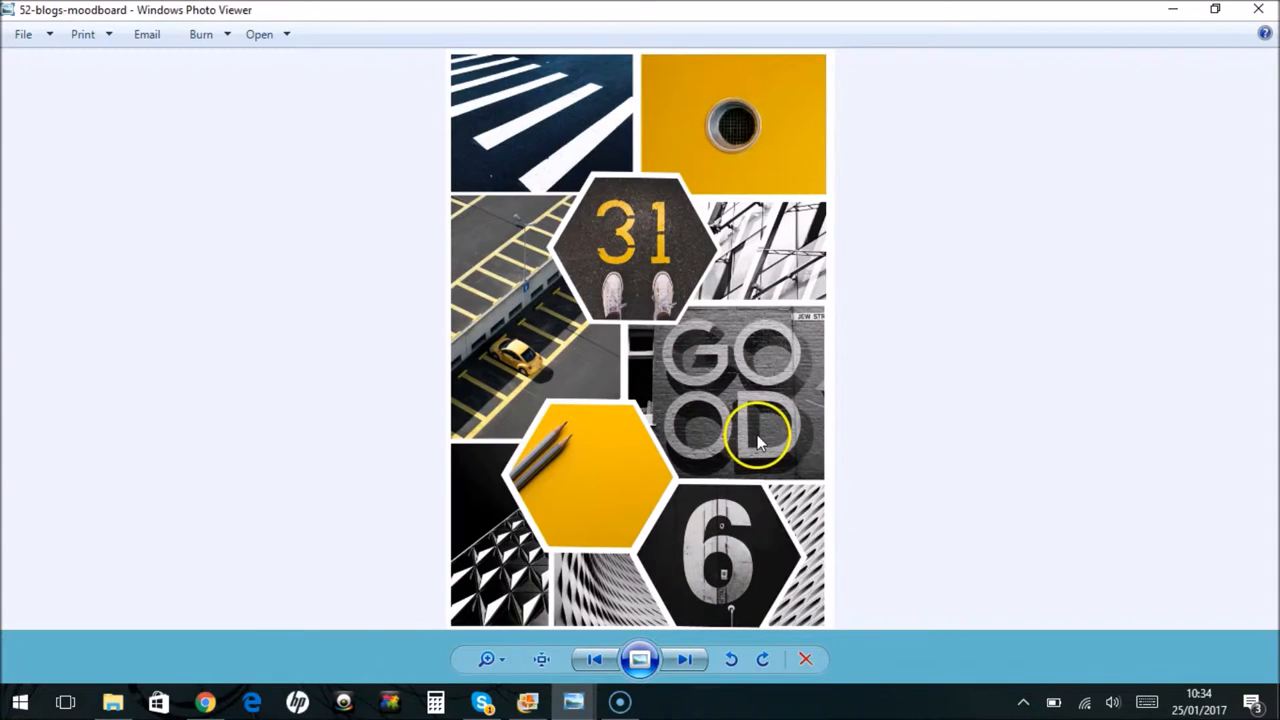
{"action": "mouse_move", "coordinate": [560, 230]}
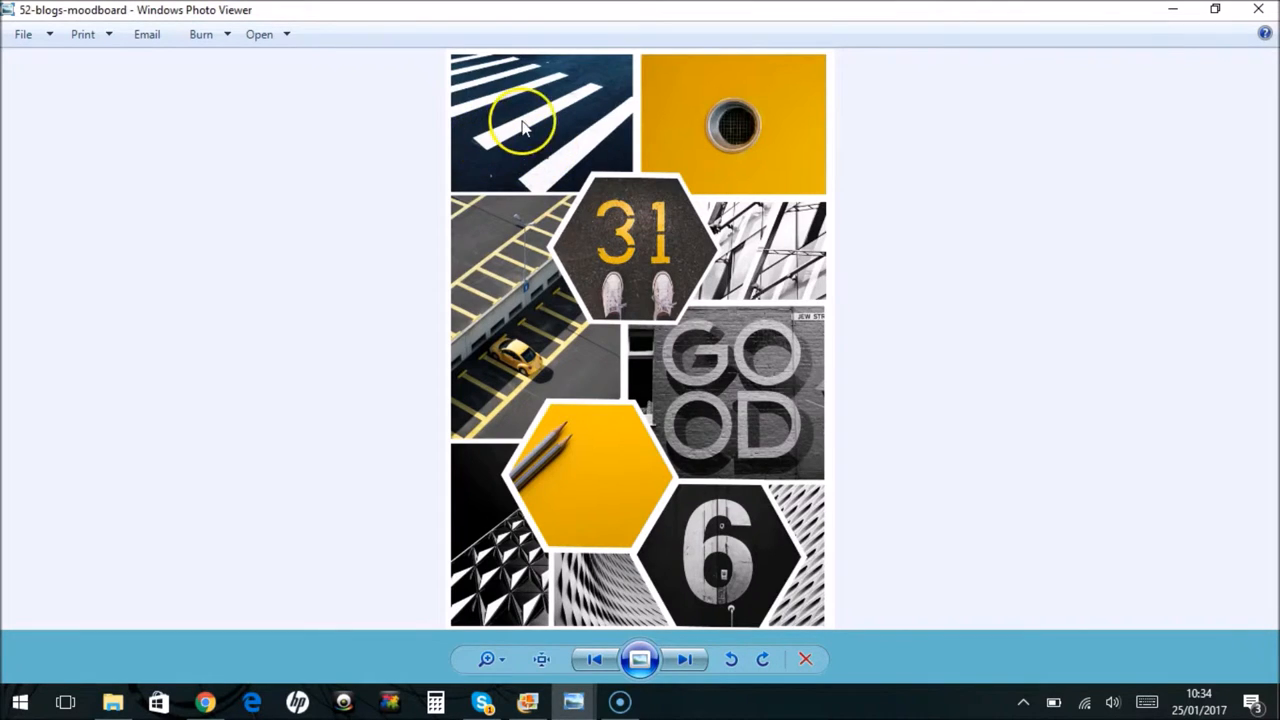
{"action": "mouse_move", "coordinate": [490, 95]}
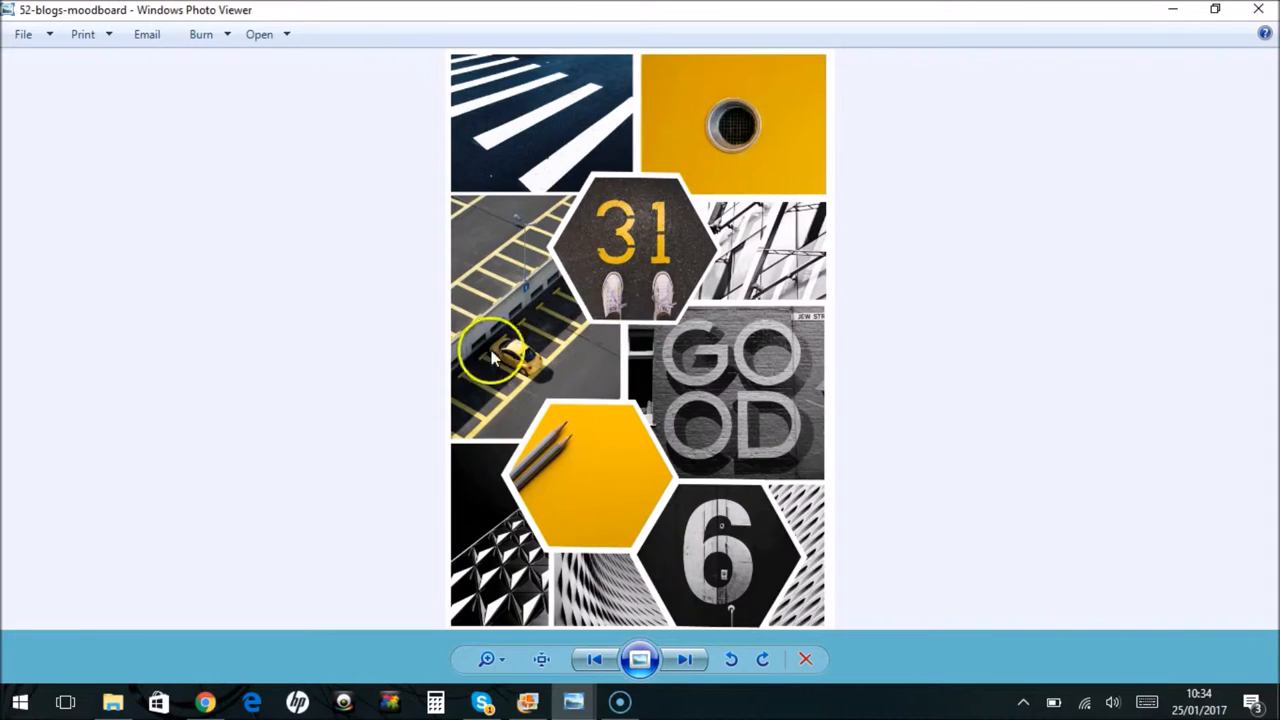
{"action": "mouse_move", "coordinate": [435, 430]}
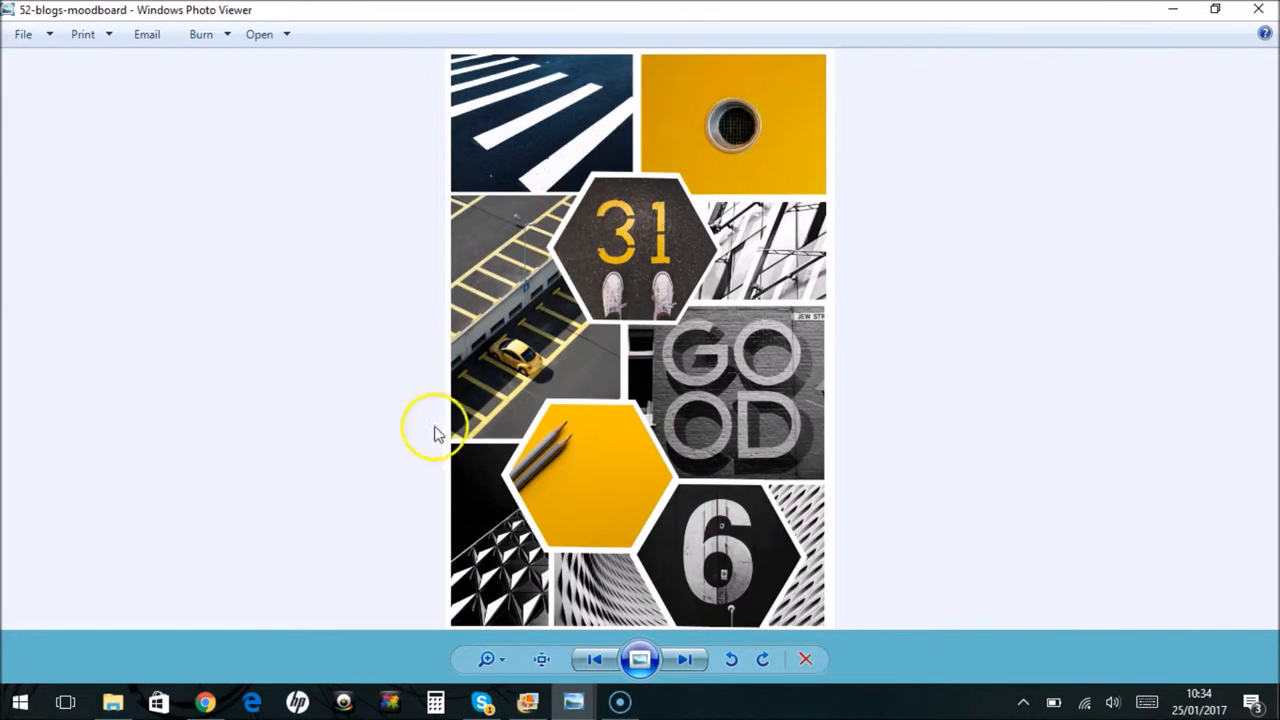
{"action": "mouse_move", "coordinate": [495, 465]}
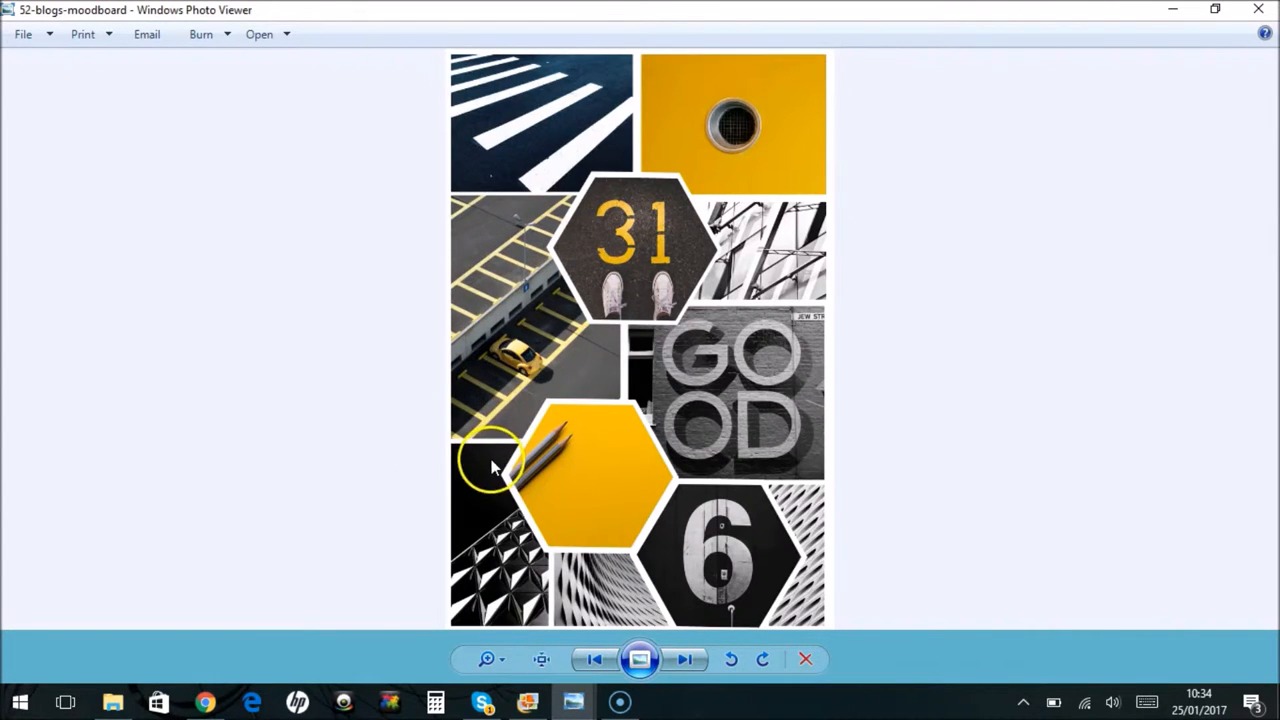
{"action": "mouse_move", "coordinate": [790, 215]}
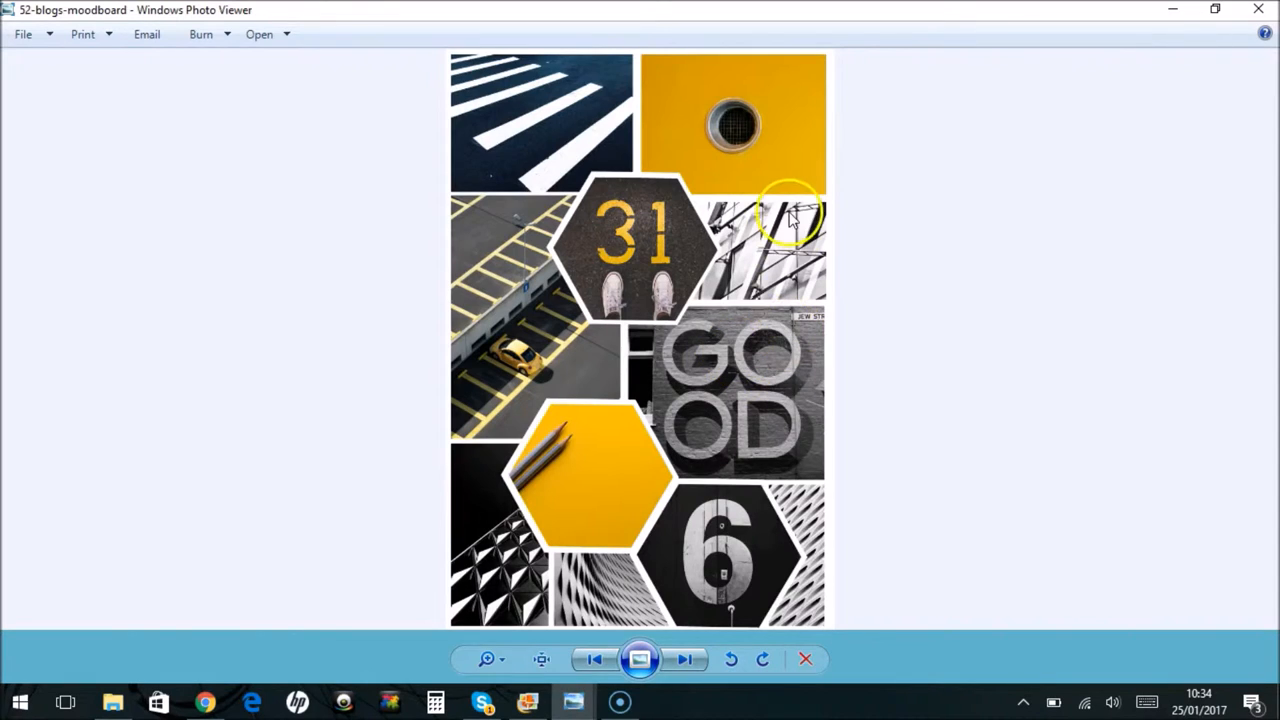
{"action": "mouse_move", "coordinate": [750, 570]}
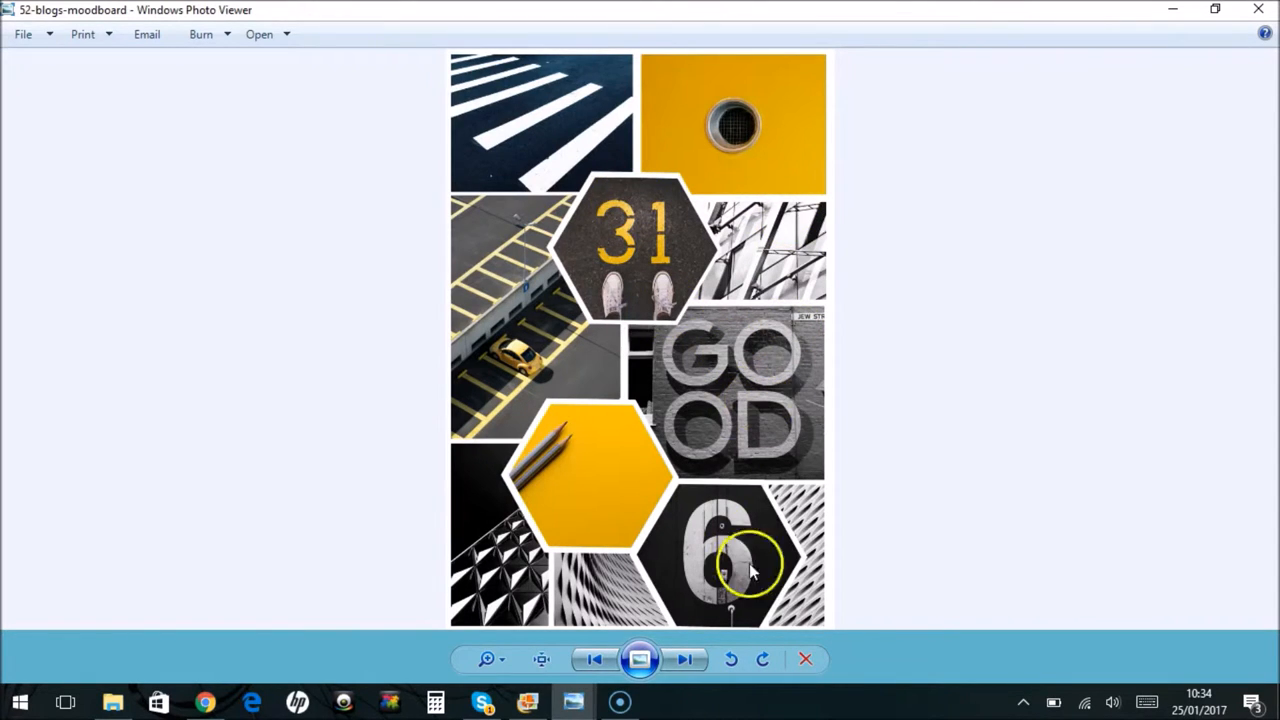
{"action": "mouse_move", "coordinate": [815, 515]}
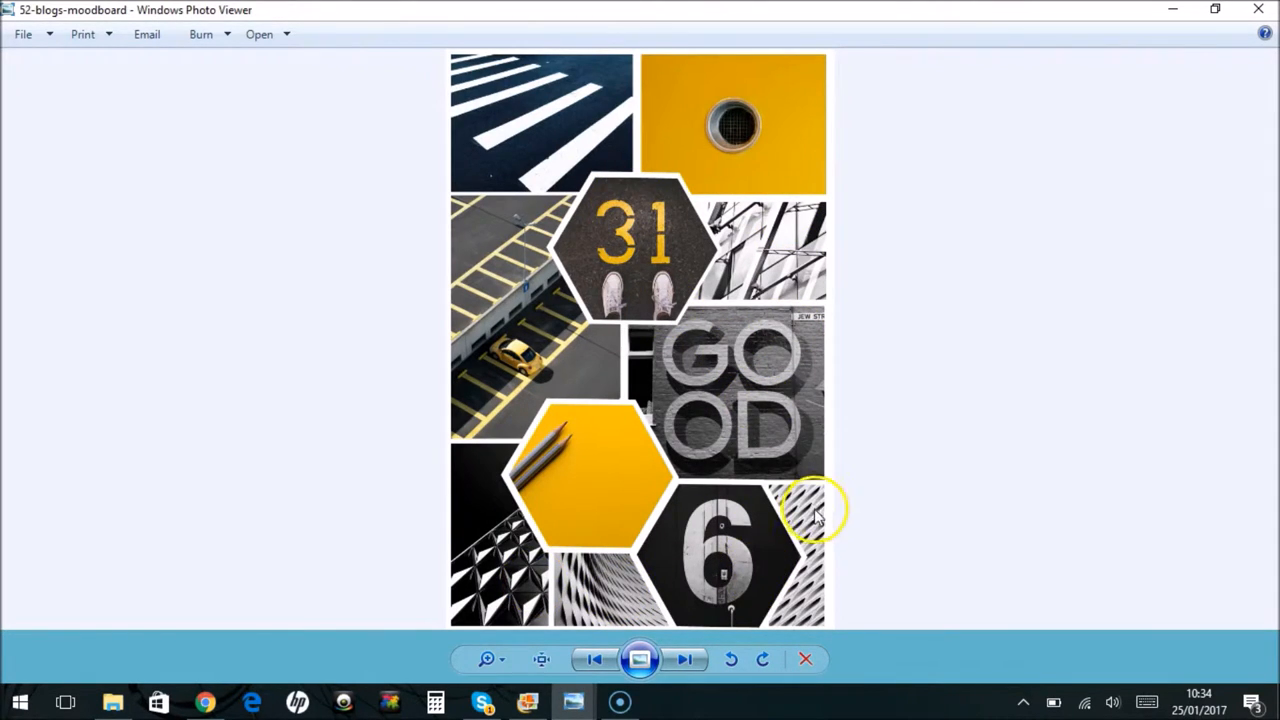
{"action": "mouse_move", "coordinate": [815, 518]}
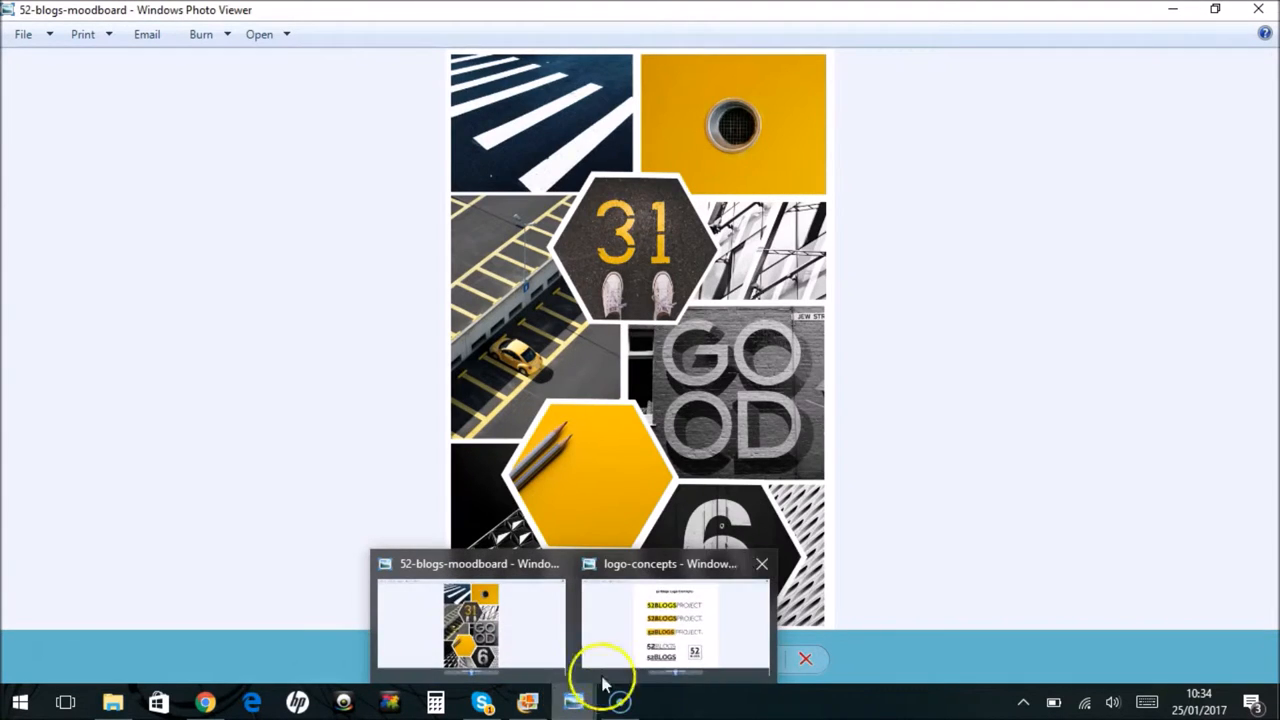
{"action": "left_click", "coordinate": [672, 625]}
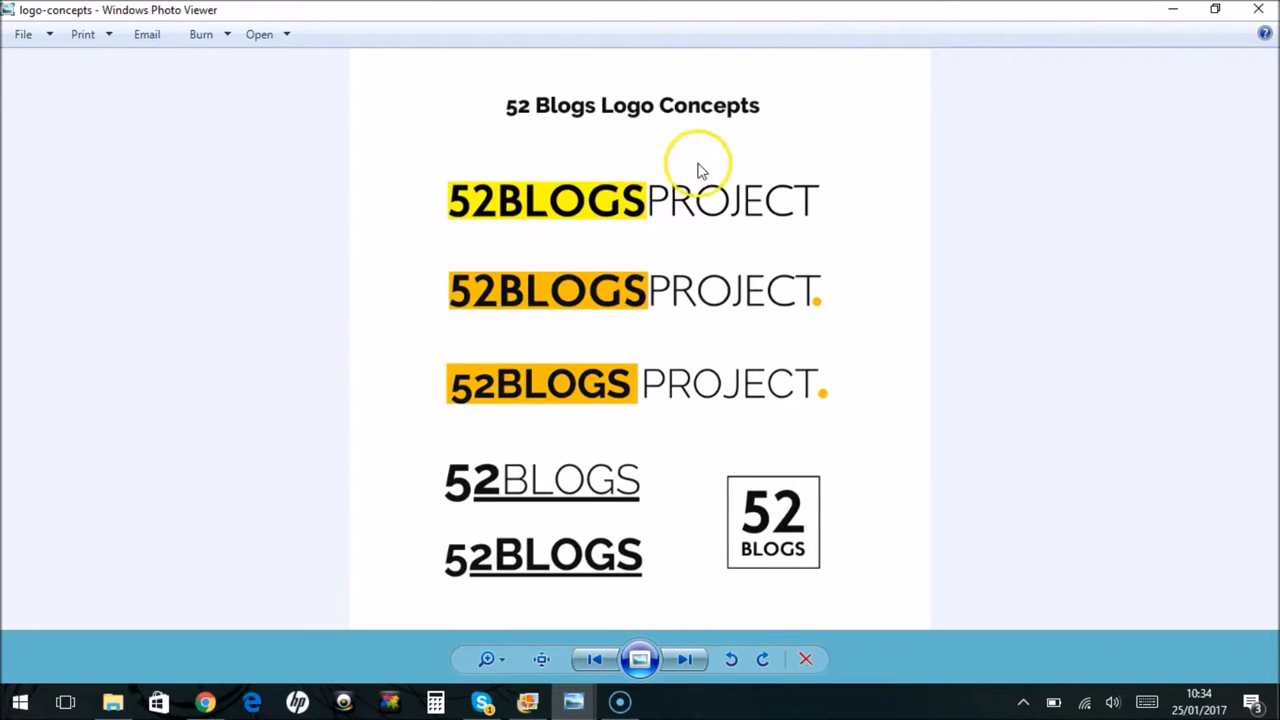
{"action": "mouse_move", "coordinate": [455, 162]}
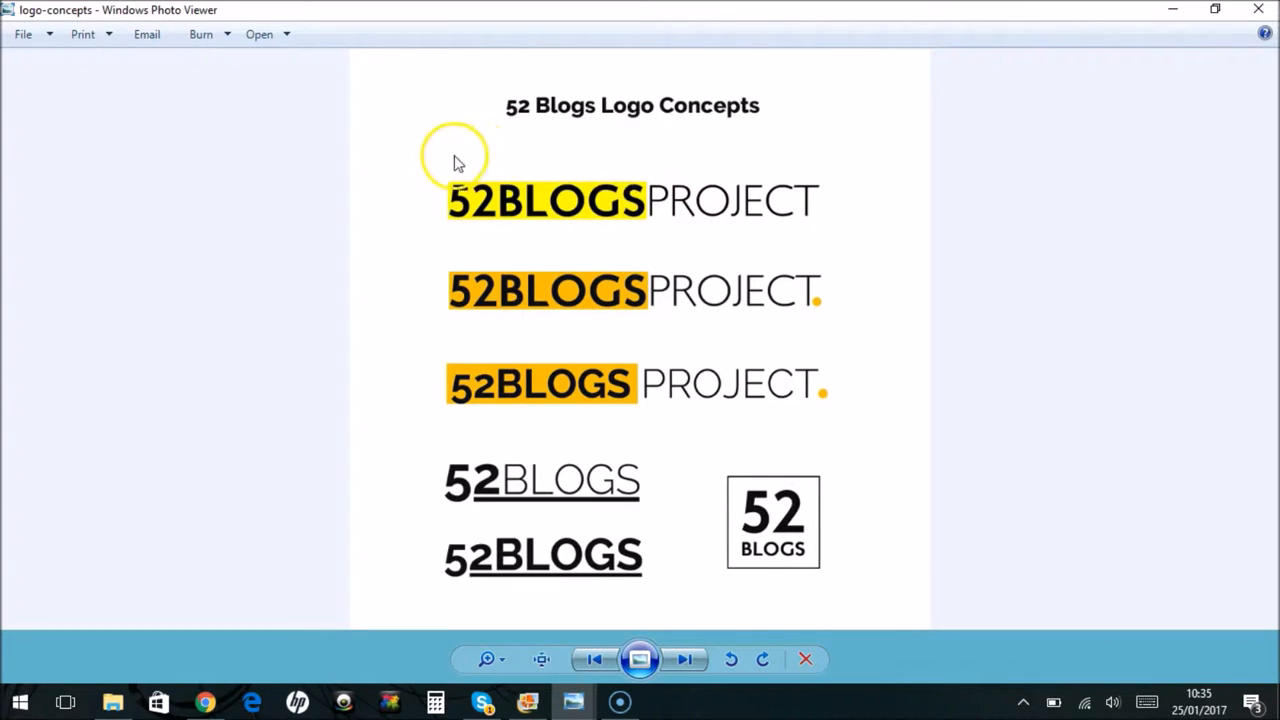
{"action": "mouse_move", "coordinate": [478, 205]}
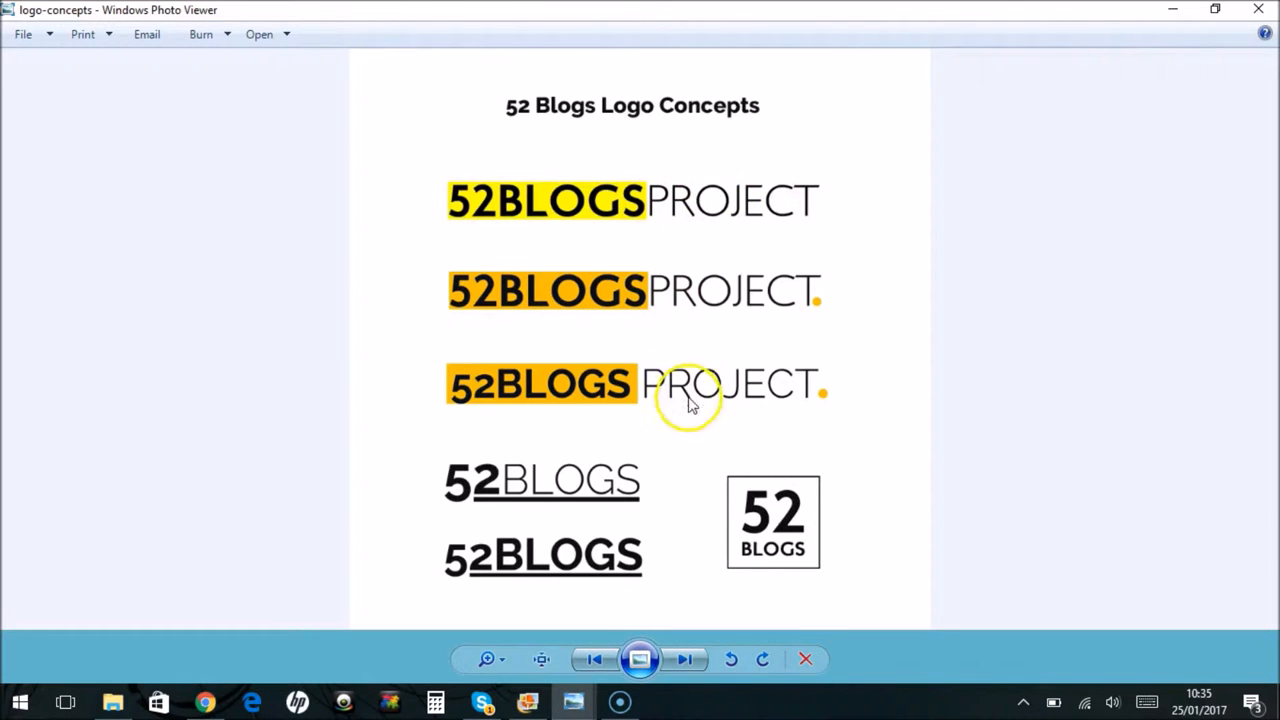
{"action": "mouse_move", "coordinate": [480, 225]}
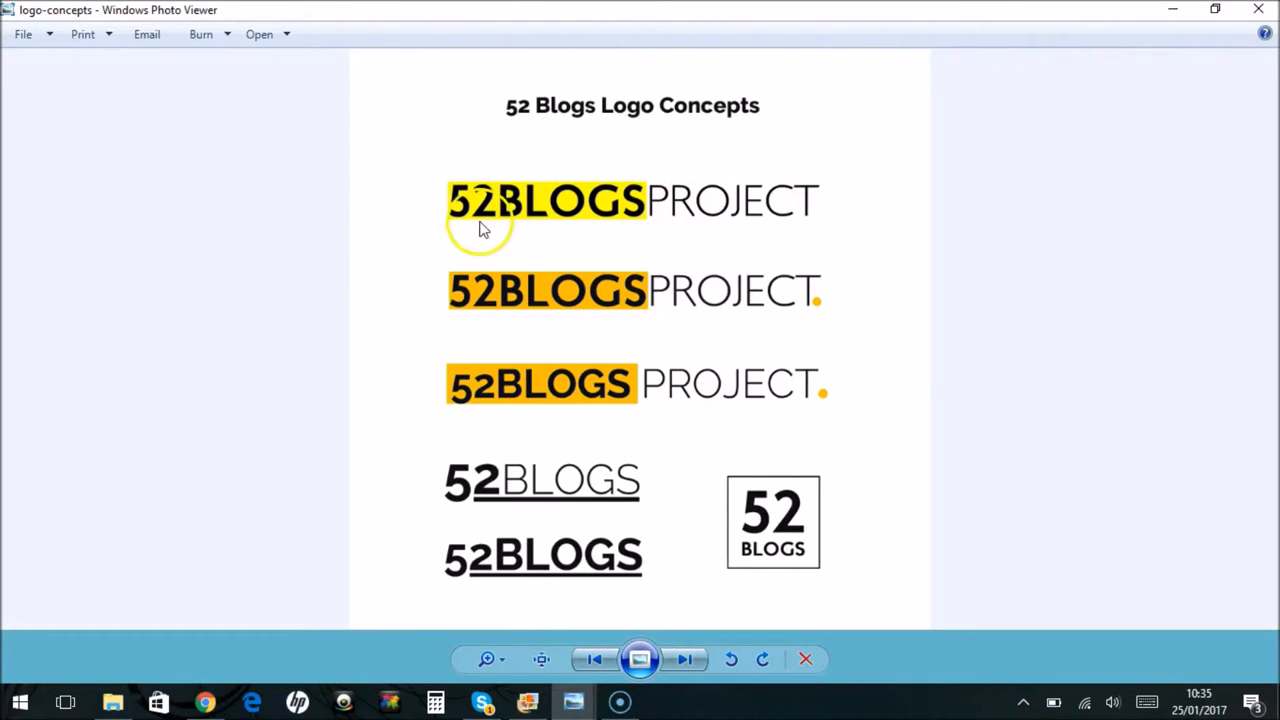
{"action": "mouse_move", "coordinate": [435, 195]}
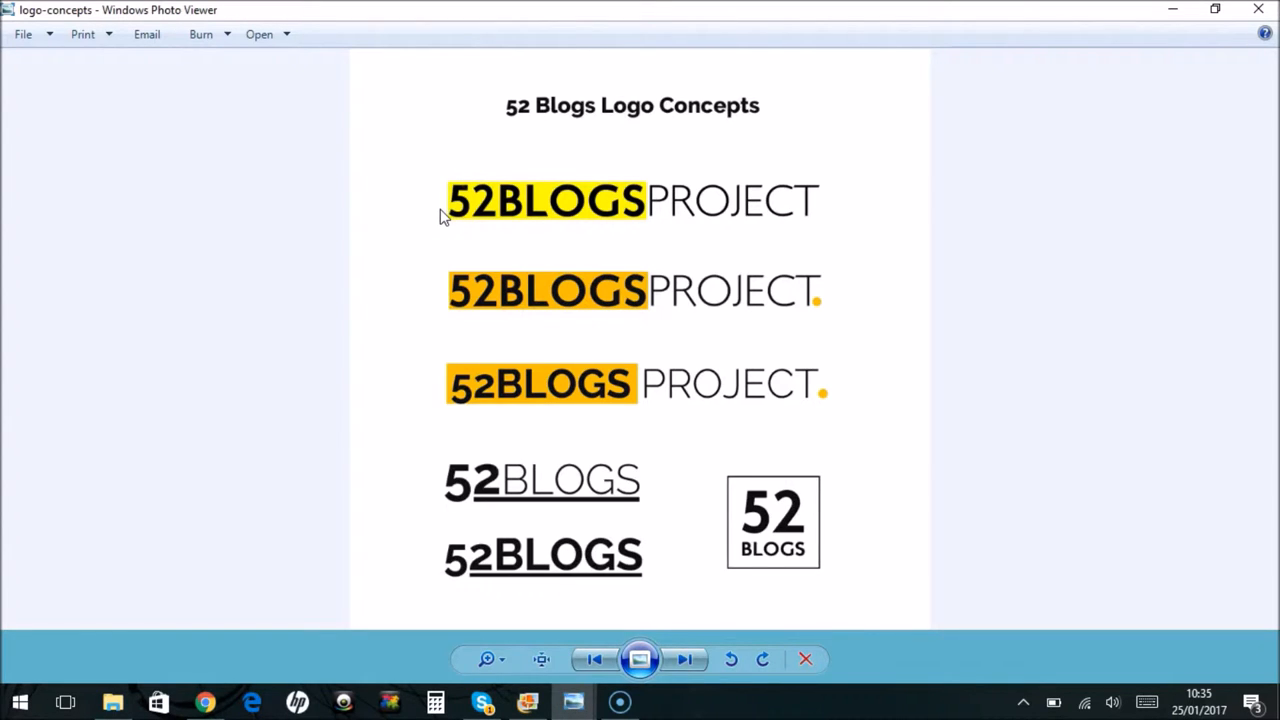
{"action": "mouse_move", "coordinate": [435, 320]}
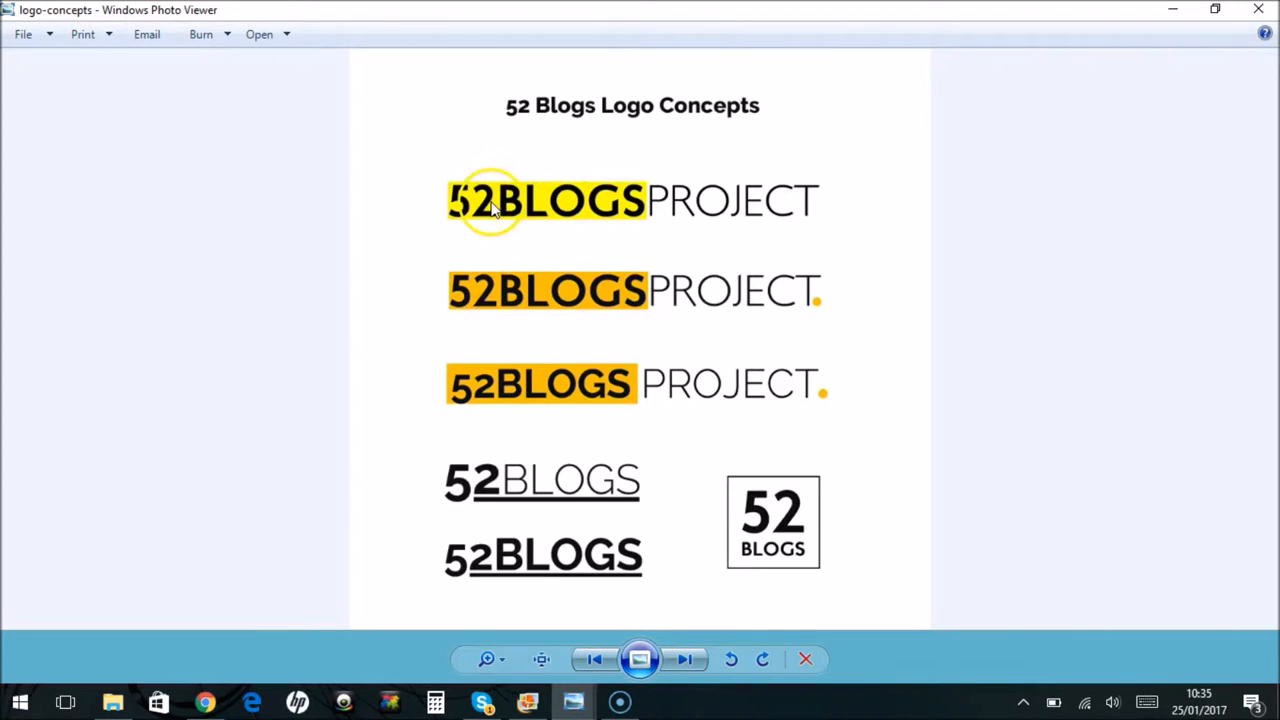
{"action": "mouse_move", "coordinate": [840, 167]}
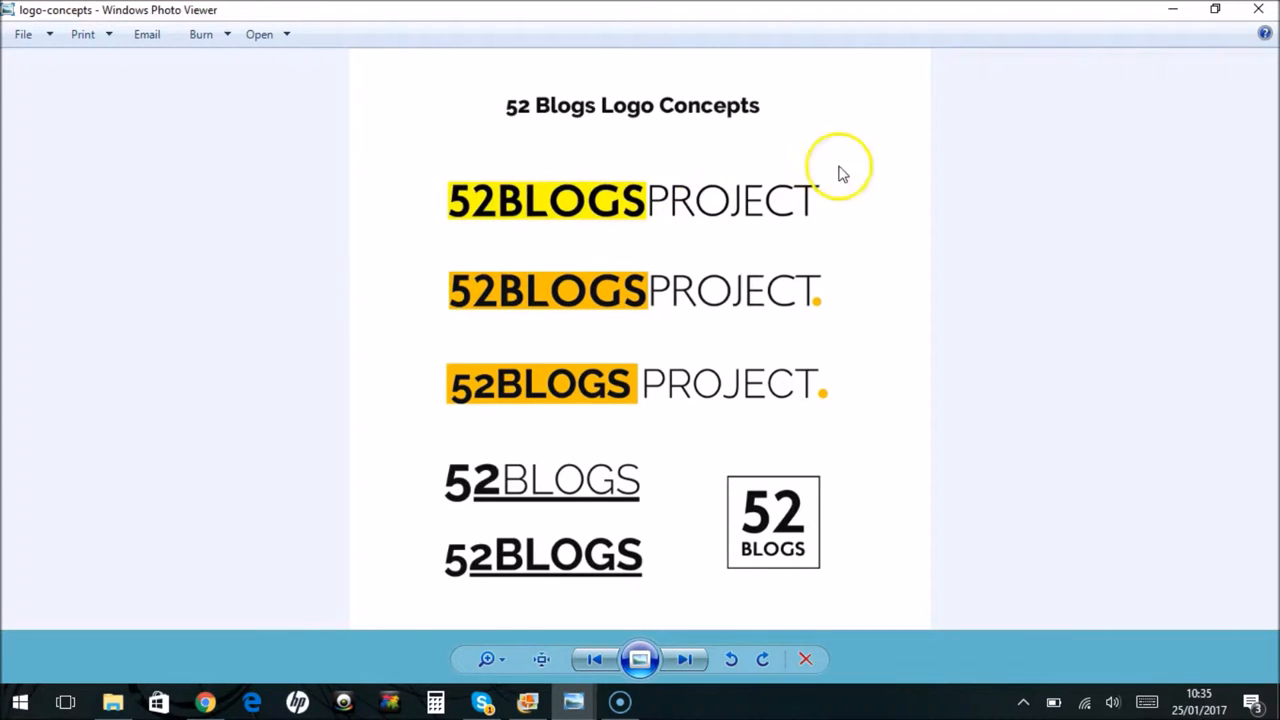
{"action": "mouse_move", "coordinate": [592, 240]}
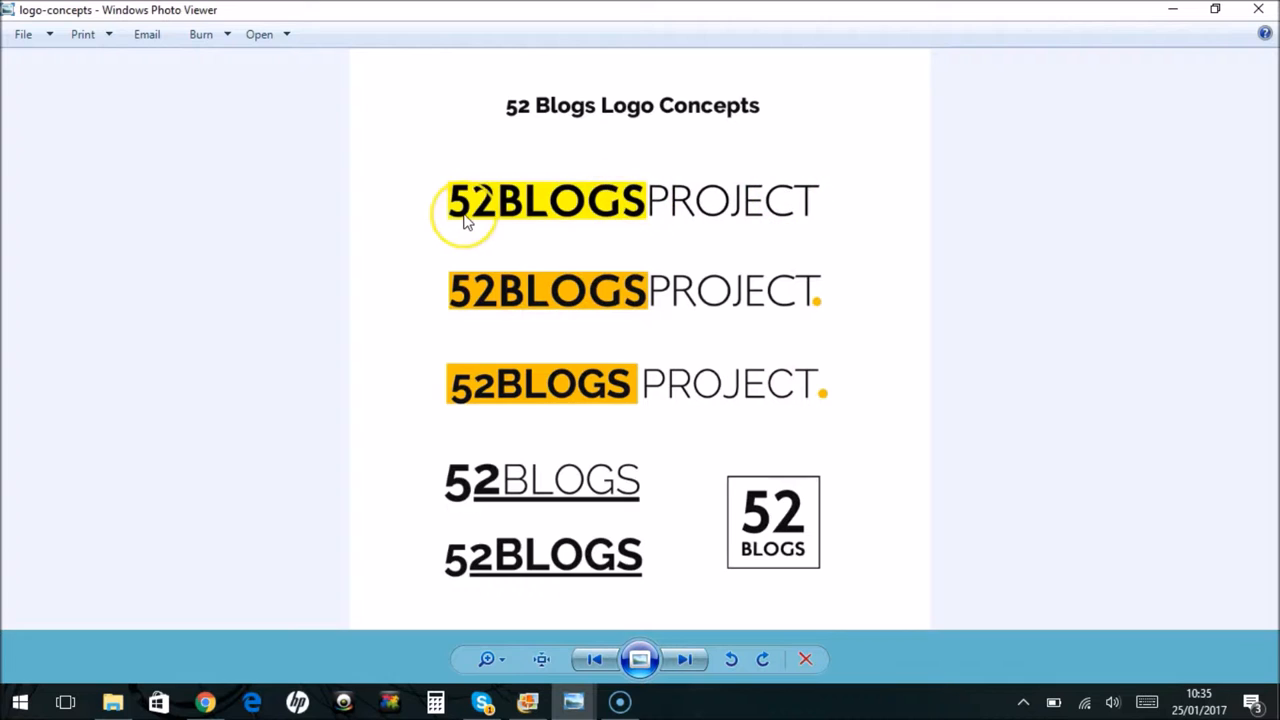
{"action": "mouse_move", "coordinate": [620, 225]}
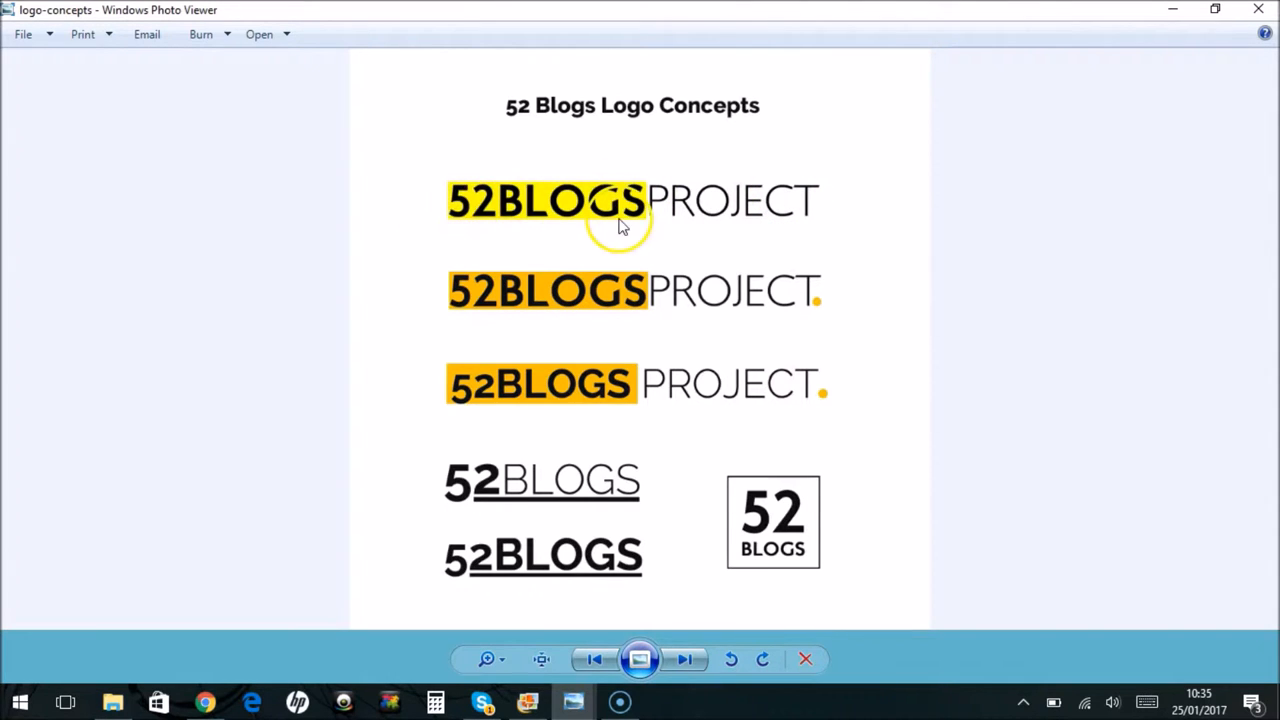
{"action": "mouse_move", "coordinate": [705, 205]}
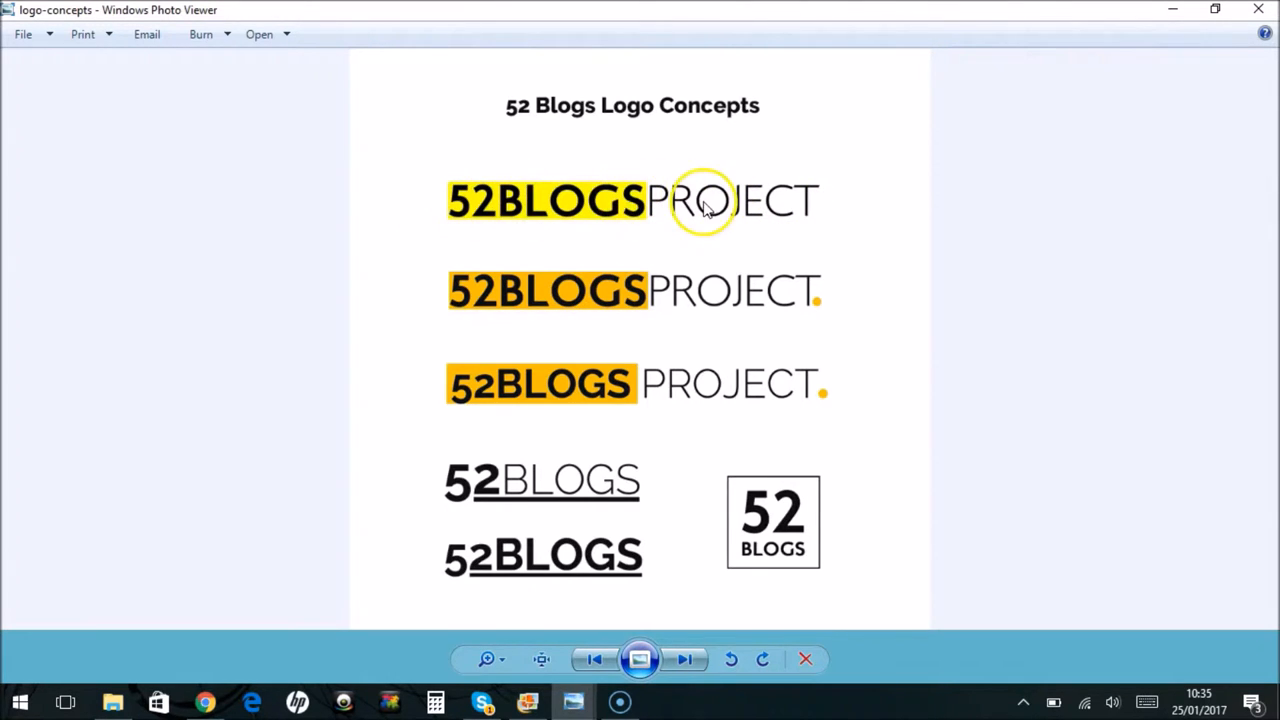
{"action": "mouse_move", "coordinate": [830, 378]}
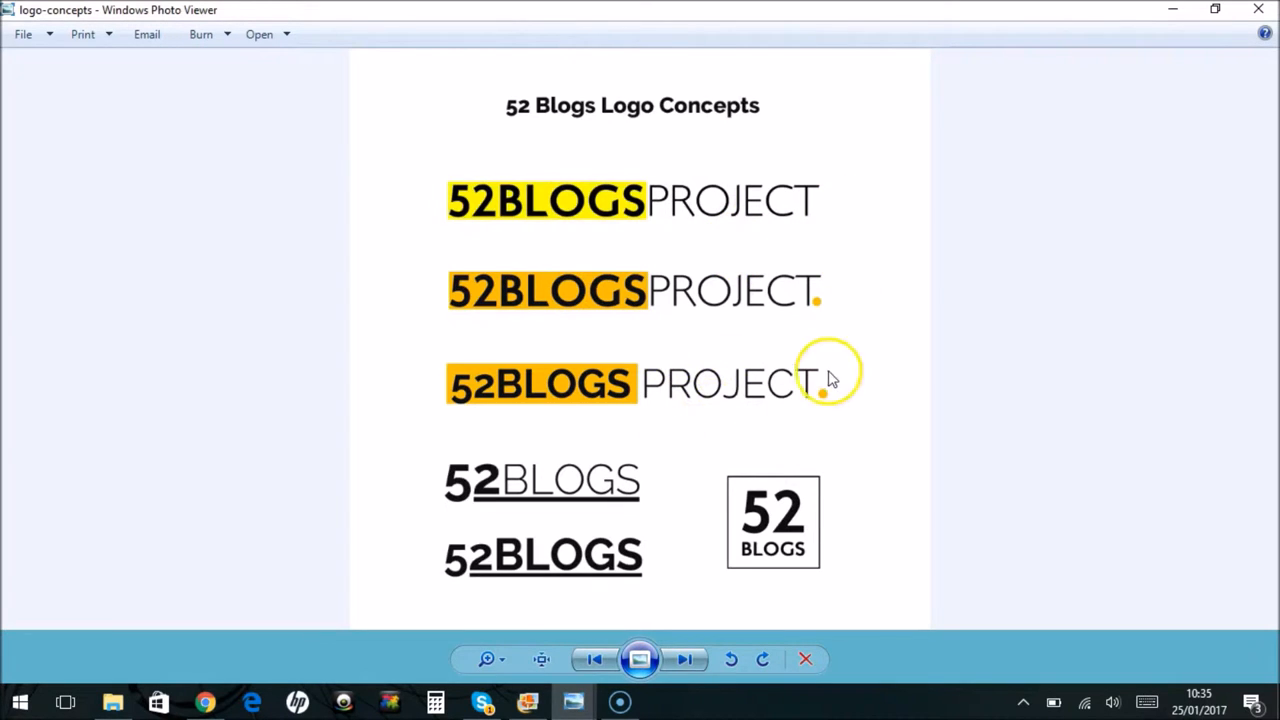
{"action": "mouse_move", "coordinate": [500, 400]}
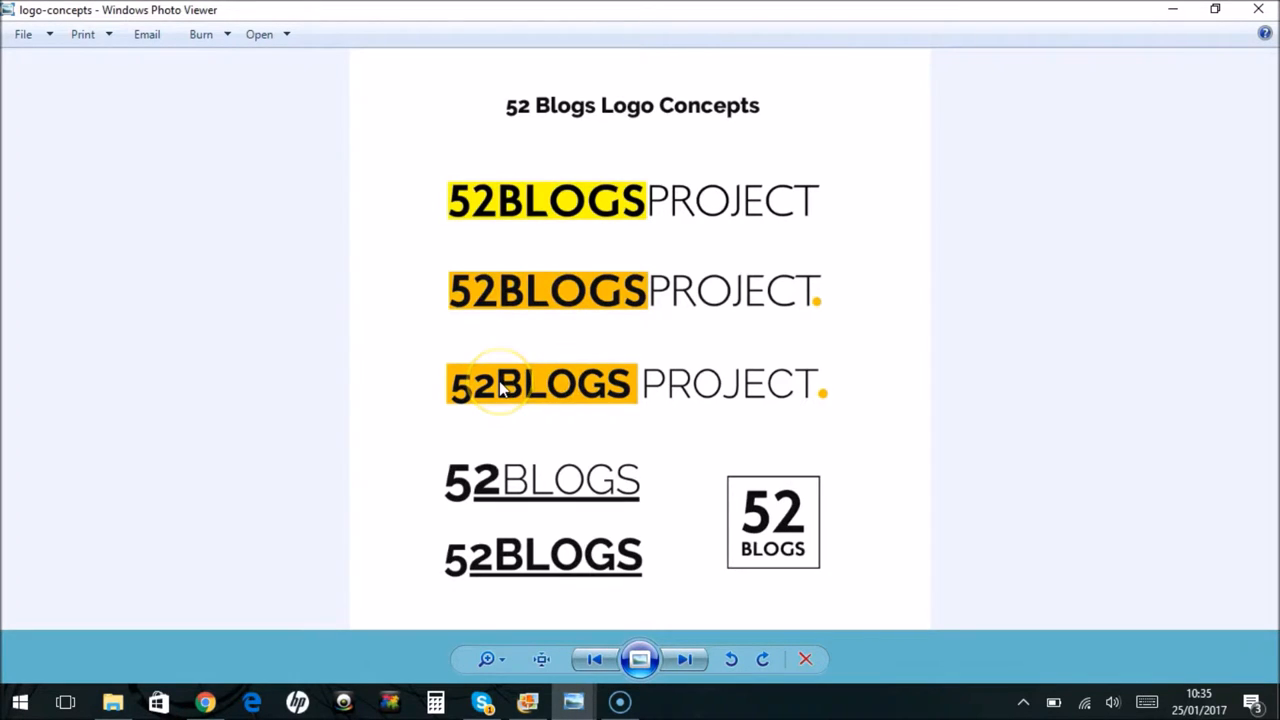
{"action": "mouse_move", "coordinate": [545, 387]}
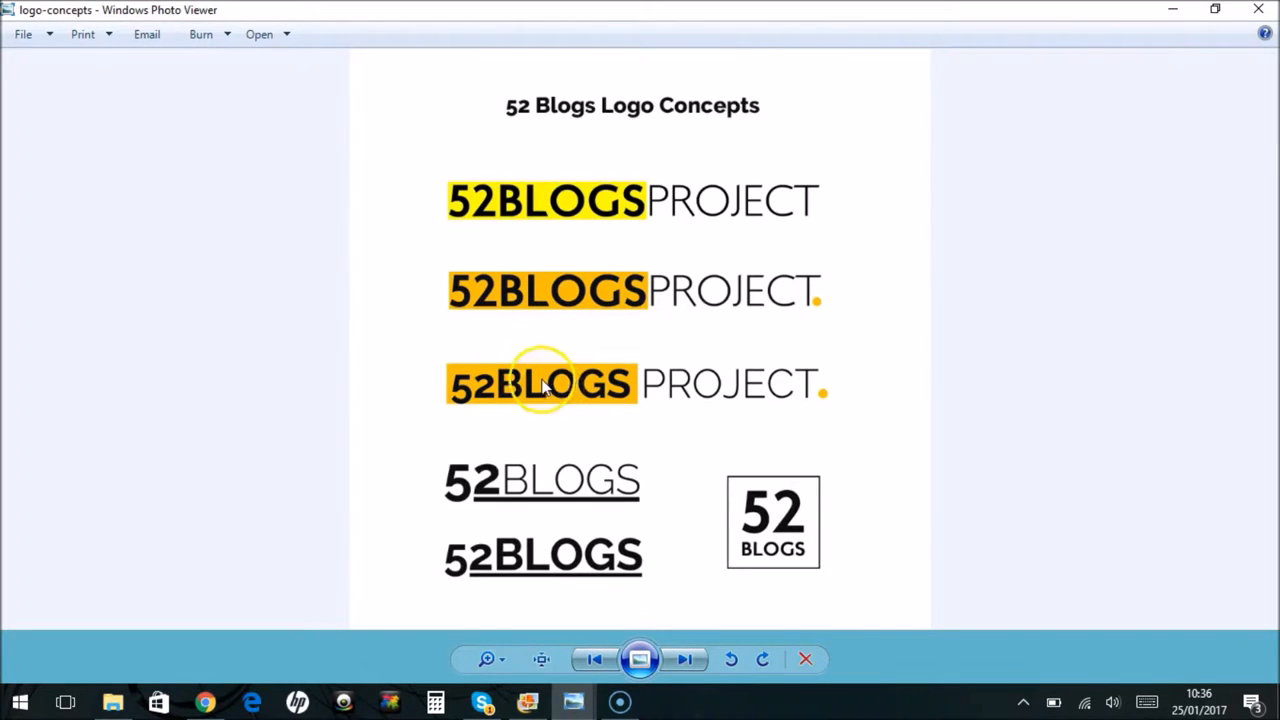
{"action": "mouse_move", "coordinate": [685, 305]}
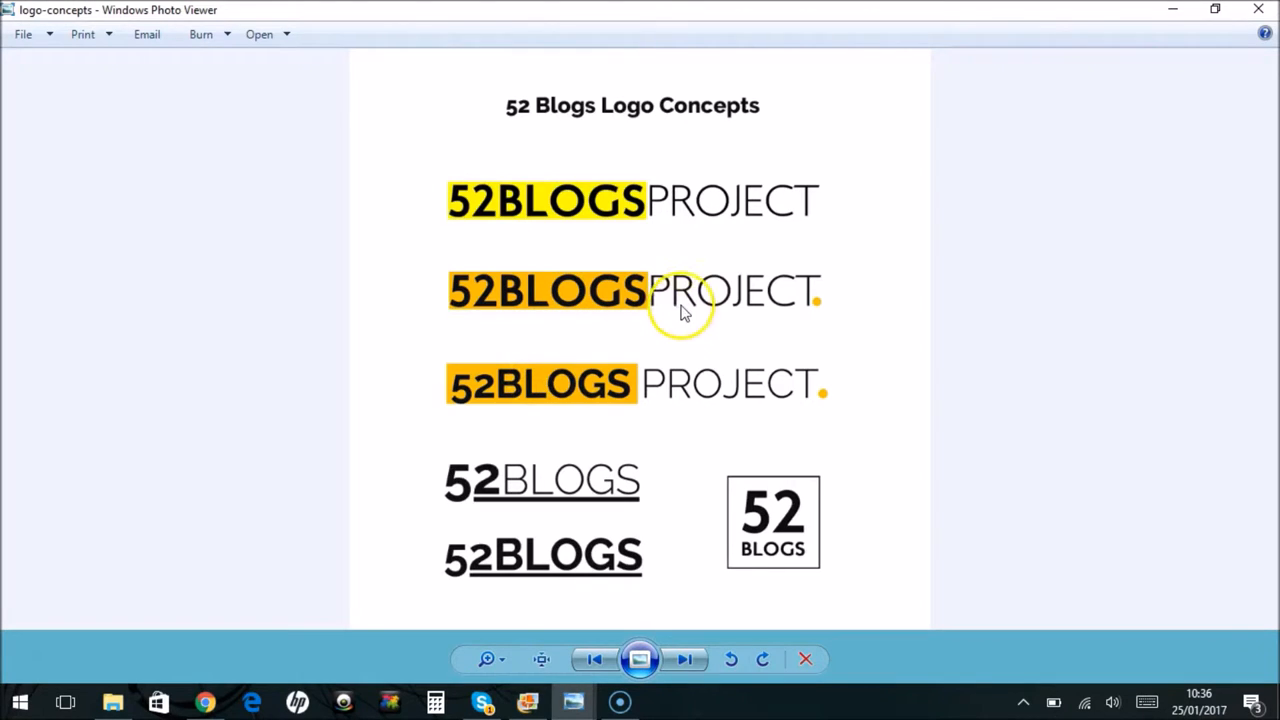
{"action": "mouse_move", "coordinate": [783, 295]}
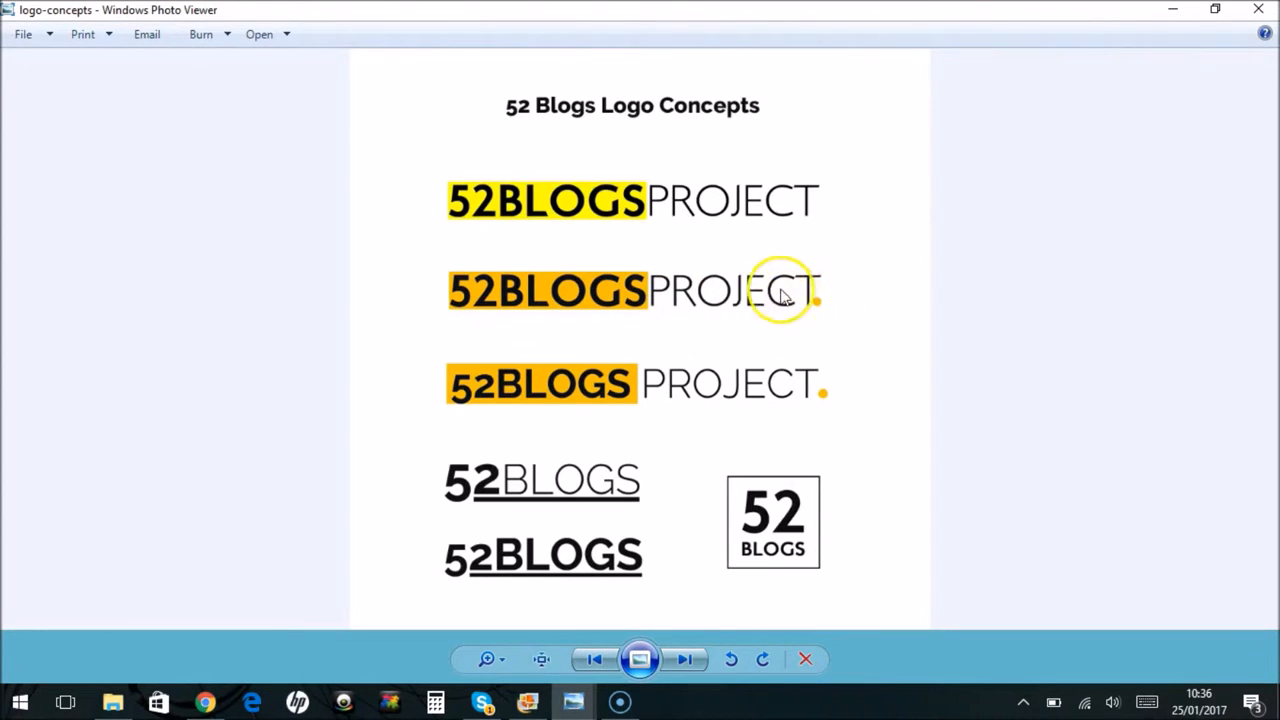
{"action": "mouse_move", "coordinate": [662, 400]}
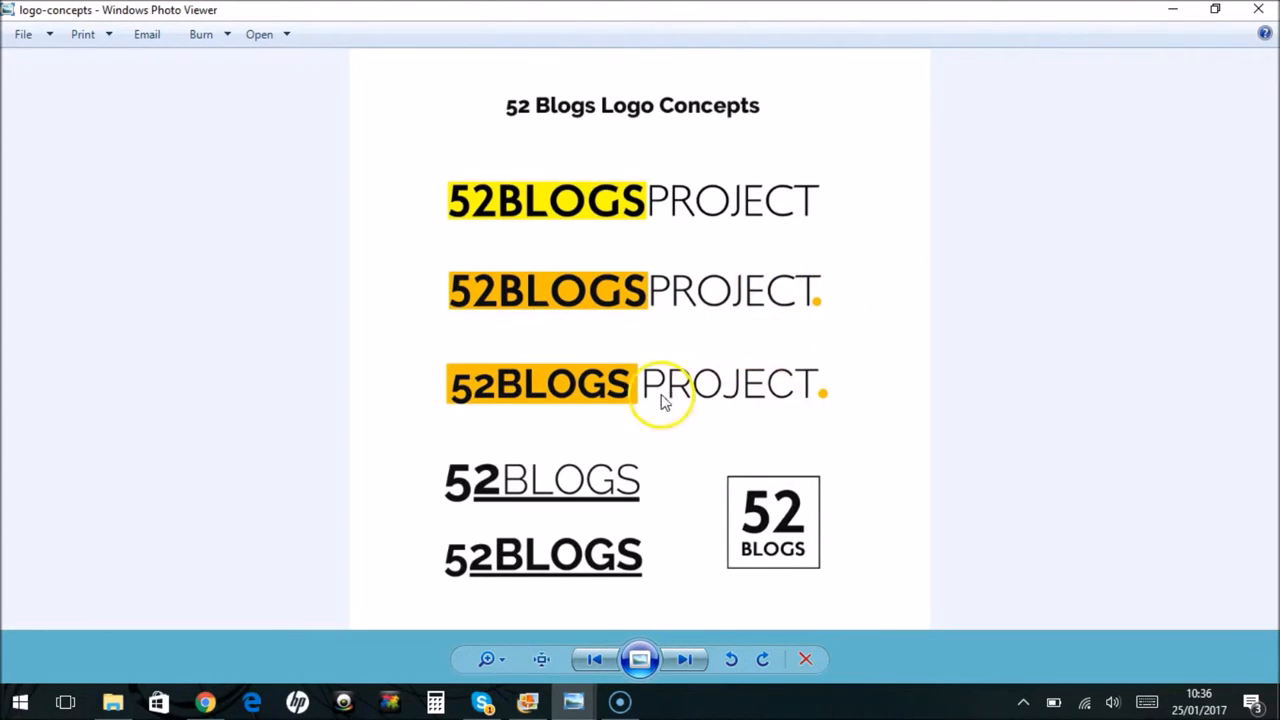
{"action": "mouse_move", "coordinate": [770, 385]}
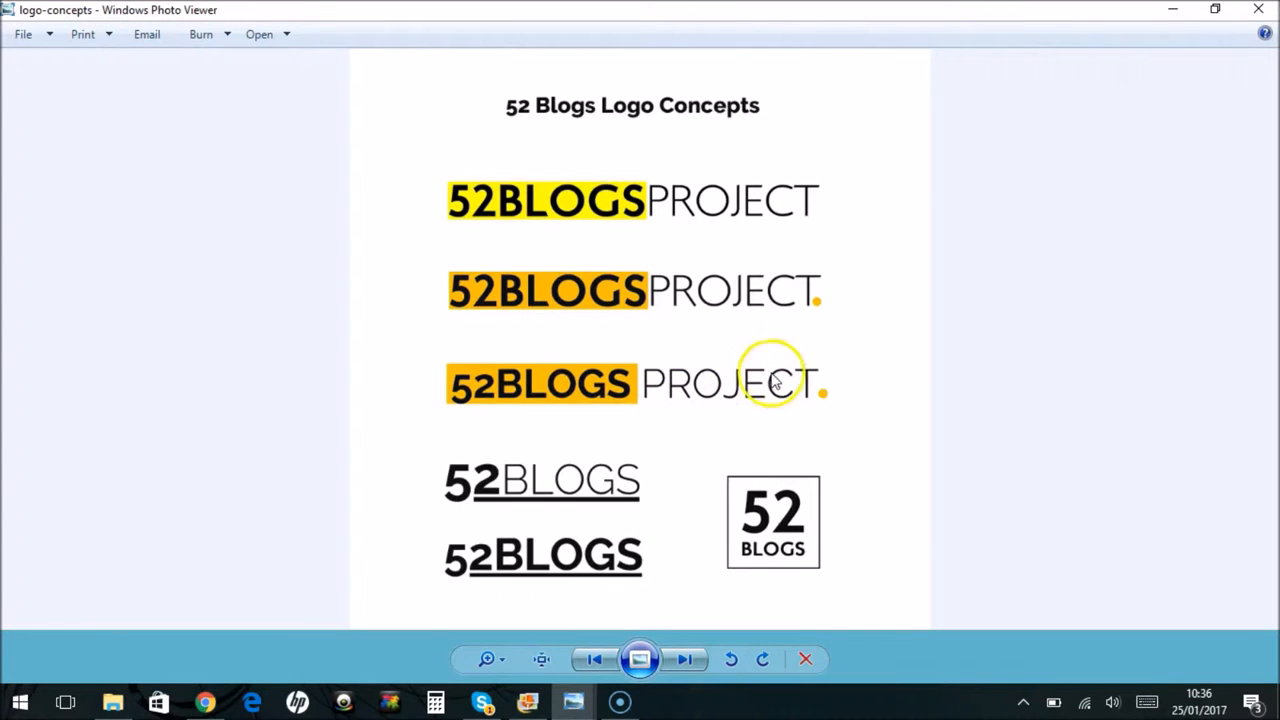
{"action": "mouse_move", "coordinate": [703, 403]}
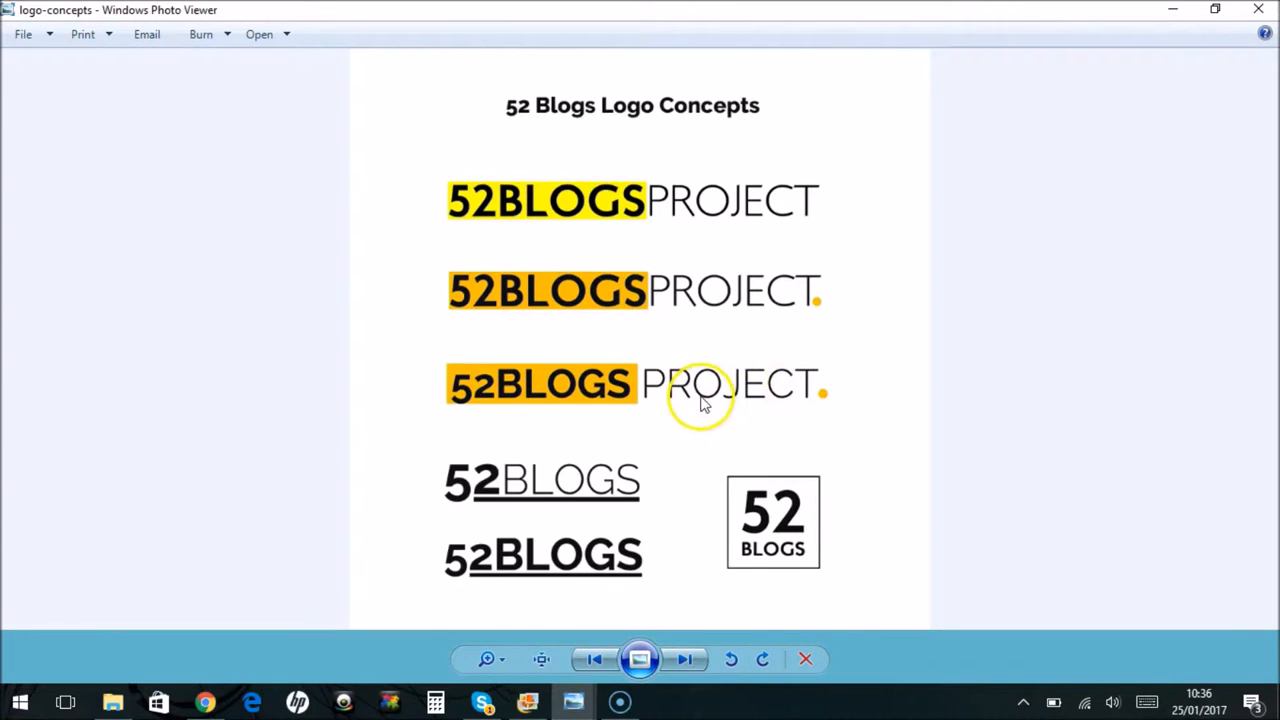
{"action": "mouse_move", "coordinate": [585, 390]}
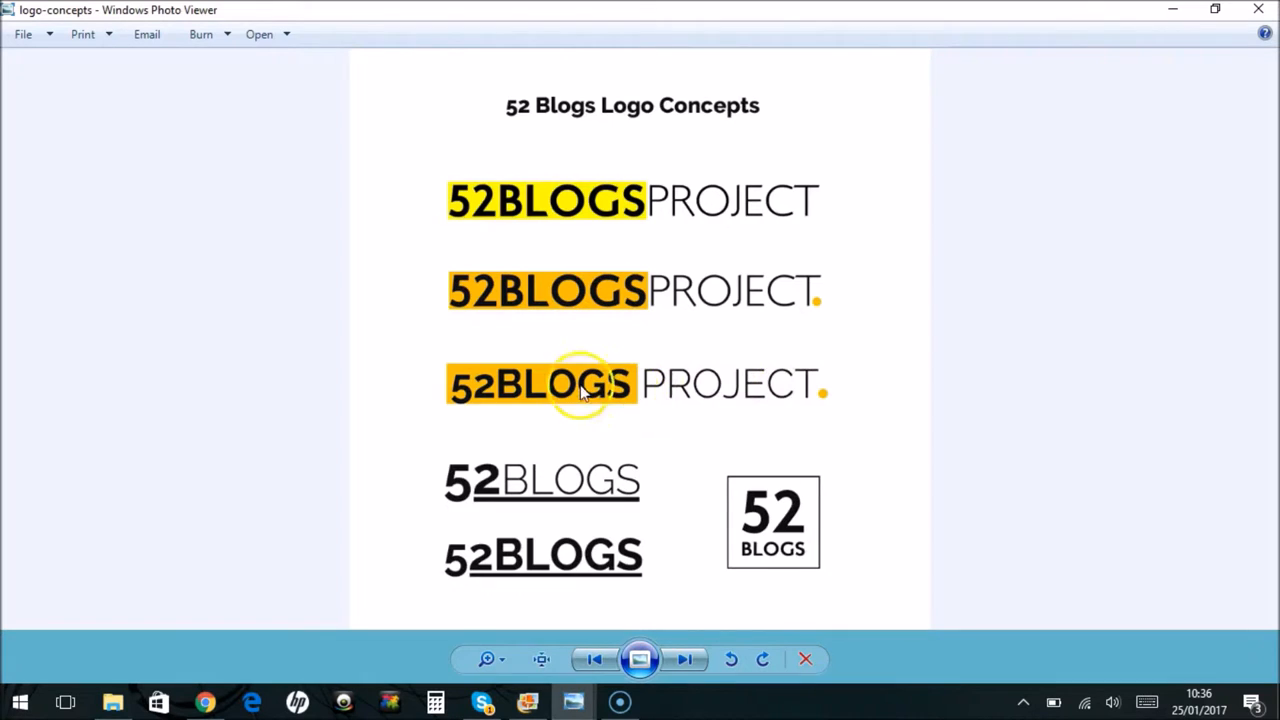
{"action": "mouse_move", "coordinate": [808, 413]}
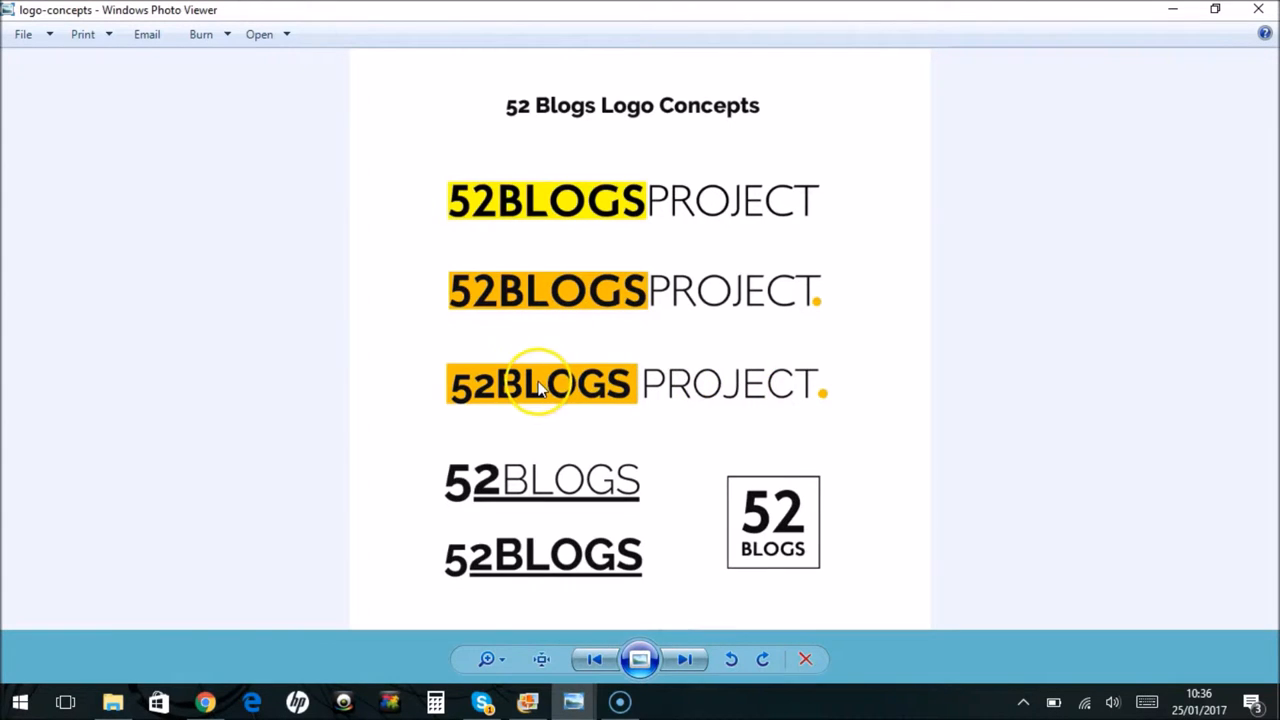
{"action": "mouse_move", "coordinate": [485, 480]}
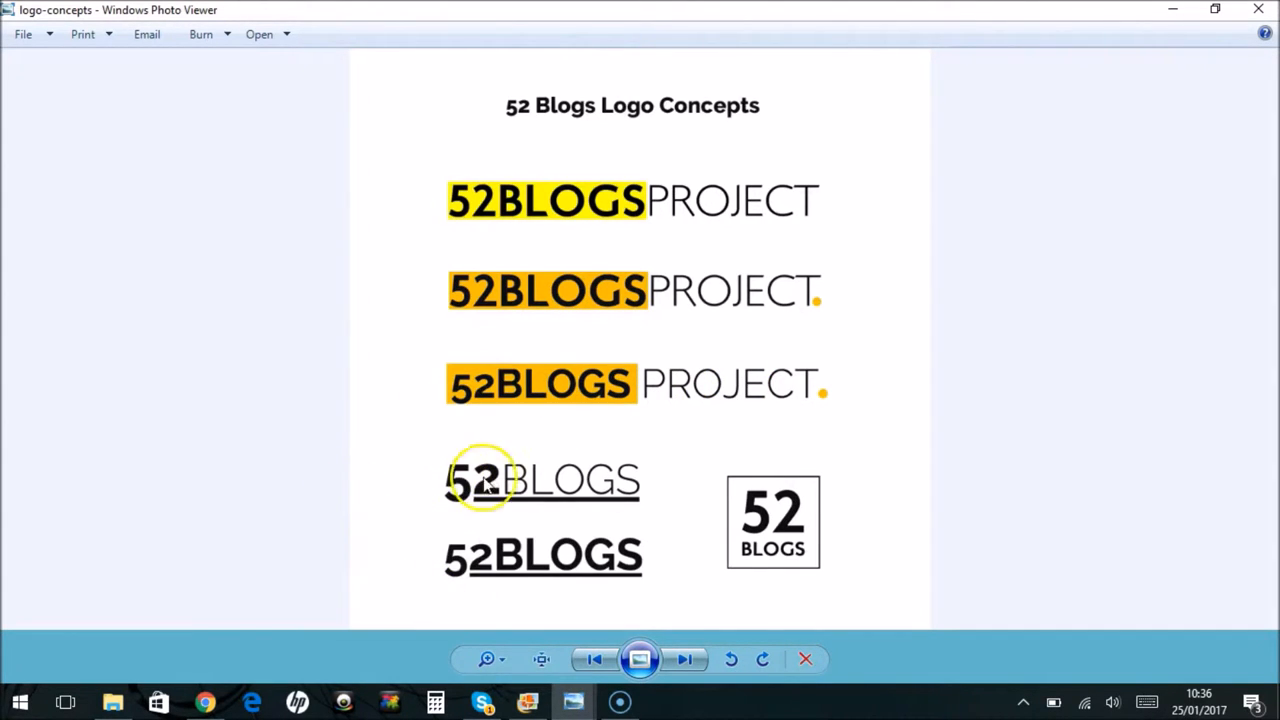
{"action": "mouse_move", "coordinate": [625, 455]}
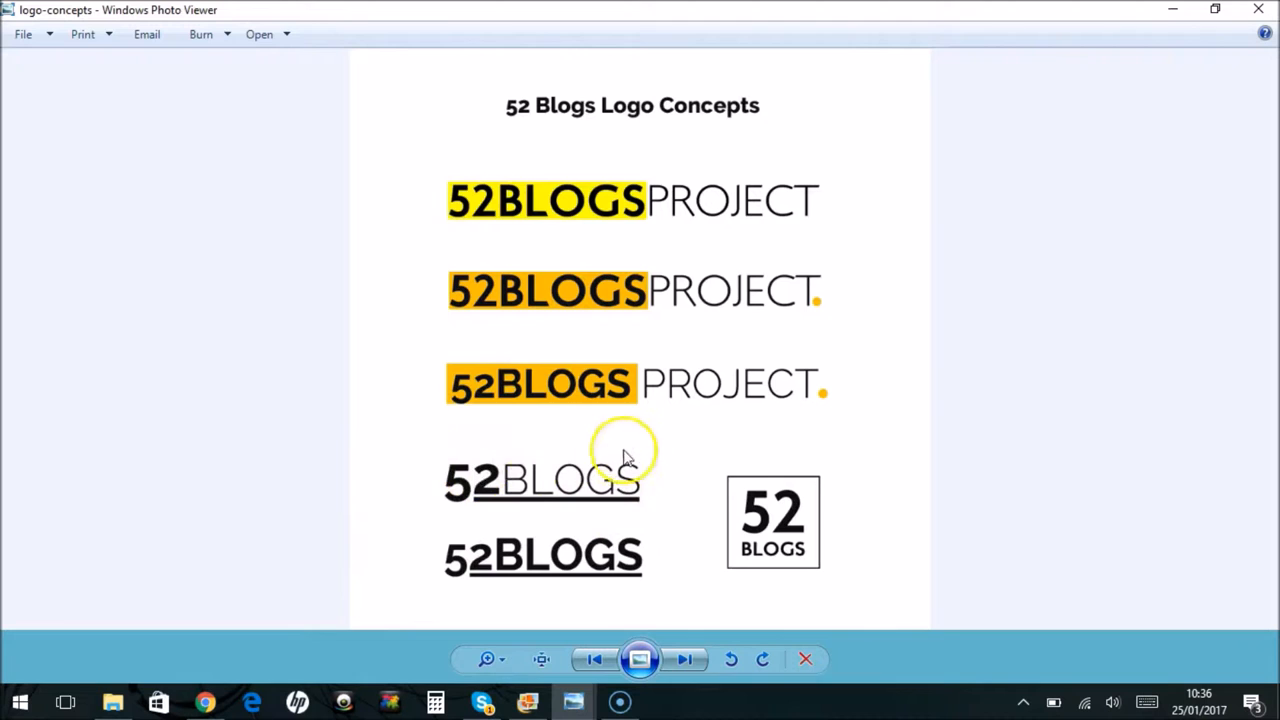
{"action": "mouse_move", "coordinate": [480, 560]}
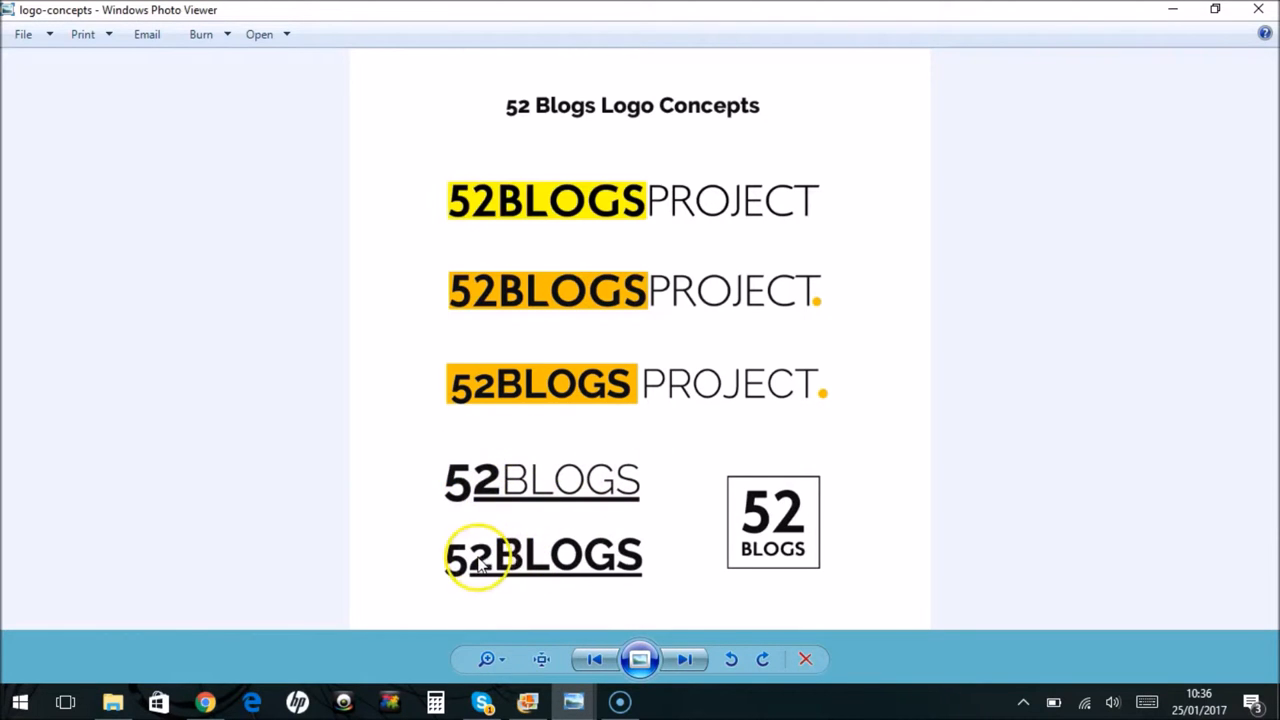
{"action": "mouse_move", "coordinate": [437, 583]}
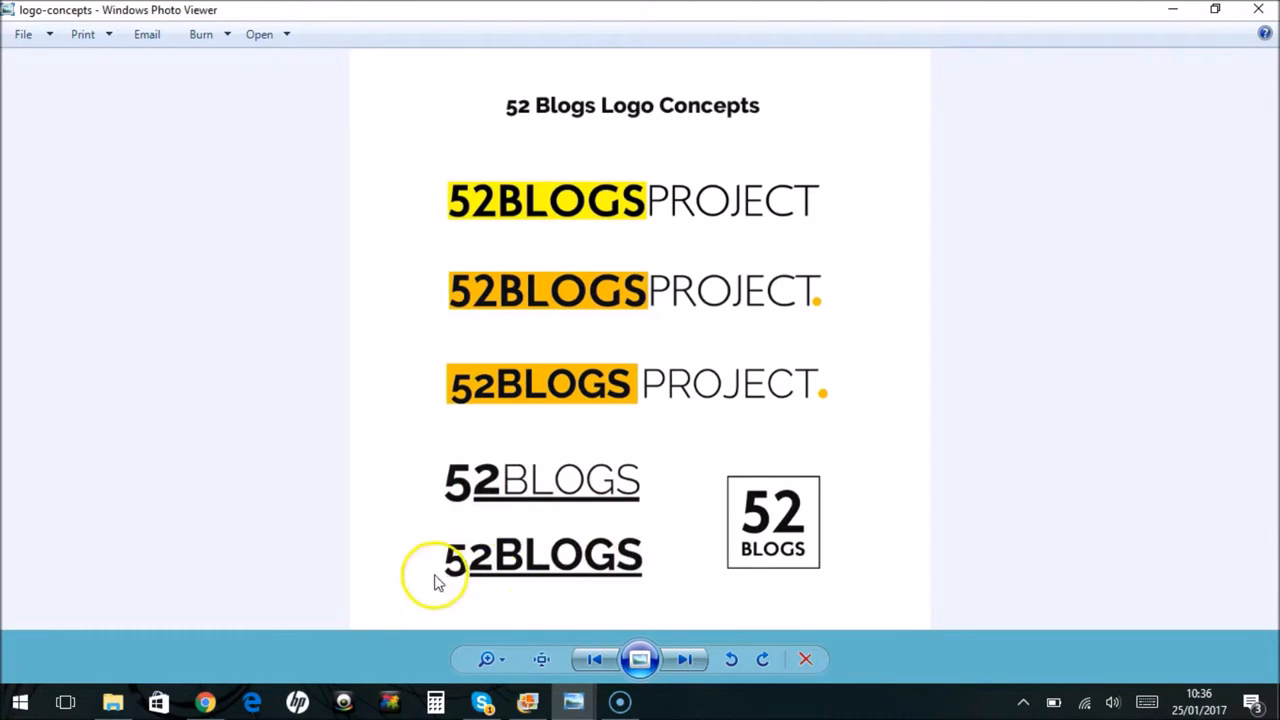
{"action": "mouse_move", "coordinate": [450, 480]}
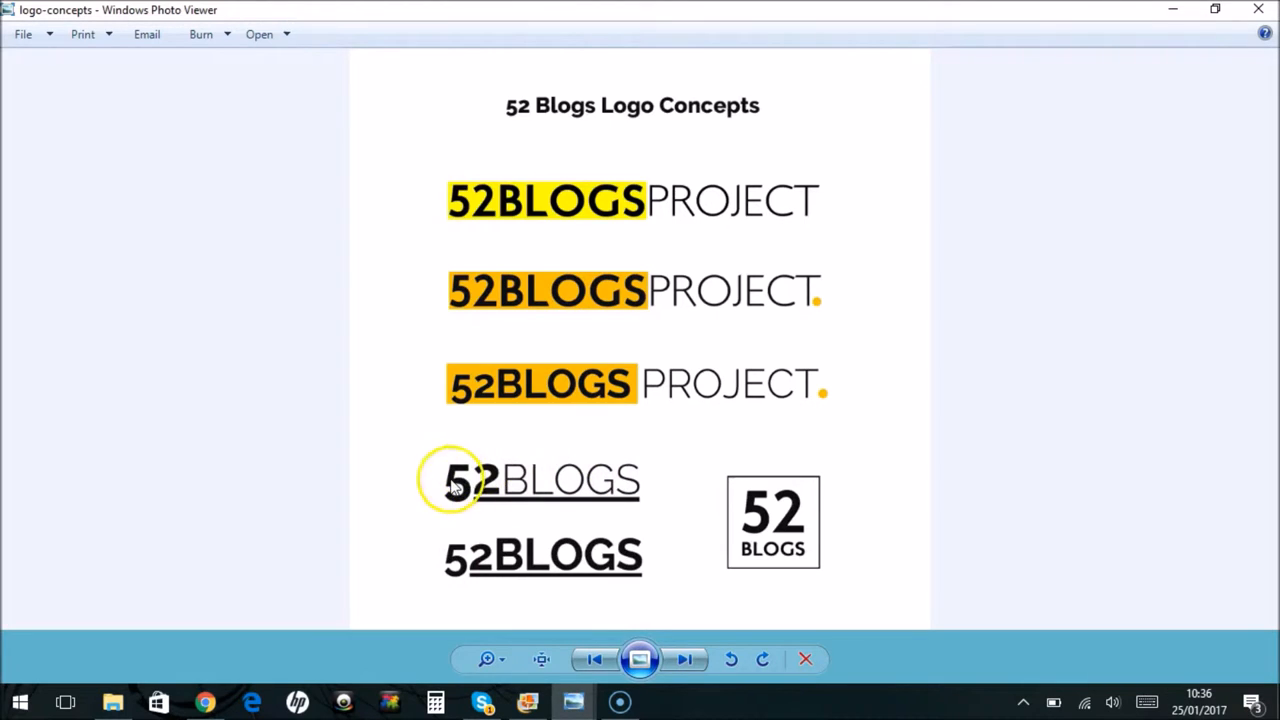
{"action": "mouse_move", "coordinate": [510, 490]}
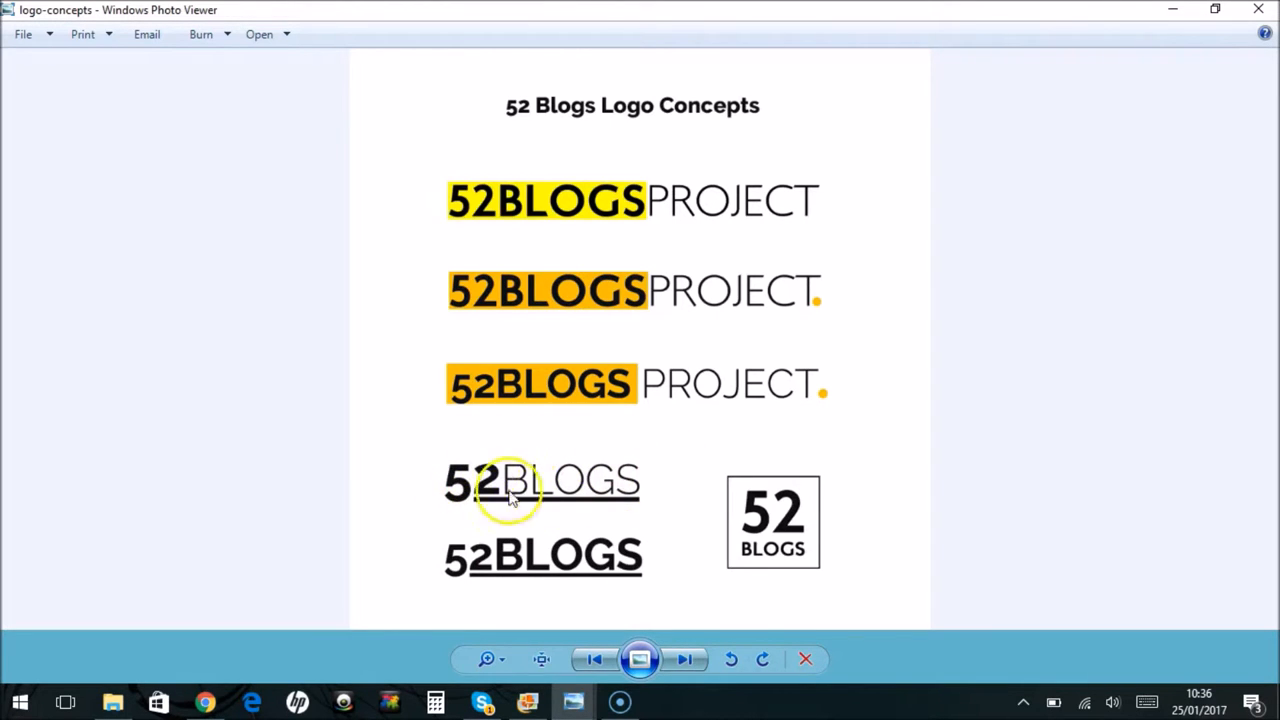
{"action": "mouse_move", "coordinate": [737, 443]}
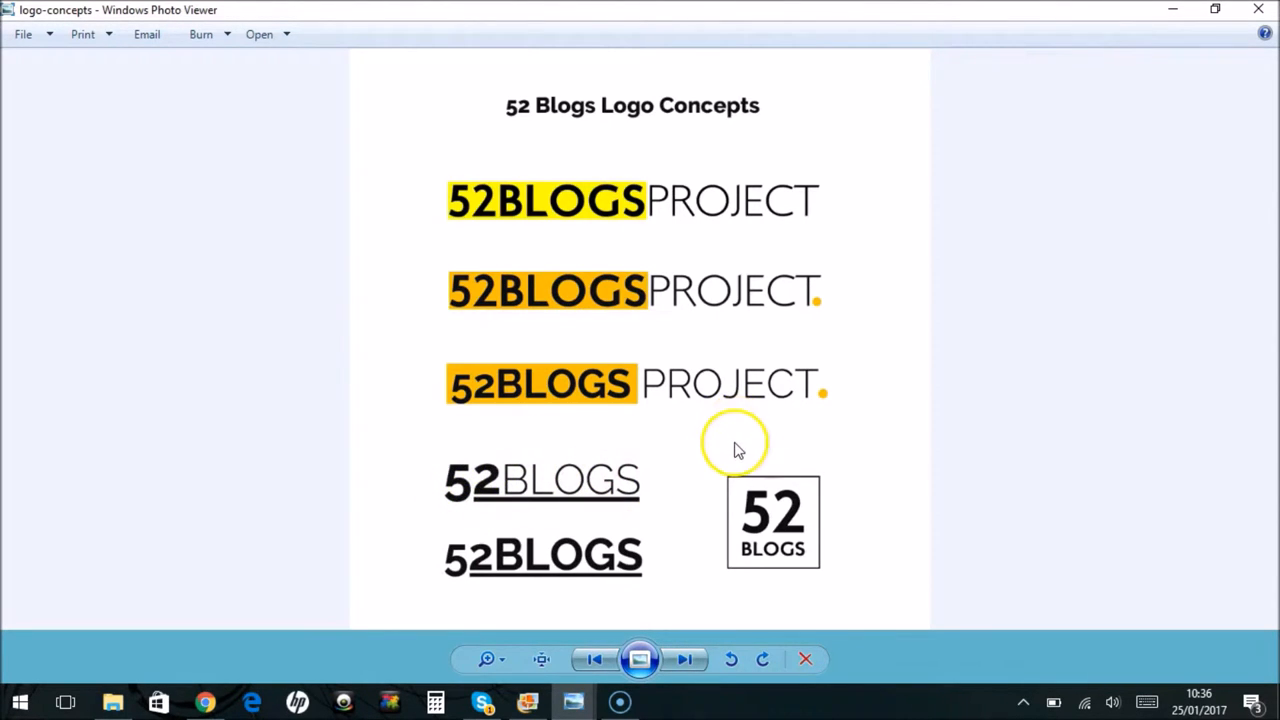
{"action": "mouse_move", "coordinate": [660, 525]}
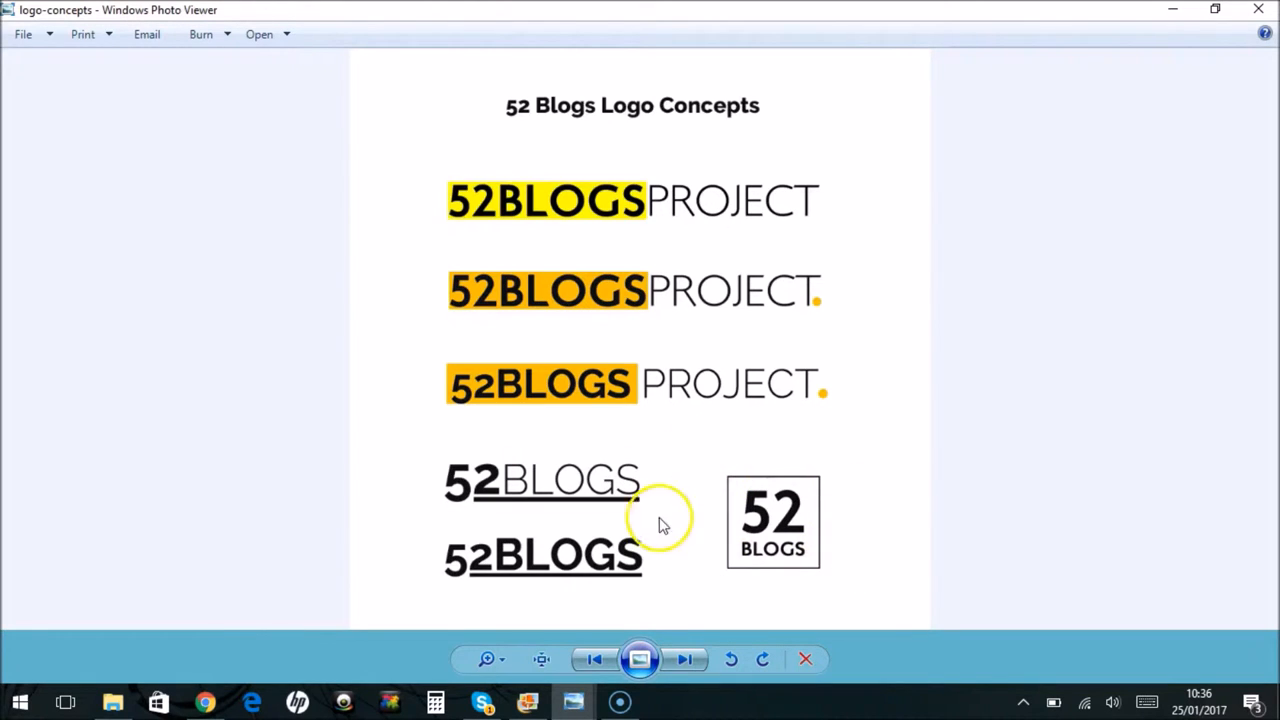
{"action": "mouse_move", "coordinate": [835, 548]}
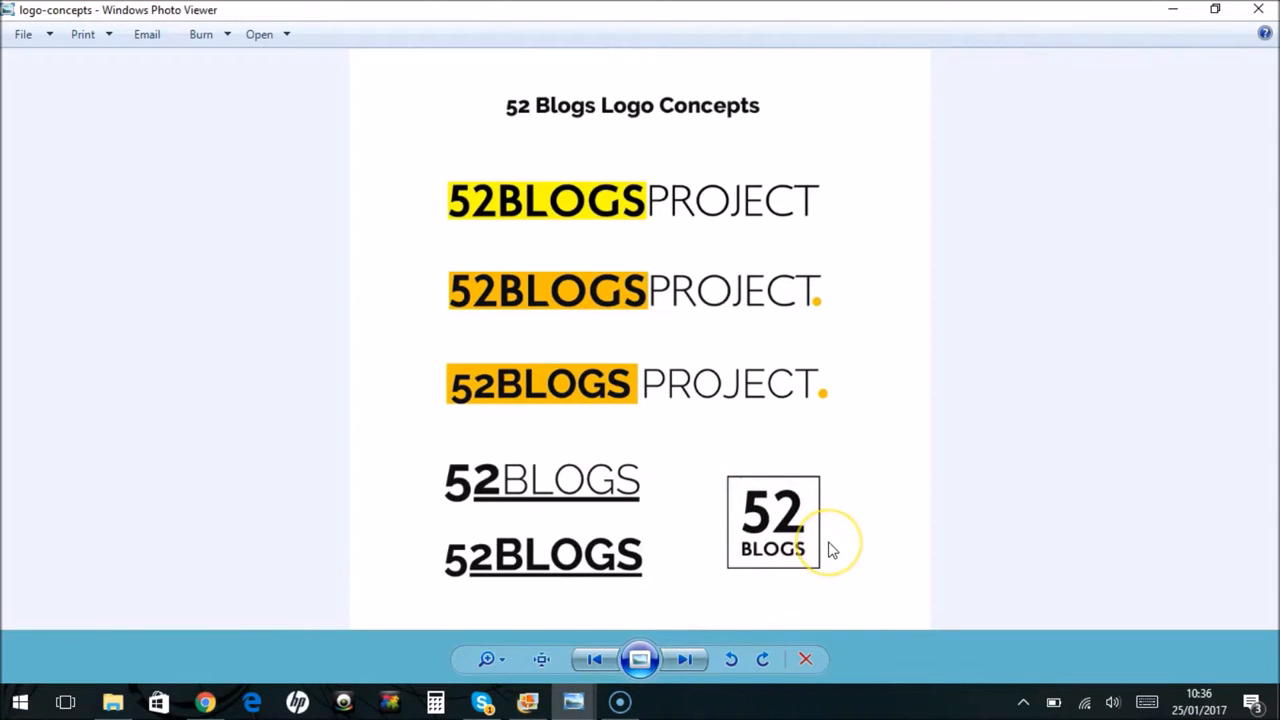
{"action": "mouse_move", "coordinate": [773, 557]}
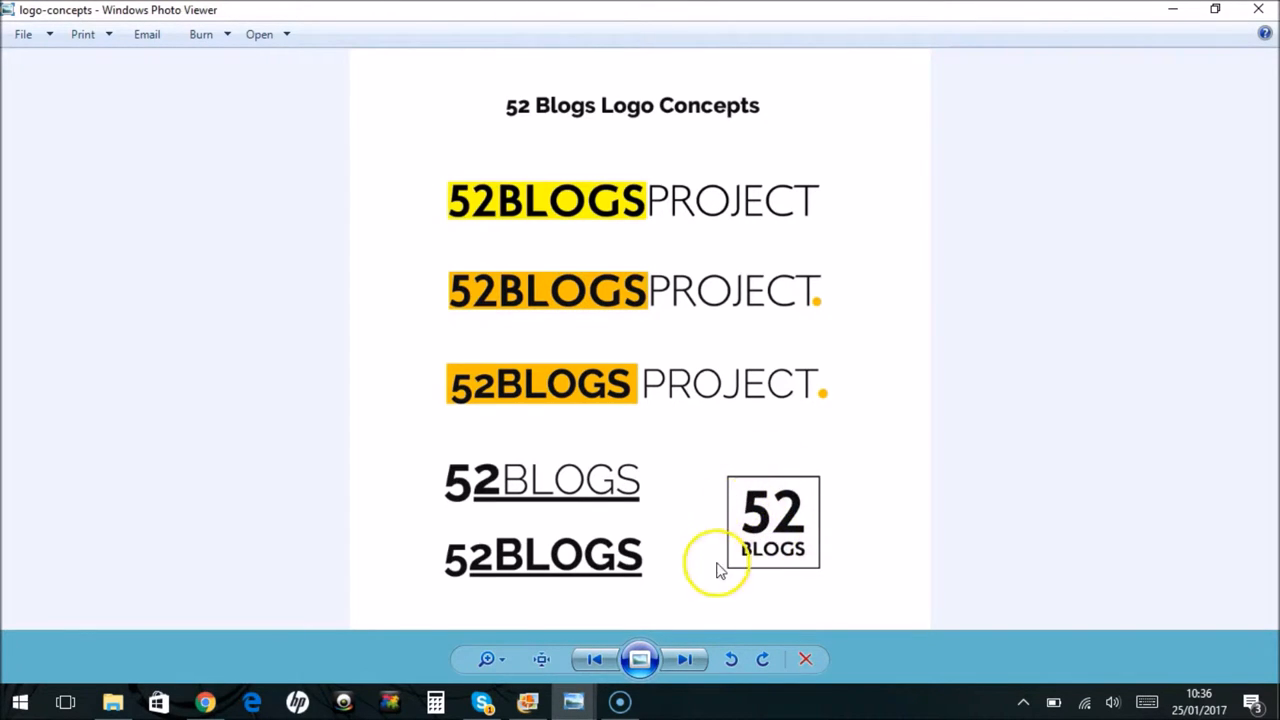
{"action": "mouse_move", "coordinate": [810, 575]}
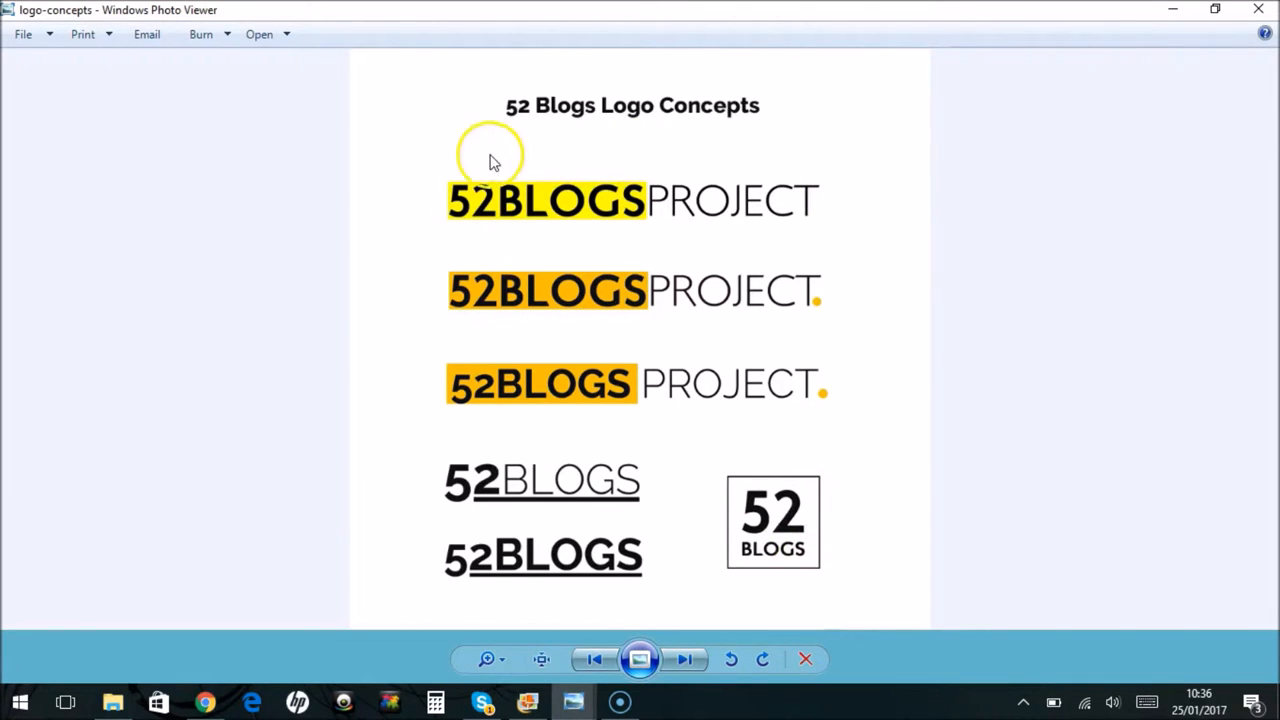
{"action": "mouse_move", "coordinate": [512, 430]}
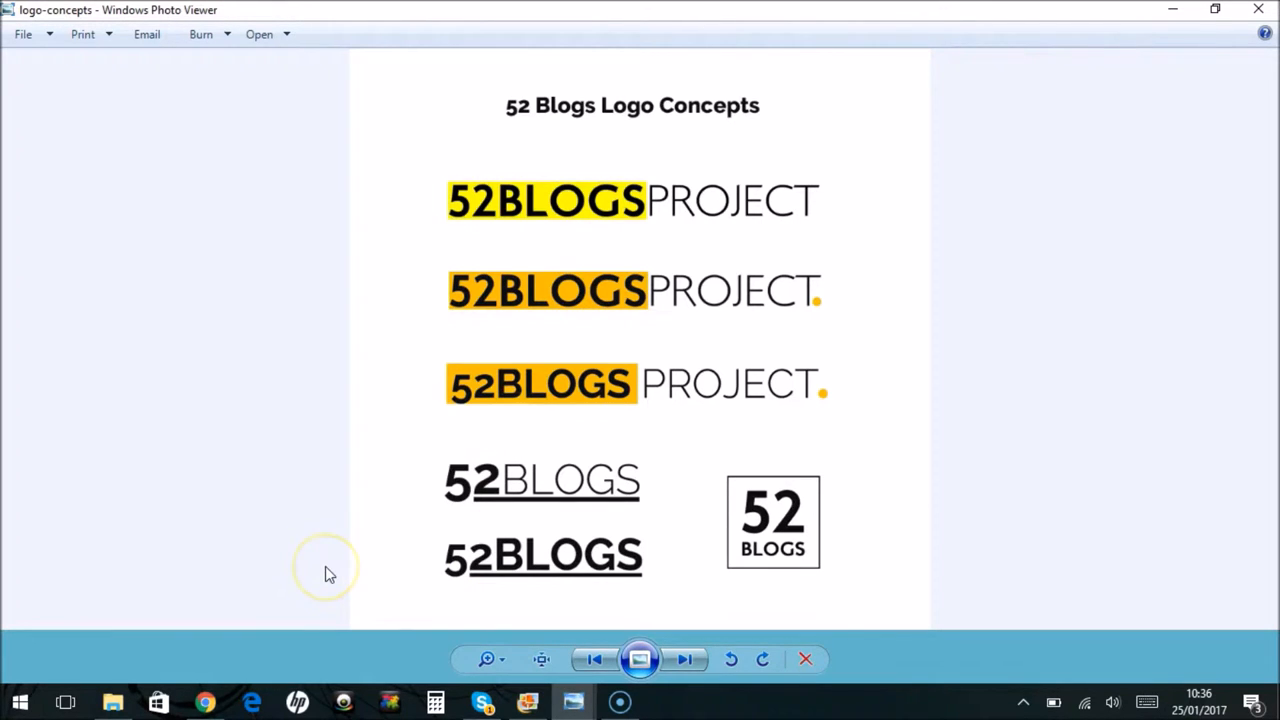
{"action": "mouse_move", "coordinate": [387, 558]}
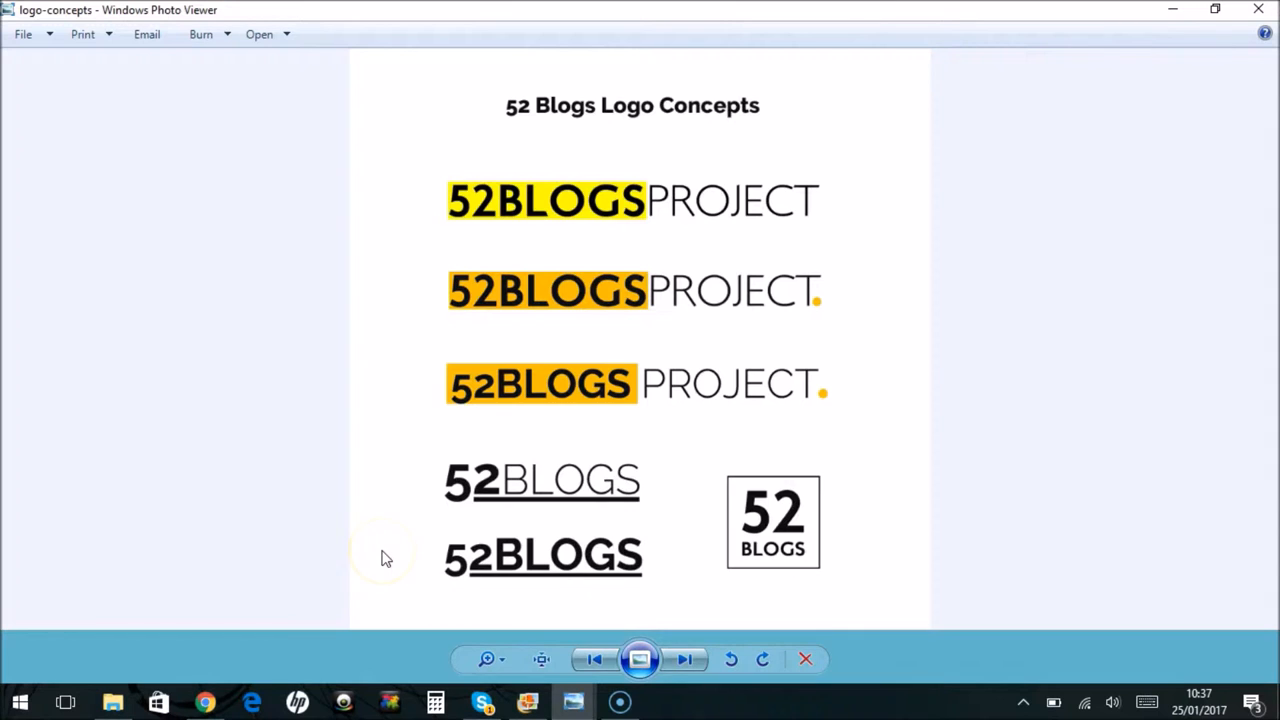
{"action": "mouse_move", "coordinate": [50, 655]}
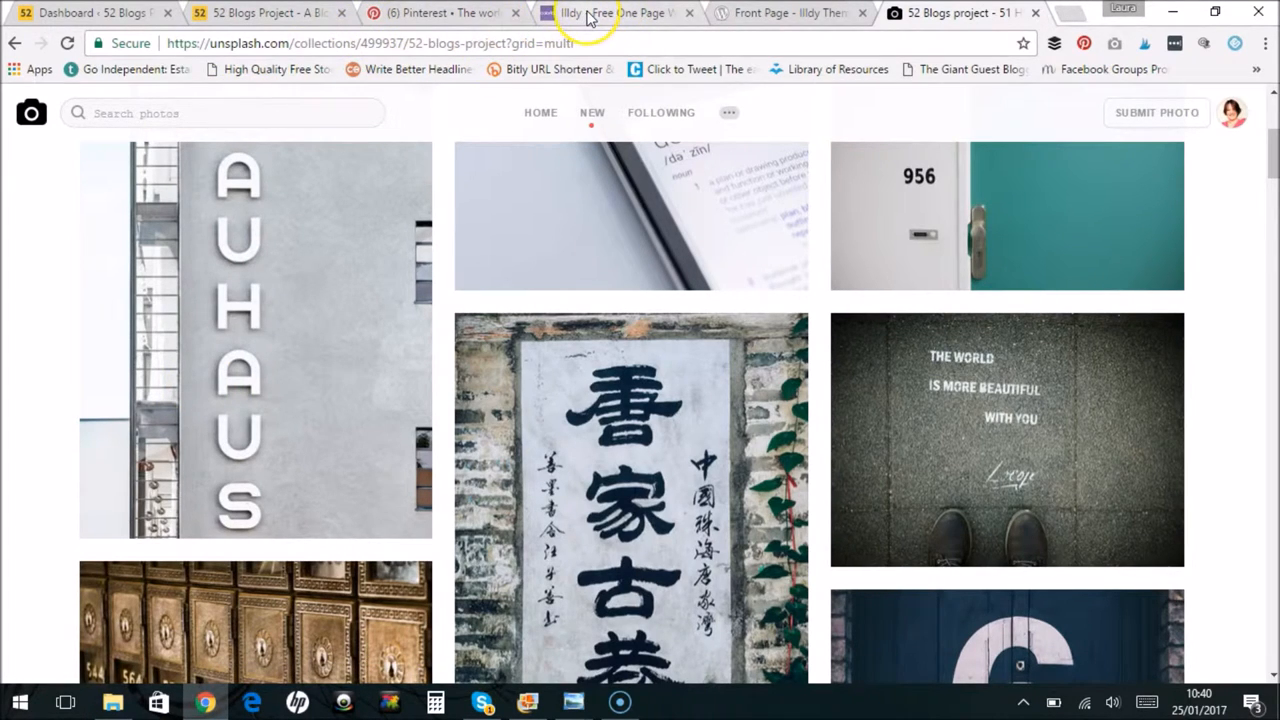
{"action": "mouse_move", "coordinate": [600, 13]}
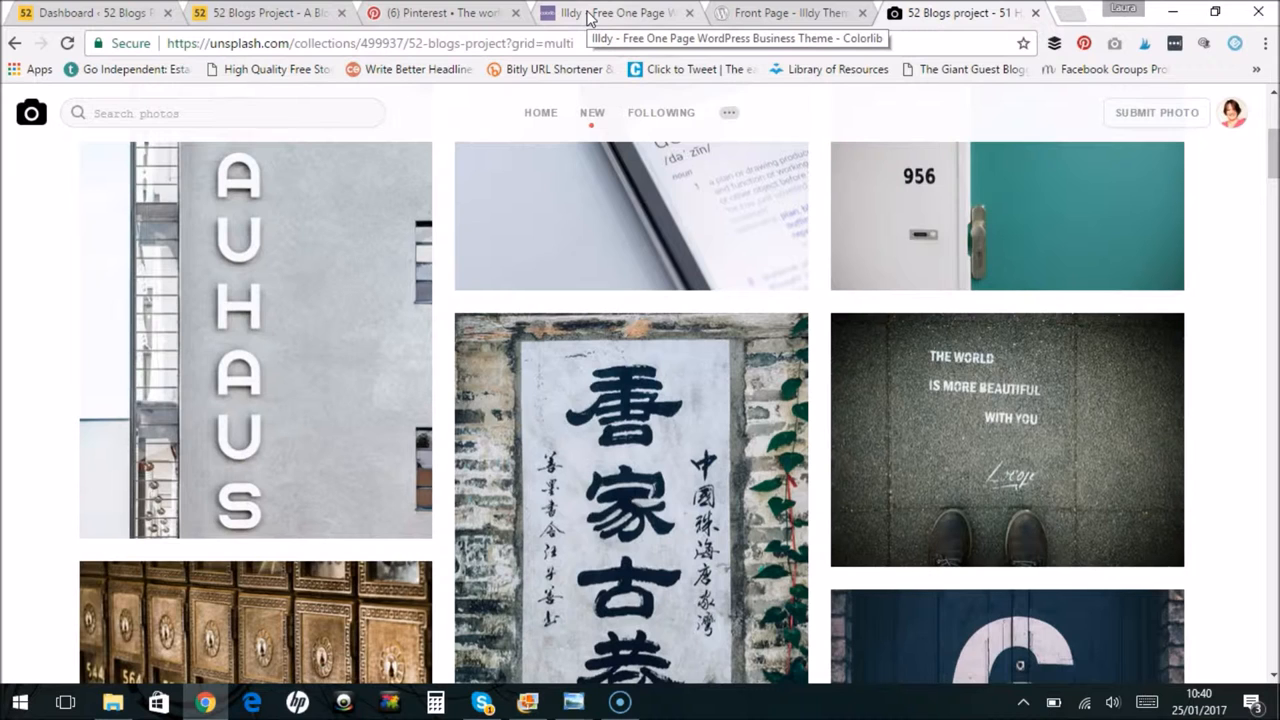
Switch to Colorlib's Illdy page and scroll down to the Demo, Download and Documentation buttons
{"action": "left_click", "coordinate": [615, 12]}
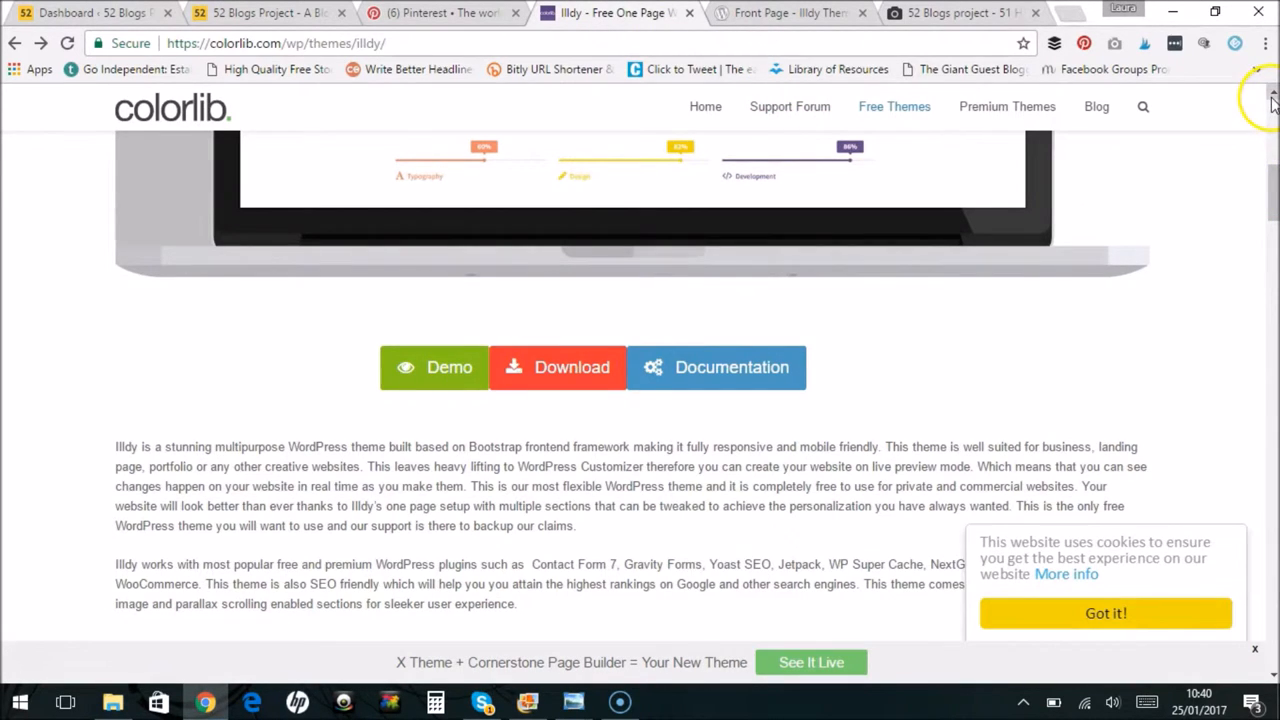
{"action": "scroll", "scroll_direction": "up", "scroll_amount": 3}
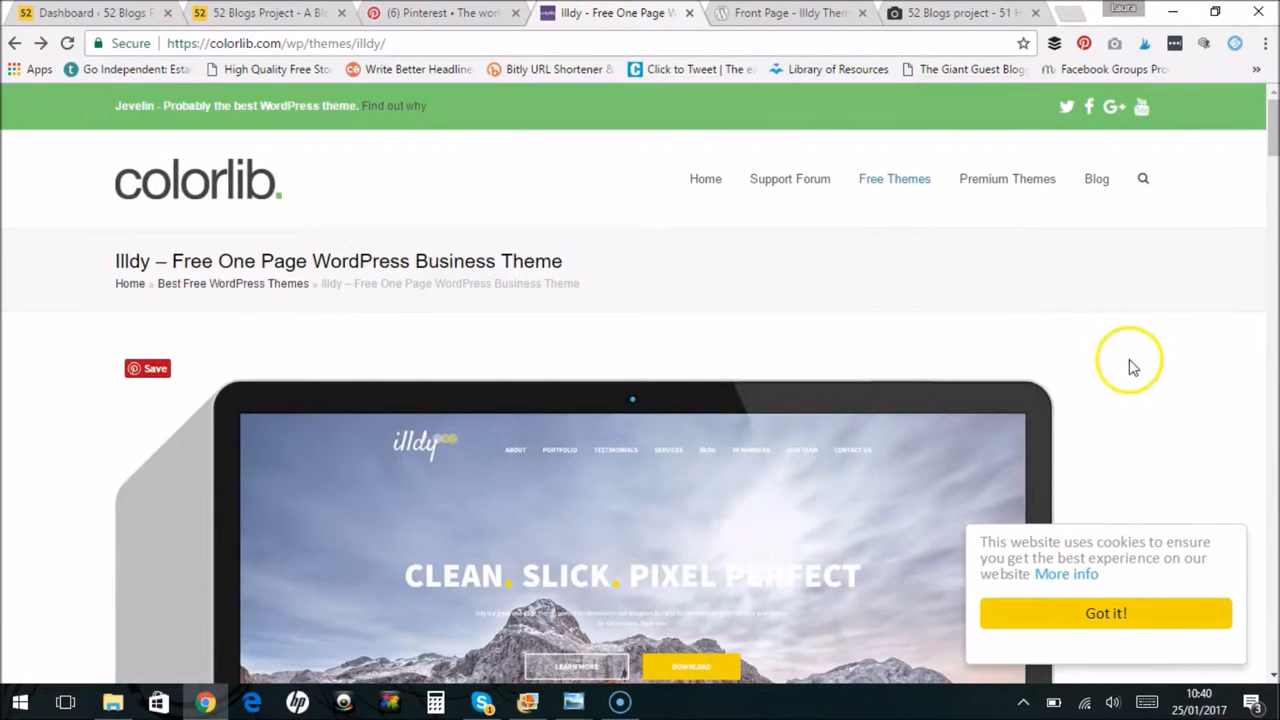
{"action": "mouse_move", "coordinate": [1270, 685]}
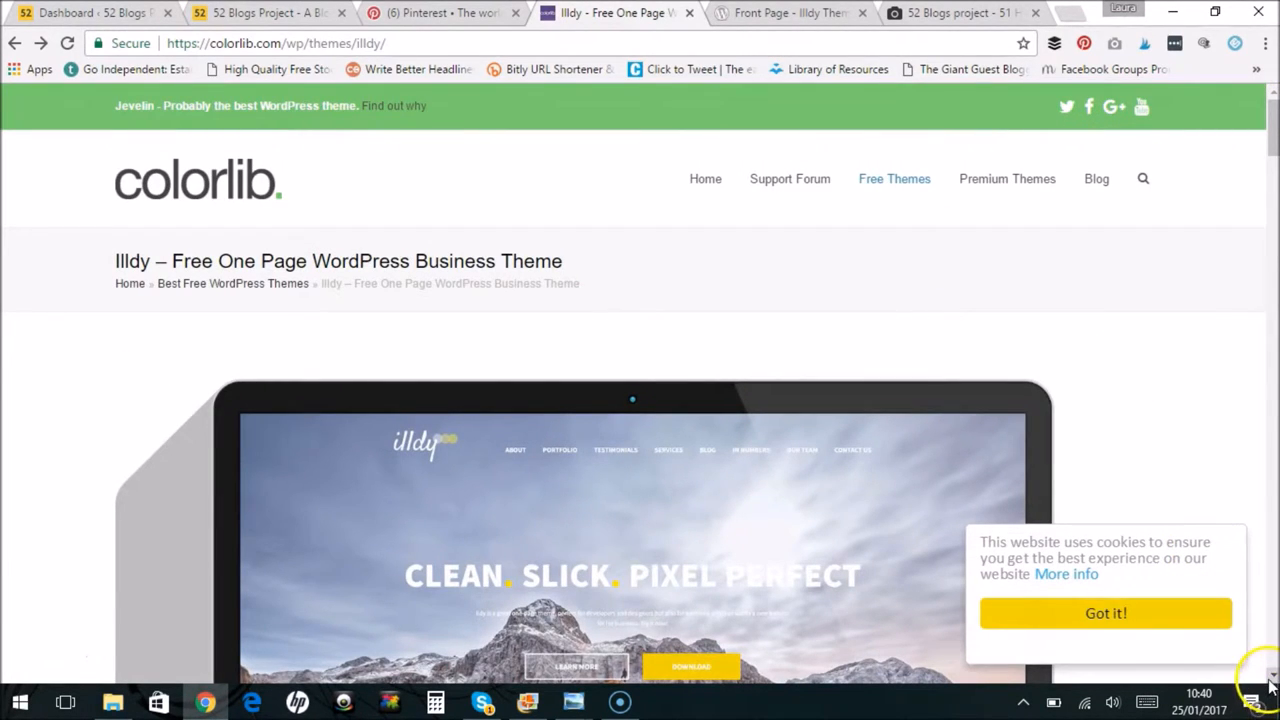
{"action": "scroll", "scroll_direction": "down", "scroll_amount": 3}
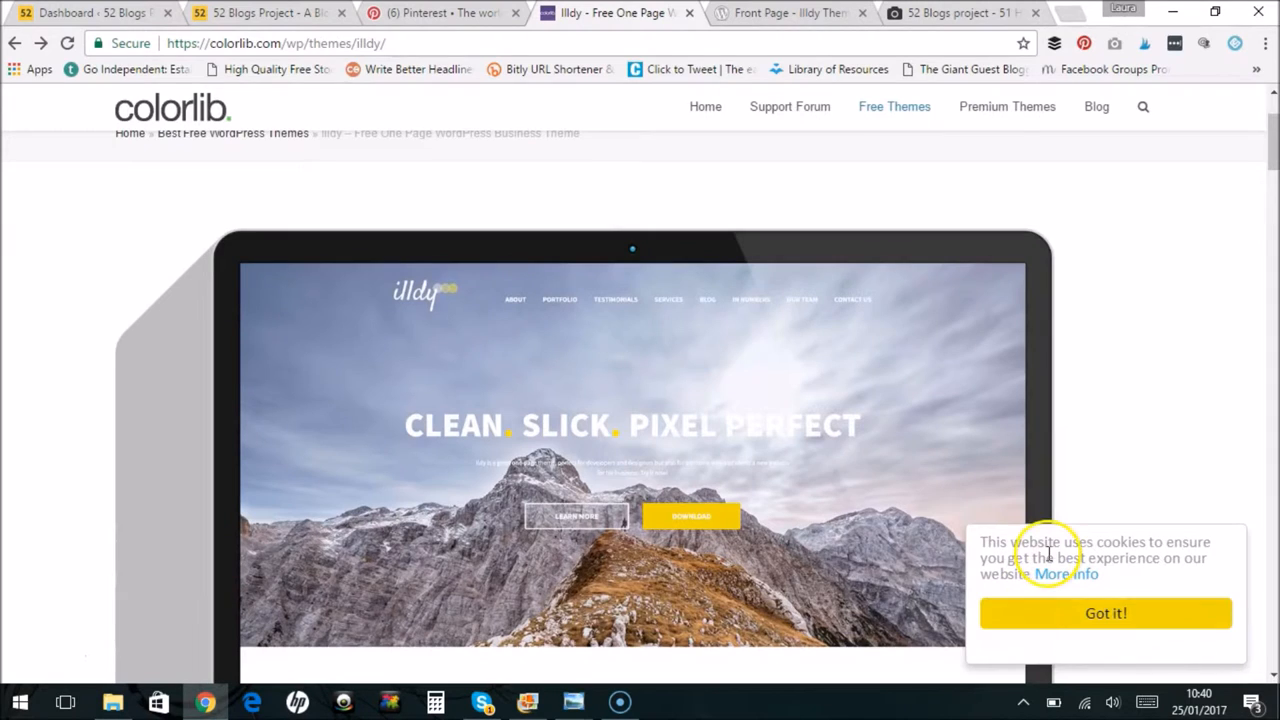
{"action": "mouse_move", "coordinate": [224, 192]}
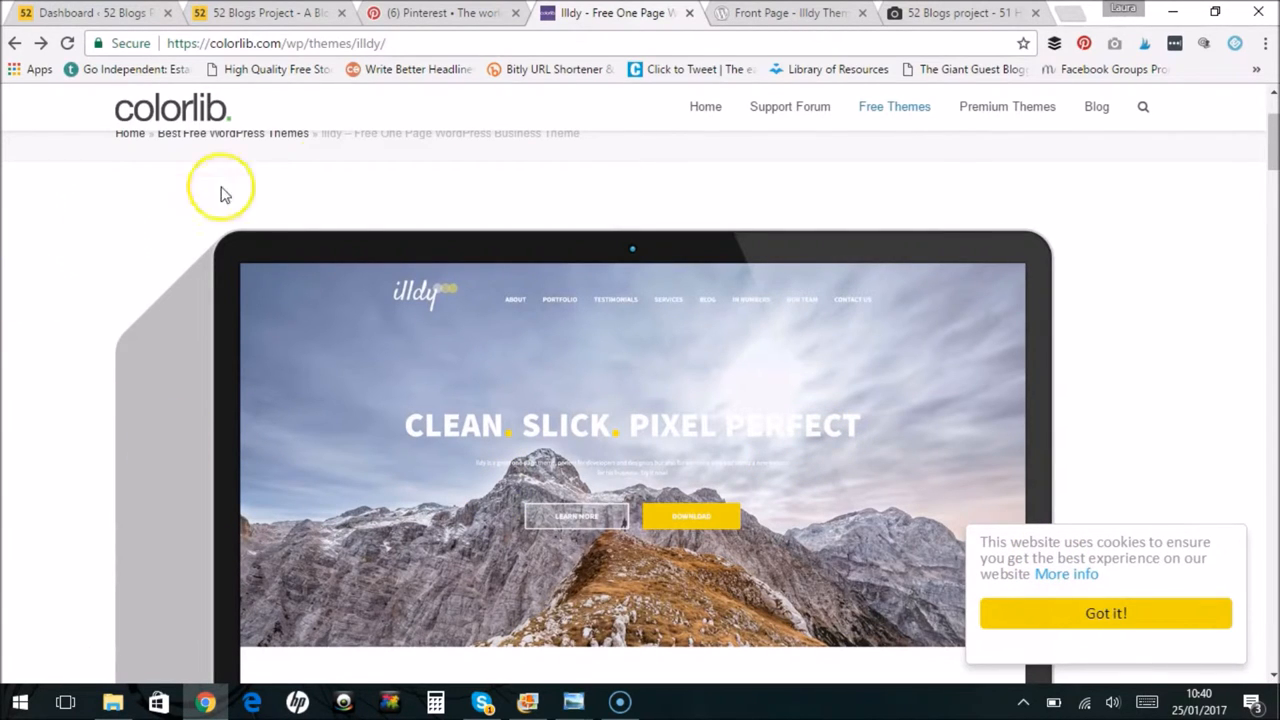
{"action": "mouse_move", "coordinate": [325, 190]}
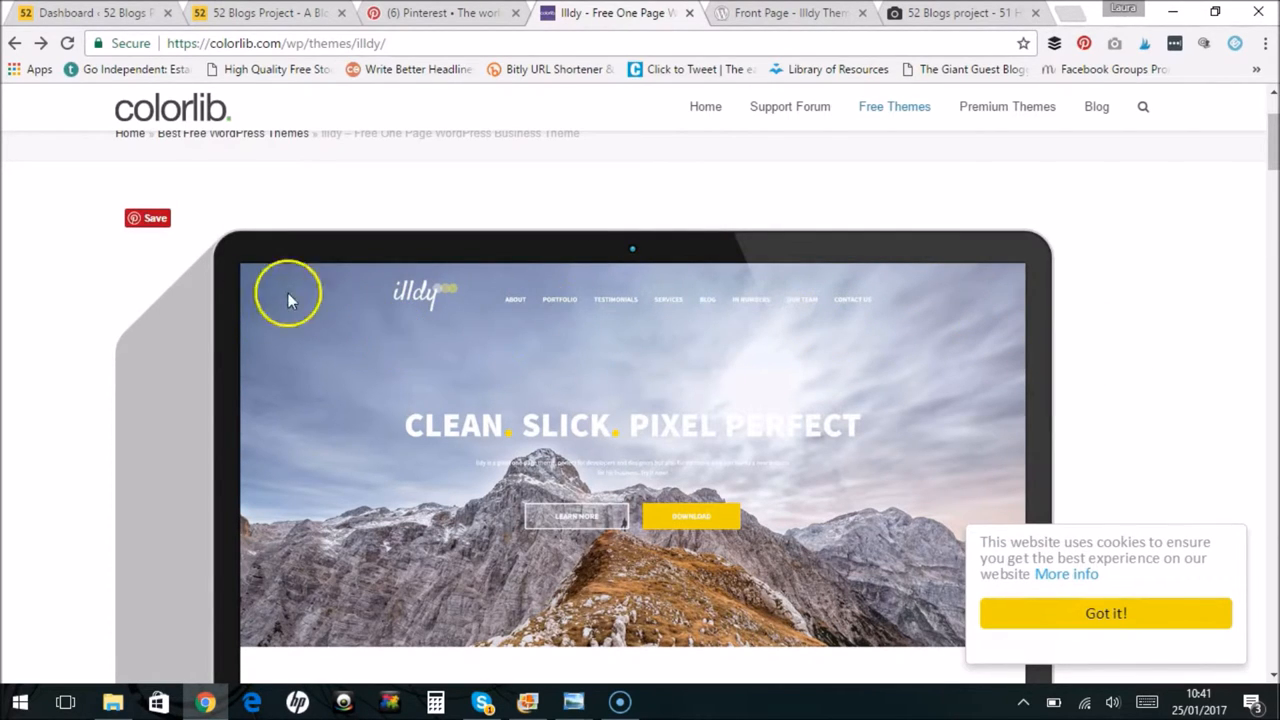
{"action": "mouse_move", "coordinate": [668, 278]}
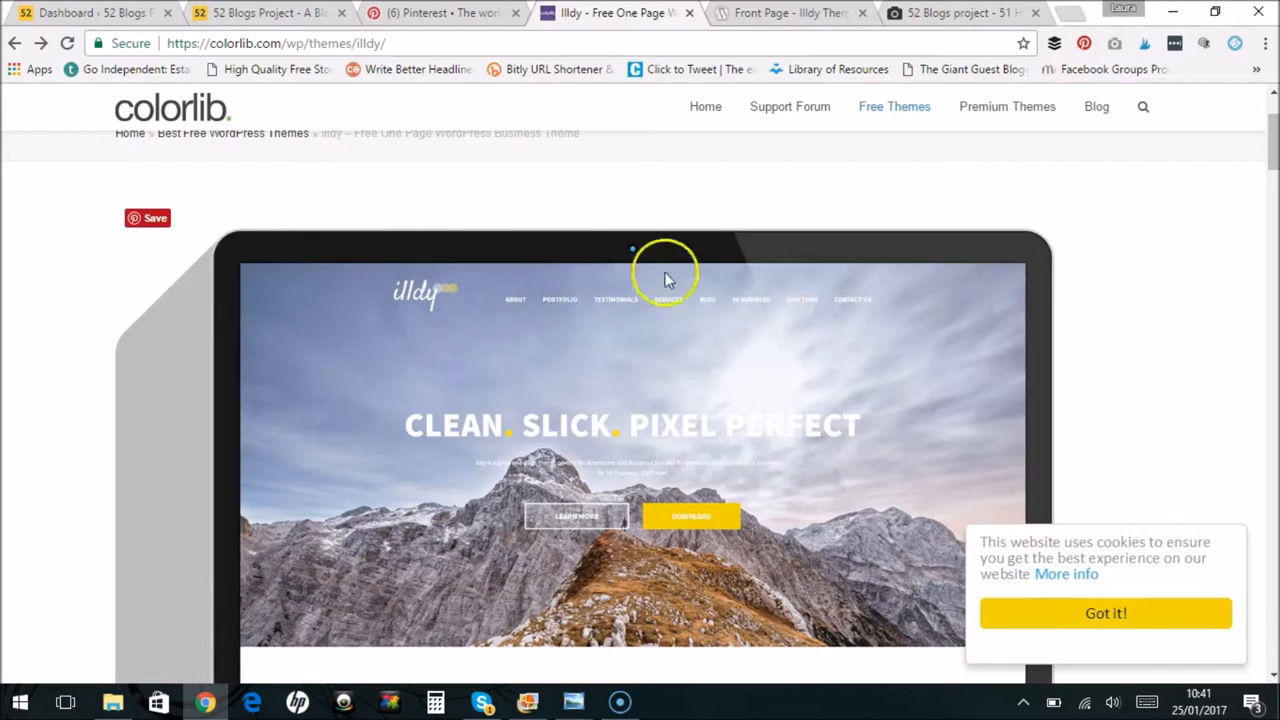
{"action": "mouse_move", "coordinate": [1235, 348]}
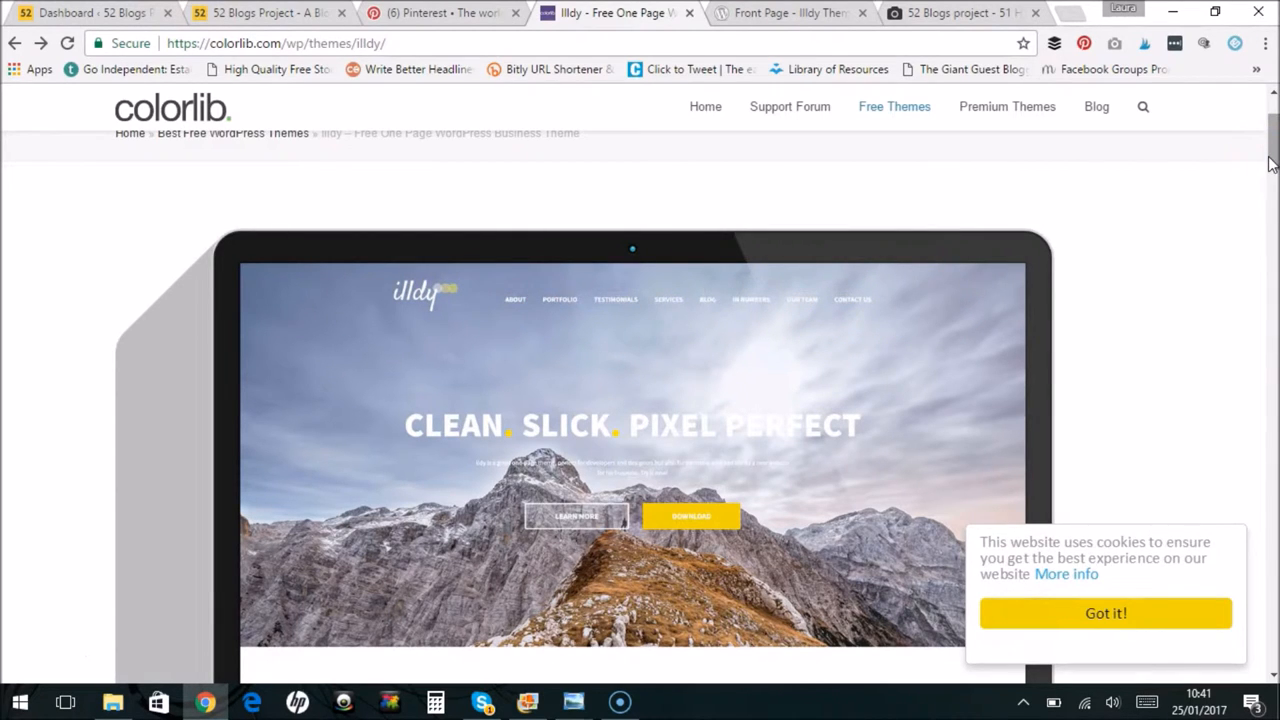
{"action": "scroll", "scroll_direction": "down", "scroll_amount": 3}
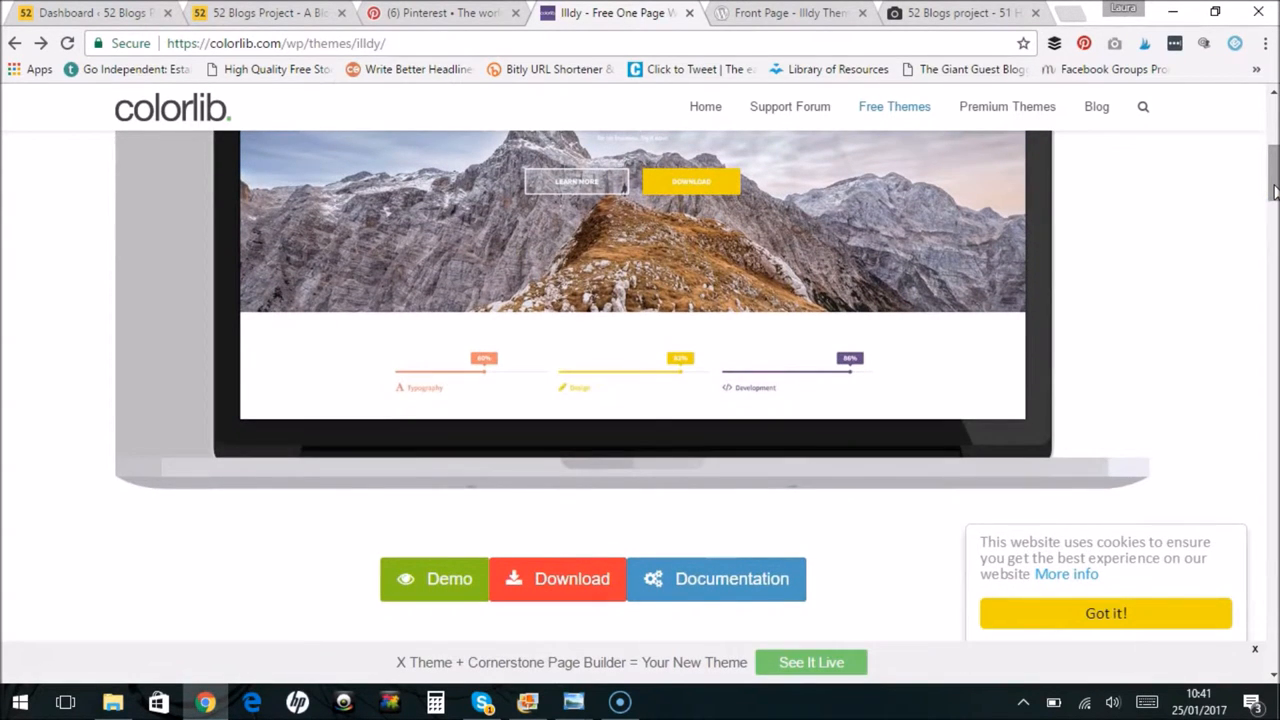
{"action": "scroll", "scroll_direction": "down", "scroll_amount": 3}
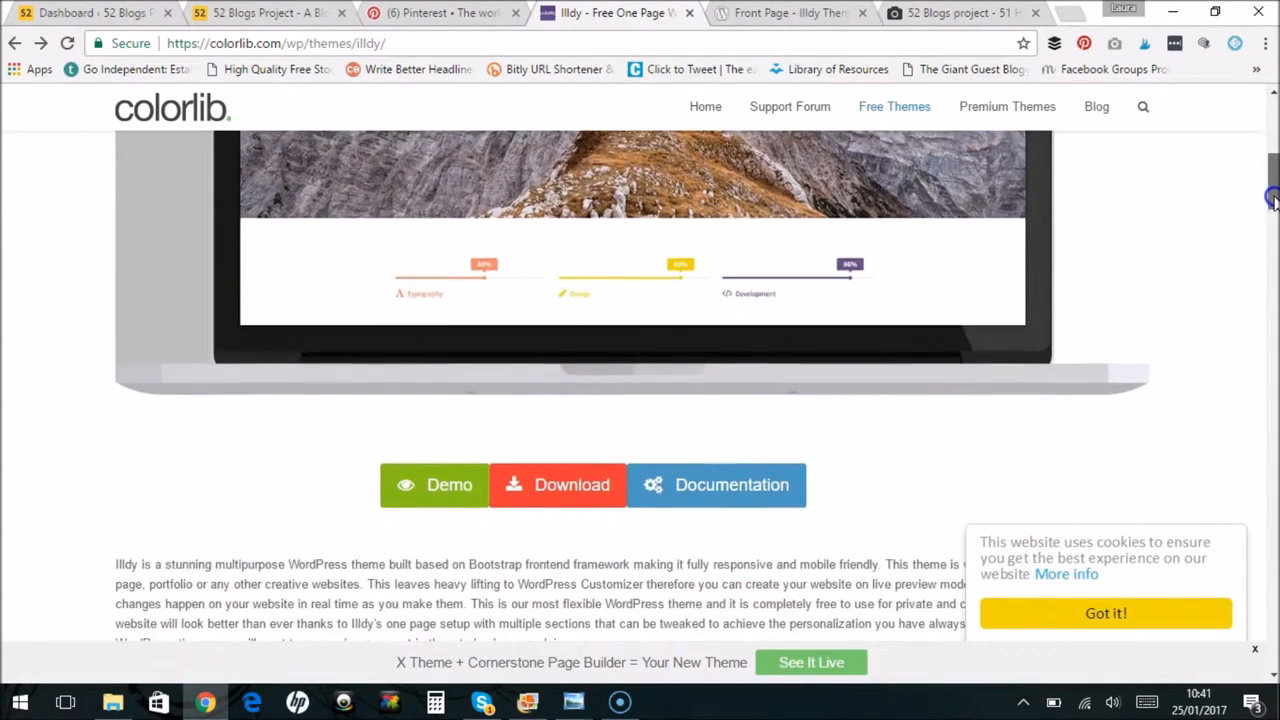
{"action": "scroll", "scroll_direction": "down", "scroll_amount": 3}
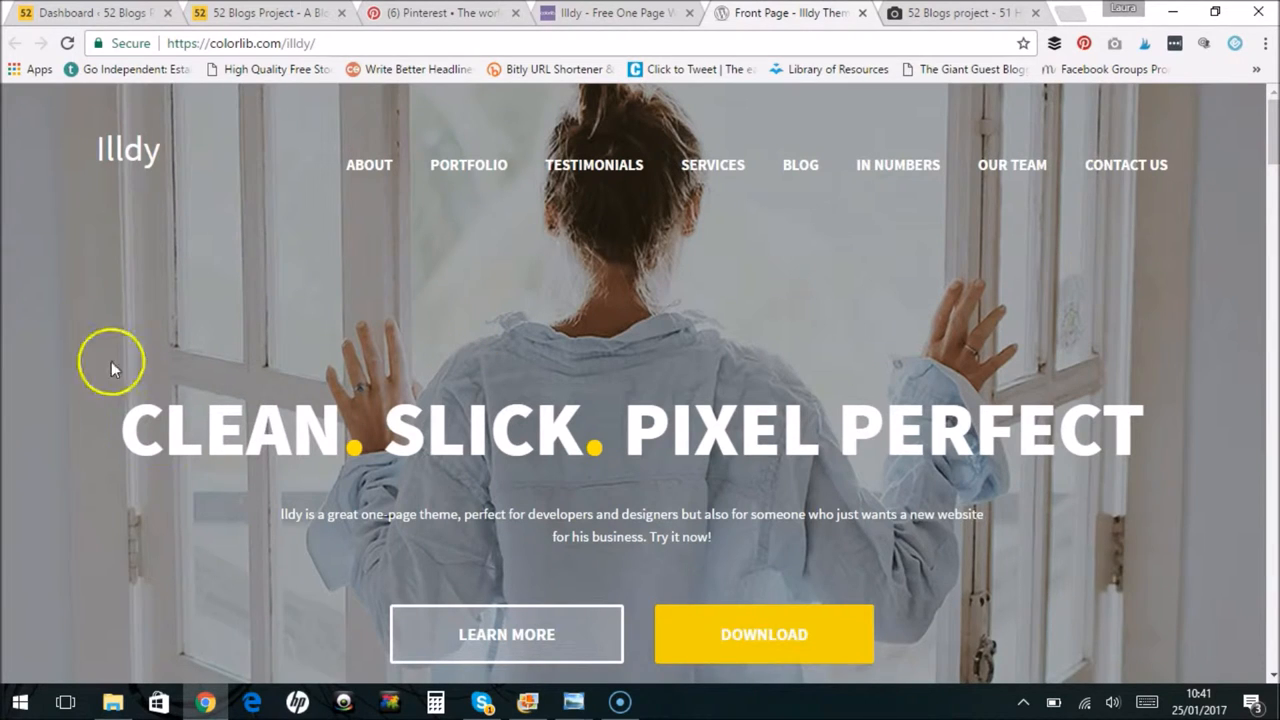
{"action": "mouse_move", "coordinate": [983, 592]}
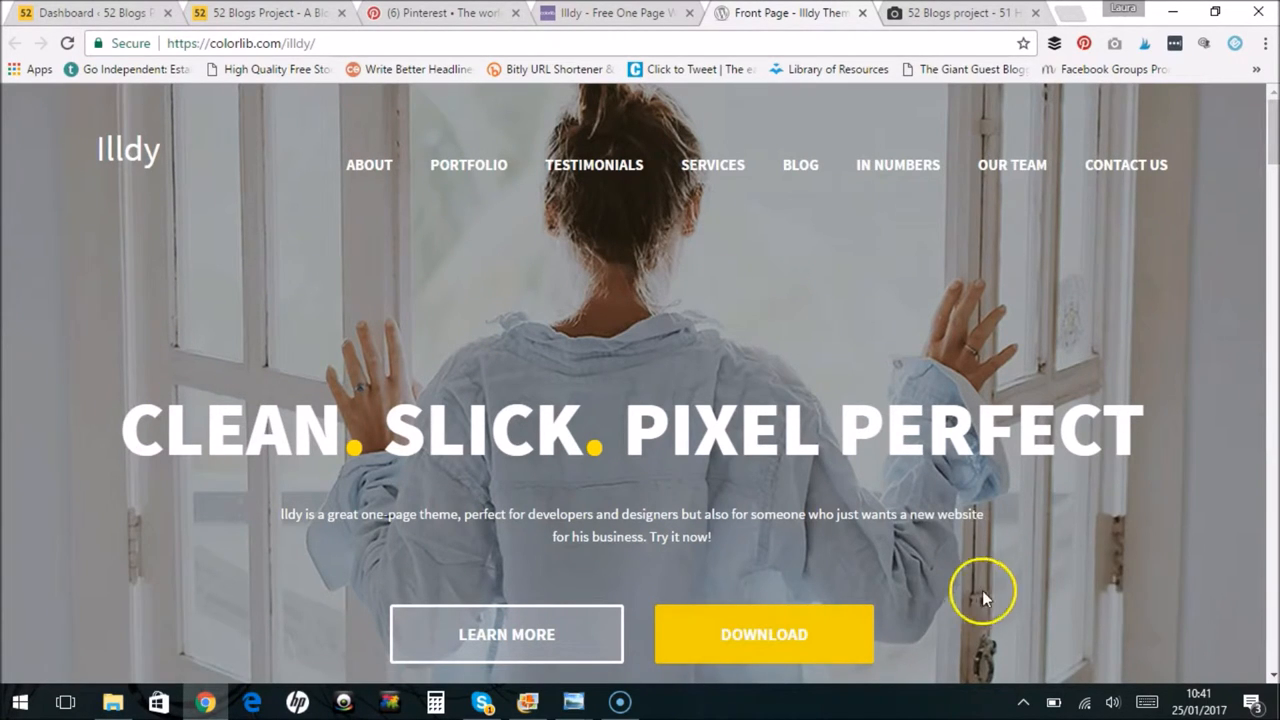
{"action": "mouse_move", "coordinate": [420, 370]}
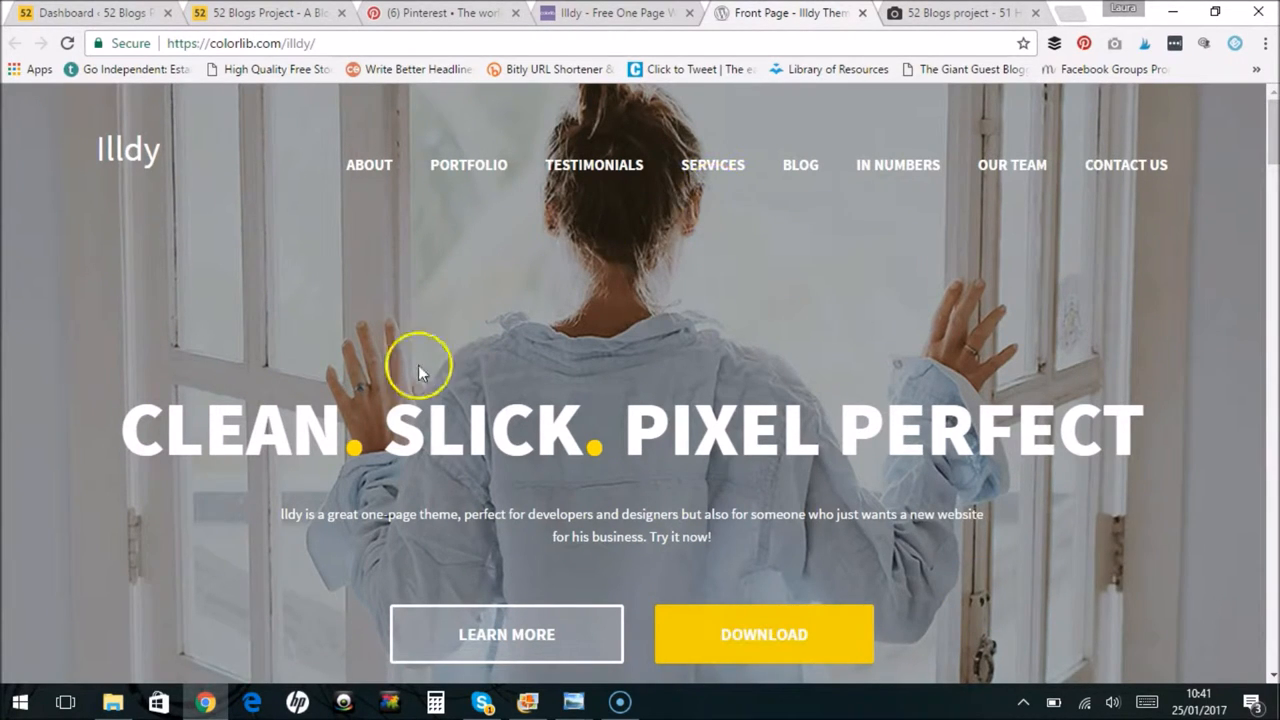
{"action": "mouse_move", "coordinate": [800, 165]}
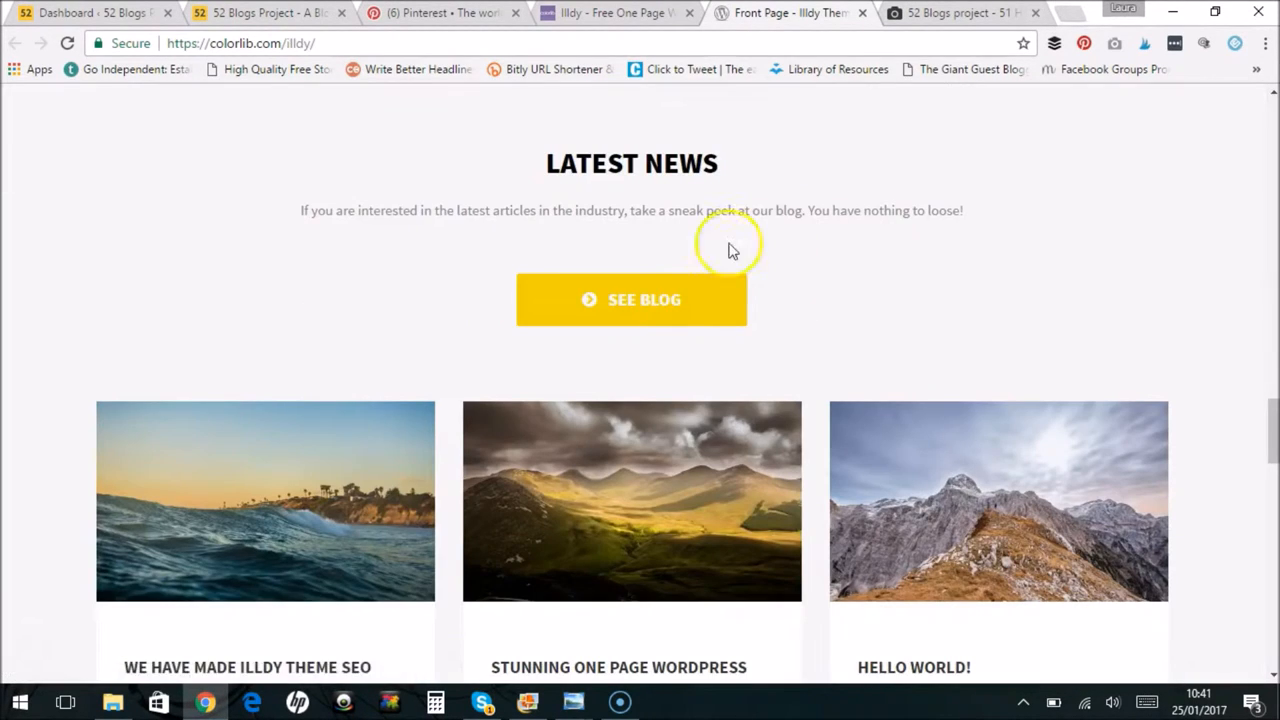
Open the Illdy demo's Blog page and scroll through its sample posts, sidebar and footer
{"action": "left_click", "coordinate": [631, 299]}
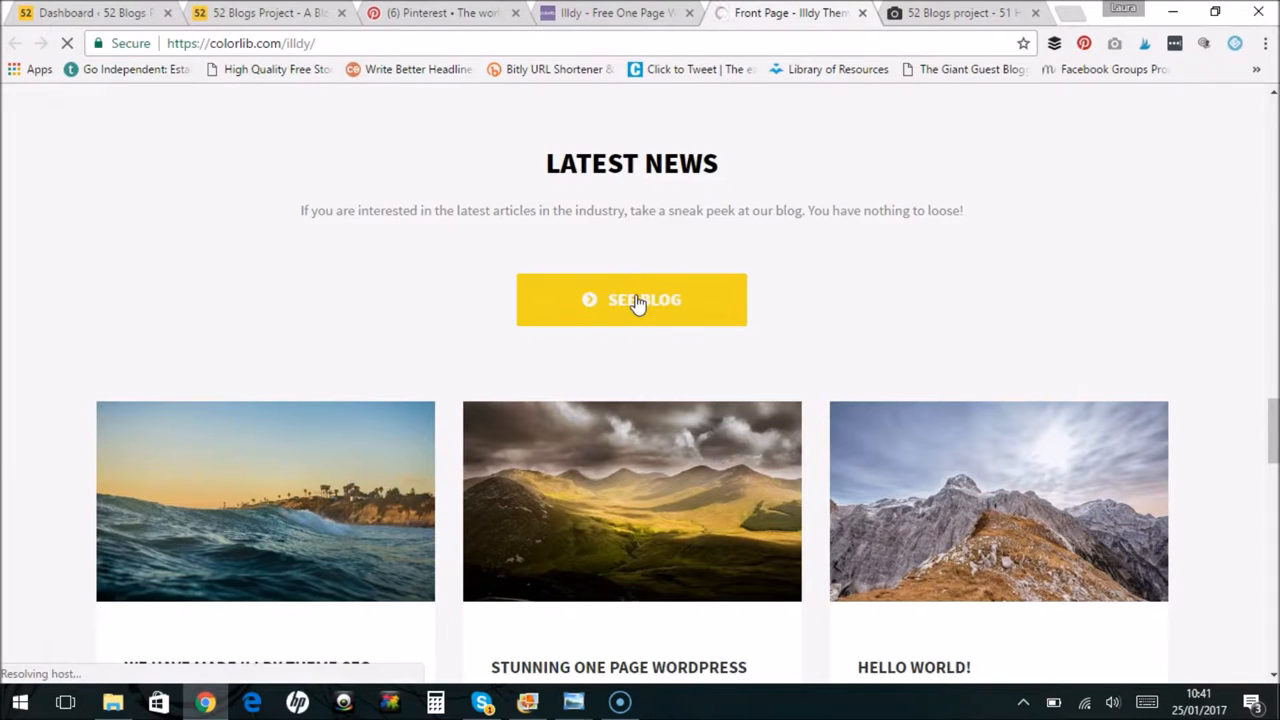
{"action": "left_click", "coordinate": [631, 299]}
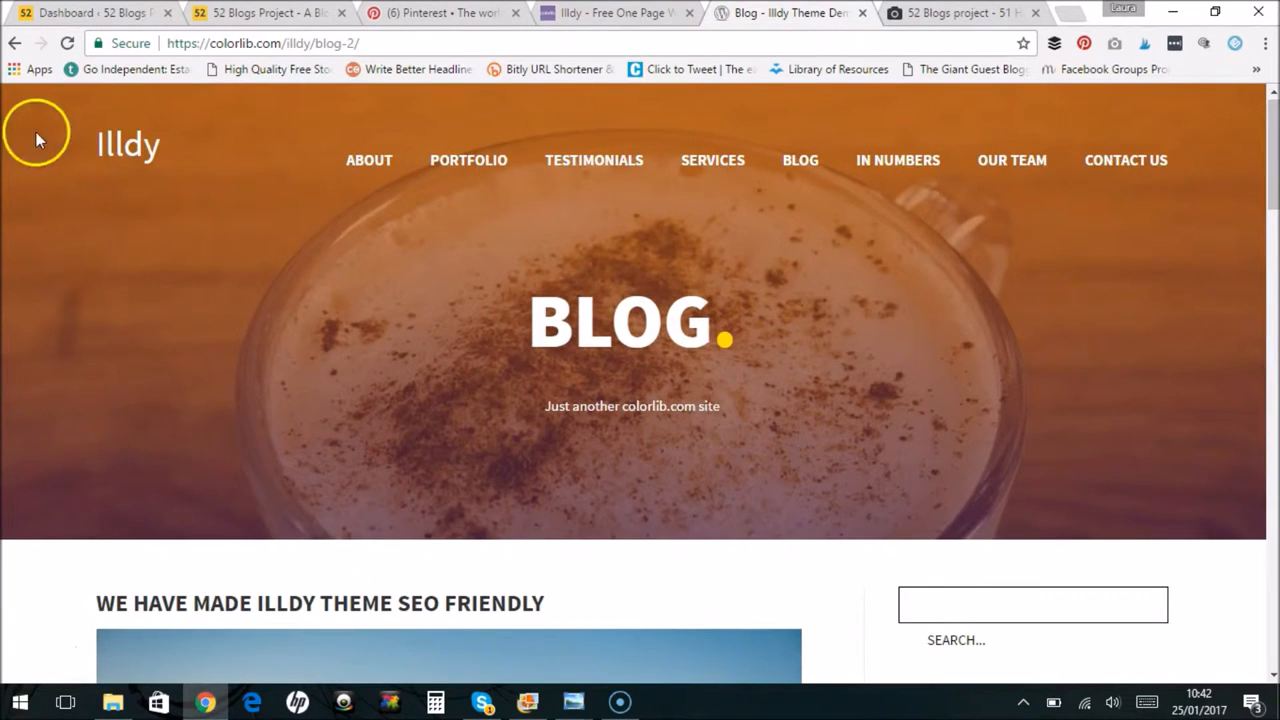
{"action": "mouse_move", "coordinate": [1265, 185]}
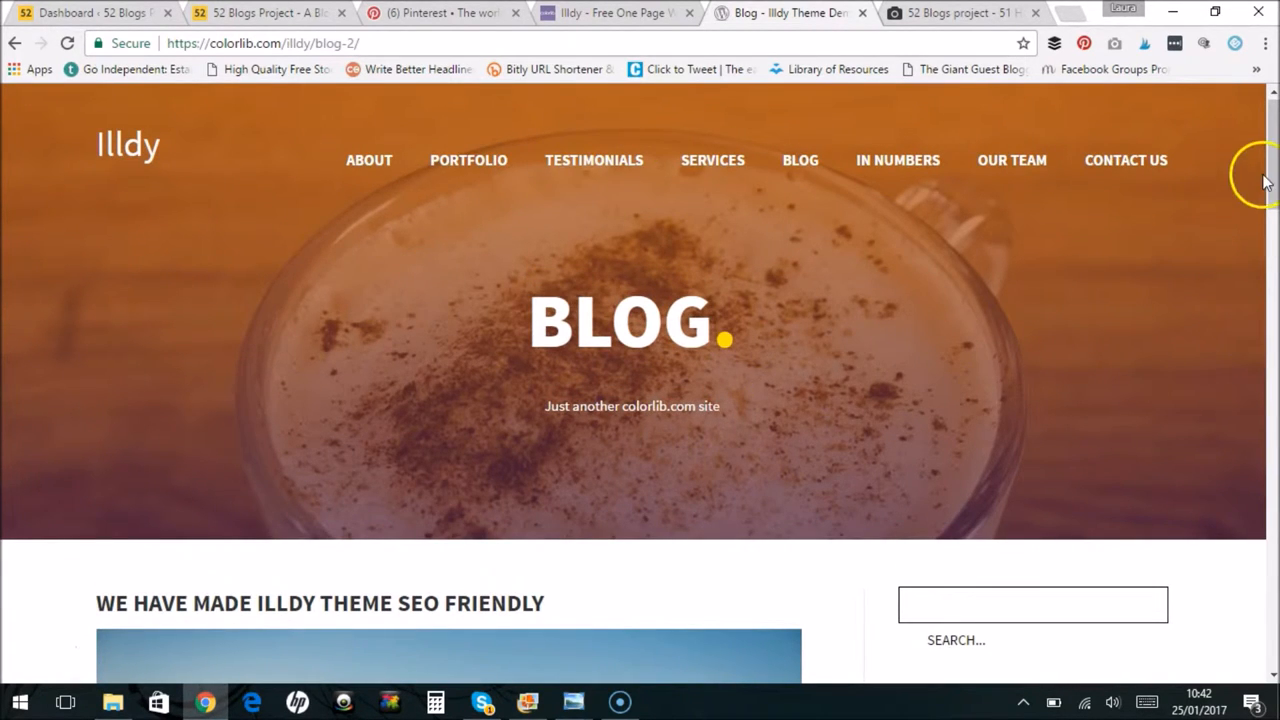
{"action": "scroll", "scroll_direction": "down", "scroll_amount": 3}
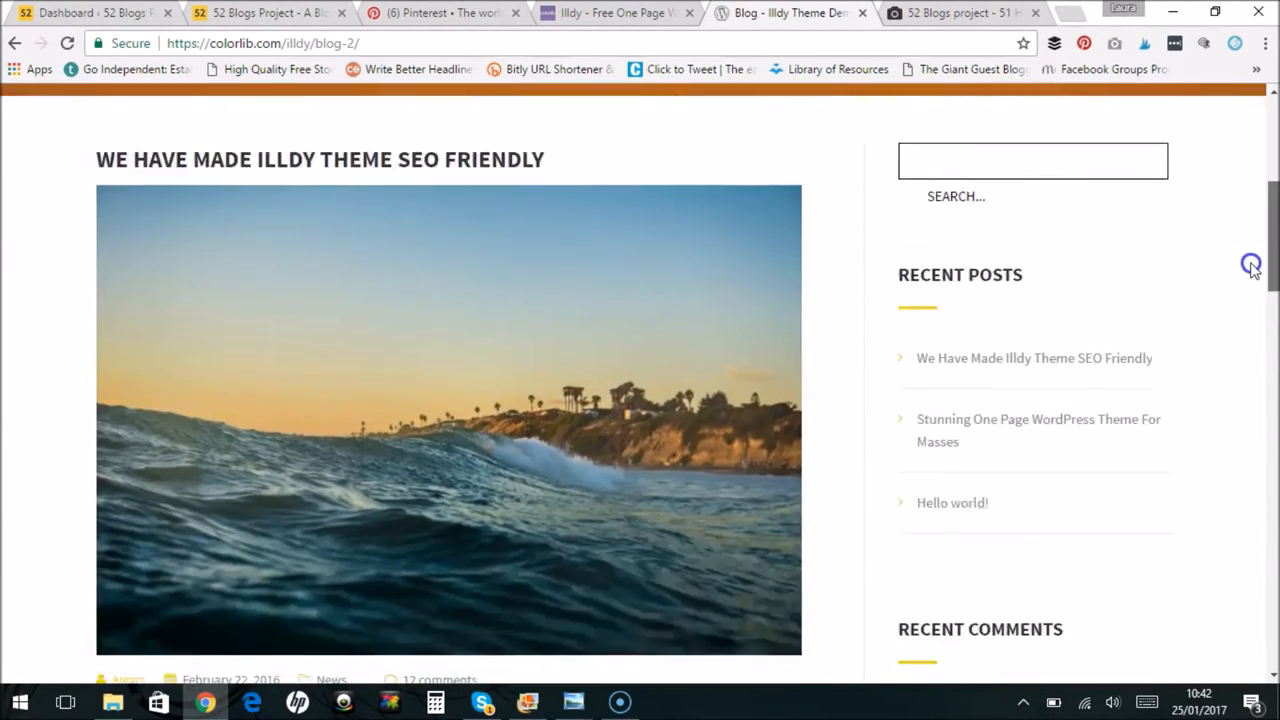
{"action": "scroll", "scroll_direction": "down", "scroll_amount": 3}
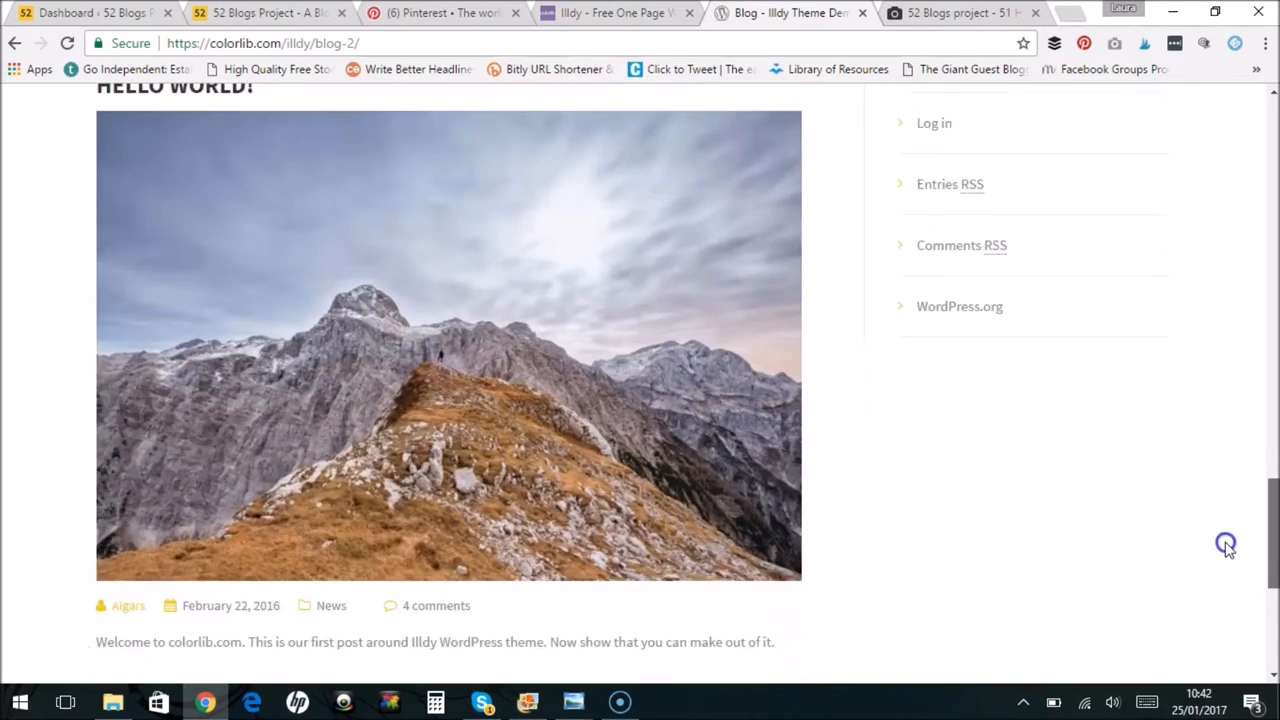
{"action": "scroll", "scroll_direction": "down", "scroll_amount": 3}
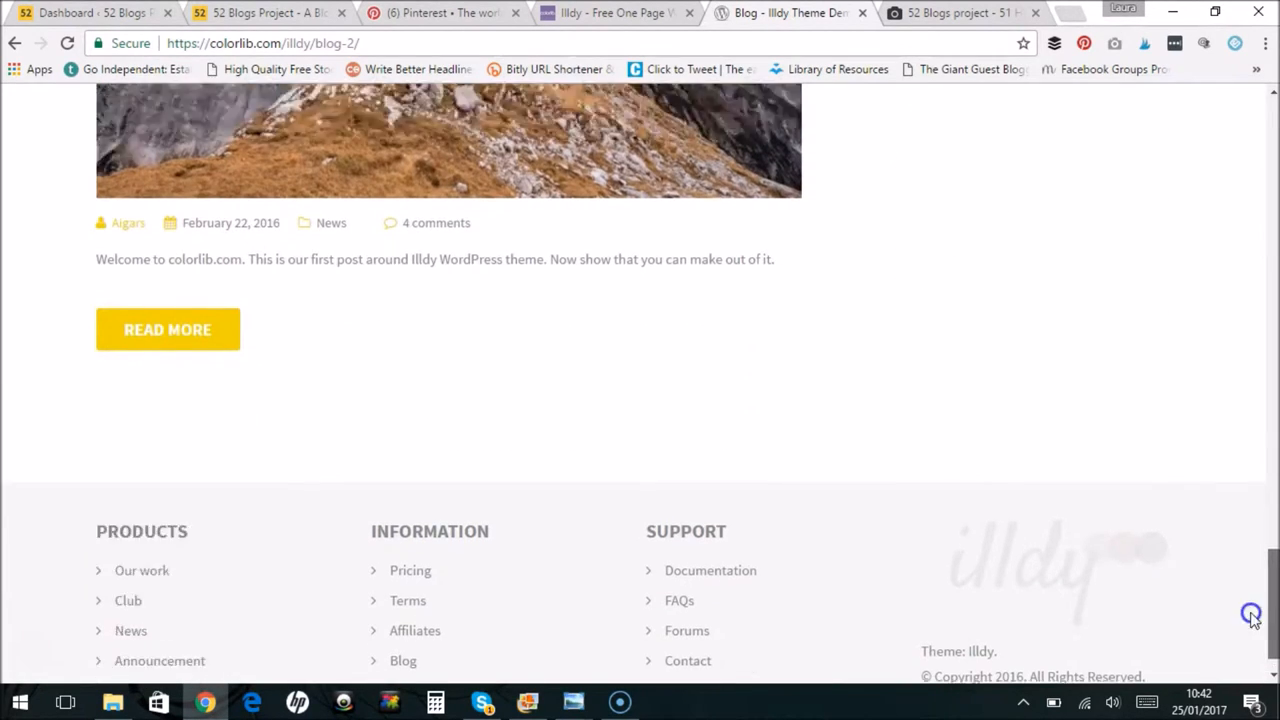
{"action": "scroll", "scroll_direction": "up", "scroll_amount": 3}
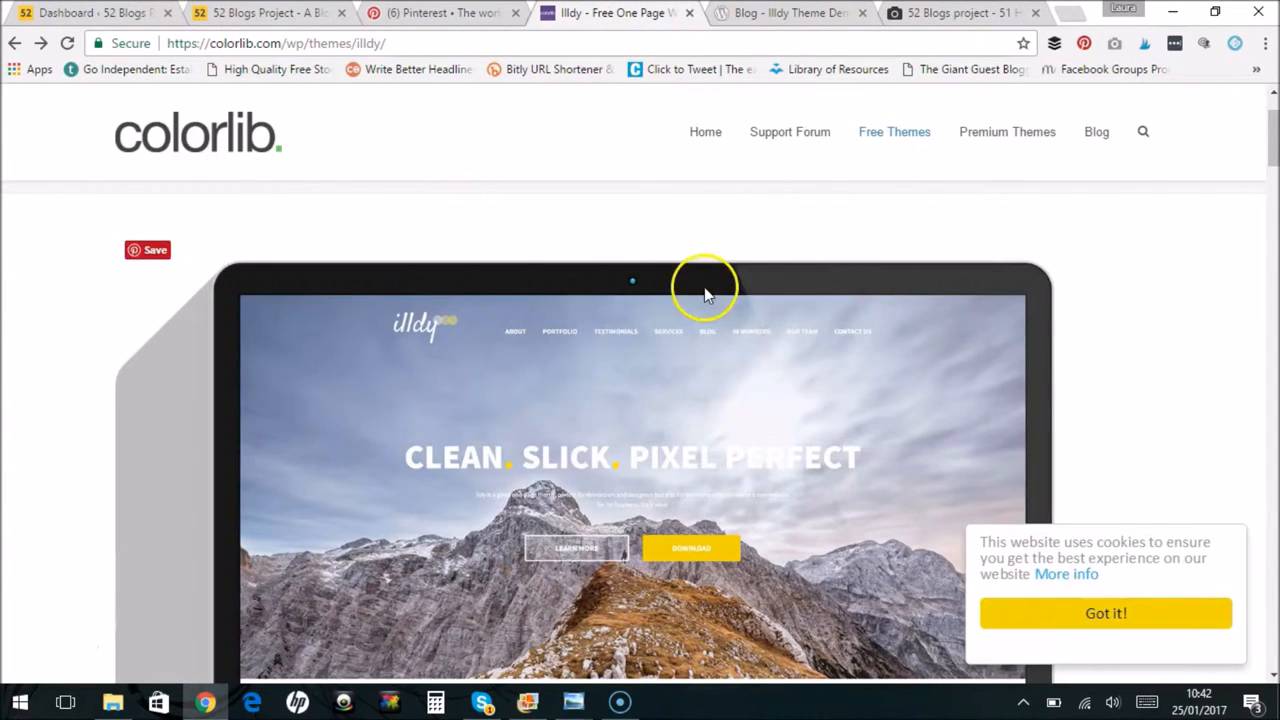
Open Colorlib's Support Forum from the site header
{"action": "left_click", "coordinate": [789, 131]}
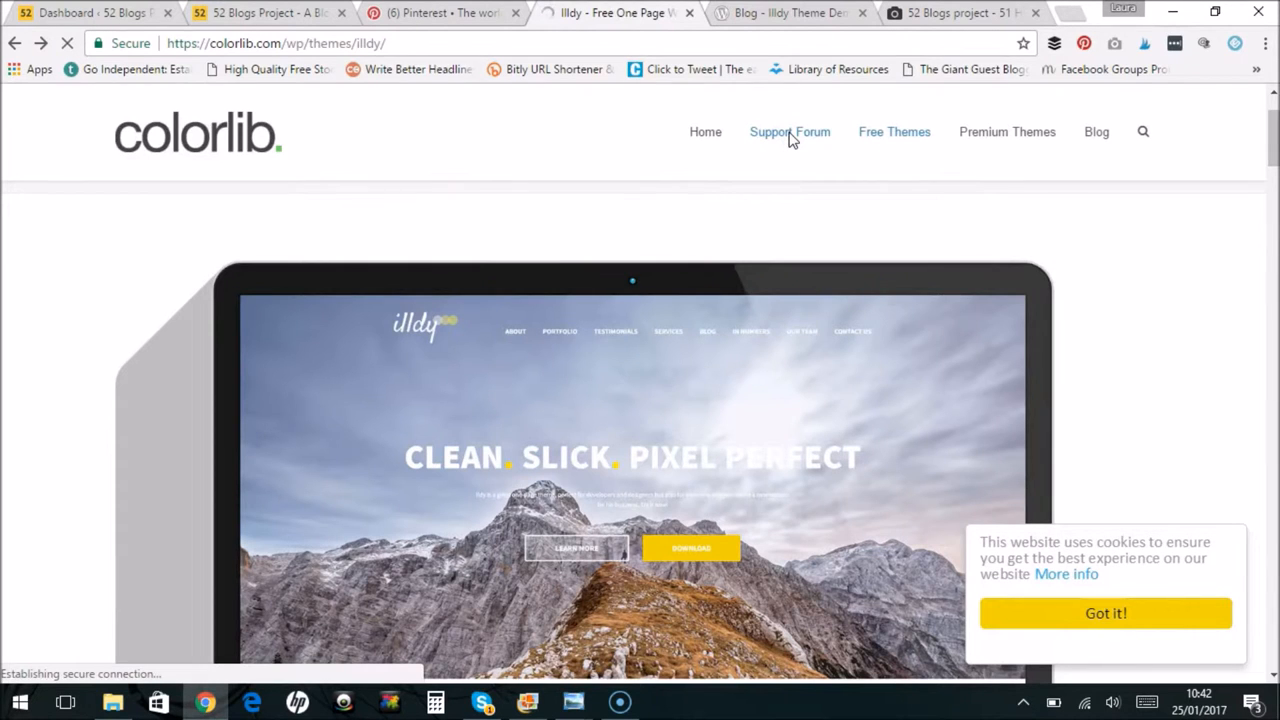
{"action": "left_click", "coordinate": [789, 131]}
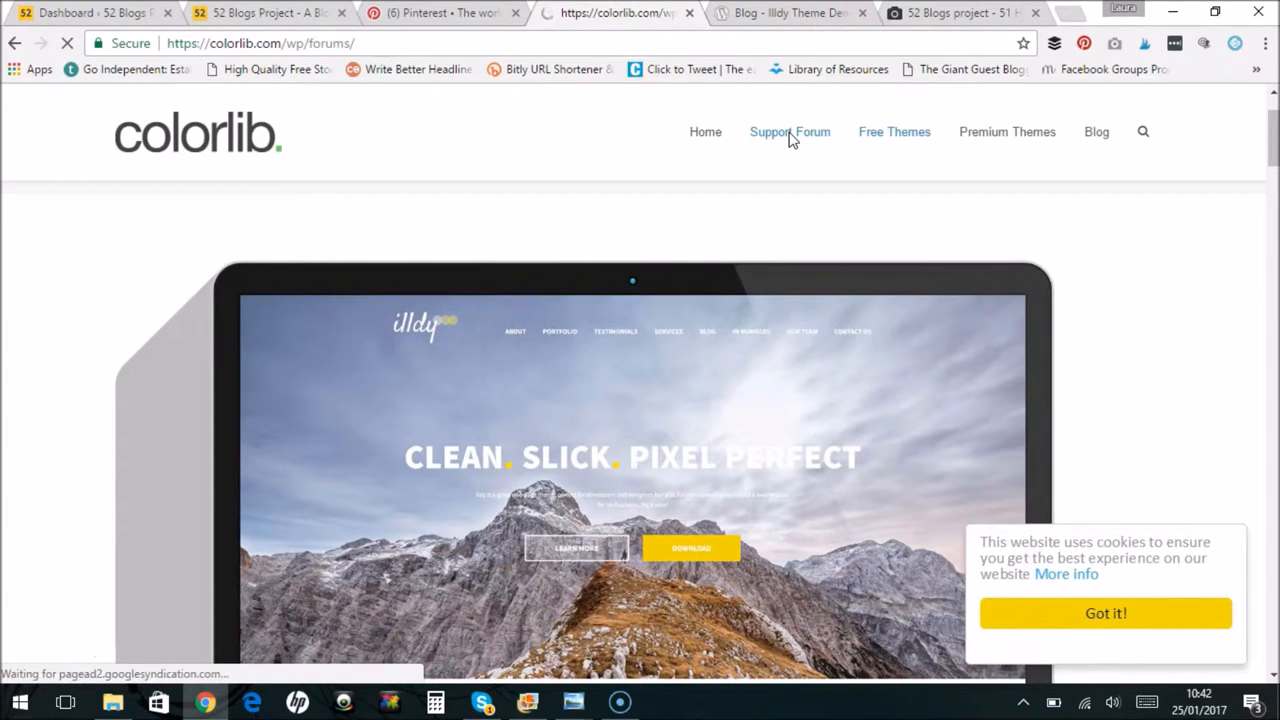
{"action": "left_click", "coordinate": [790, 131]}
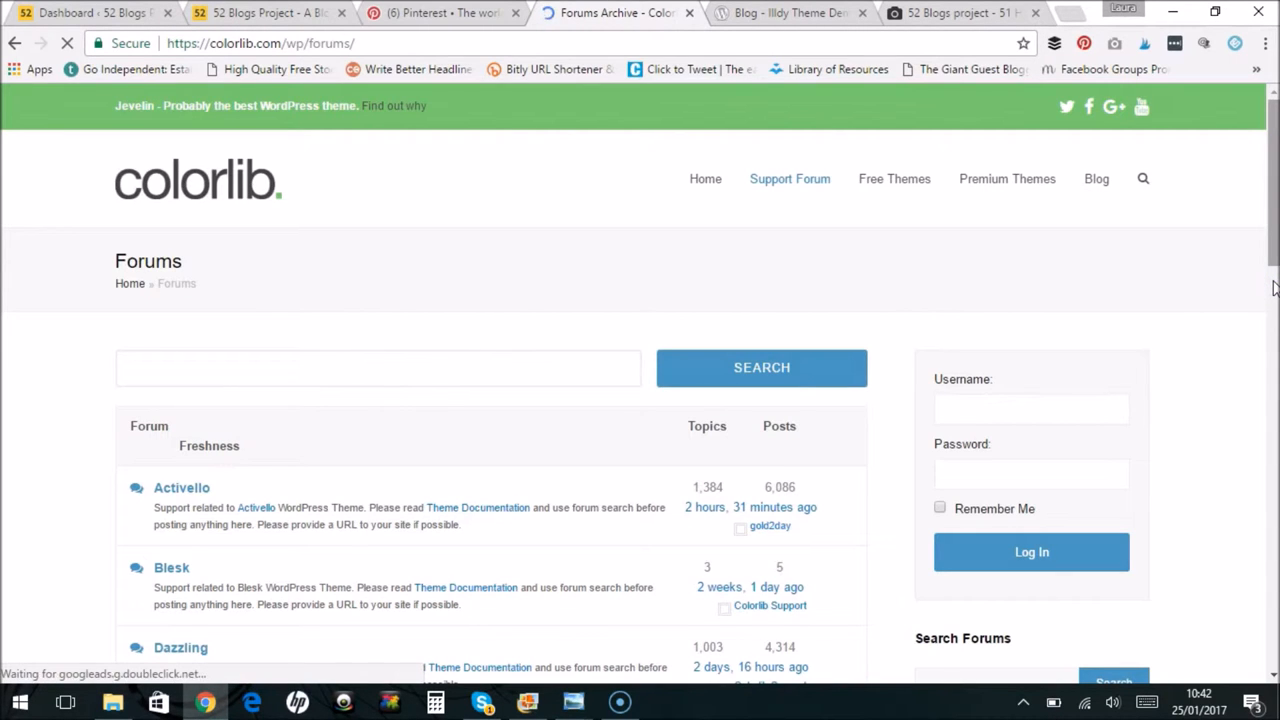
Scroll the forum list and open the Illdy forum with its FAQ and Common Issues topics
{"action": "scroll", "scroll_direction": "down", "scroll_amount": 3}
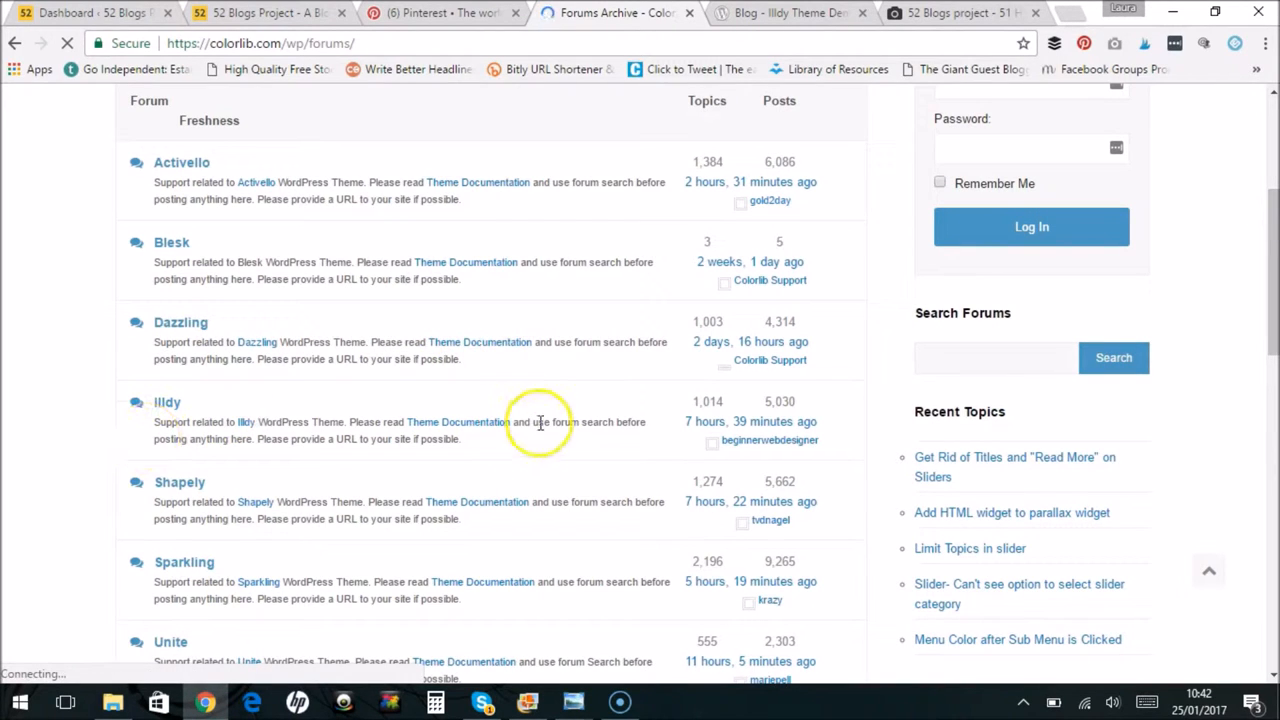
{"action": "left_click", "coordinate": [167, 402]}
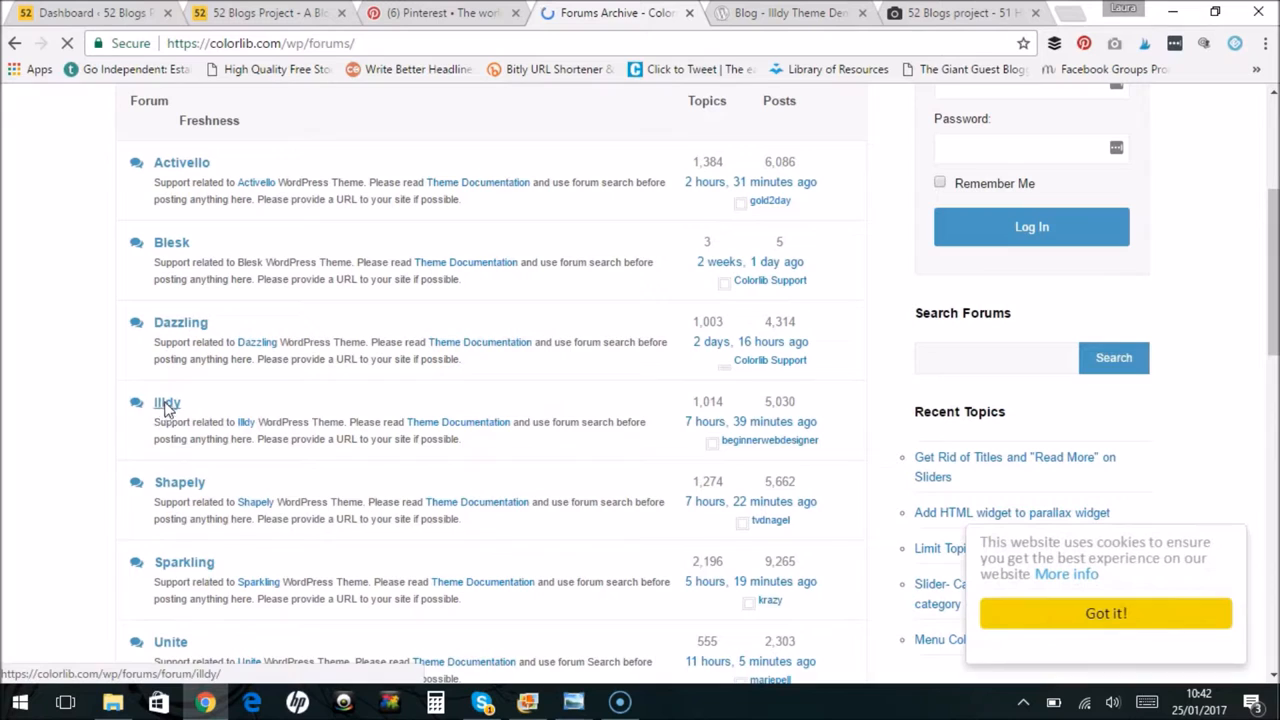
{"action": "left_click", "coordinate": [167, 402]}
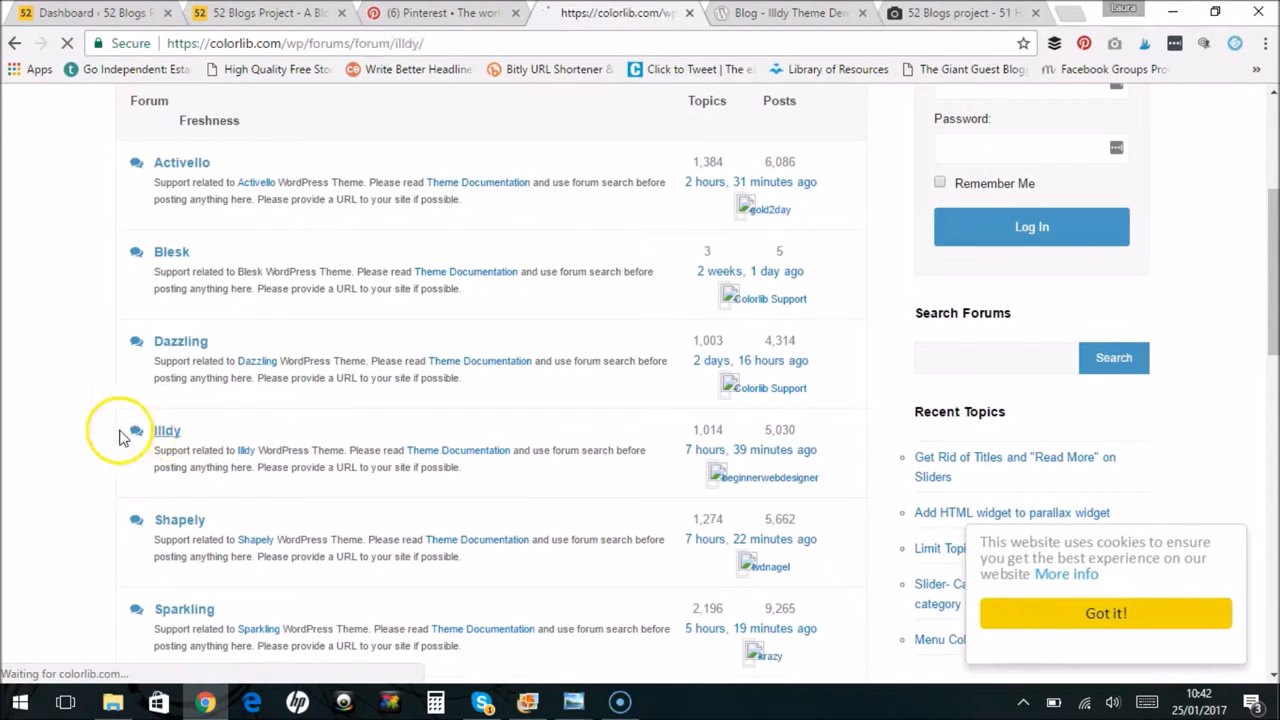
{"action": "left_click", "coordinate": [167, 430]}
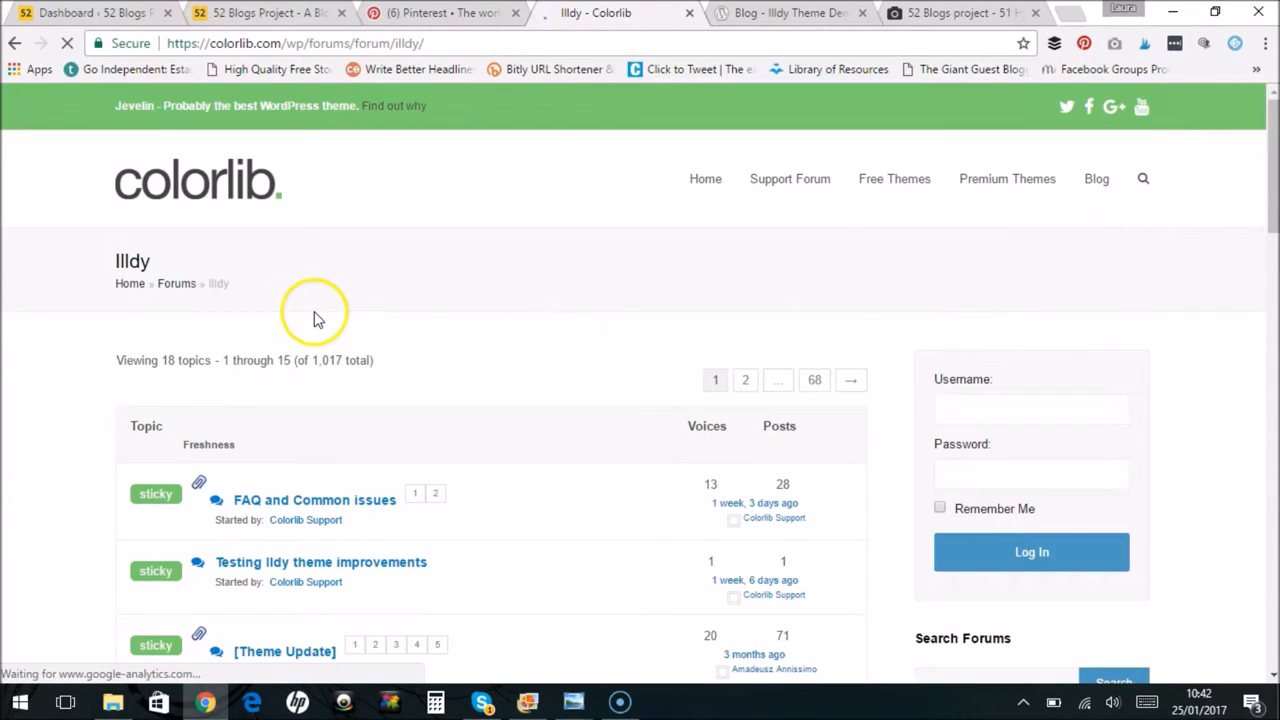
{"action": "mouse_move", "coordinate": [28, 321]}
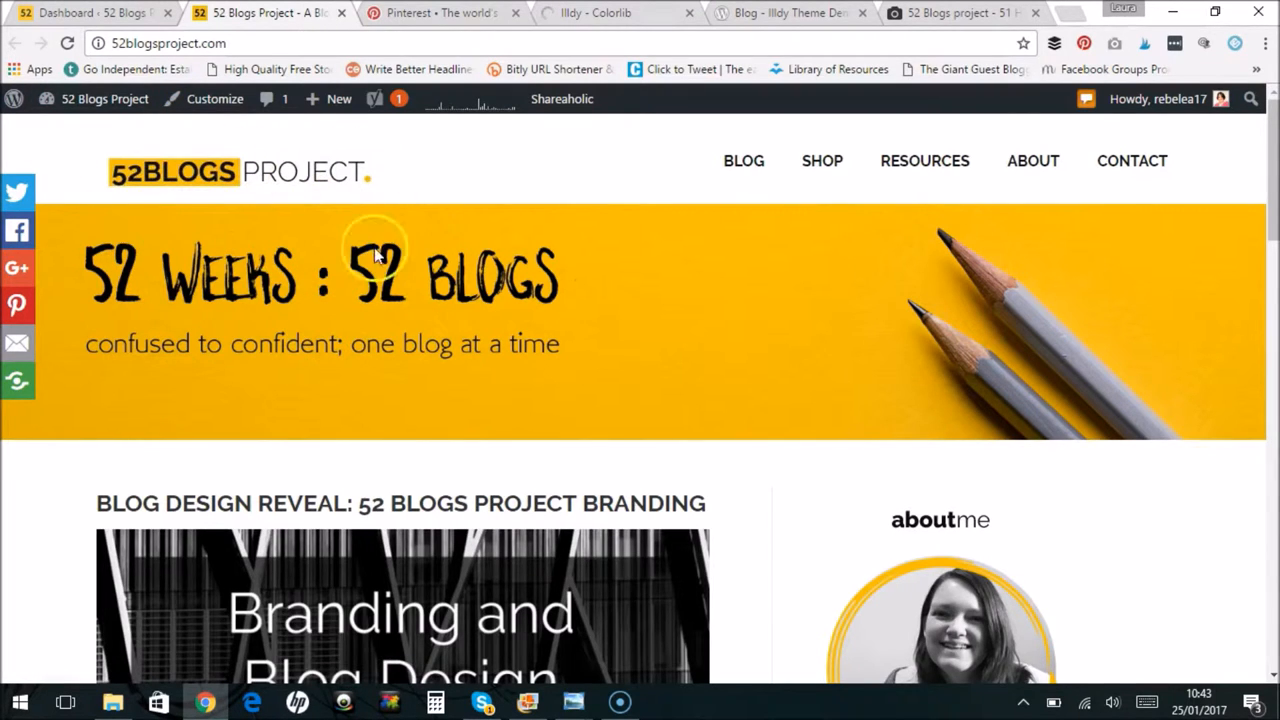
{"action": "mouse_move", "coordinate": [455, 388]}
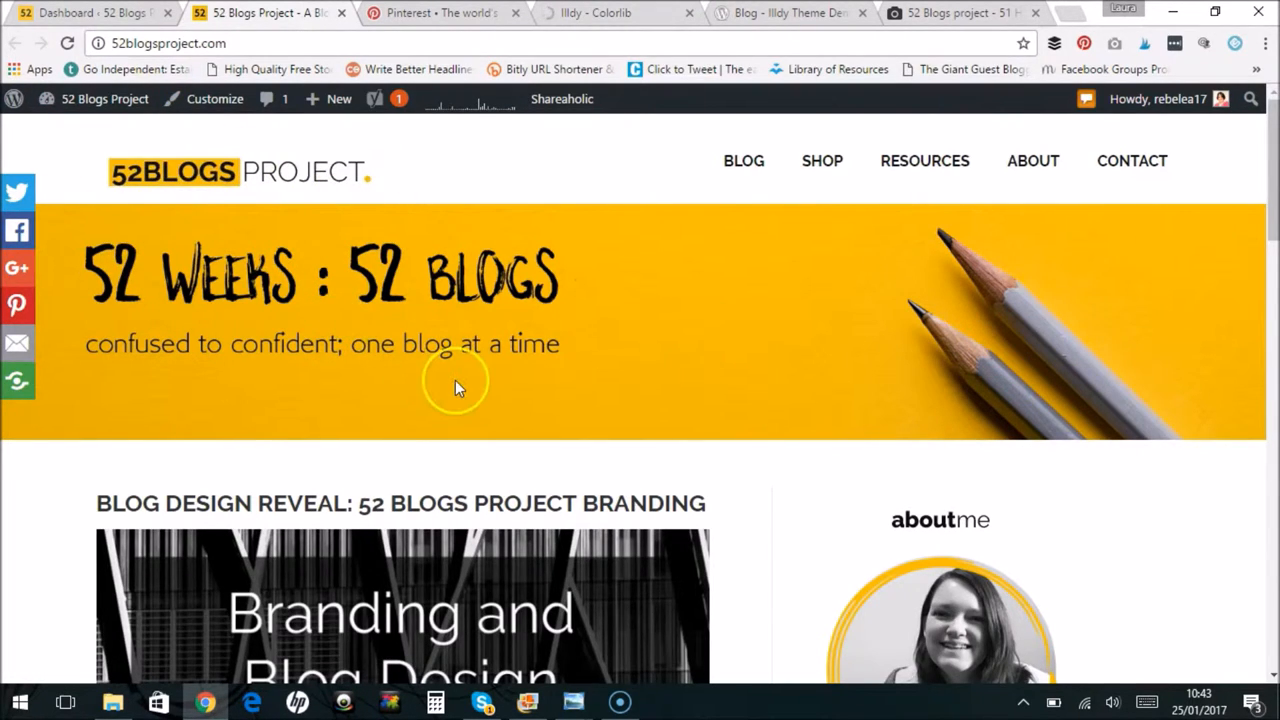
{"action": "mouse_move", "coordinate": [600, 270]}
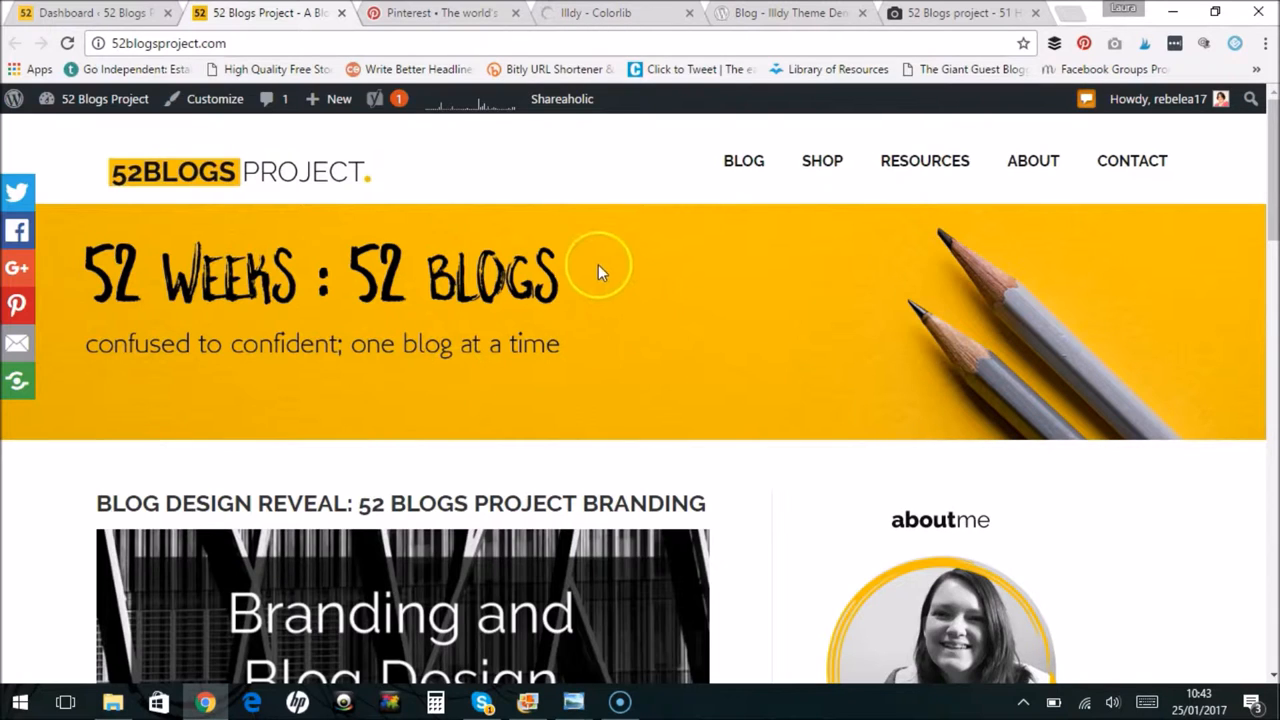
{"action": "mouse_move", "coordinate": [518, 328]}
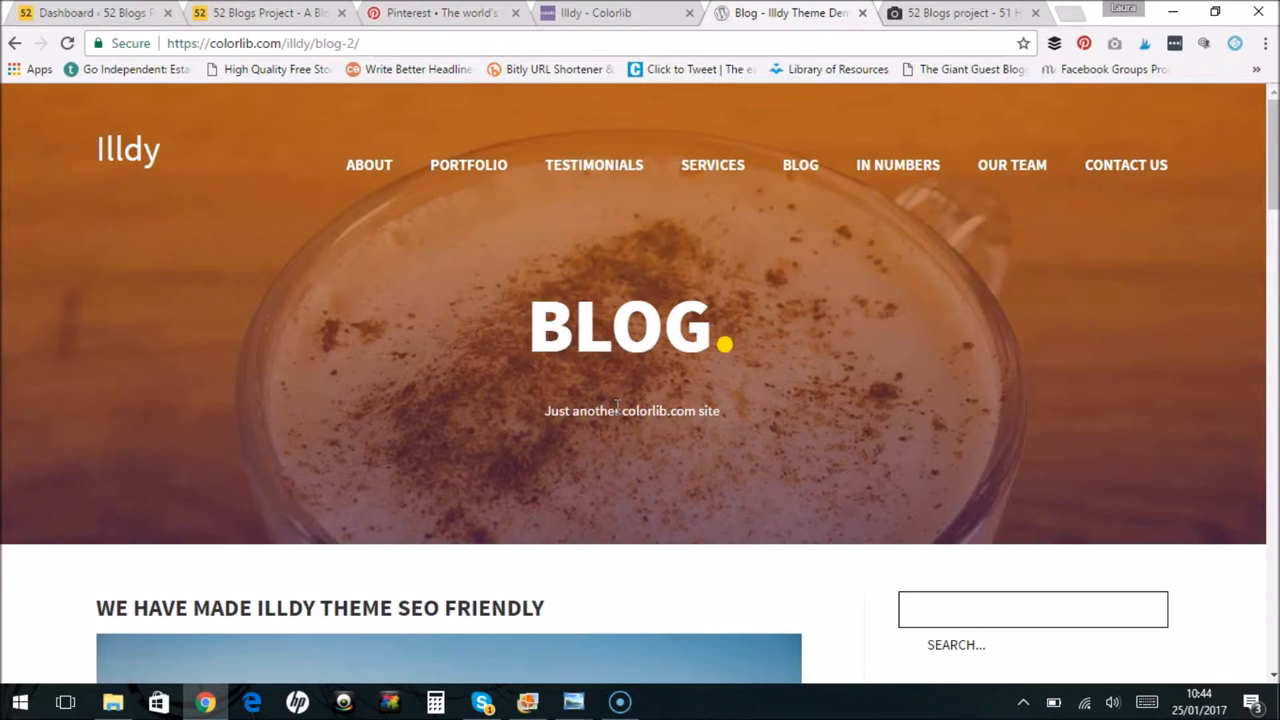
{"action": "mouse_move", "coordinate": [480, 338]}
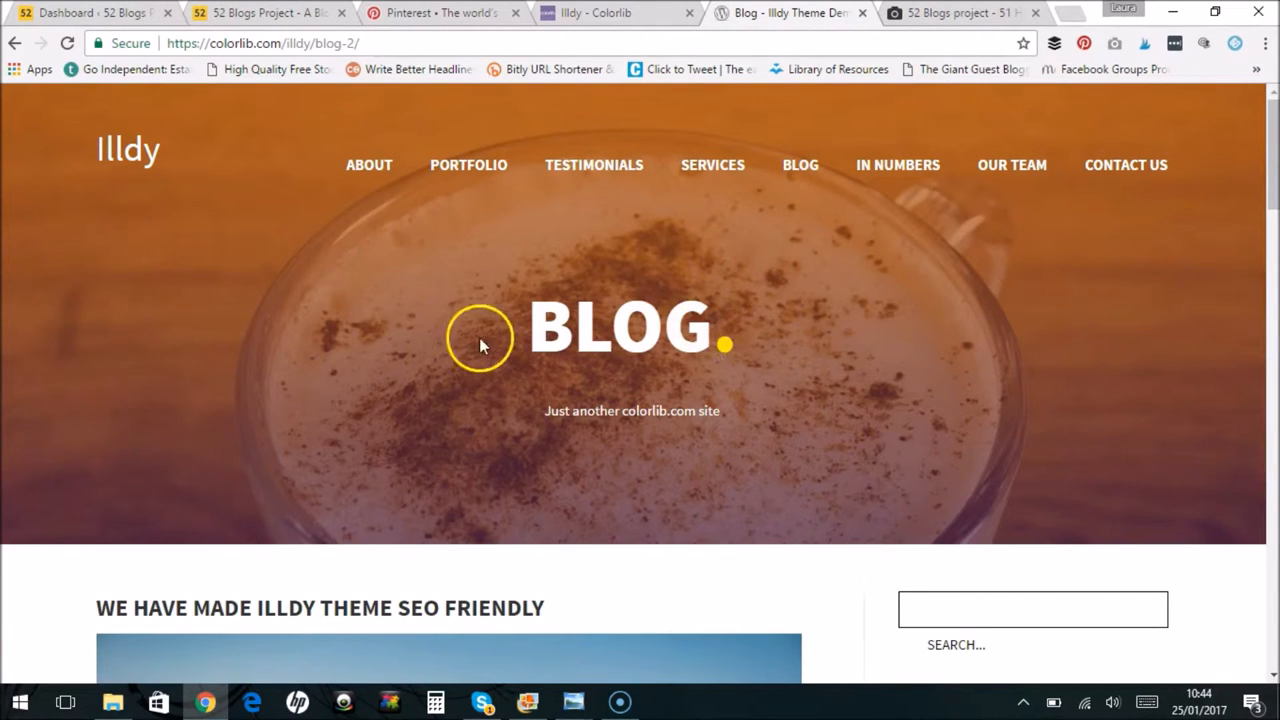
{"action": "mouse_move", "coordinate": [518, 468]}
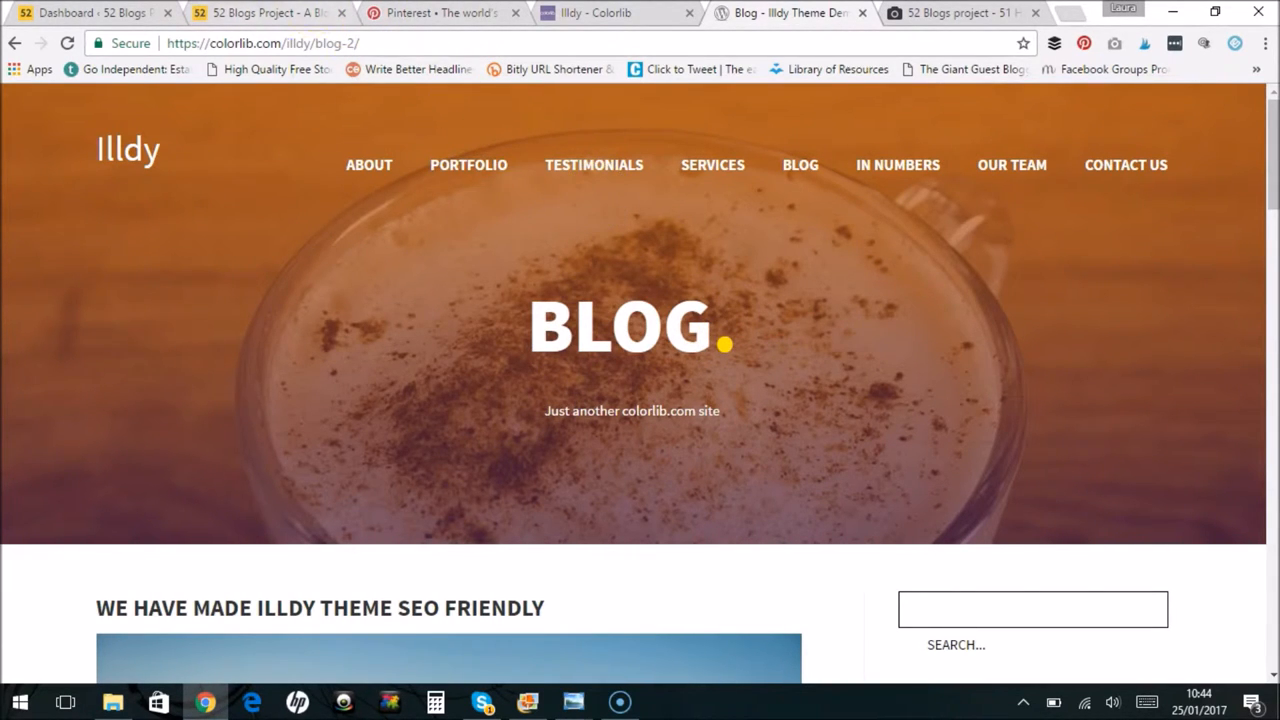
Switch to 52blogsproject.com and scroll through the branding reveal post and sidebar widgets
{"action": "left_click", "coordinate": [265, 12]}
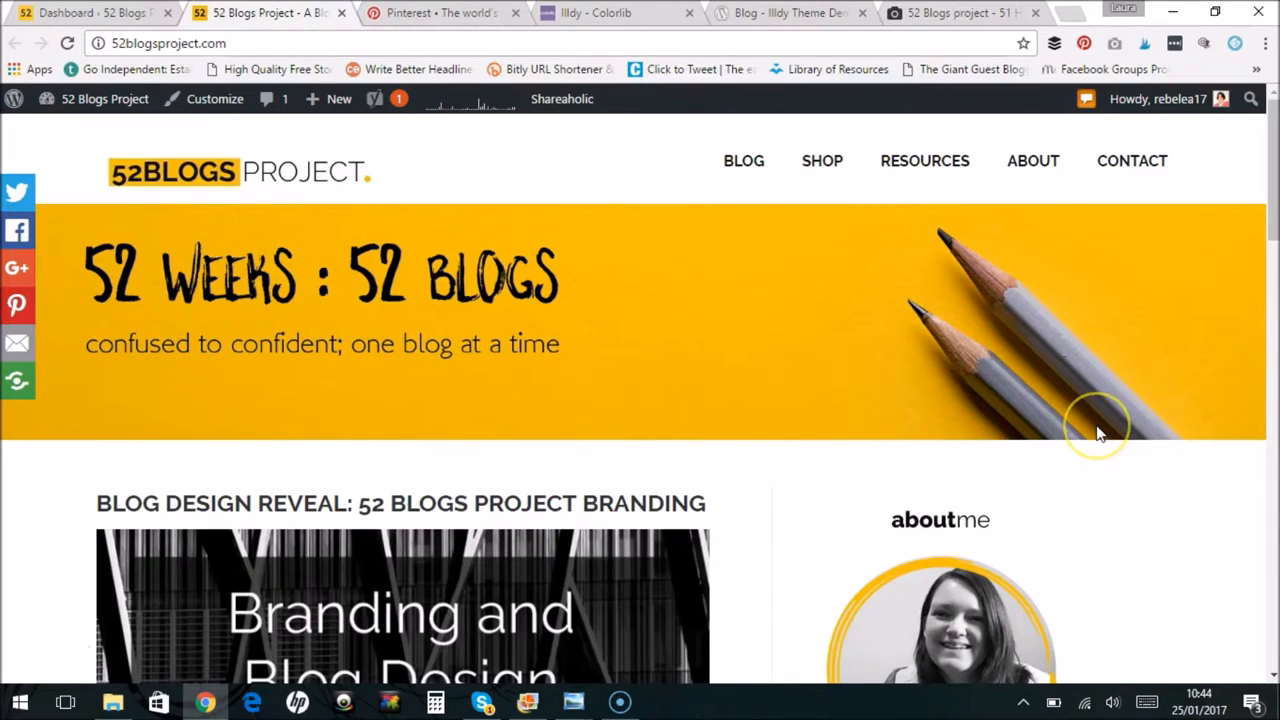
{"action": "mouse_move", "coordinate": [1270, 345]}
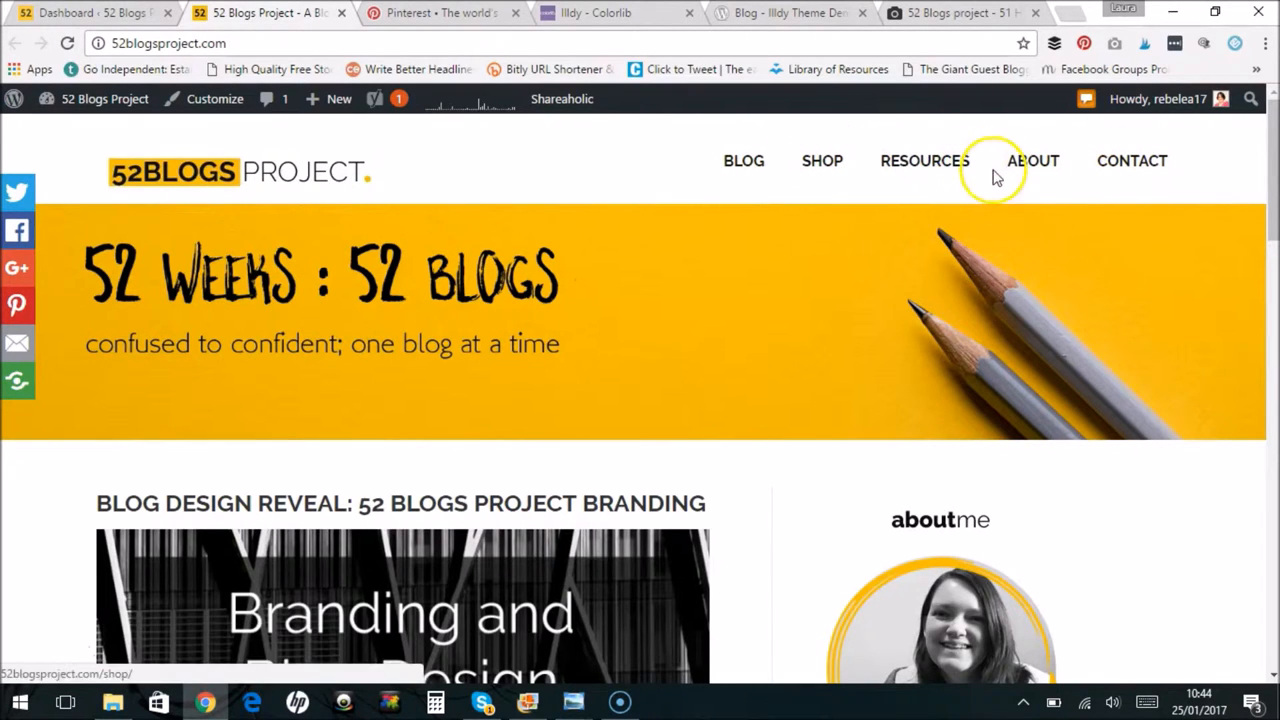
{"action": "scroll", "scroll_direction": "down", "scroll_amount": 3}
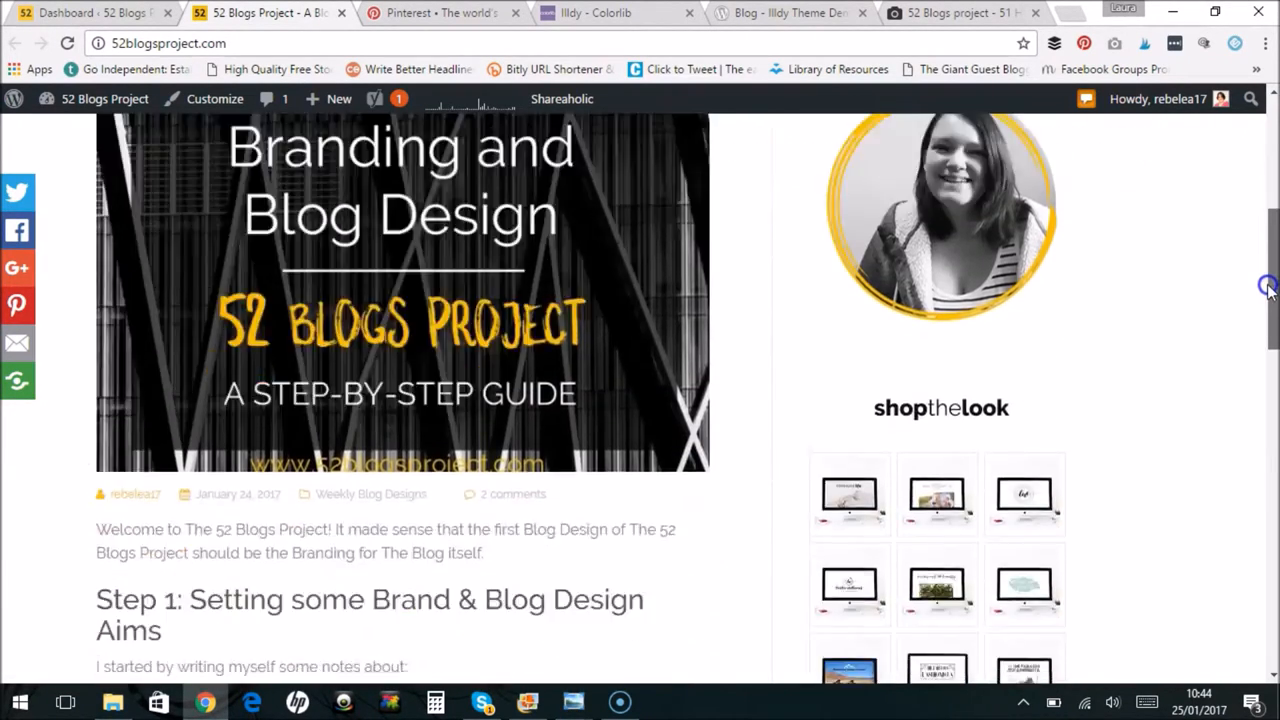
{"action": "scroll", "scroll_direction": "down", "scroll_amount": 3}
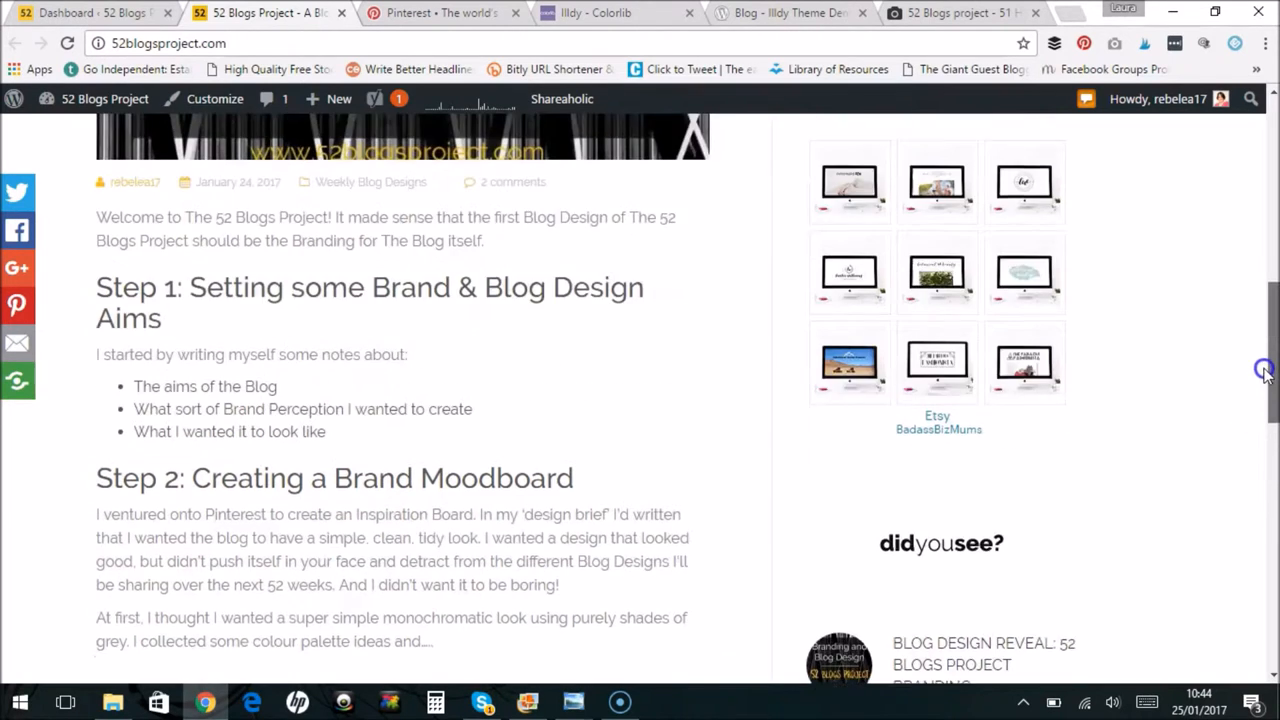
{"action": "scroll", "scroll_direction": "down", "scroll_amount": 3}
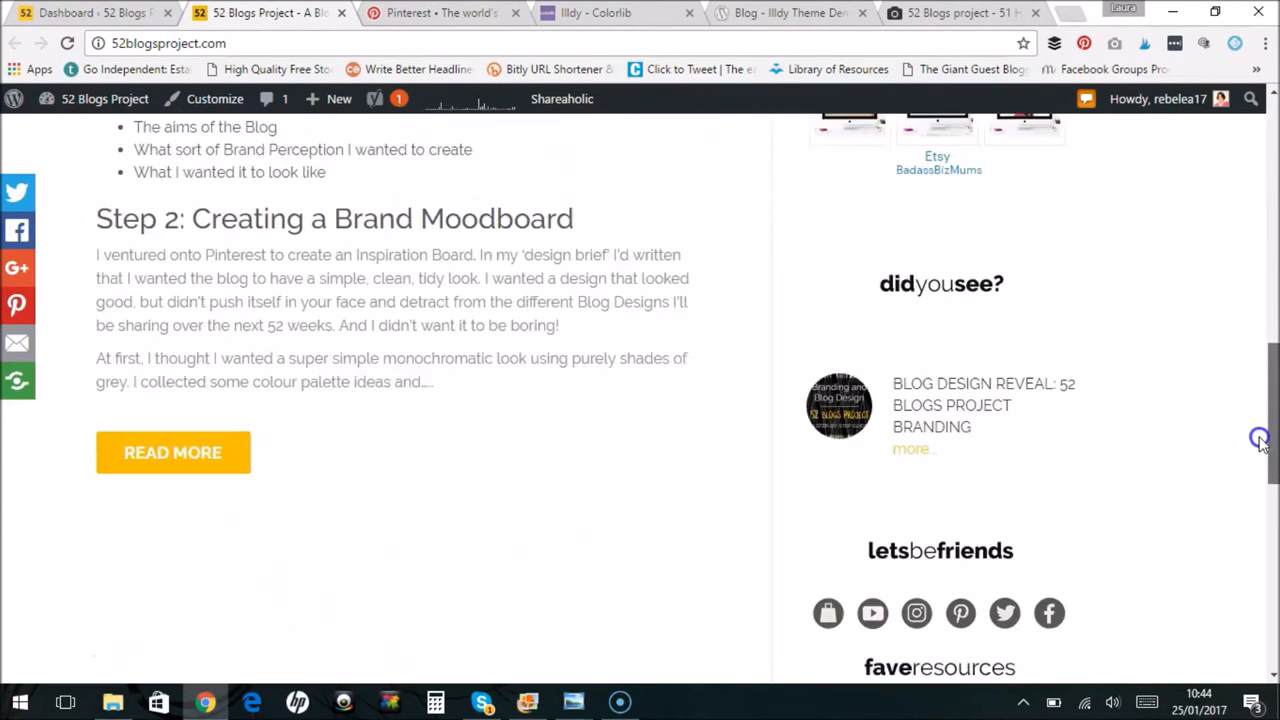
{"action": "scroll", "scroll_direction": "down", "scroll_amount": 3}
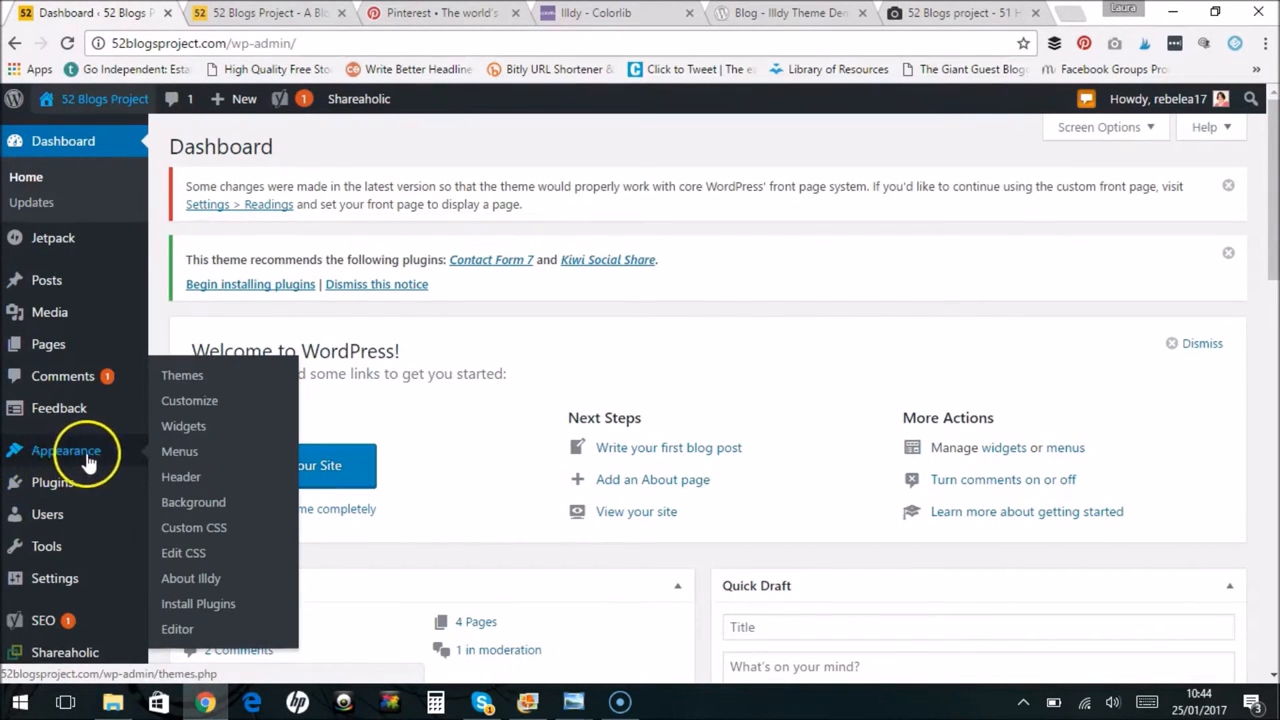
View the Customizer's Blog Archive Header Image with the yellow pencils banner, then close it
{"action": "left_click", "coordinate": [189, 400]}
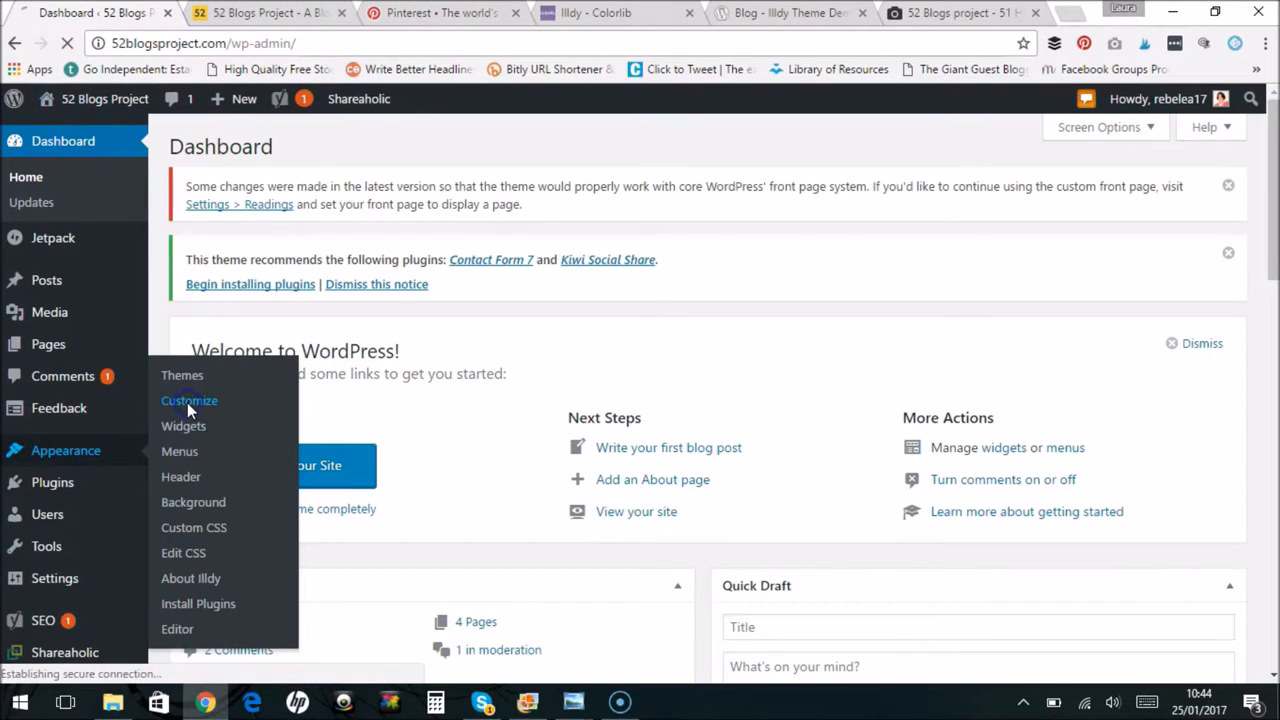
{"action": "left_click", "coordinate": [189, 400]}
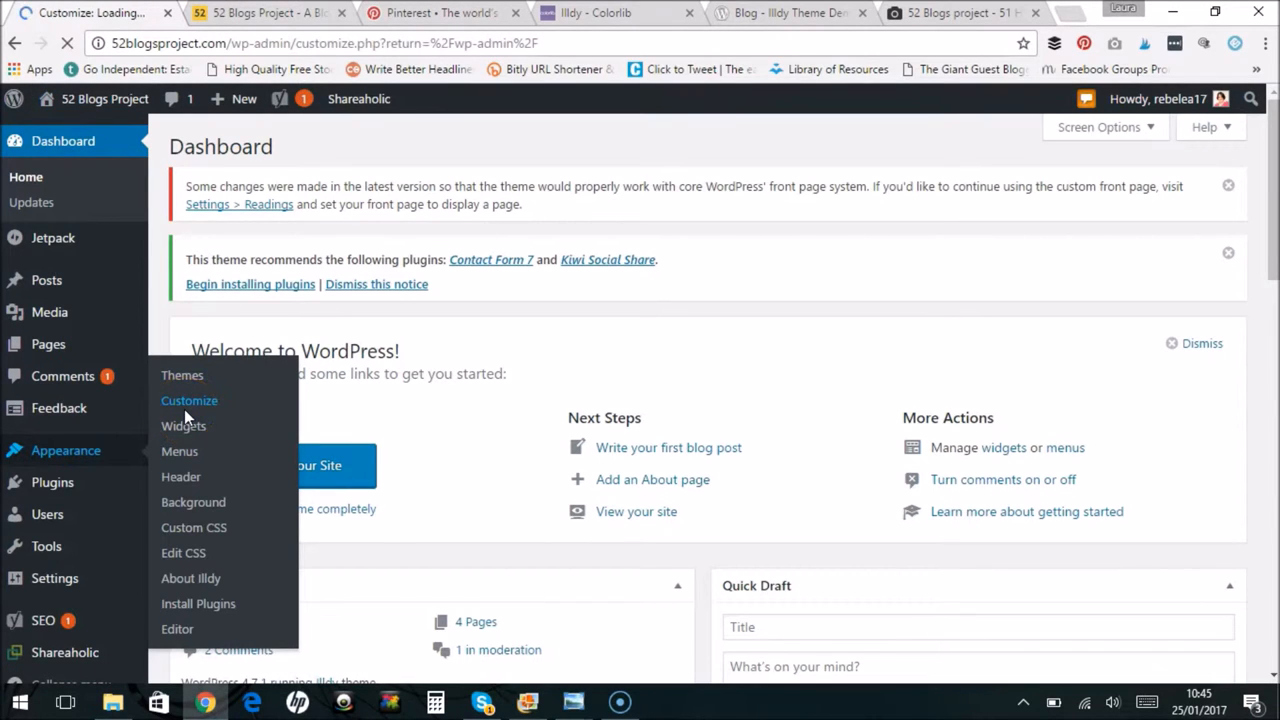
{"action": "left_click", "coordinate": [189, 400]}
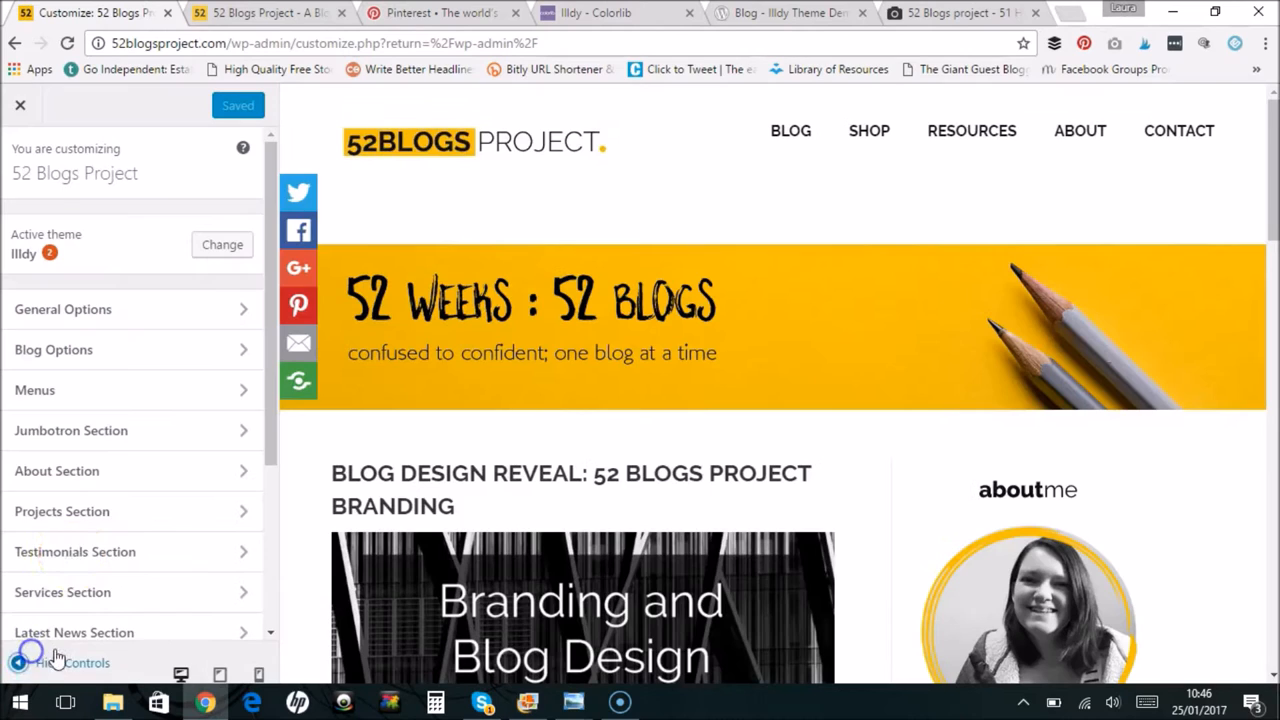
{"action": "mouse_move", "coordinate": [50, 390]}
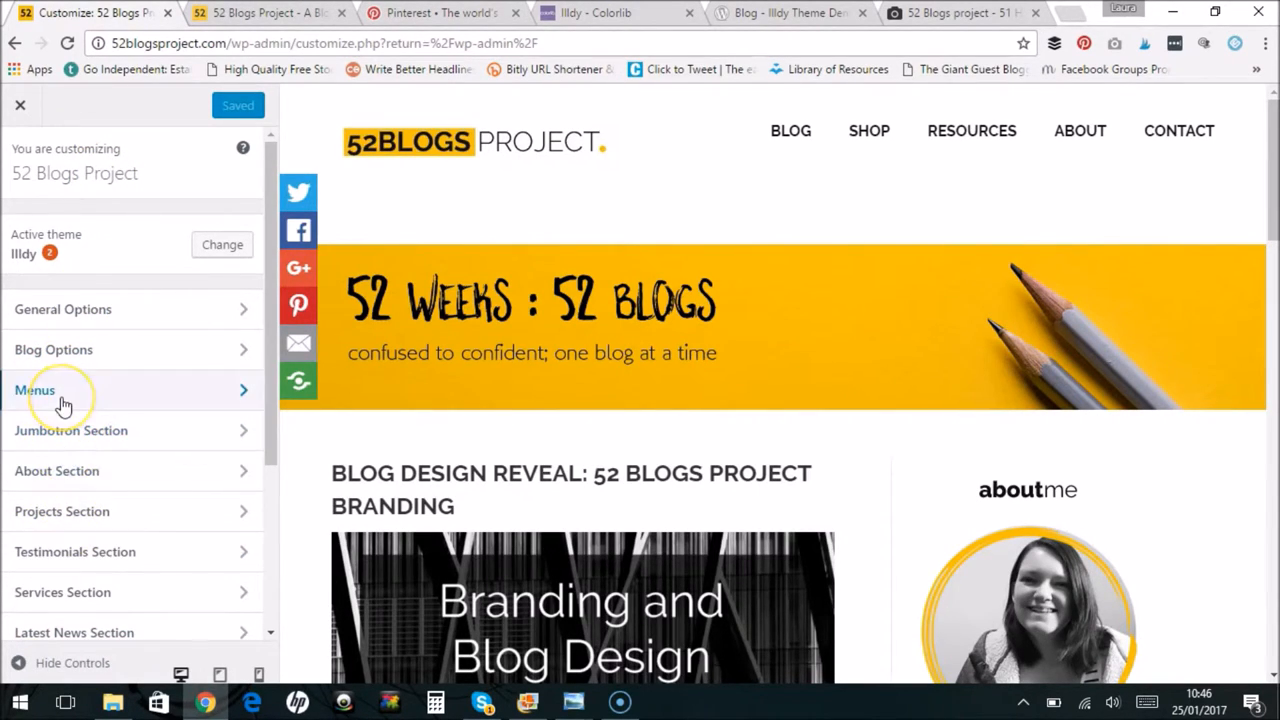
{"action": "mouse_move", "coordinate": [54, 349]}
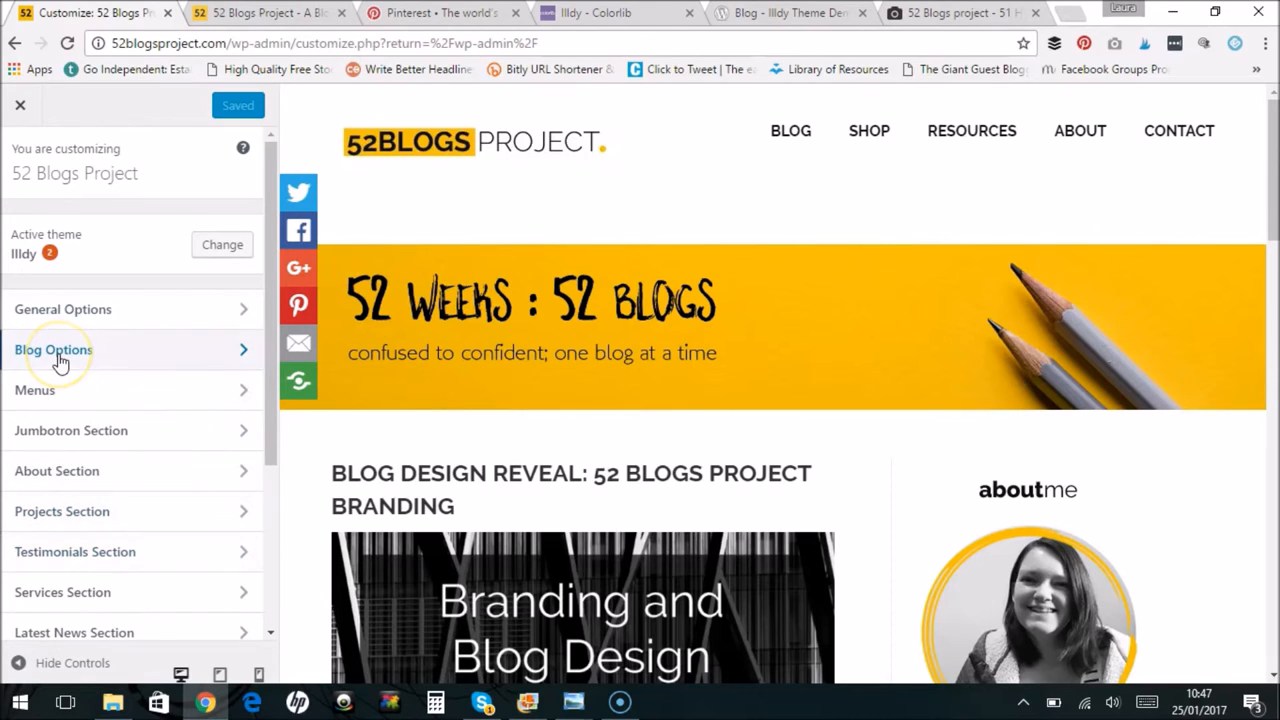
{"action": "left_click", "coordinate": [53, 349]}
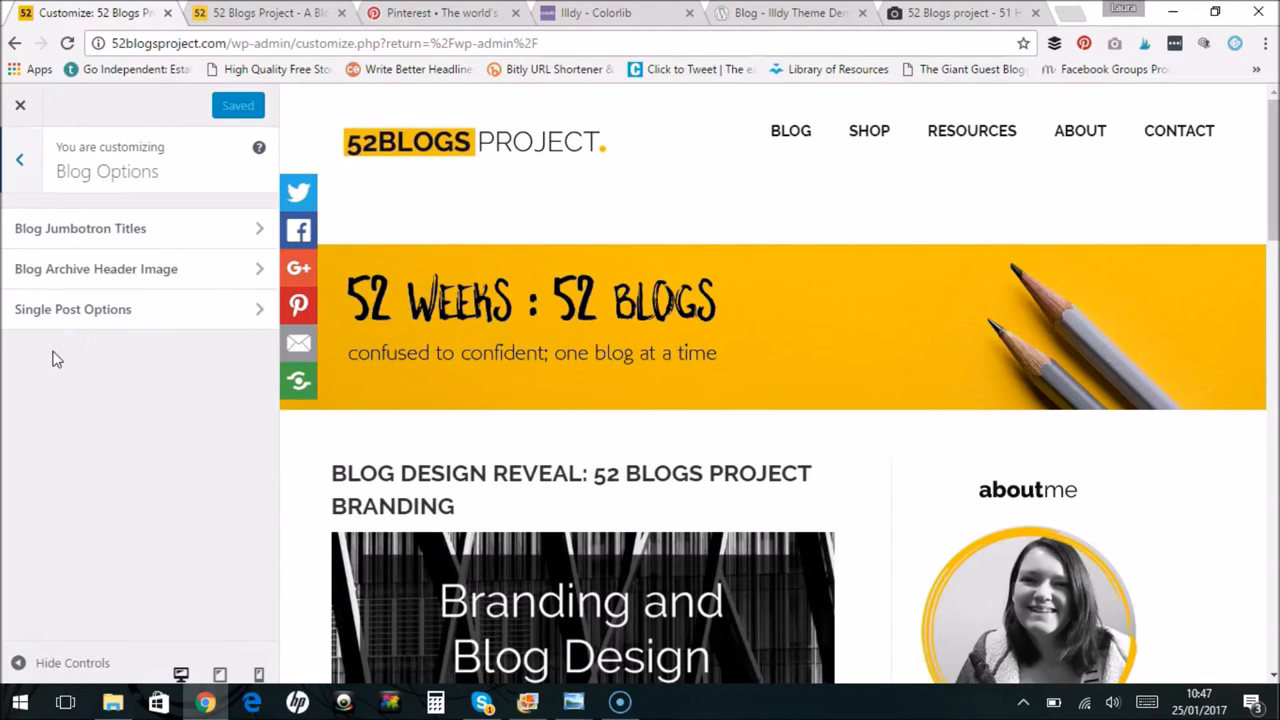
{"action": "mouse_move", "coordinate": [95, 268]}
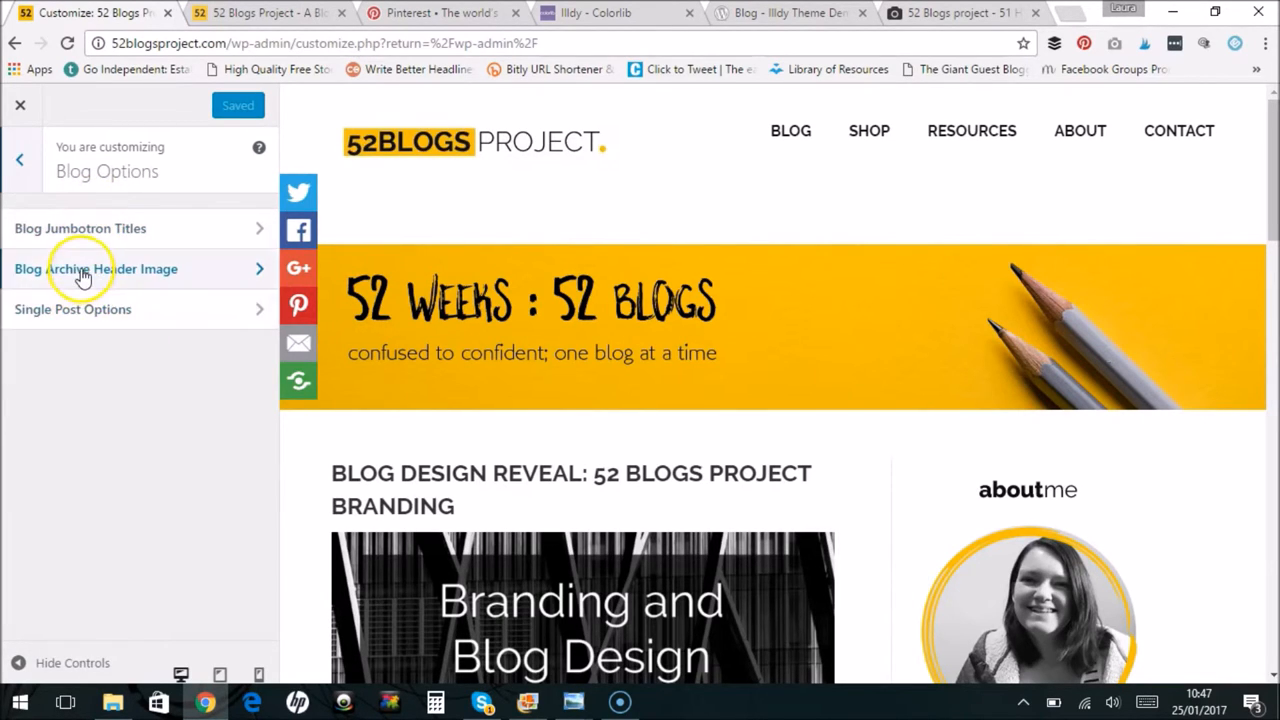
{"action": "left_click", "coordinate": [96, 268]}
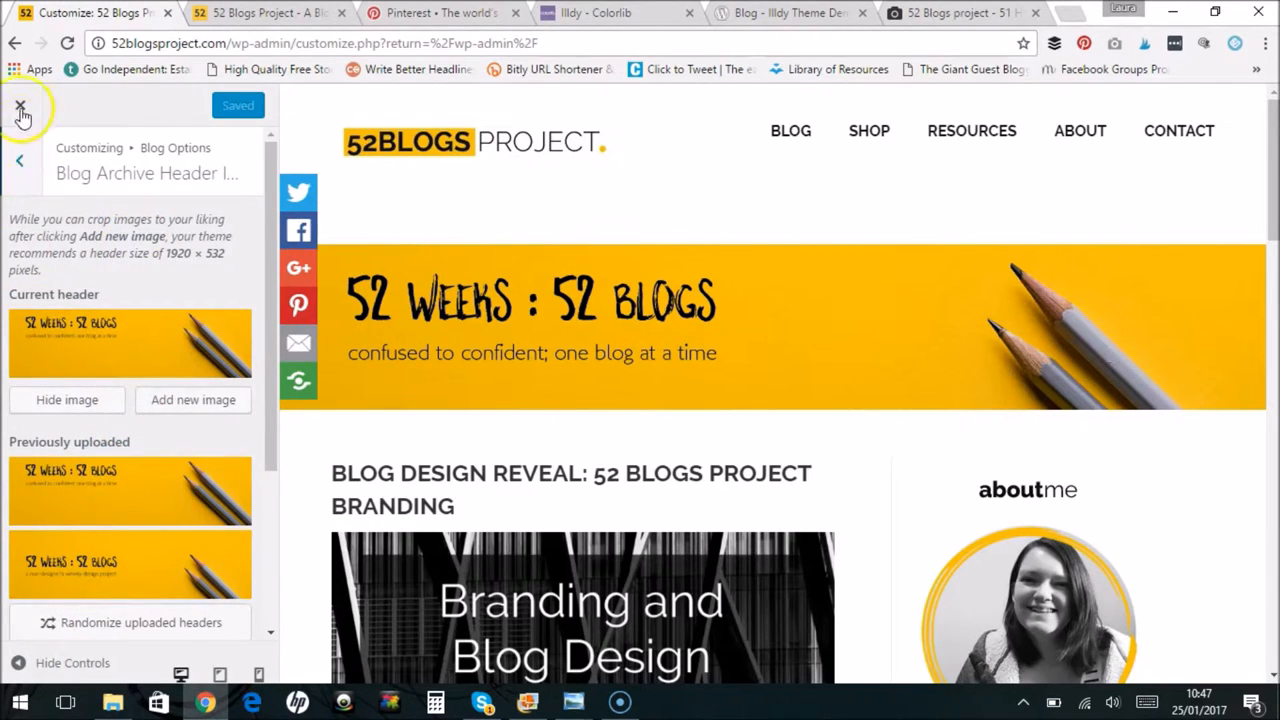
{"action": "mouse_move", "coordinate": [110, 578]}
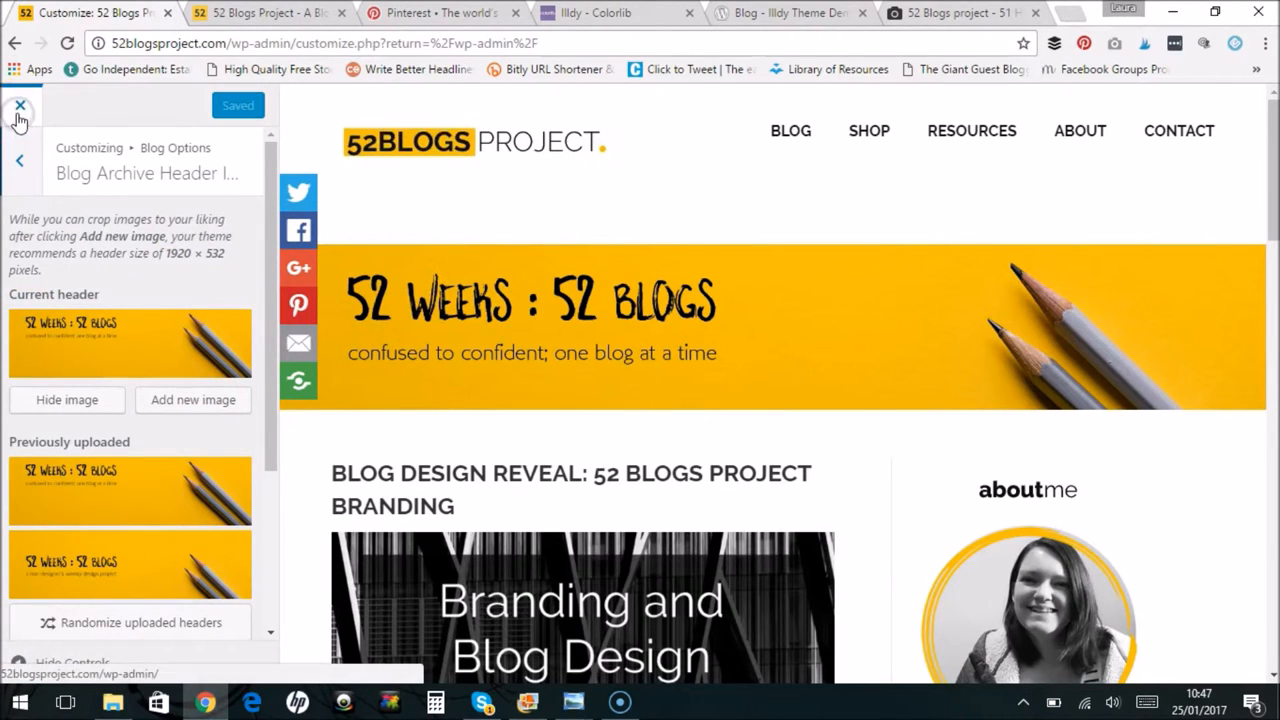
{"action": "left_click", "coordinate": [130, 490]}
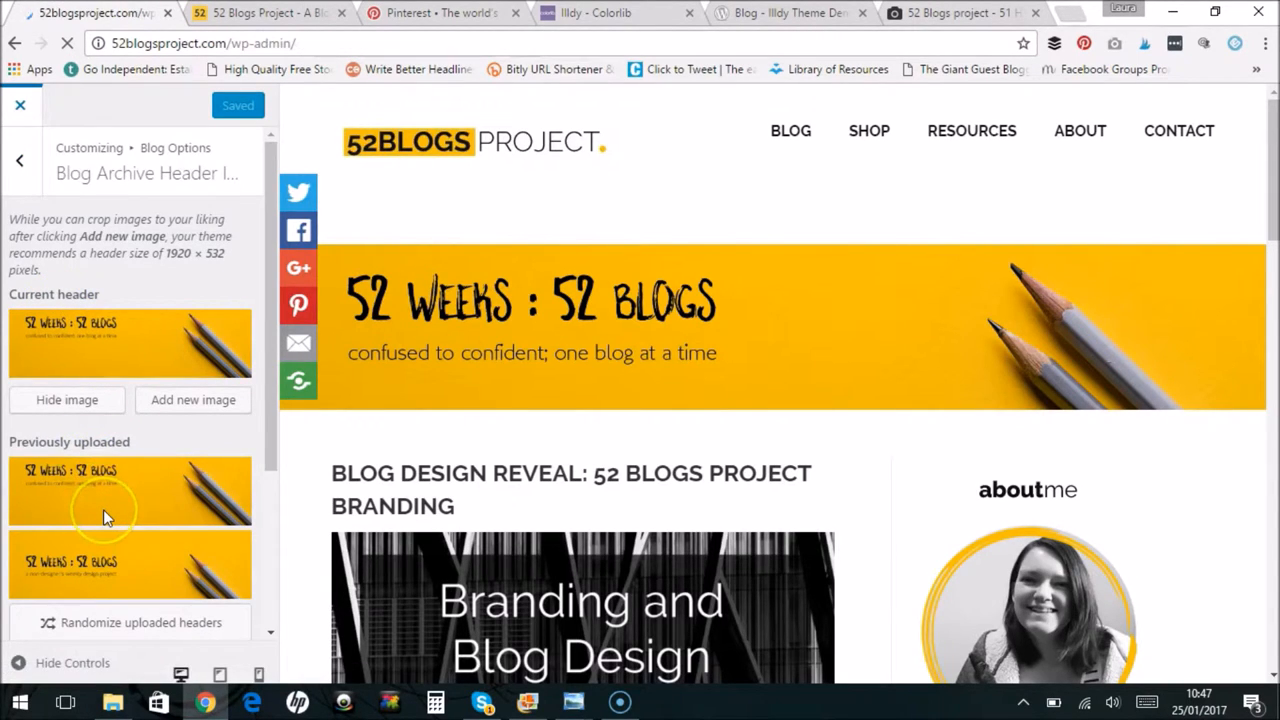
From the dashboard, open Appearance > Custom CSS
{"action": "left_click", "coordinate": [130, 490]}
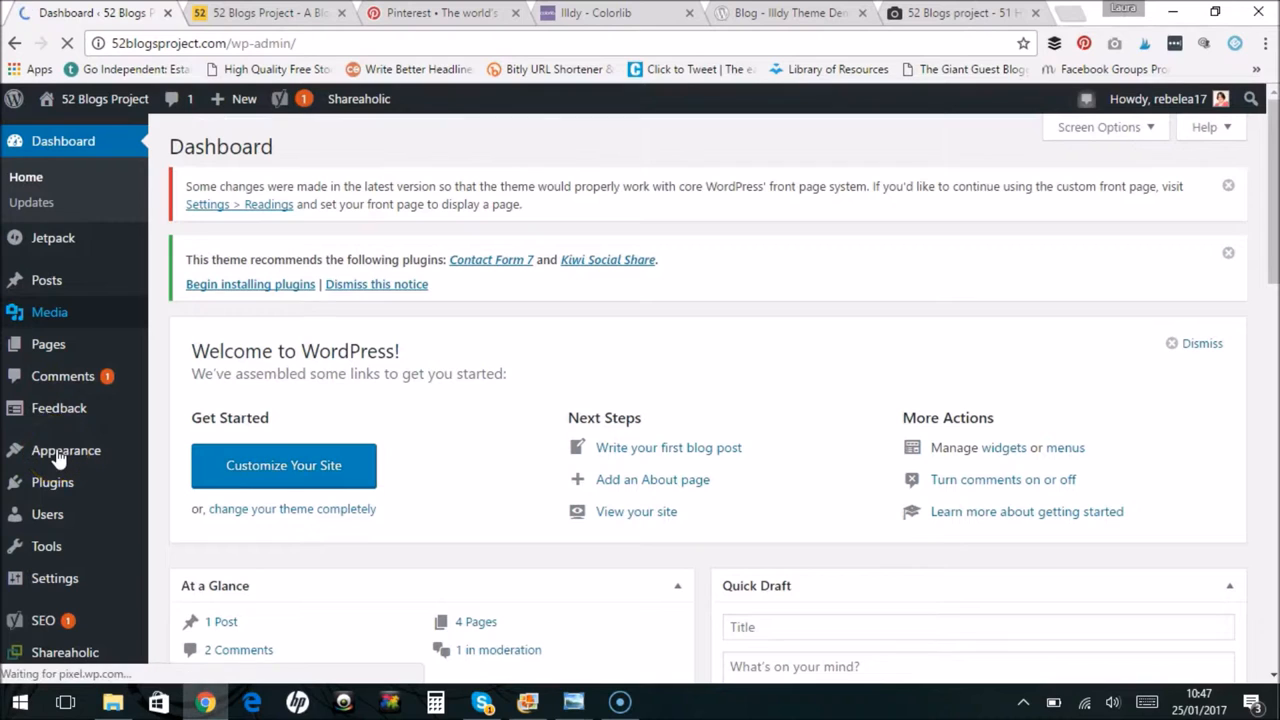
{"action": "left_click", "coordinate": [66, 450]}
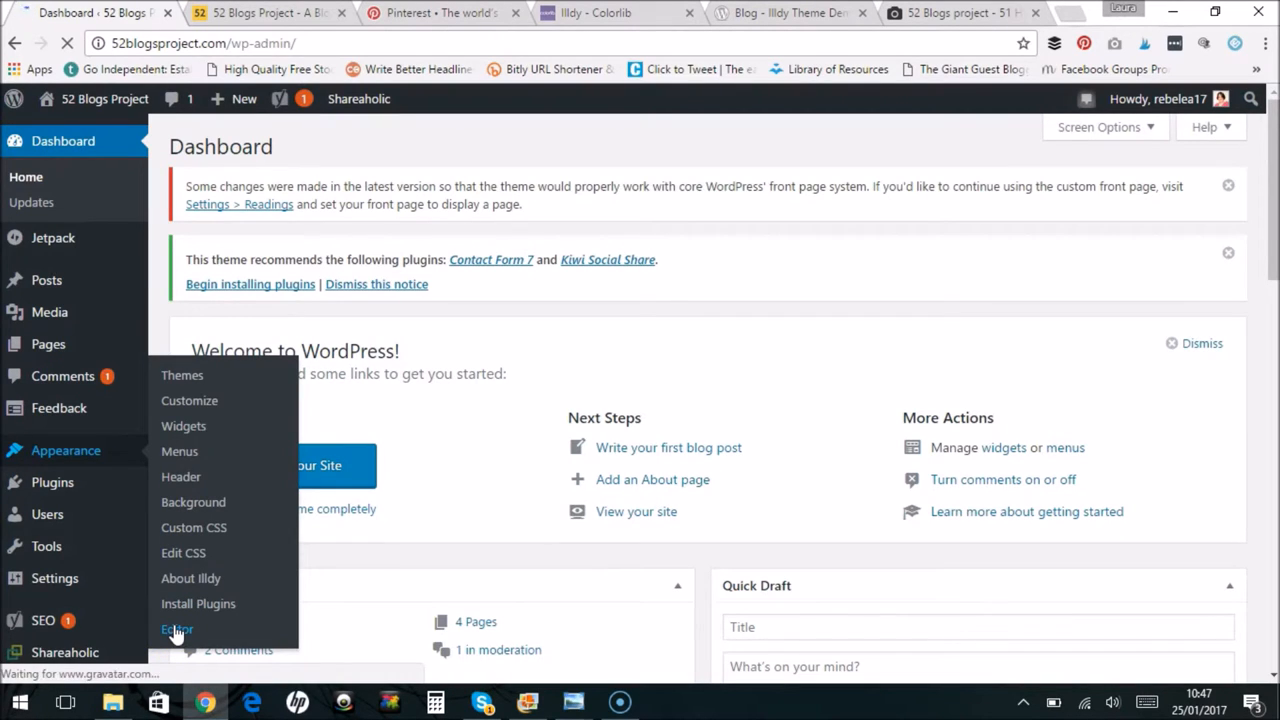
{"action": "left_click", "coordinate": [177, 629]}
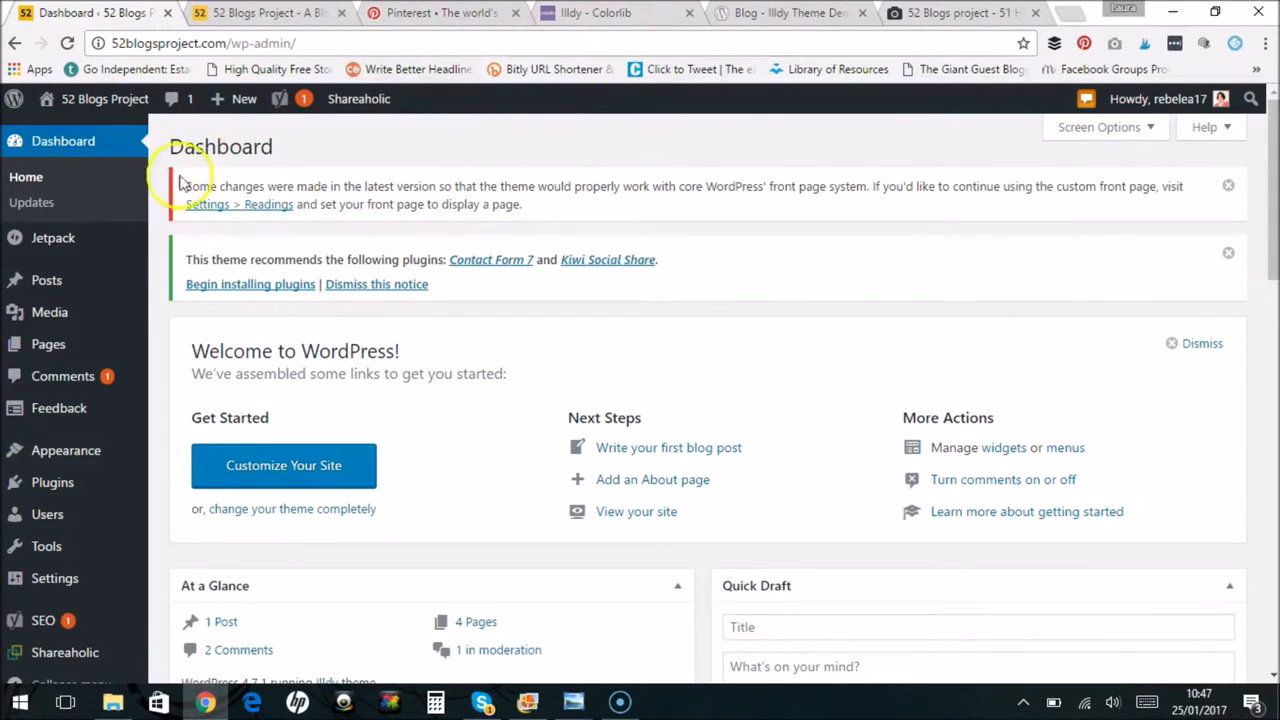
{"action": "mouse_move", "coordinate": [155, 275]}
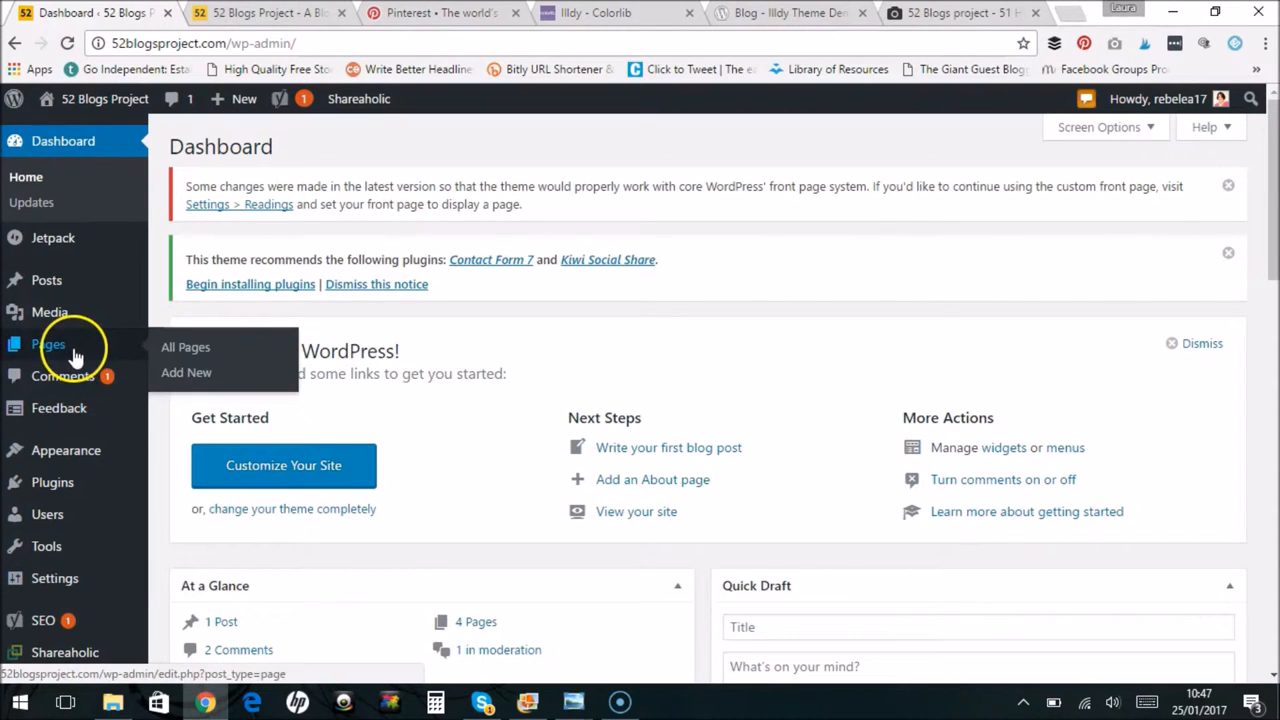
{"action": "mouse_move", "coordinate": [66, 450]}
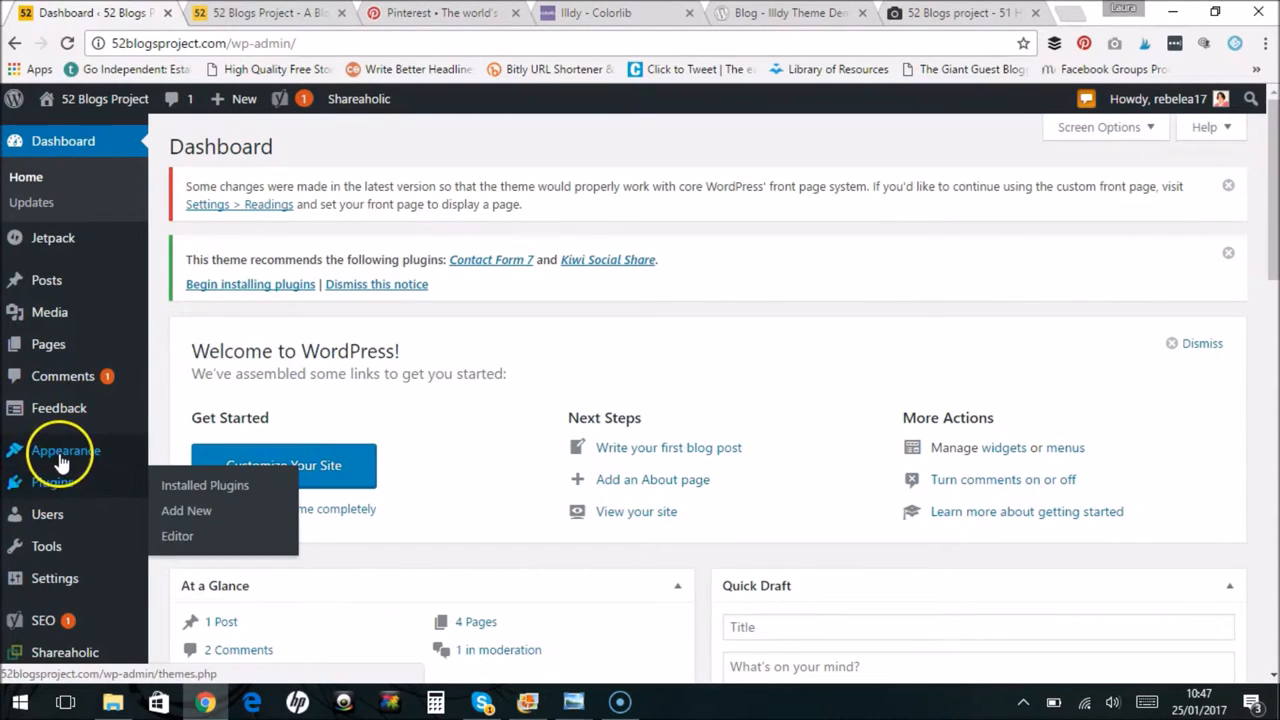
{"action": "left_click", "coordinate": [193, 527]}
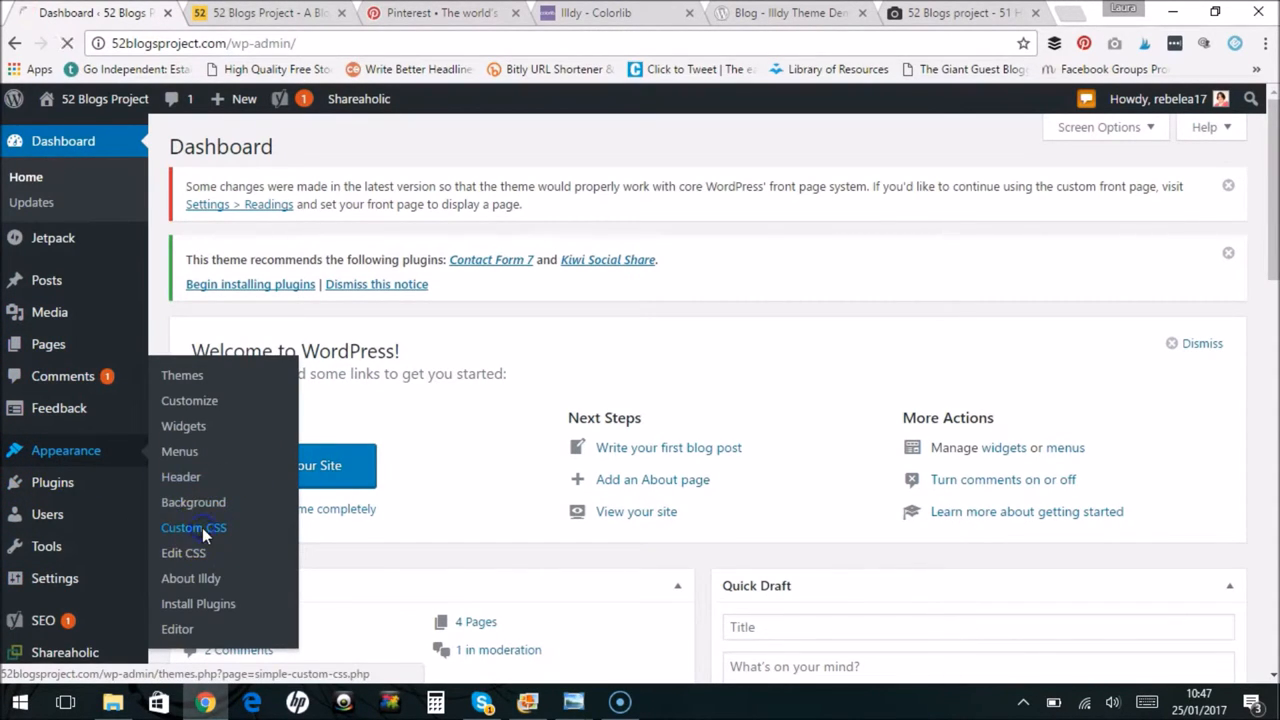
{"action": "left_click", "coordinate": [193, 527]}
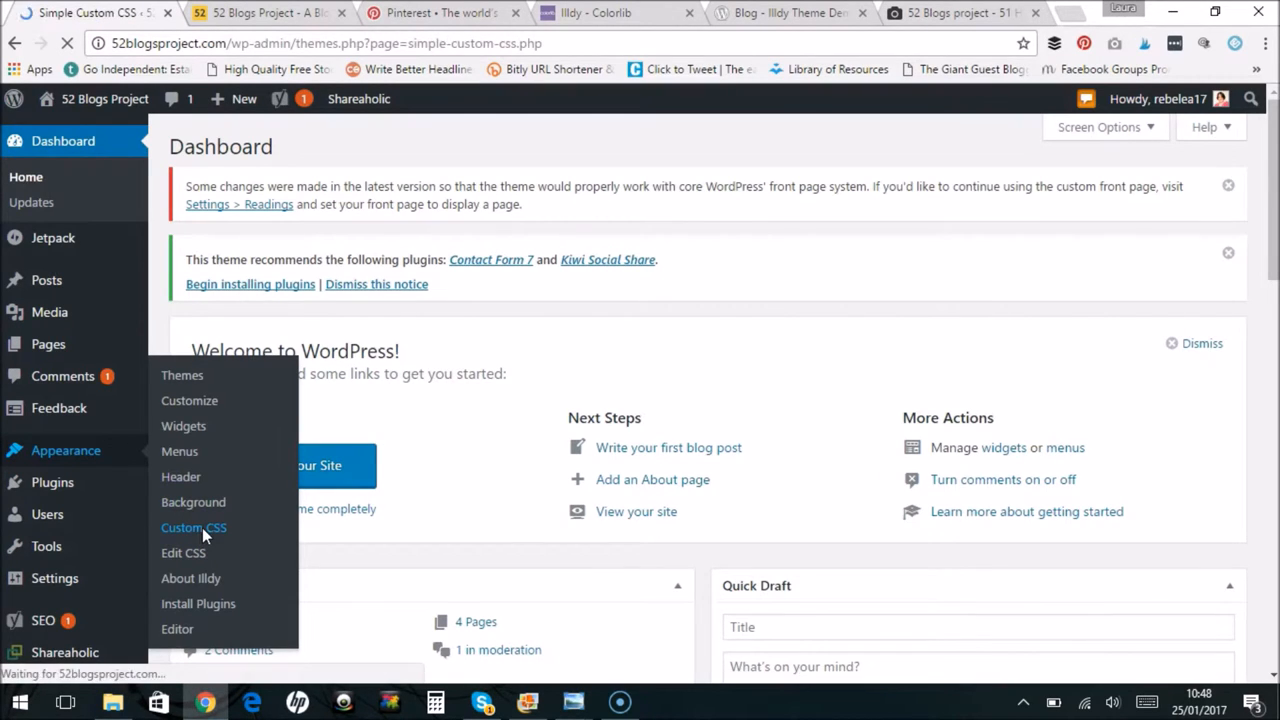
Scroll through the Simple Custom CSS stylesheet, from body rules to widget title styles
{"action": "left_click", "coordinate": [193, 527]}
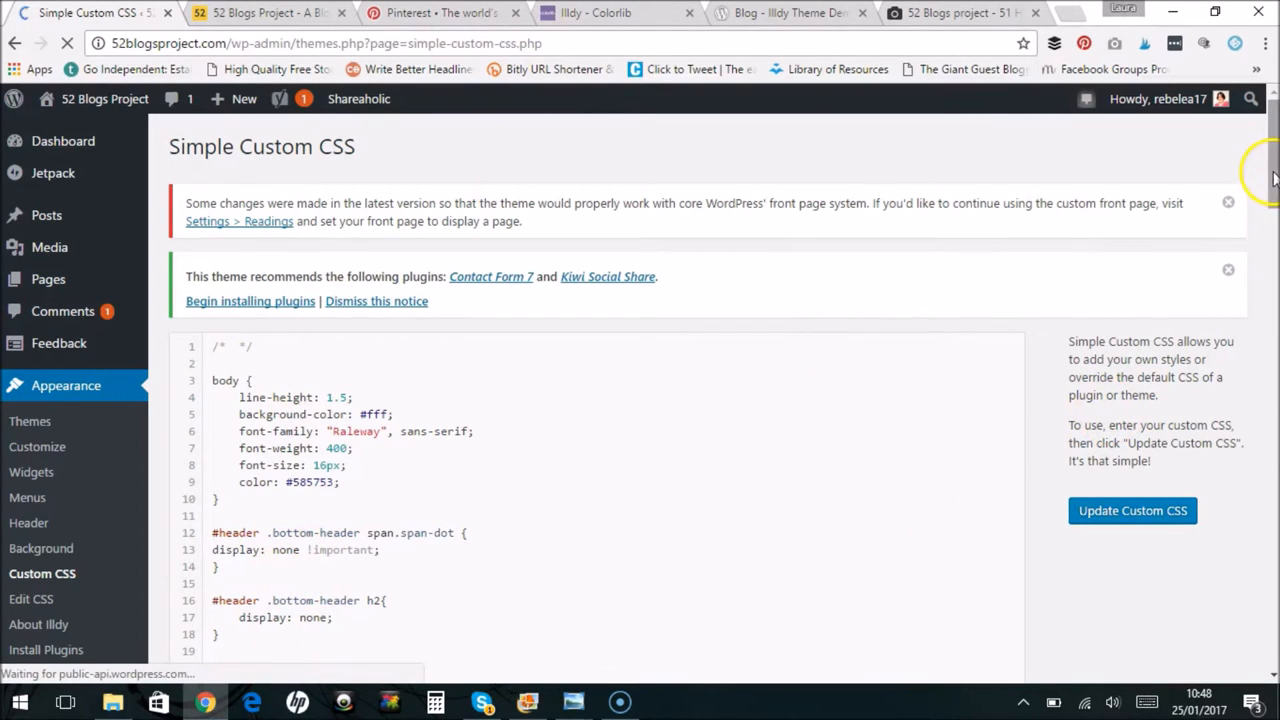
{"action": "scroll", "scroll_direction": "down", "scroll_amount": 3}
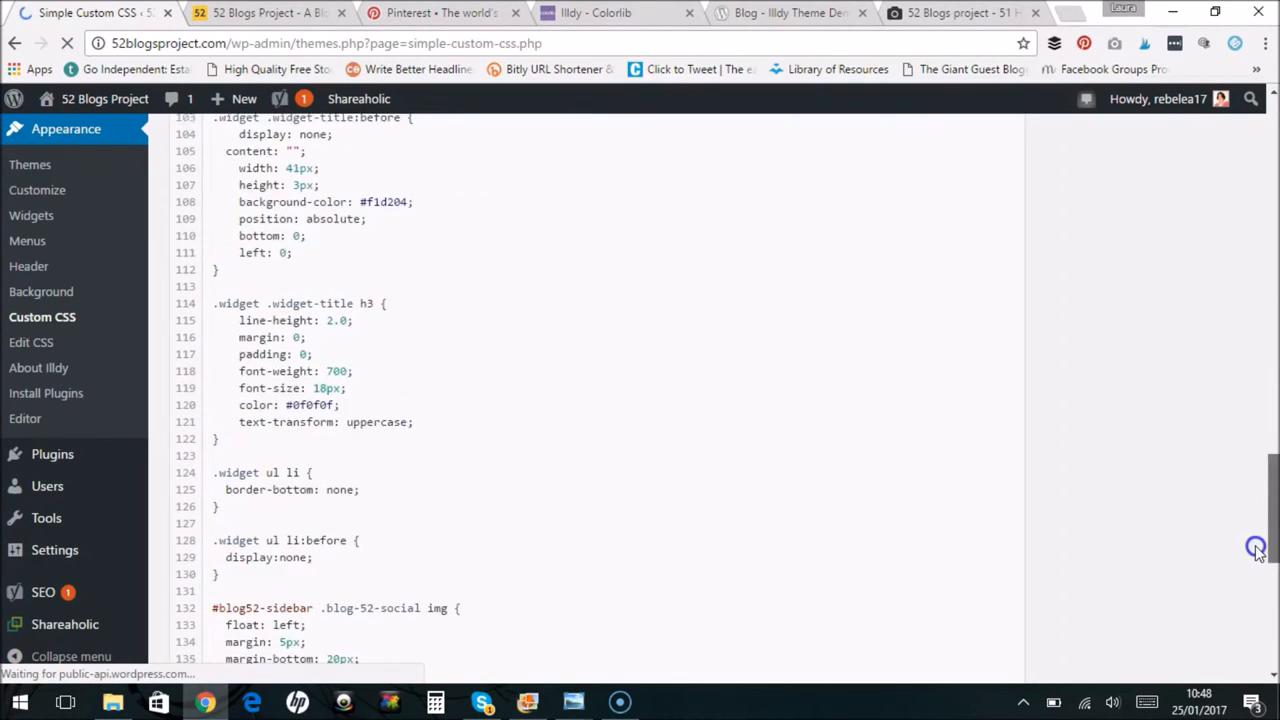
{"action": "scroll", "scroll_direction": "down", "scroll_amount": 3}
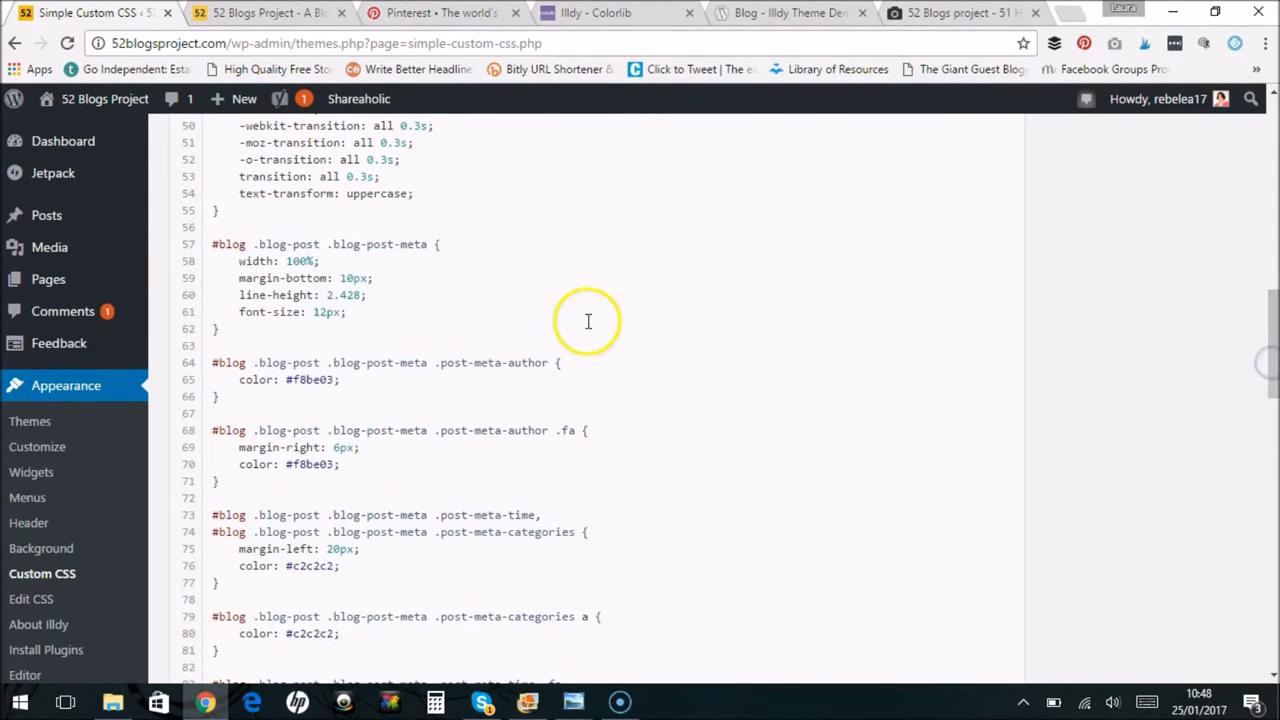
{"action": "mouse_move", "coordinate": [946, 513]}
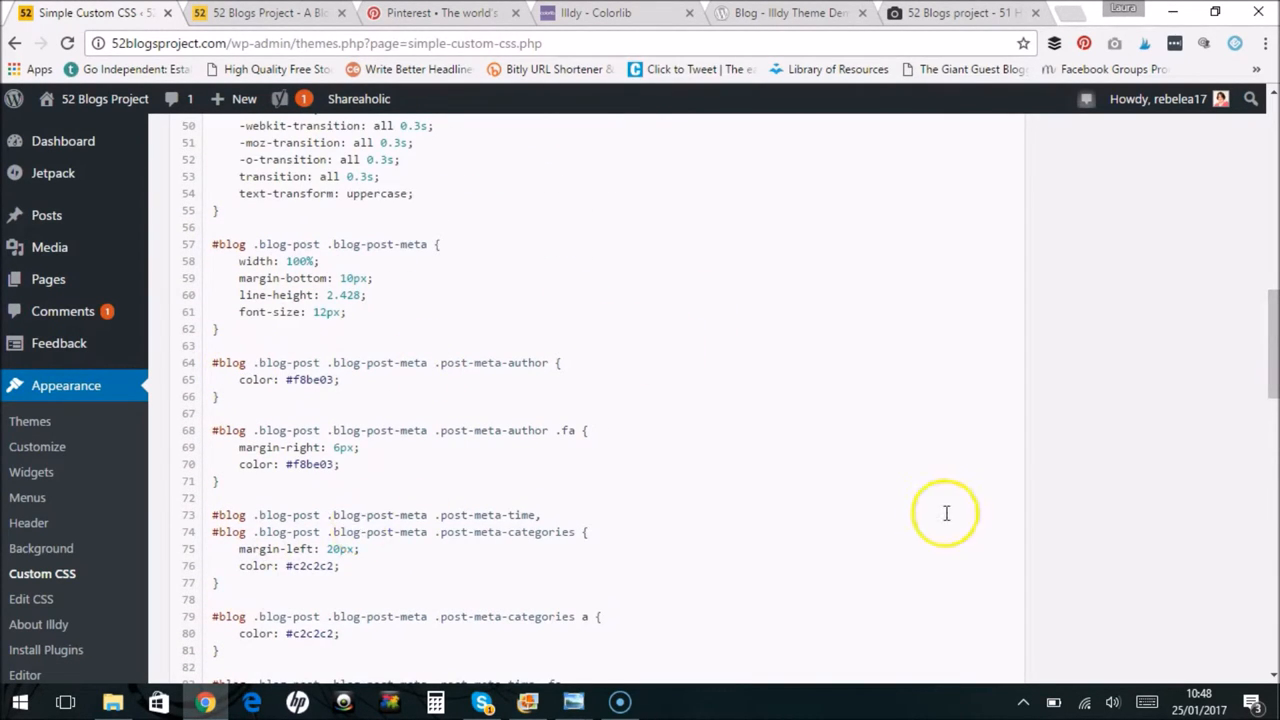
{"action": "scroll", "scroll_direction": "down", "scroll_amount": 3}
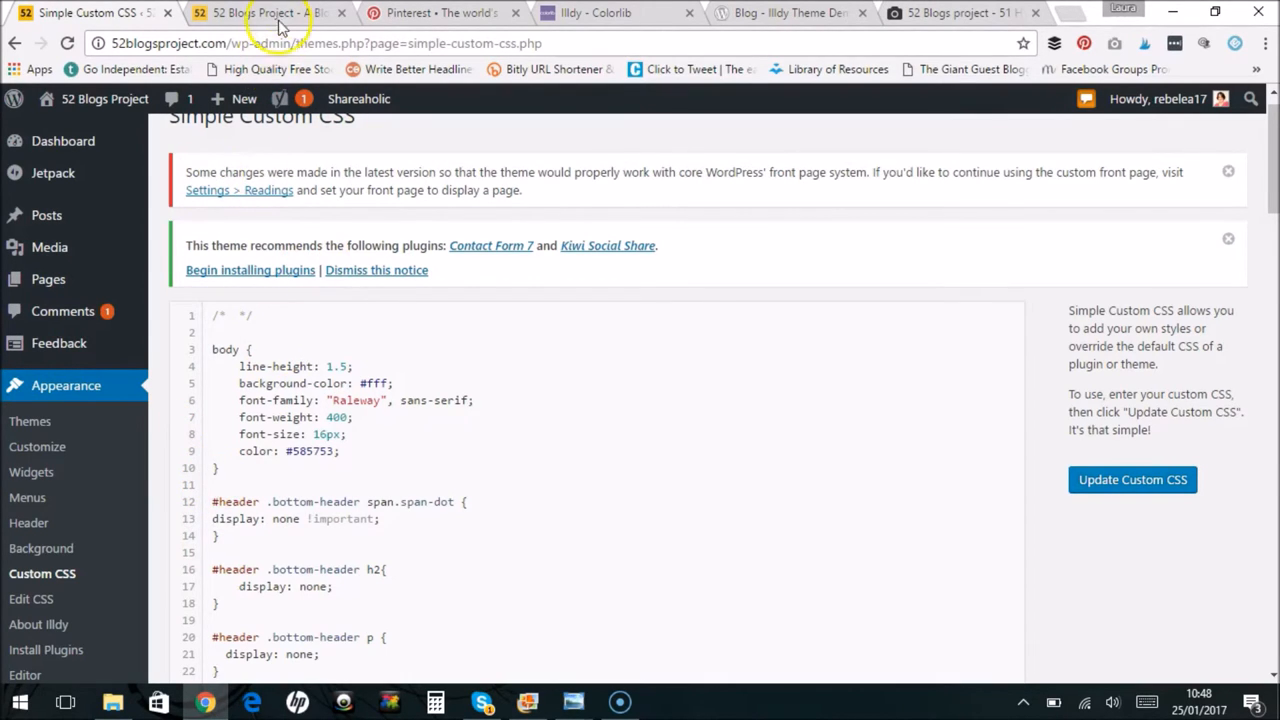
{"action": "left_click", "coordinate": [265, 13]}
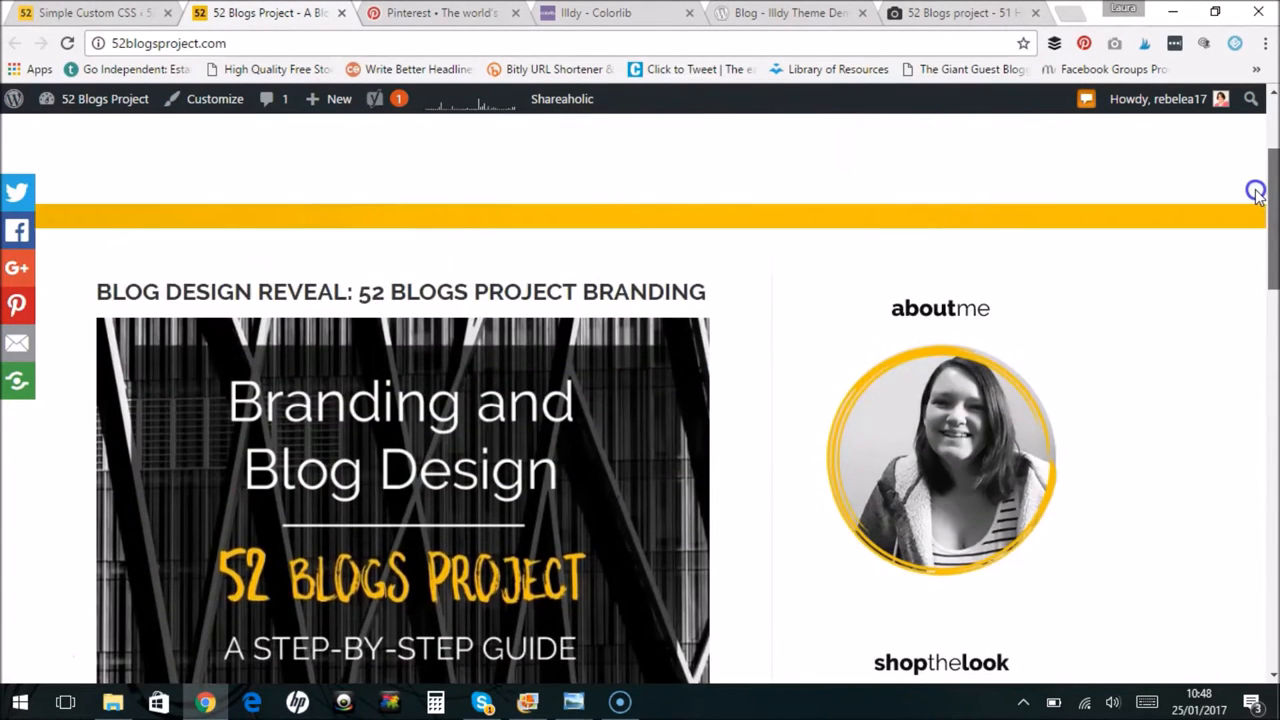
{"action": "scroll", "scroll_direction": "down", "scroll_amount": 3}
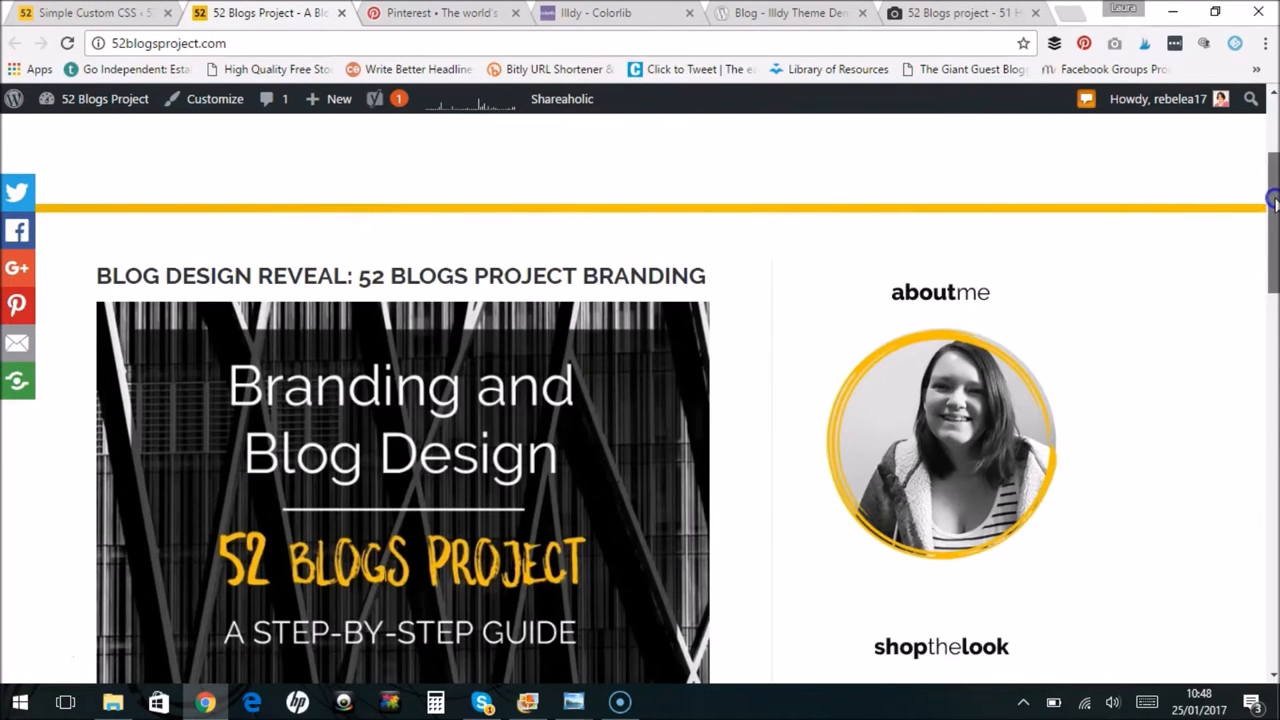
{"action": "scroll", "scroll_direction": "down", "scroll_amount": 3}
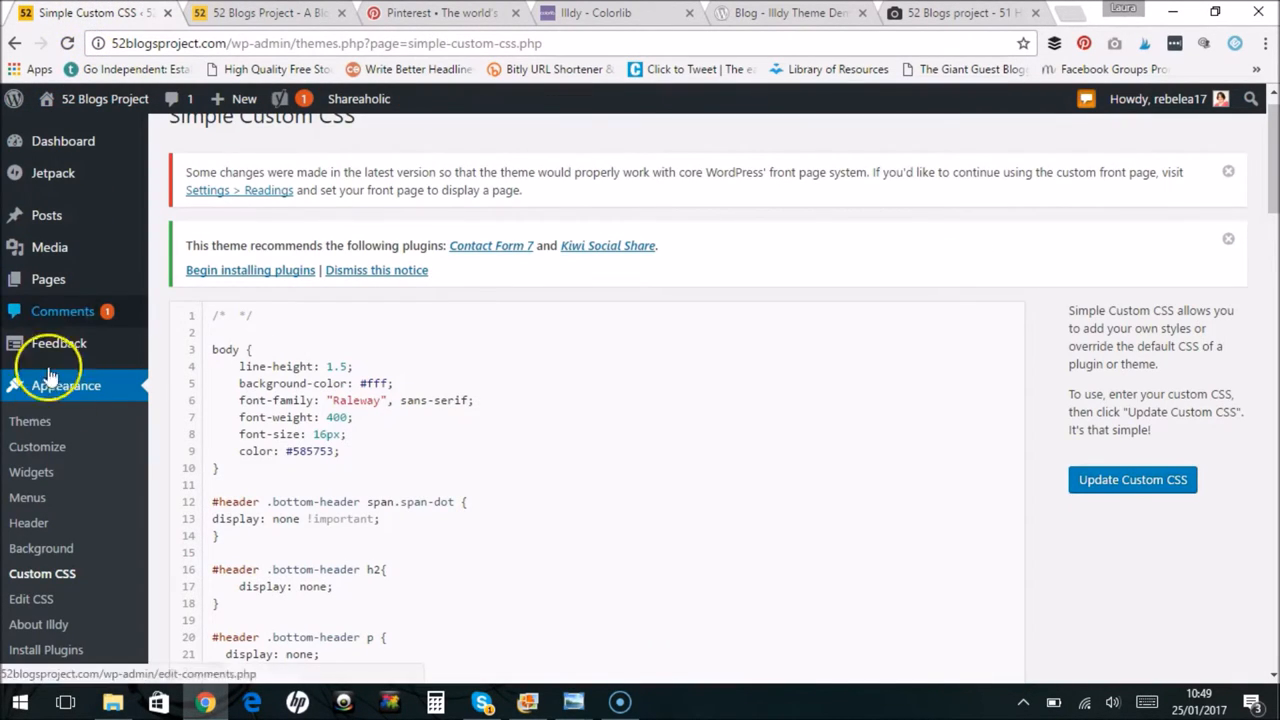
Open Appearance > Widgets and scroll to the Blog Sidebar's Text and Recent Posts widgets
{"action": "left_click", "coordinate": [31, 471]}
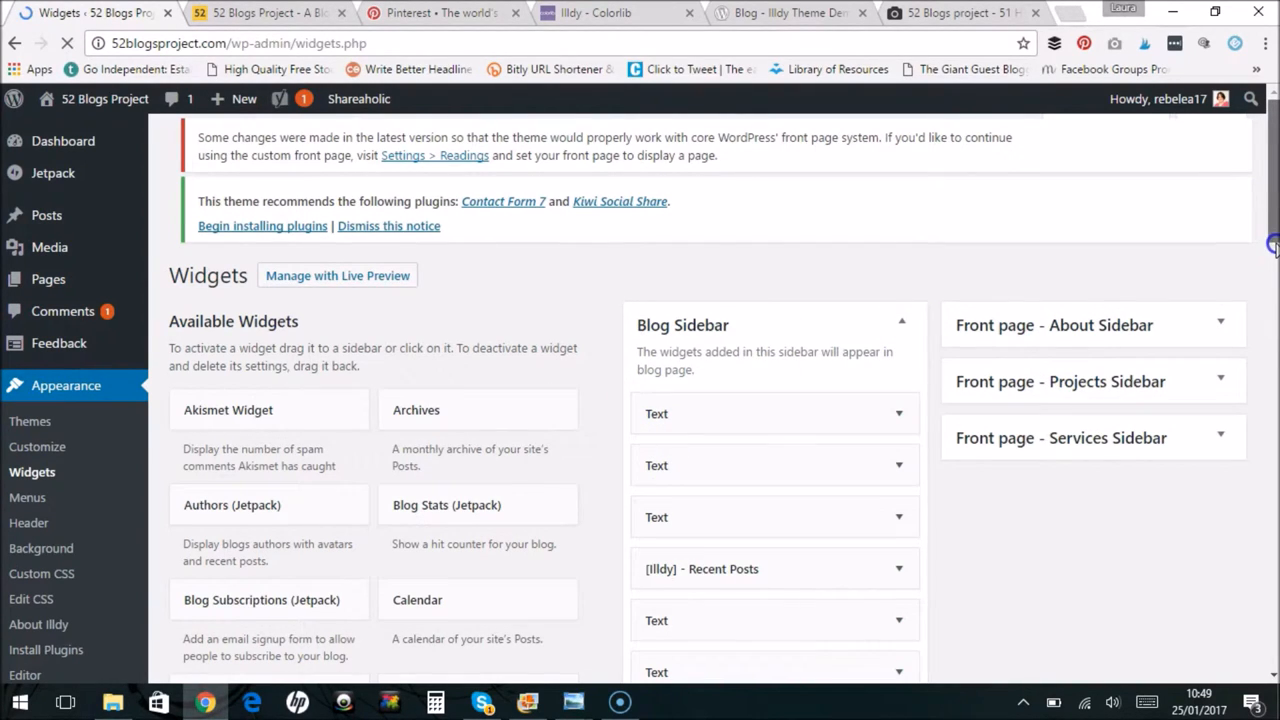
{"action": "scroll", "scroll_direction": "down", "scroll_amount": 3}
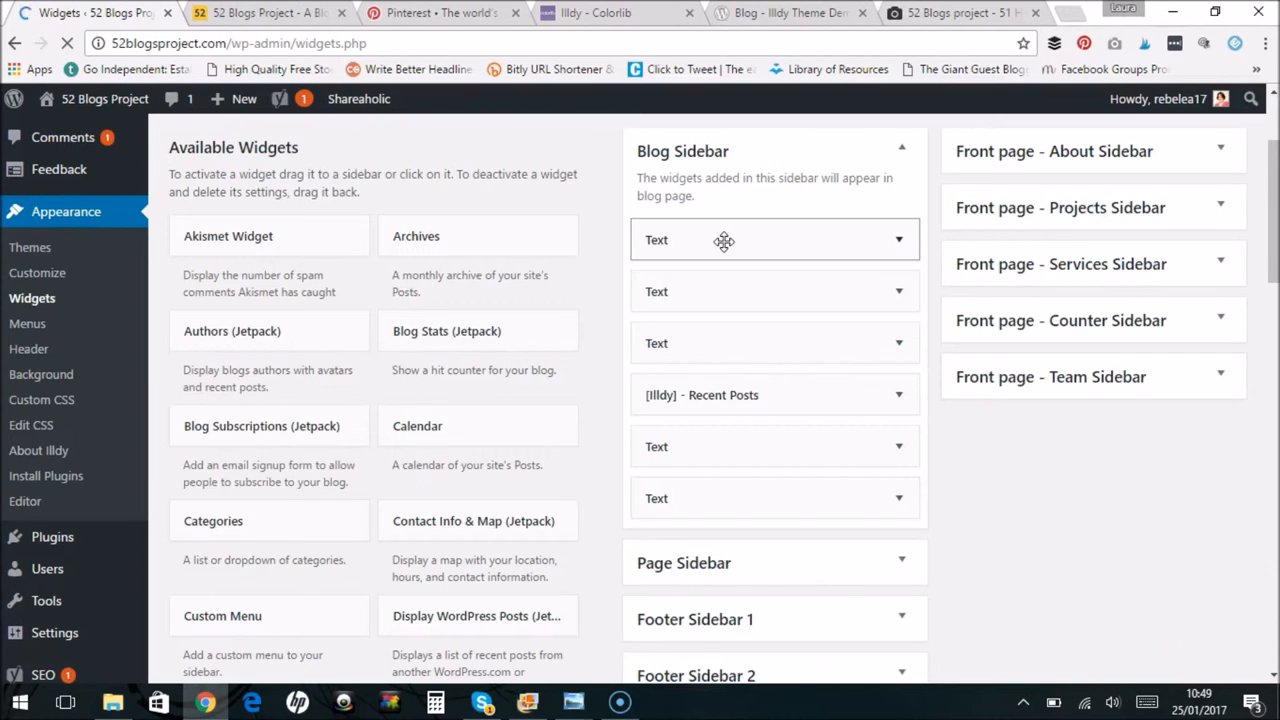
{"action": "mouse_move", "coordinate": [900, 240]}
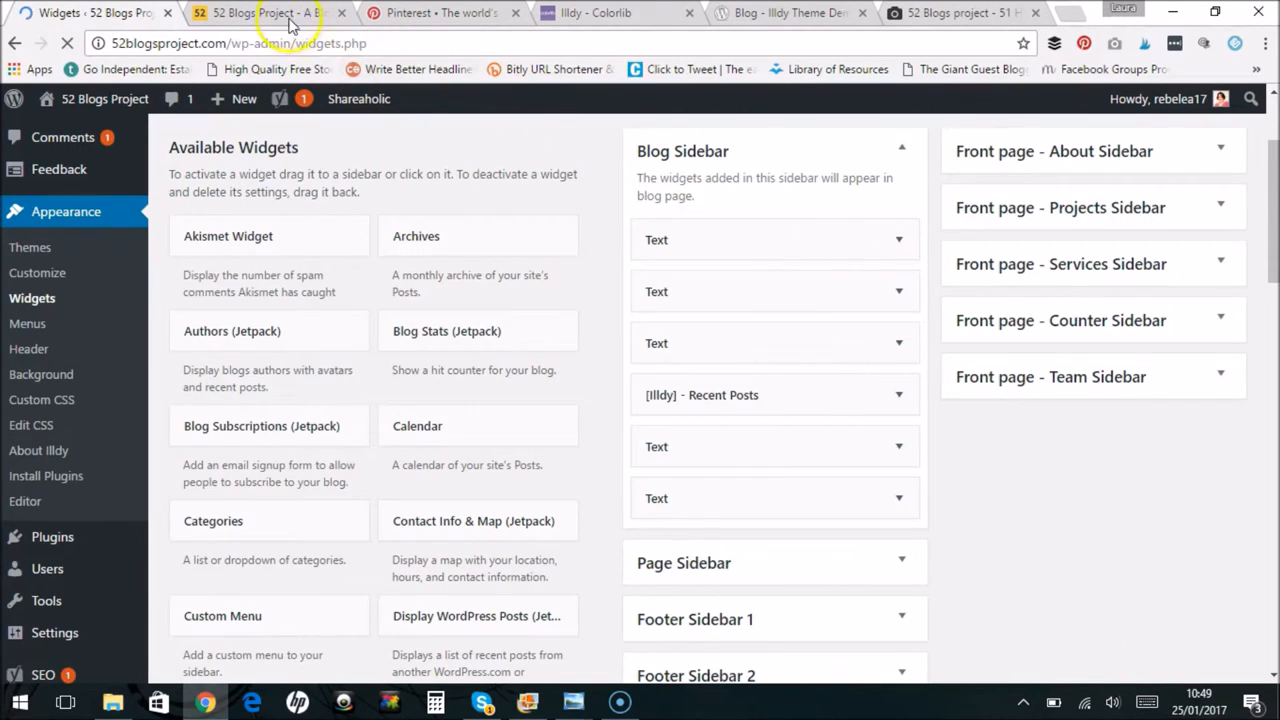
{"action": "left_click", "coordinate": [265, 13]}
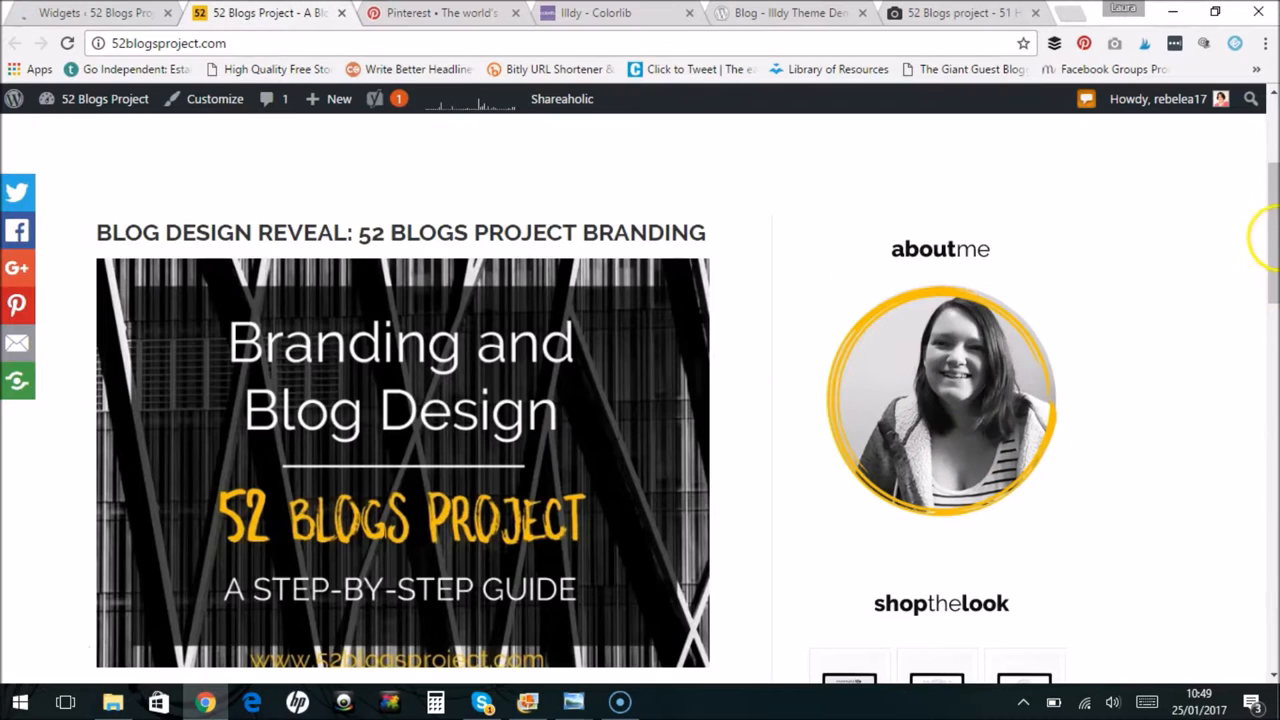
{"action": "scroll", "scroll_direction": "down", "scroll_amount": 3}
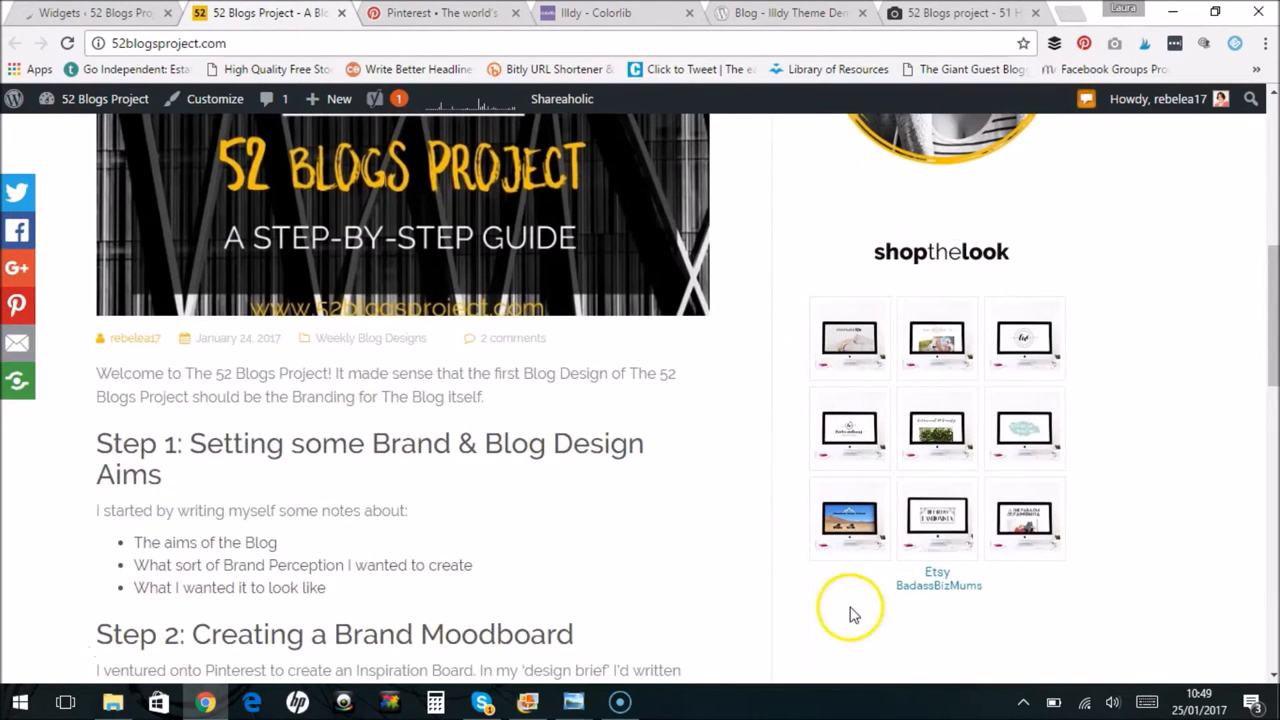
{"action": "mouse_move", "coordinate": [937, 325]}
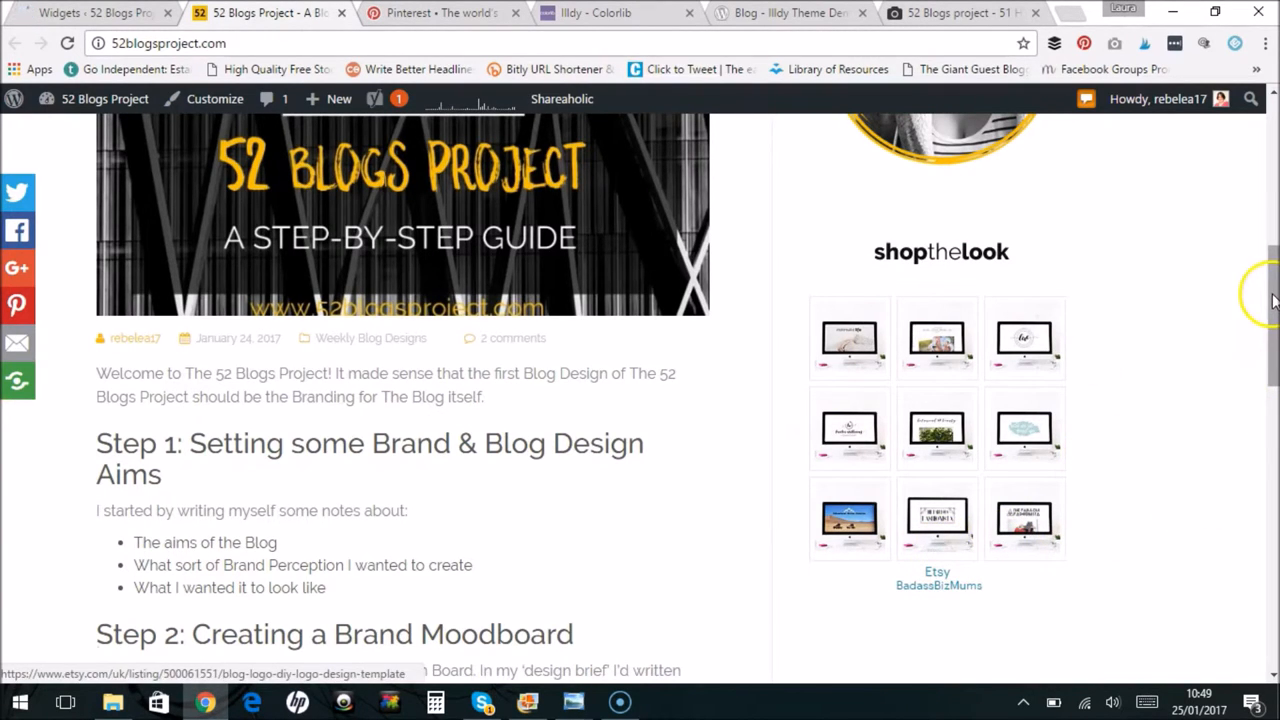
{"action": "scroll", "scroll_direction": "down", "scroll_amount": 3}
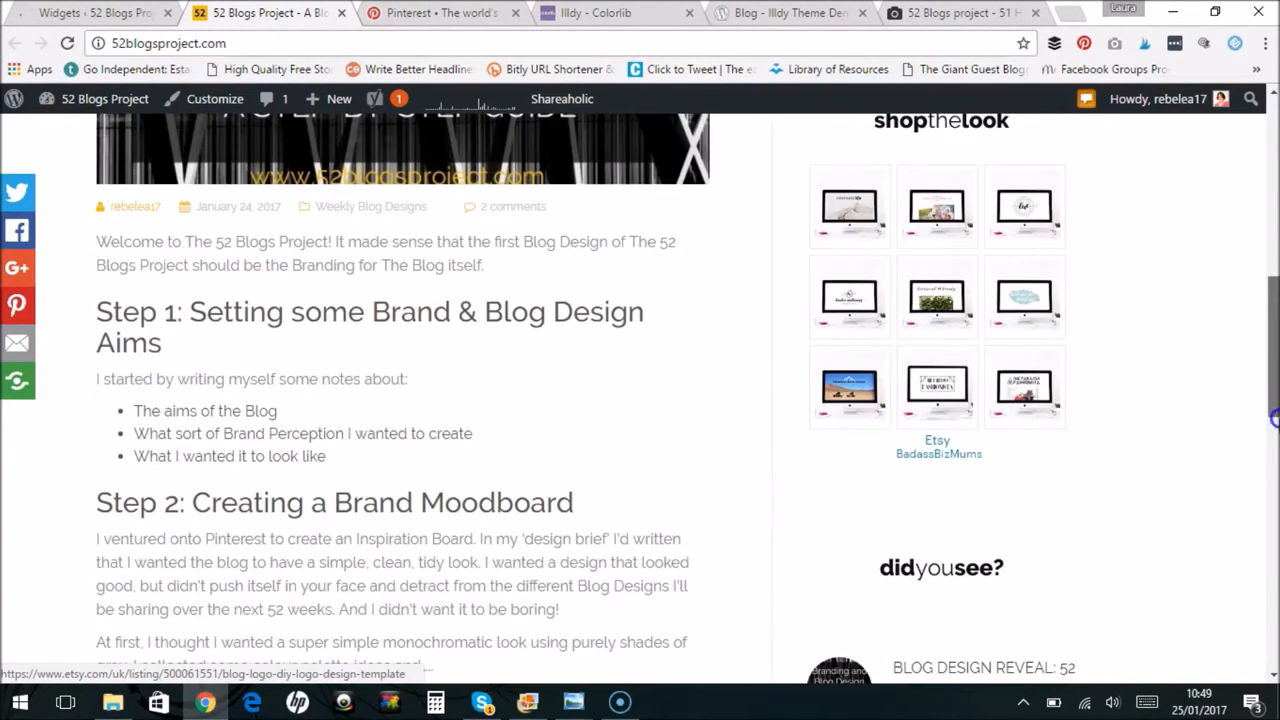
{"action": "scroll", "scroll_direction": "down", "scroll_amount": 3}
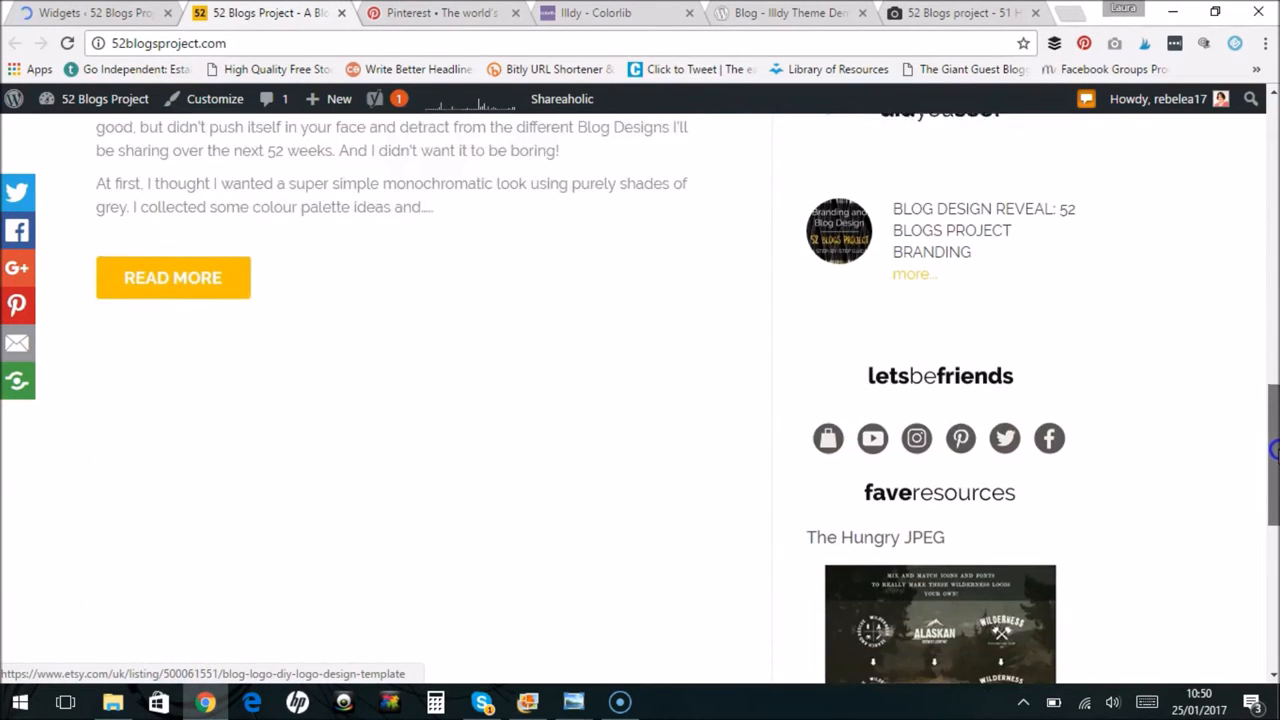
{"action": "scroll", "scroll_direction": "down", "scroll_amount": 3}
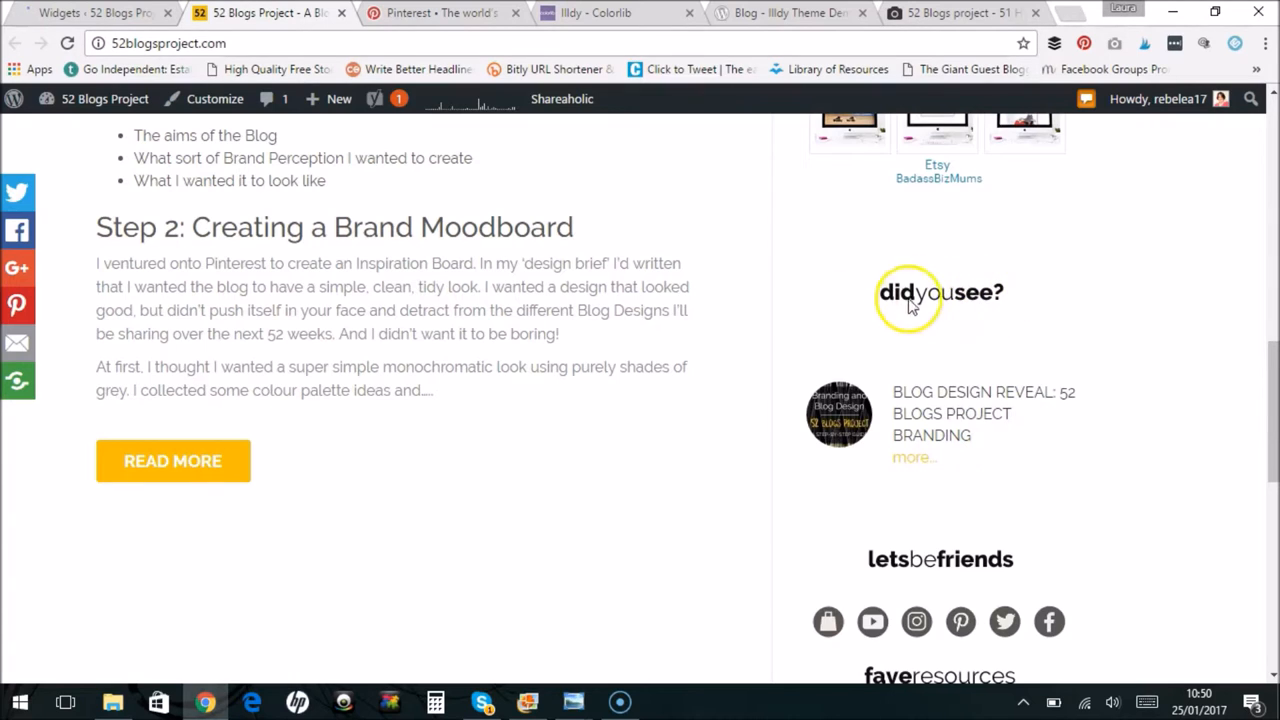
{"action": "mouse_move", "coordinate": [968, 308]}
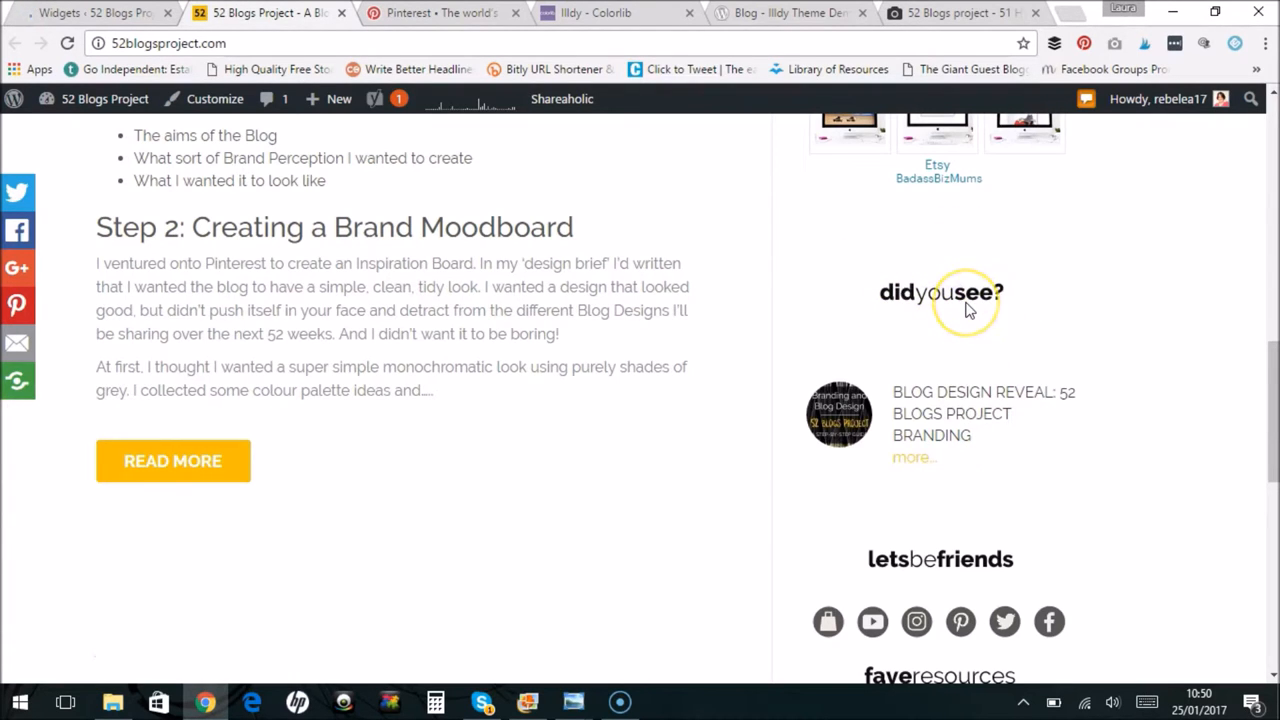
{"action": "mouse_move", "coordinate": [1005, 330]}
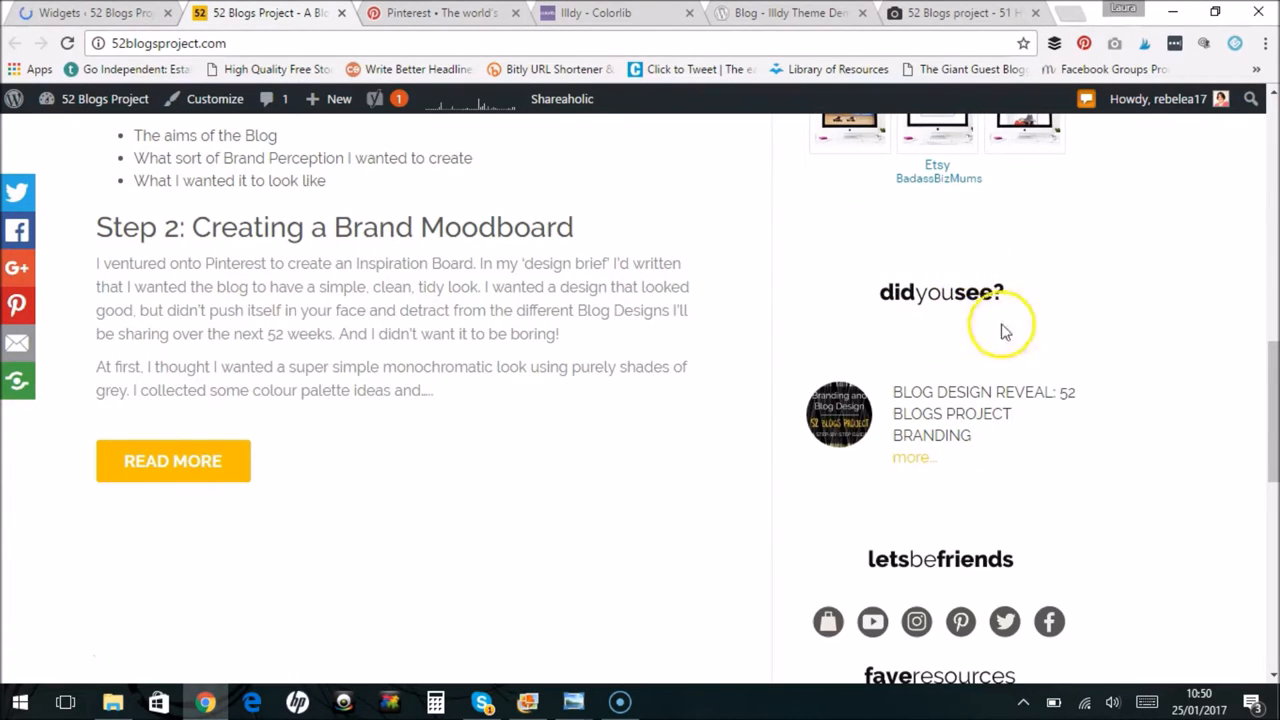
{"action": "mouse_move", "coordinate": [762, 398]}
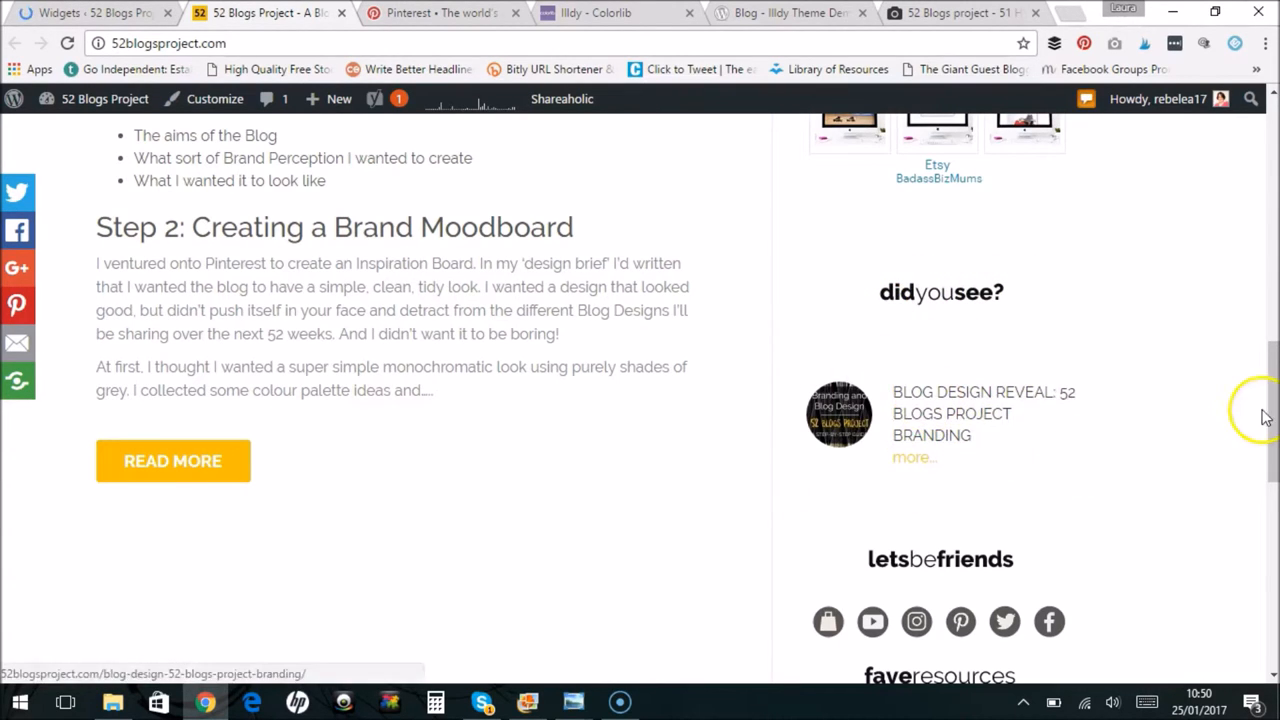
{"action": "scroll", "scroll_direction": "down", "scroll_amount": 3}
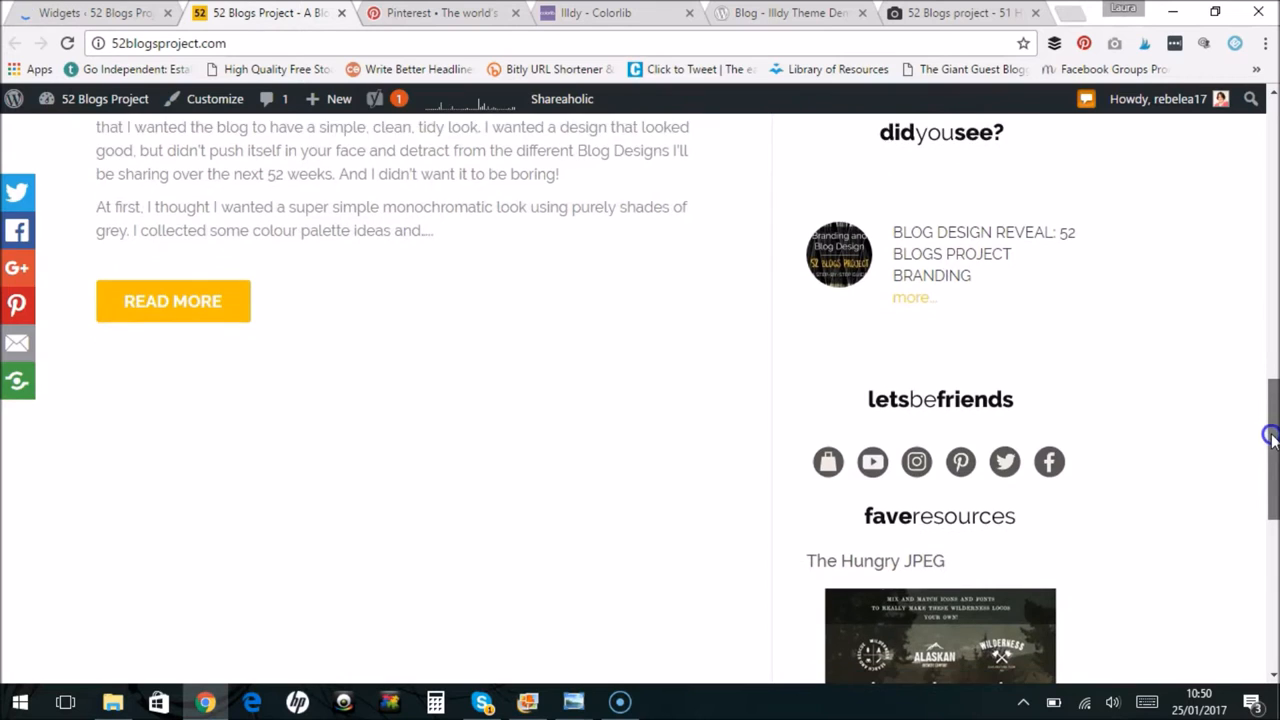
{"action": "scroll", "scroll_direction": "down", "scroll_amount": 3}
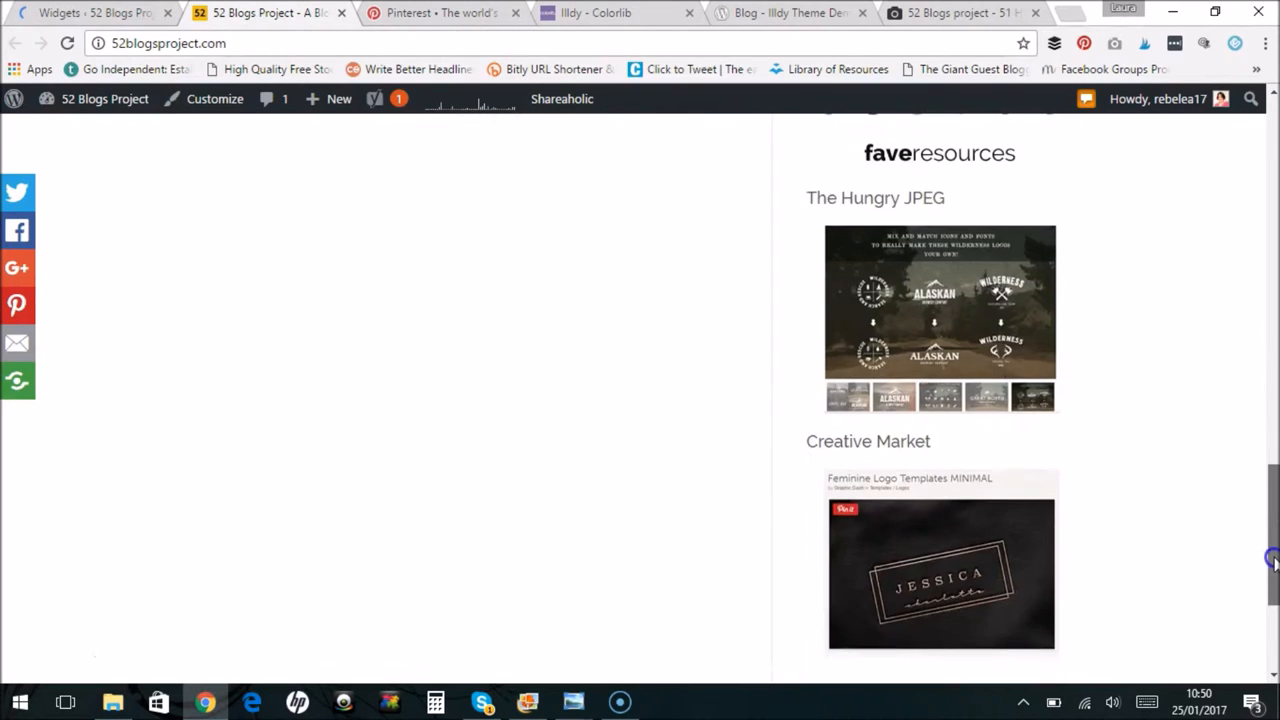
{"action": "scroll", "scroll_direction": "down", "scroll_amount": 3}
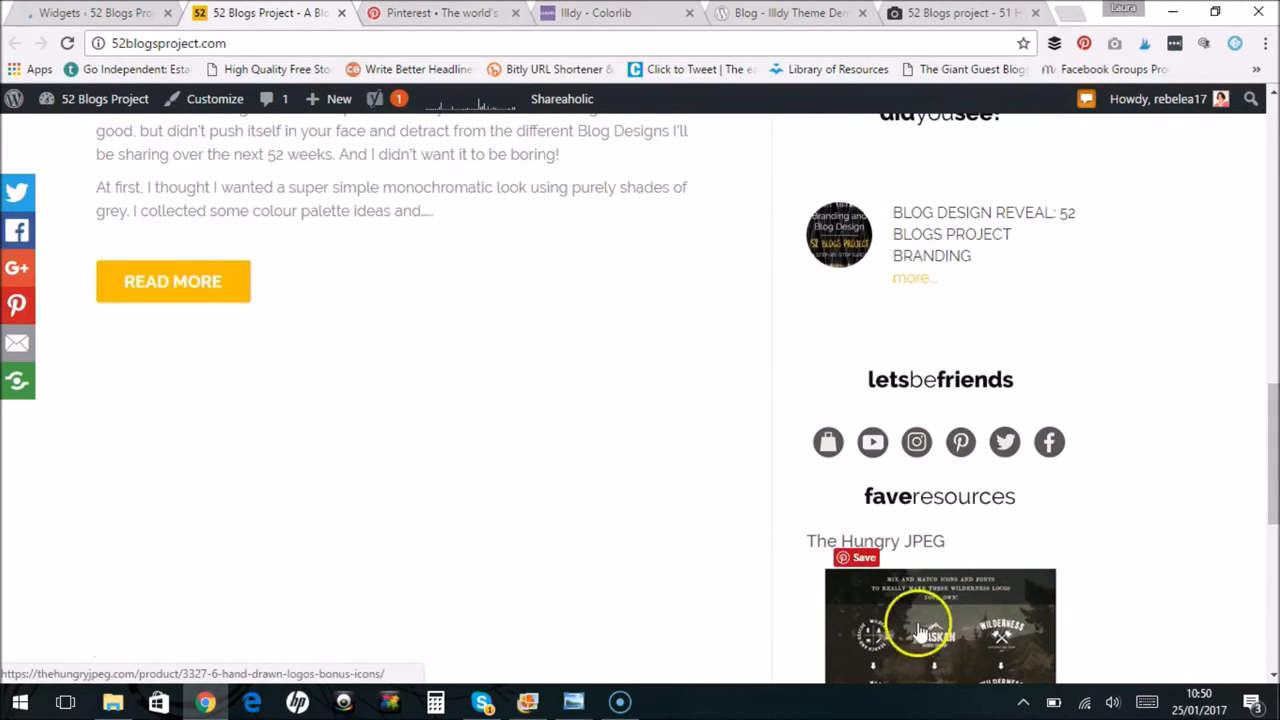
{"action": "mouse_move", "coordinate": [1100, 473]}
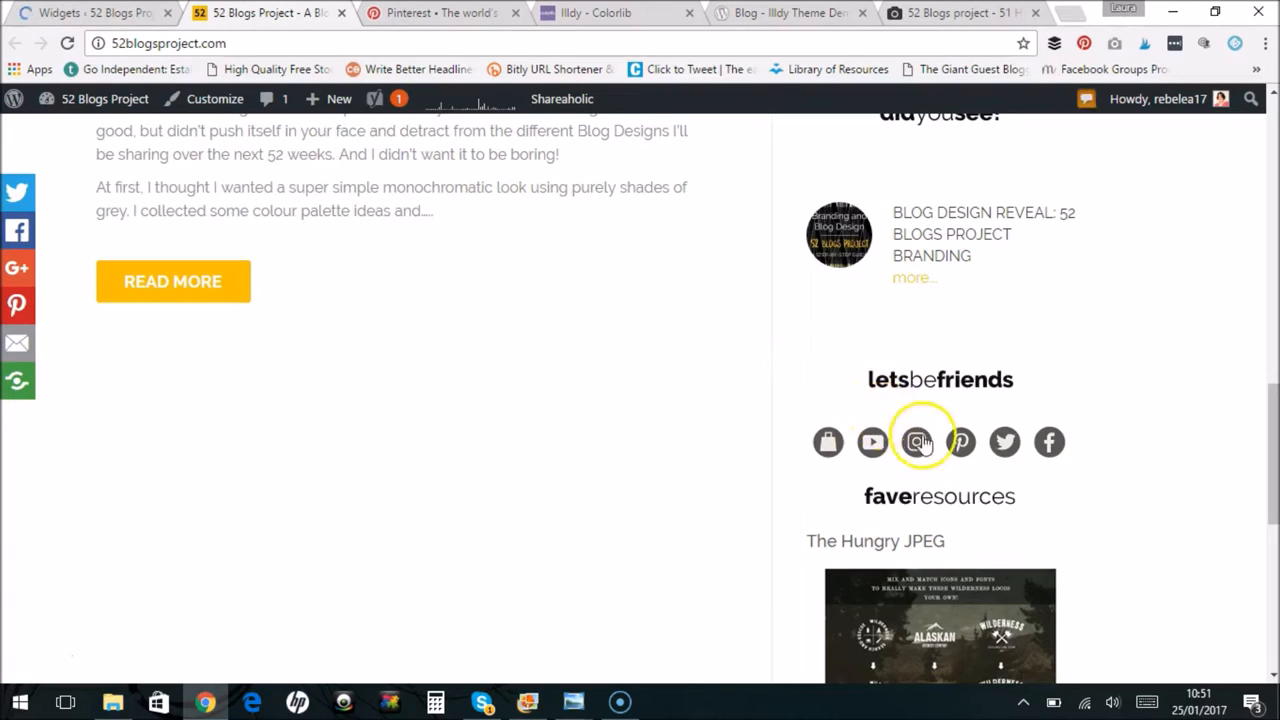
{"action": "mouse_move", "coordinate": [826, 442]}
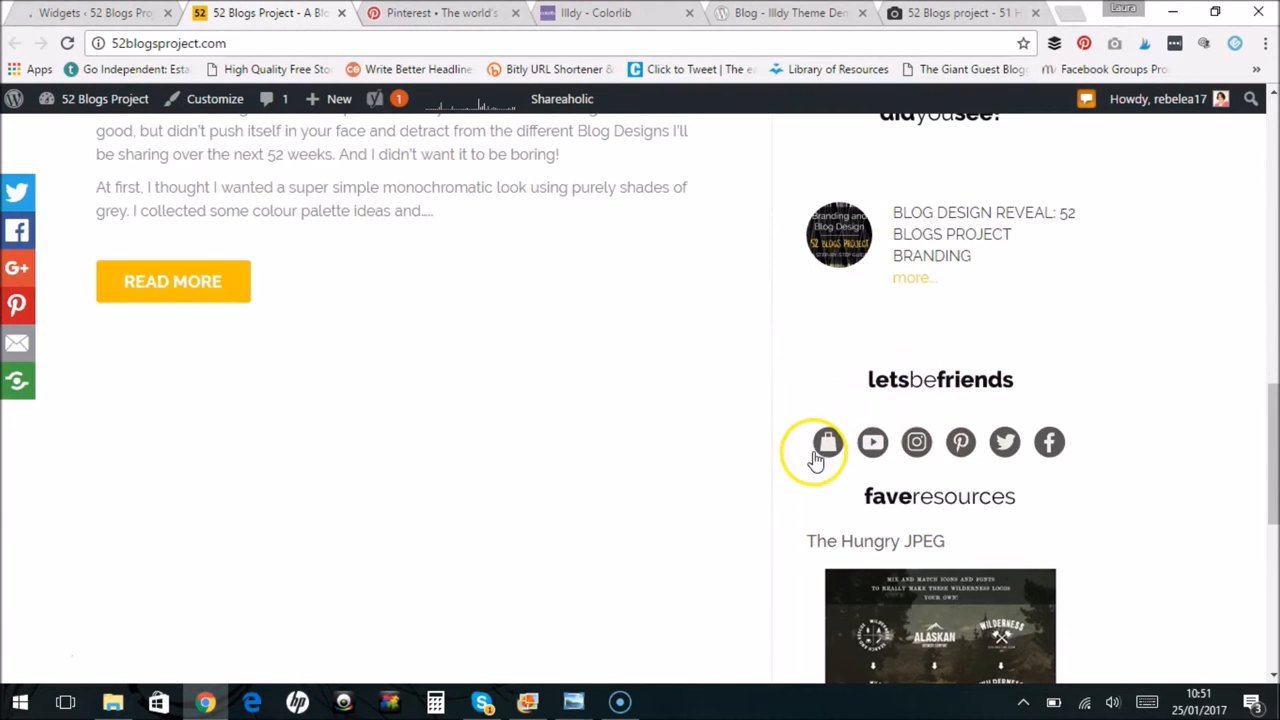
{"action": "mouse_move", "coordinate": [872, 442]}
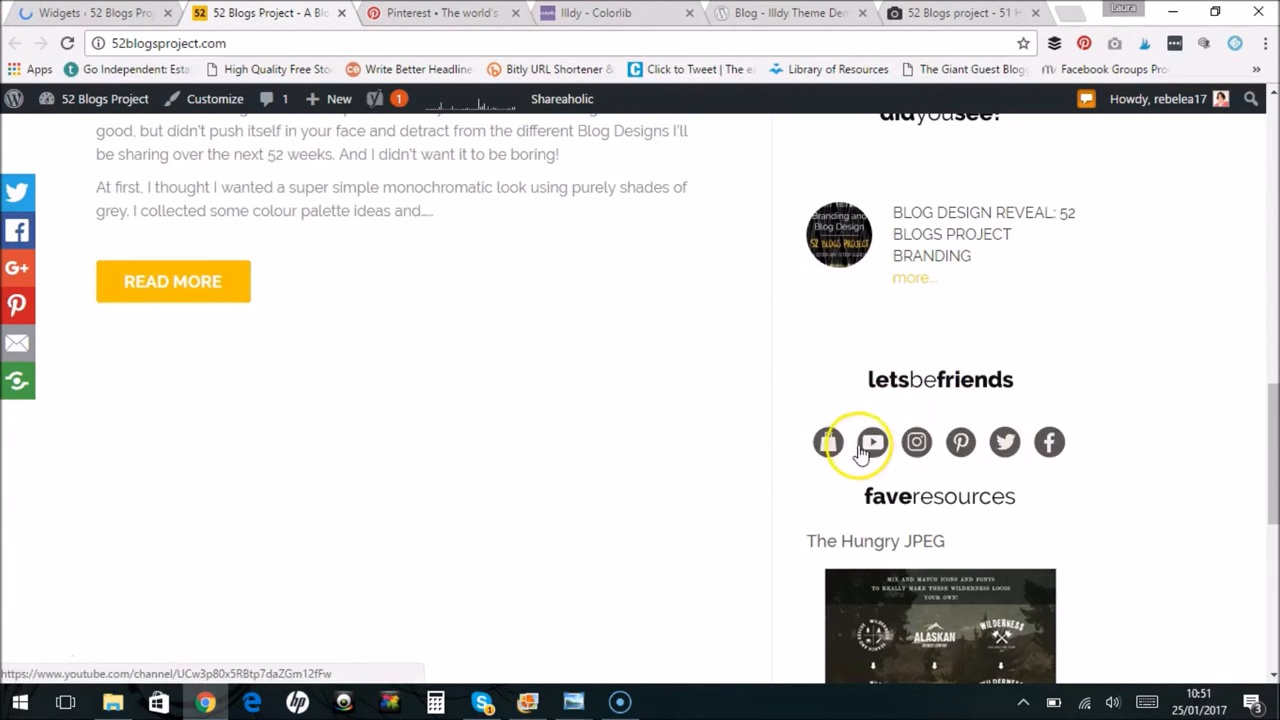
{"action": "mouse_move", "coordinate": [916, 442]}
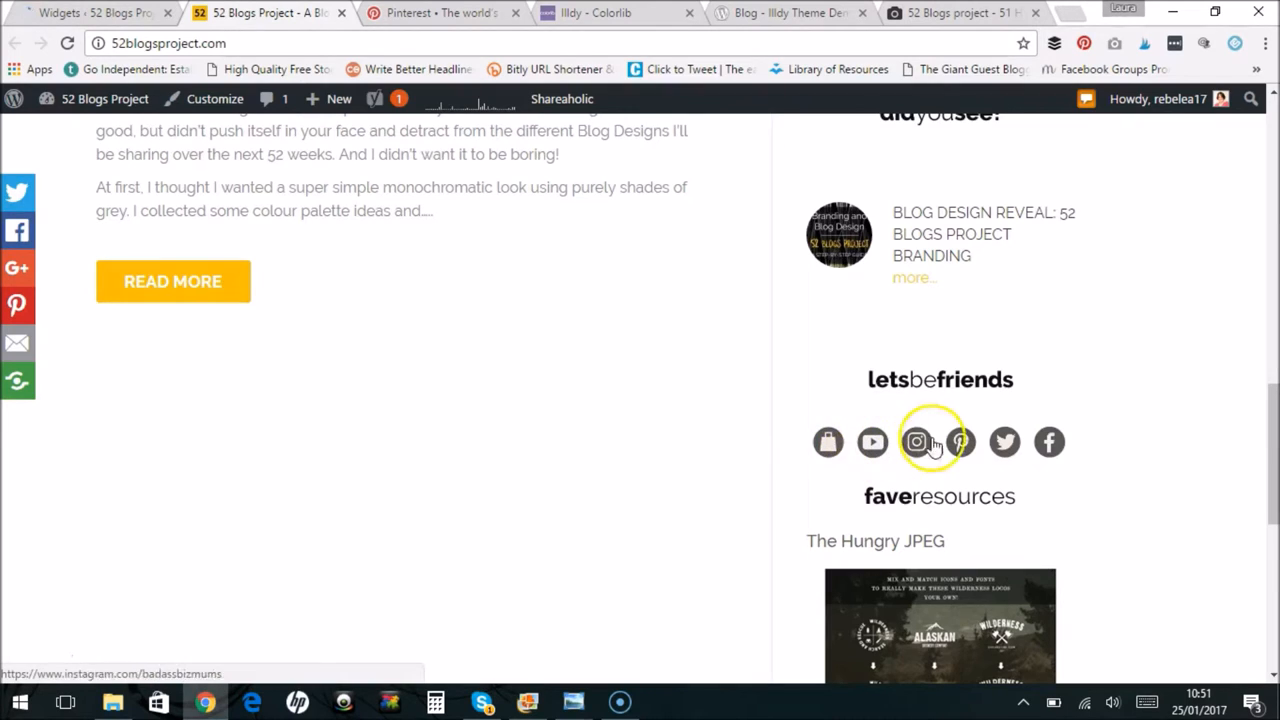
{"action": "mouse_move", "coordinate": [930, 450]}
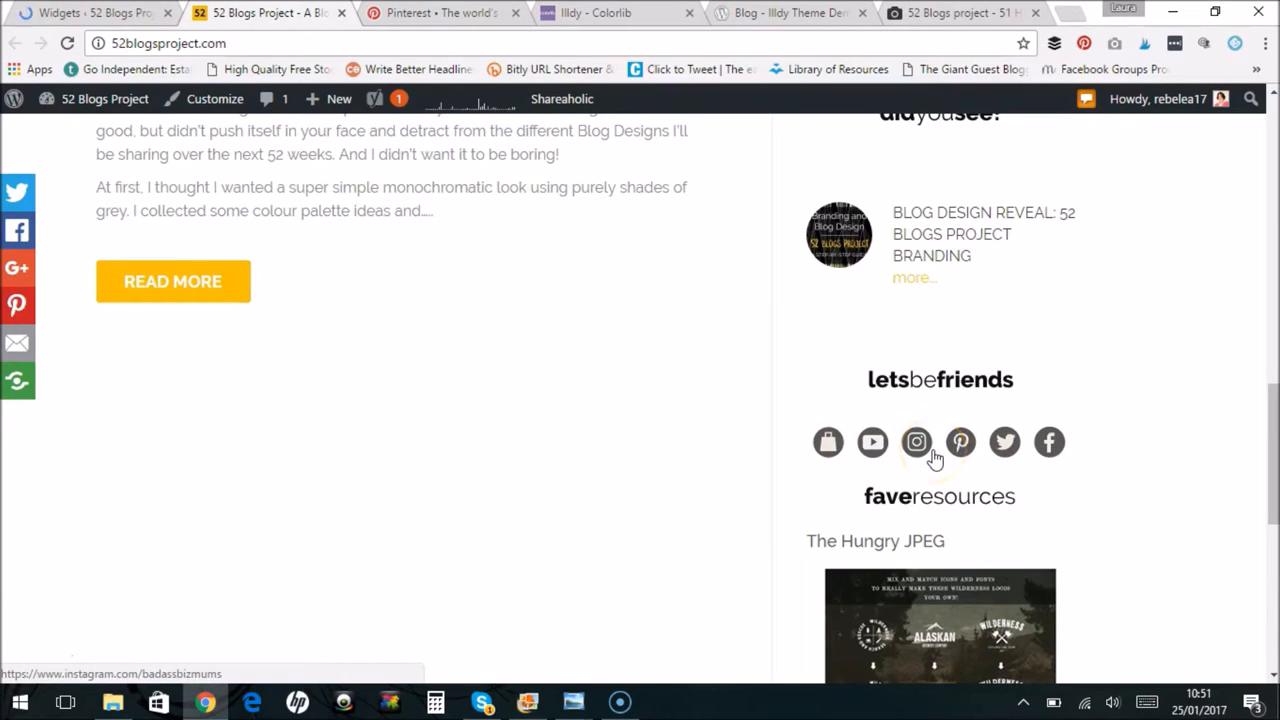
{"action": "left_click", "coordinate": [916, 442]}
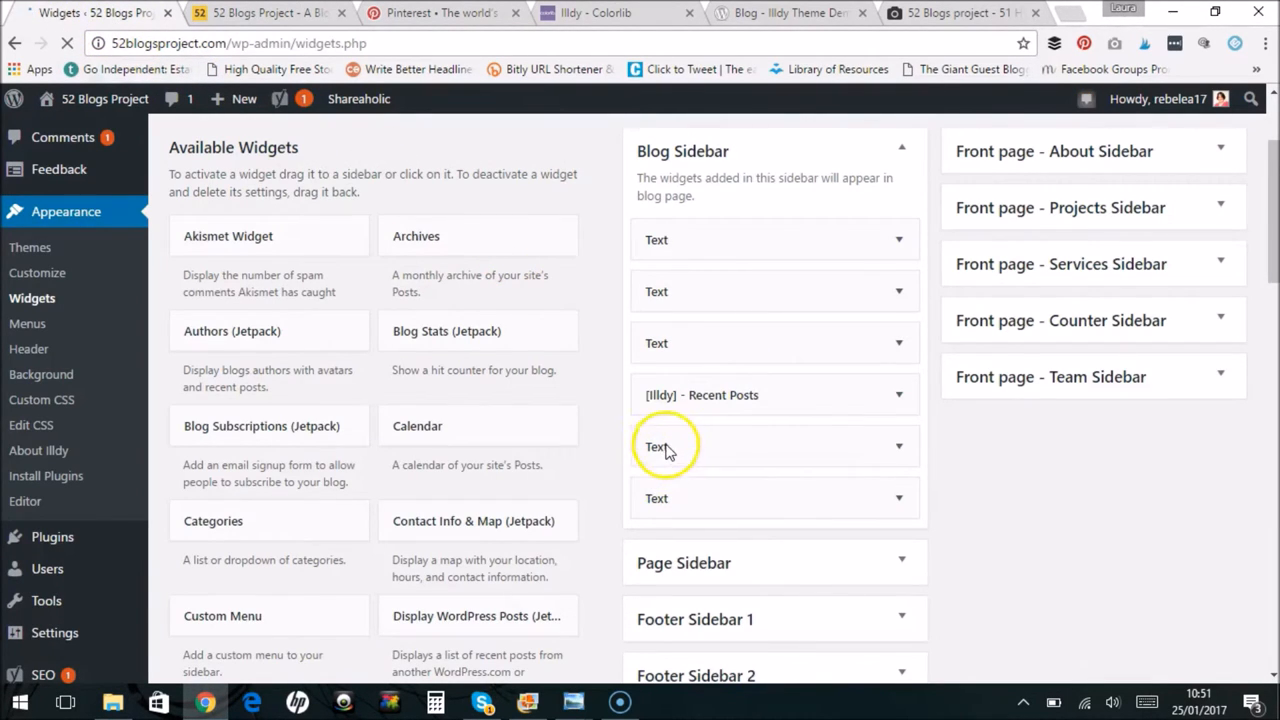
{"action": "mouse_move", "coordinate": [898, 447]}
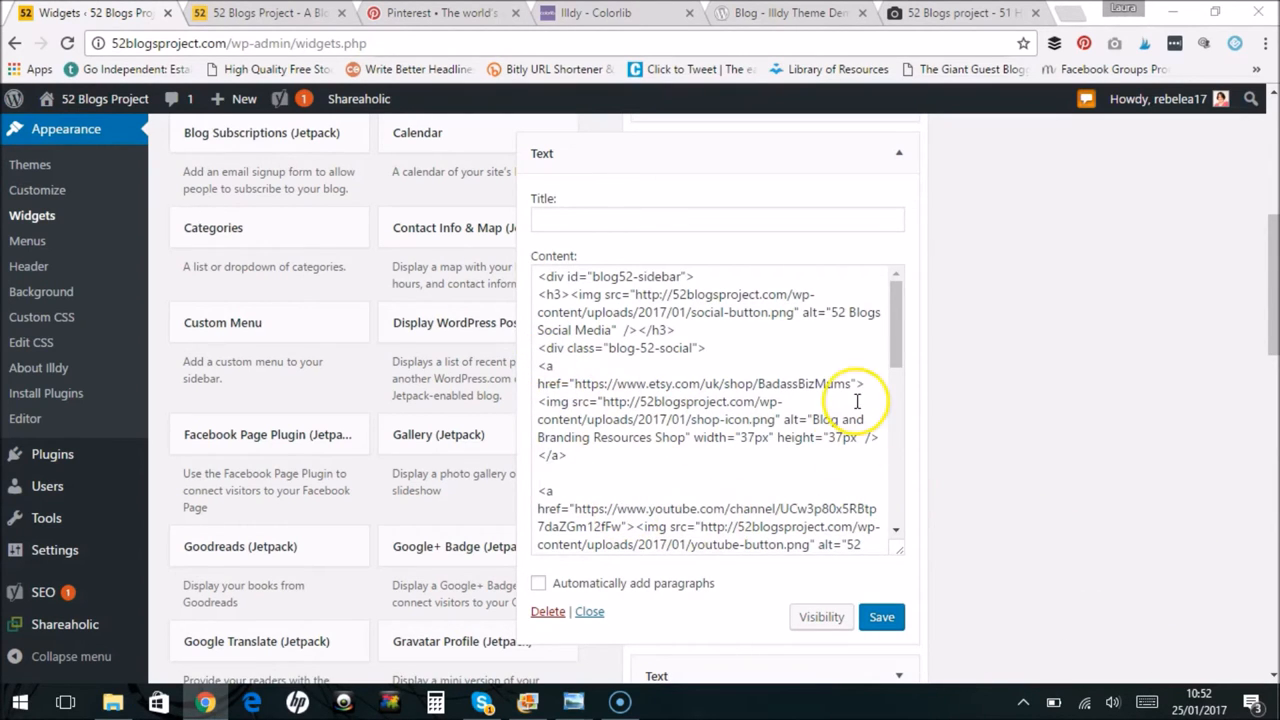
{"action": "scroll", "scroll_direction": "down", "scroll_amount": 3}
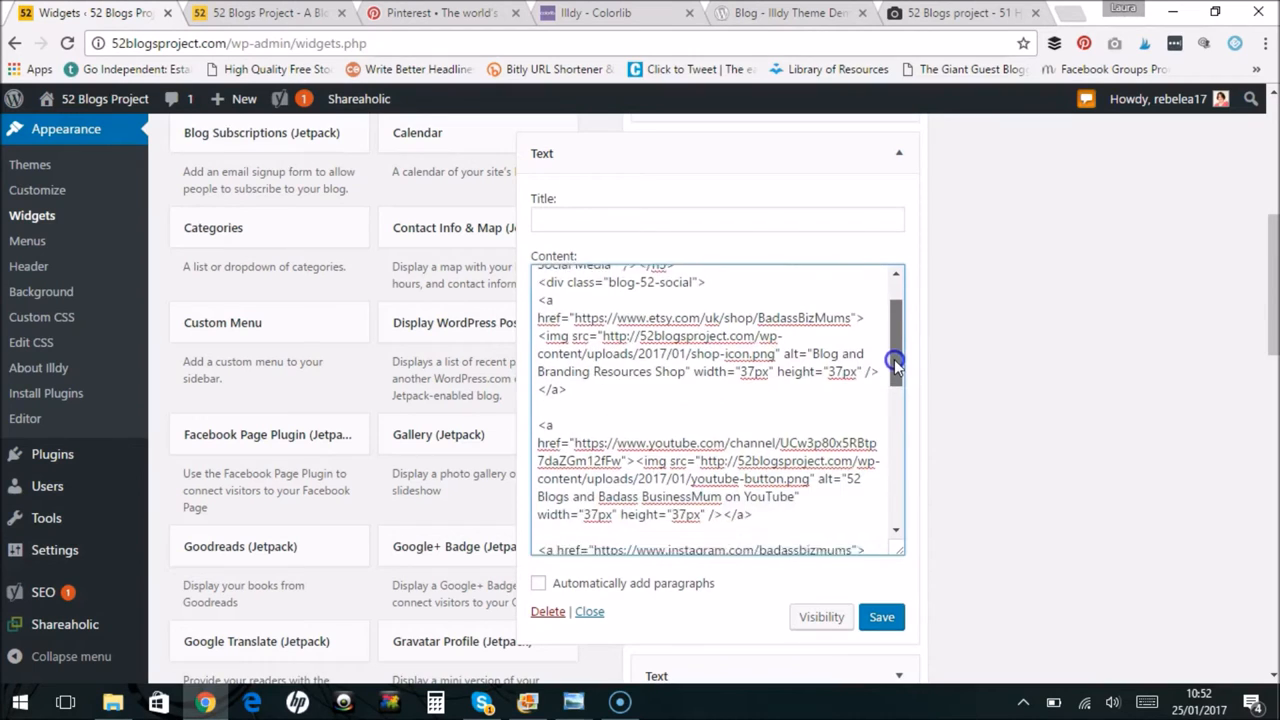
{"action": "scroll", "scroll_direction": "down", "scroll_amount": 3}
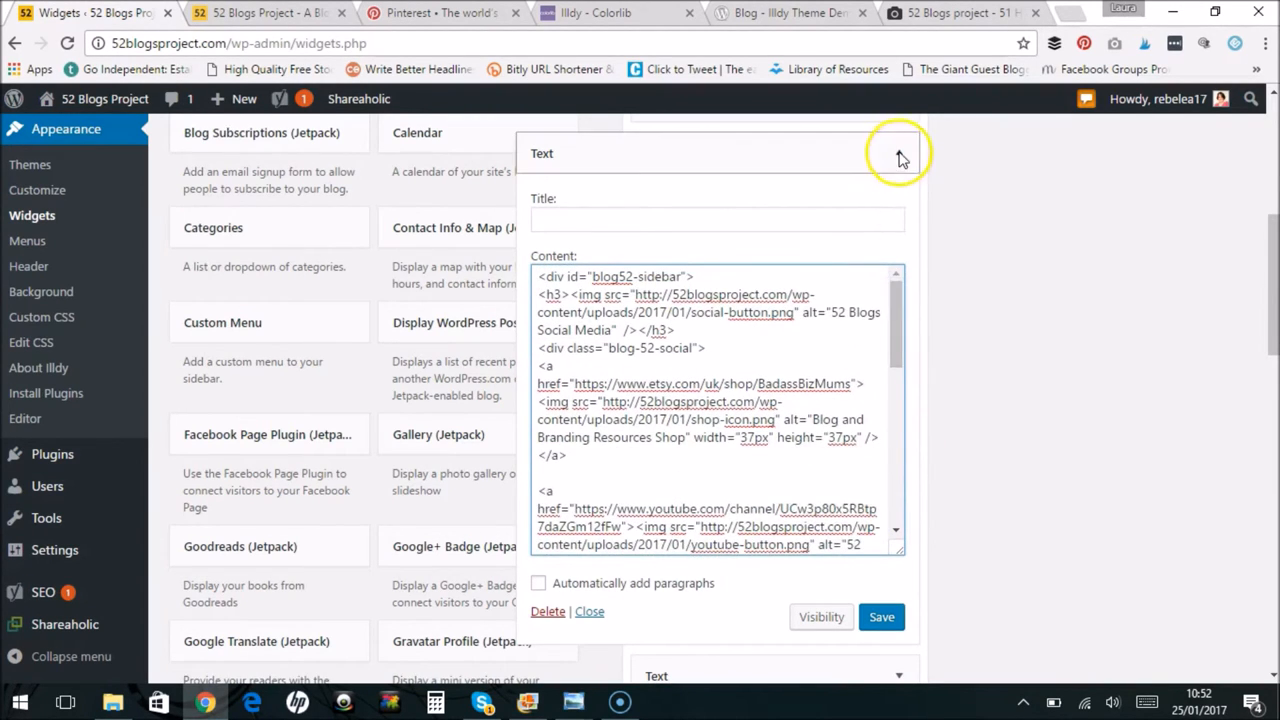
{"action": "left_click", "coordinate": [898, 153]}
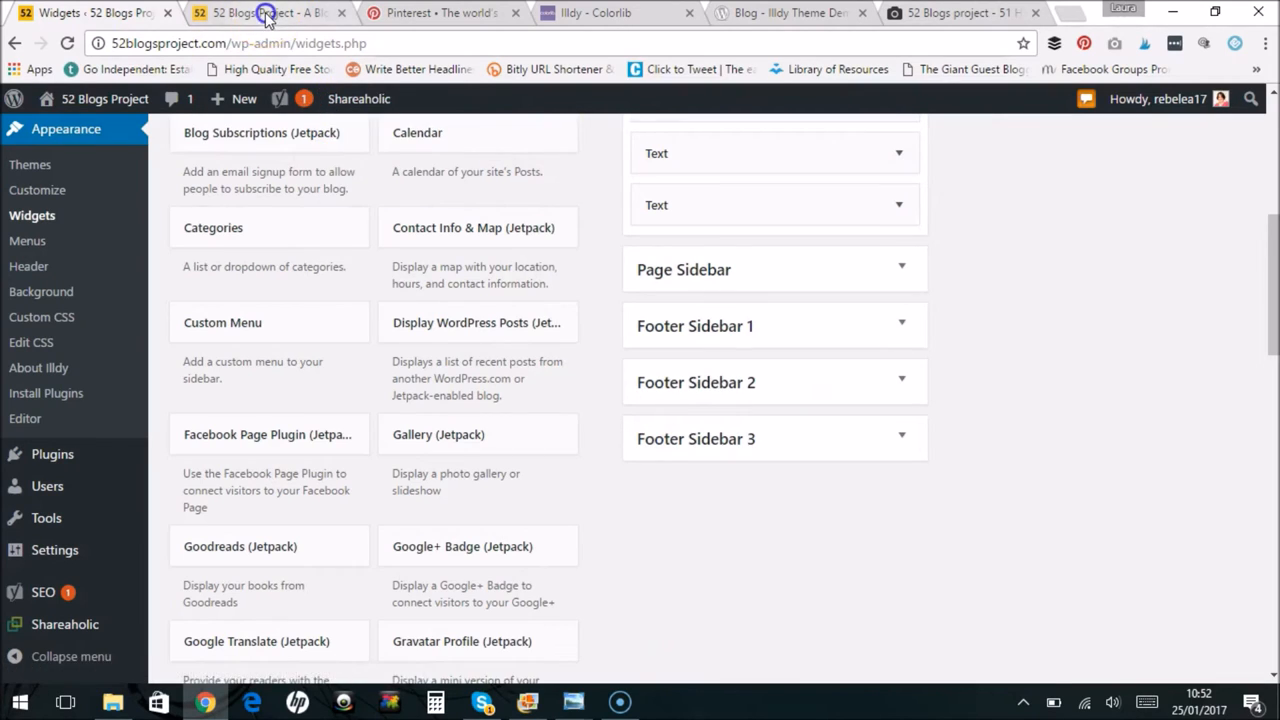
Switch to the live 52 Blogs Project tab and scroll through the branding post and sidebar
{"action": "left_click", "coordinate": [265, 13]}
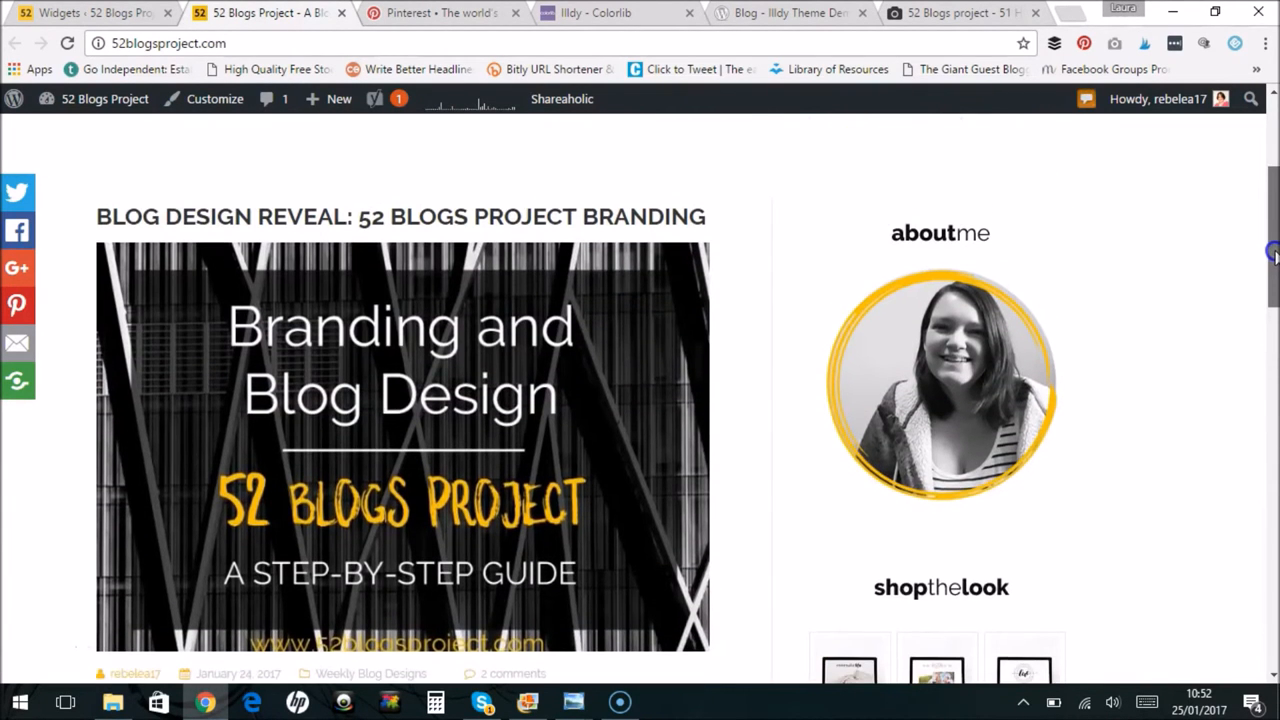
{"action": "scroll", "scroll_direction": "down", "scroll_amount": 3}
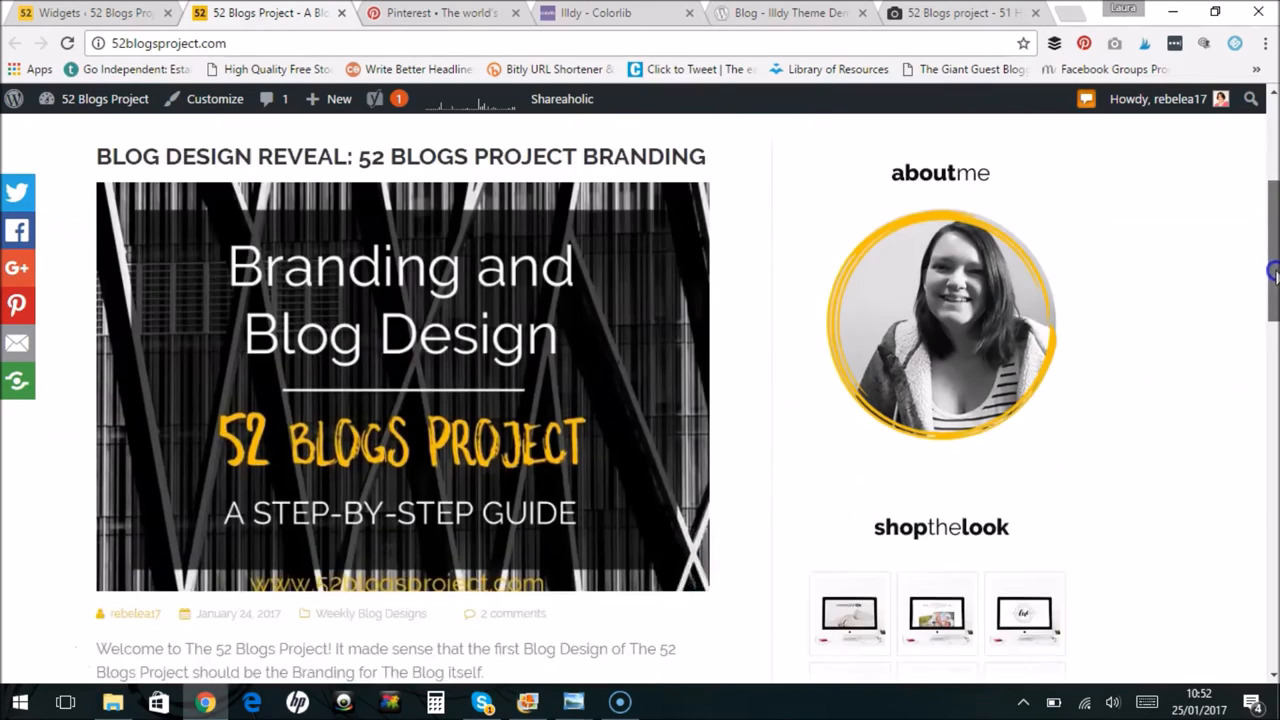
{"action": "scroll", "scroll_direction": "down", "scroll_amount": 3}
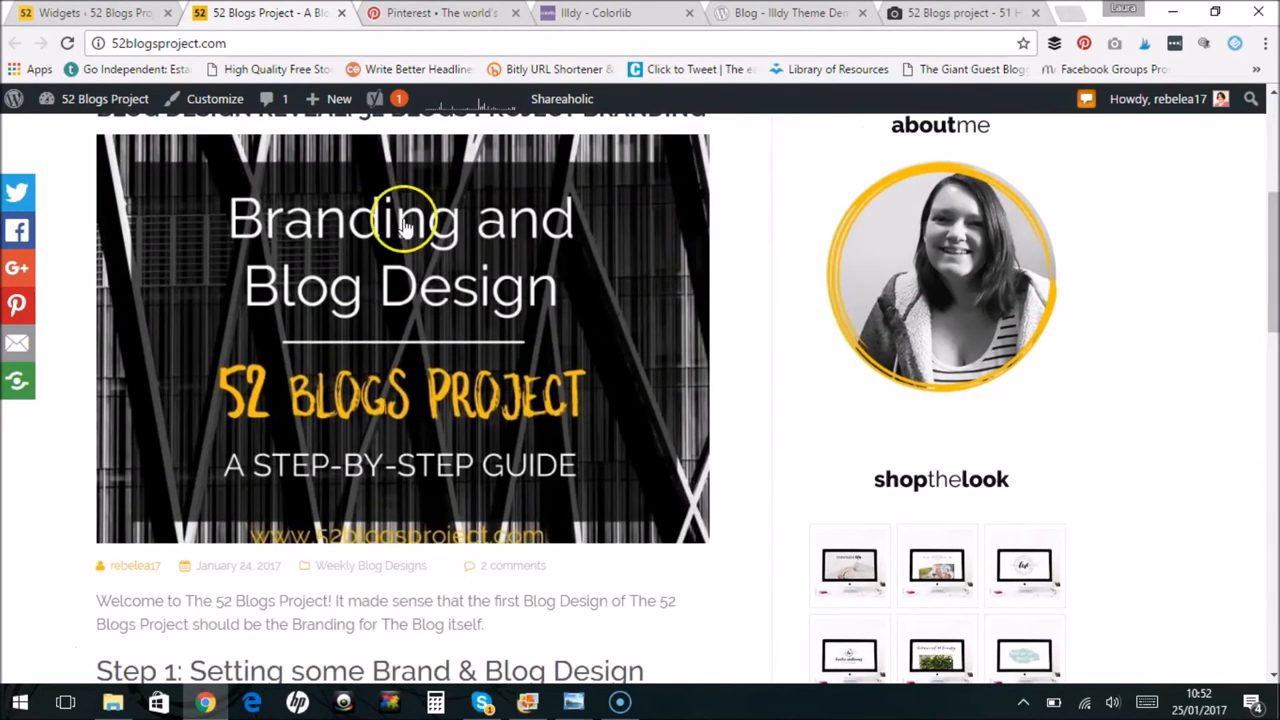
{"action": "mouse_move", "coordinate": [400, 225]}
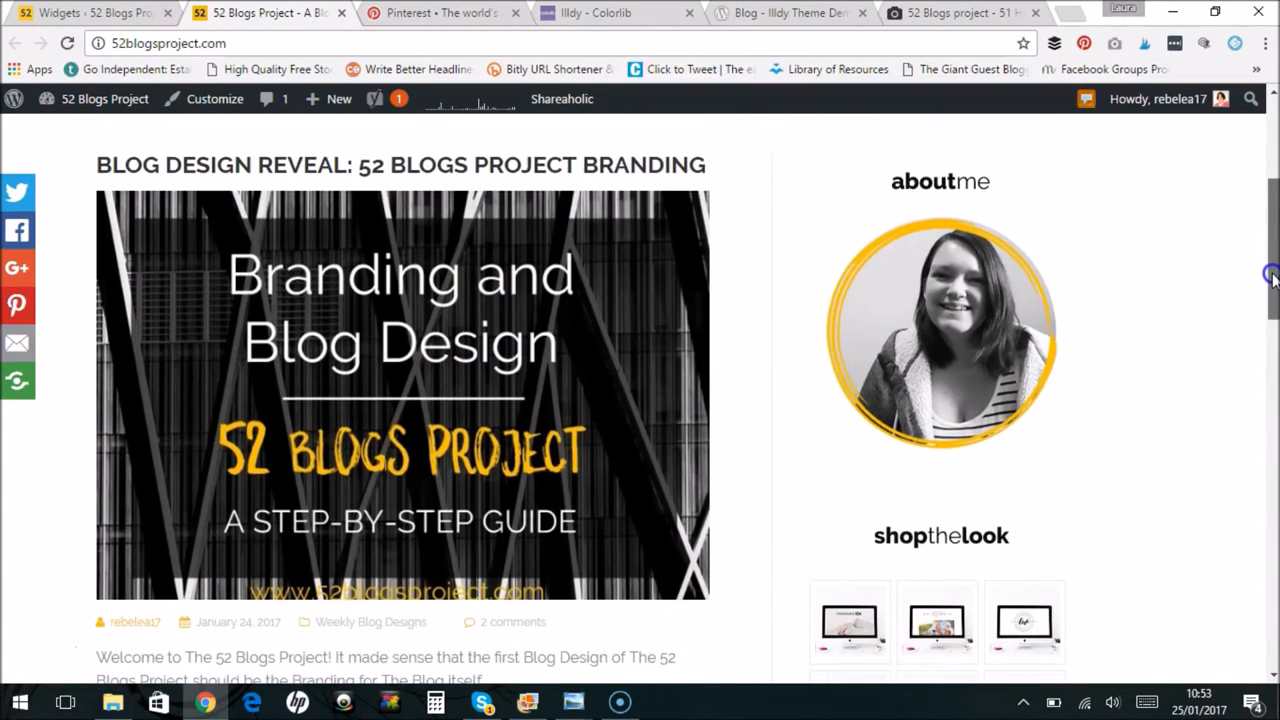
{"action": "mouse_move", "coordinate": [328, 400]}
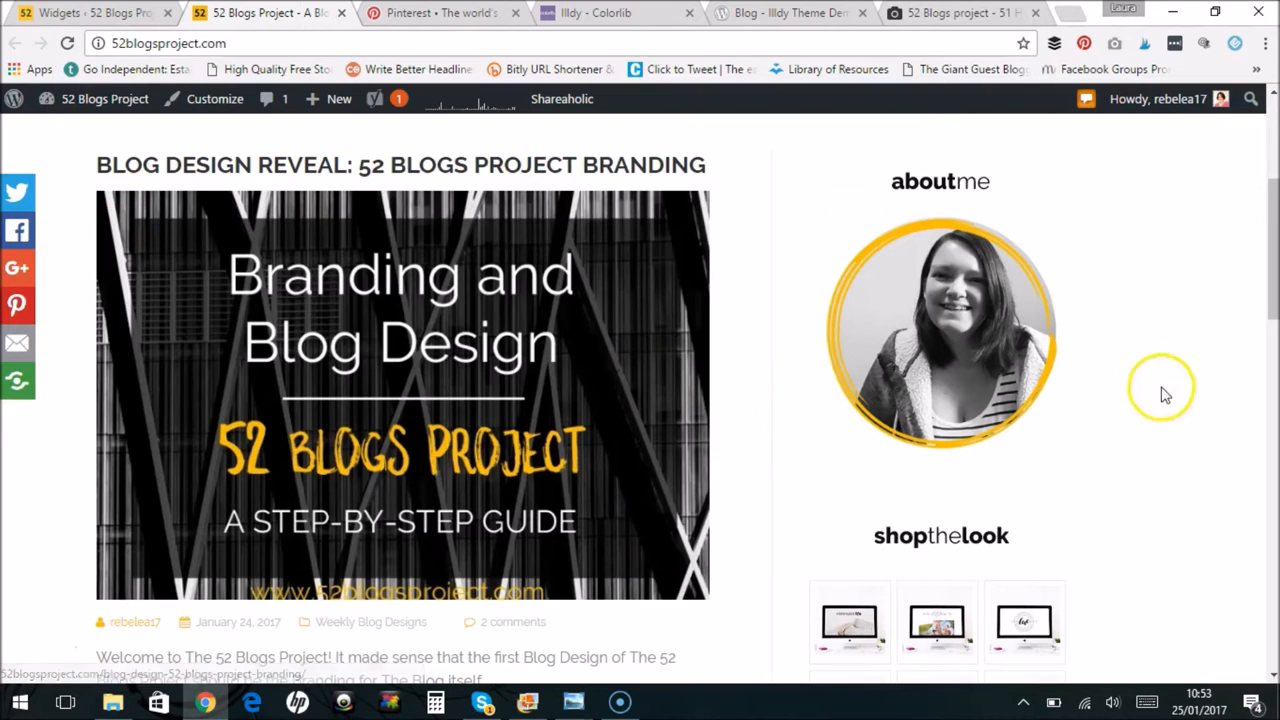
{"action": "scroll", "scroll_direction": "down", "scroll_amount": 3}
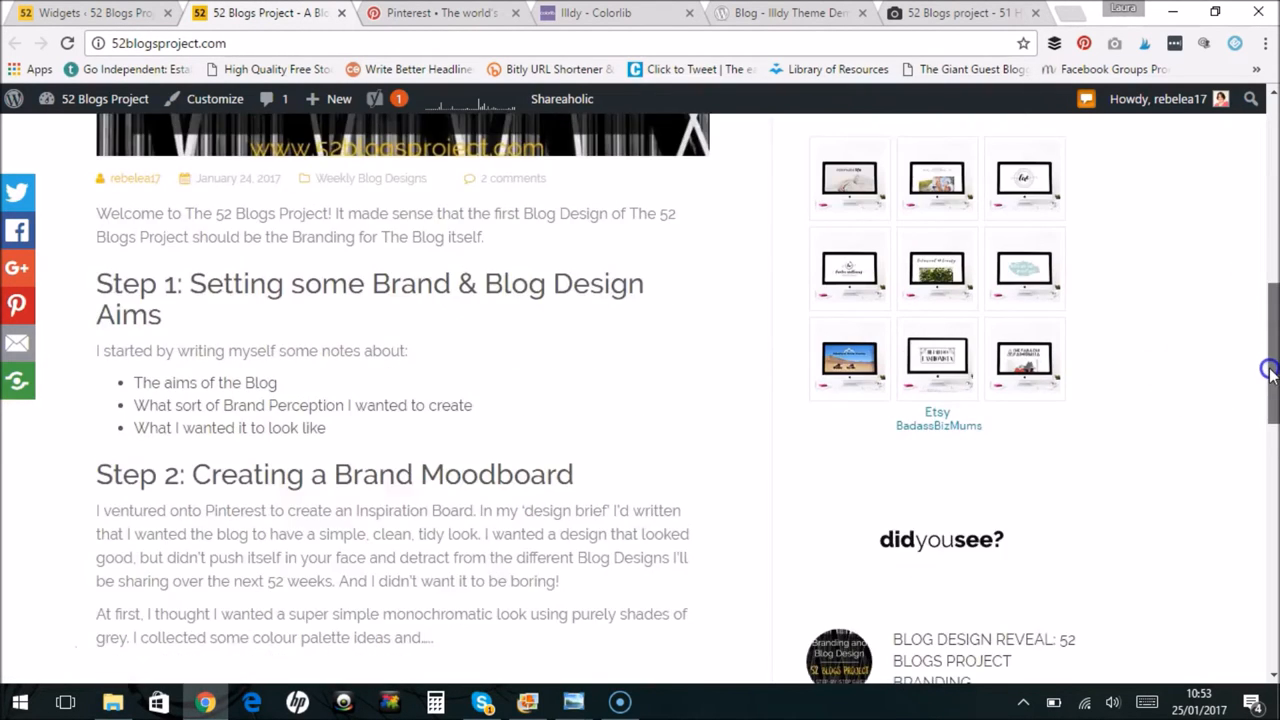
{"action": "scroll", "scroll_direction": "down", "scroll_amount": 3}
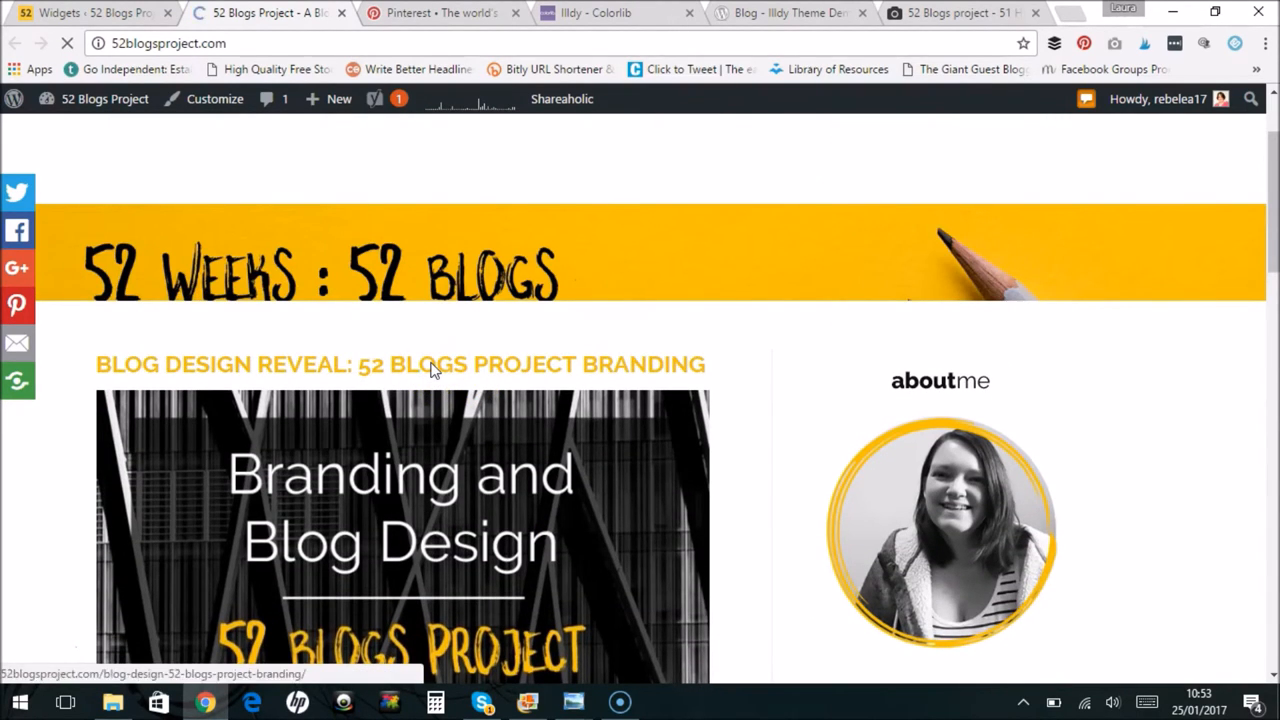
Open the Blog Design Reveal post and scroll to the 'From this to this' comparison image
{"action": "left_click", "coordinate": [400, 364]}
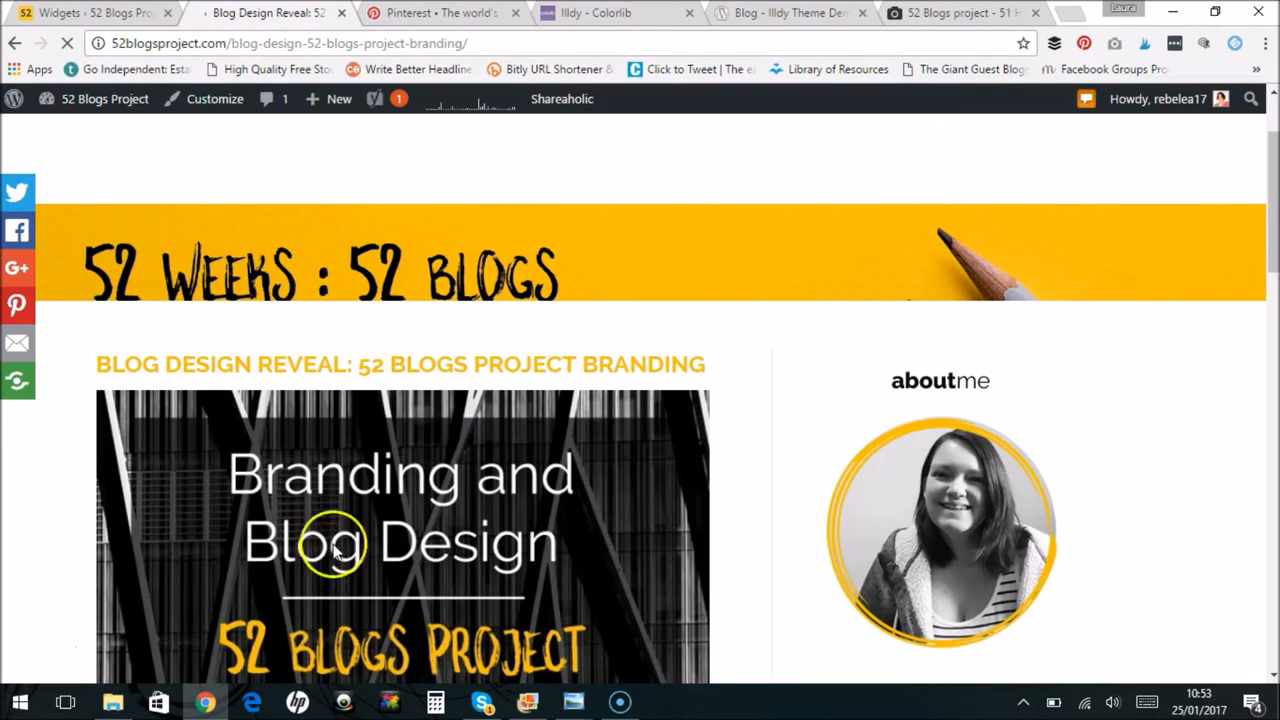
{"action": "mouse_move", "coordinate": [1185, 310]}
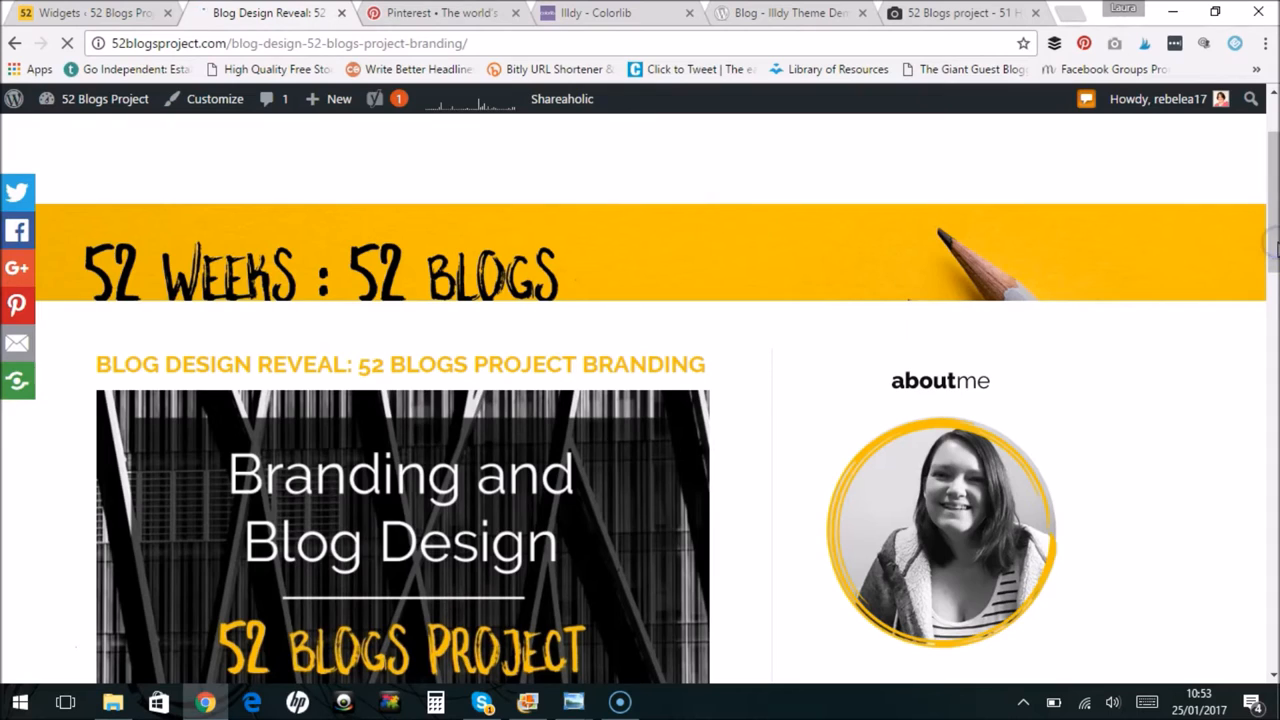
{"action": "left_click", "coordinate": [410, 343]}
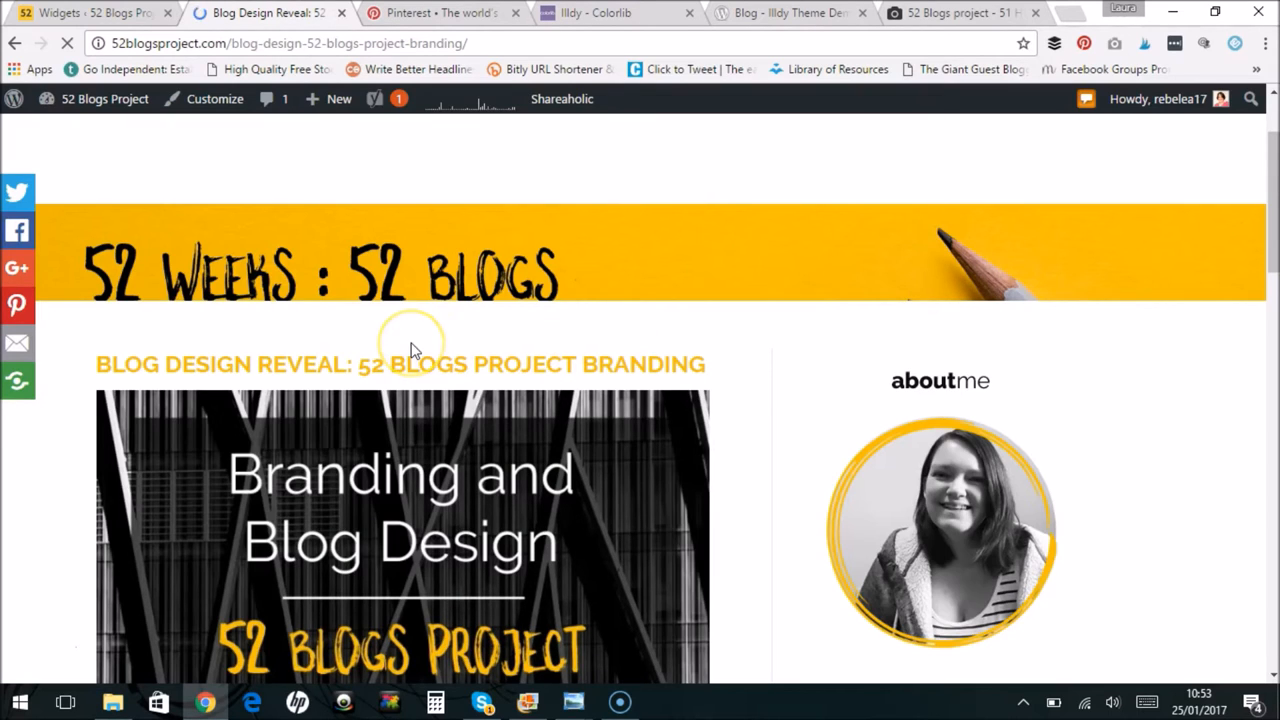
{"action": "mouse_move", "coordinate": [390, 510]}
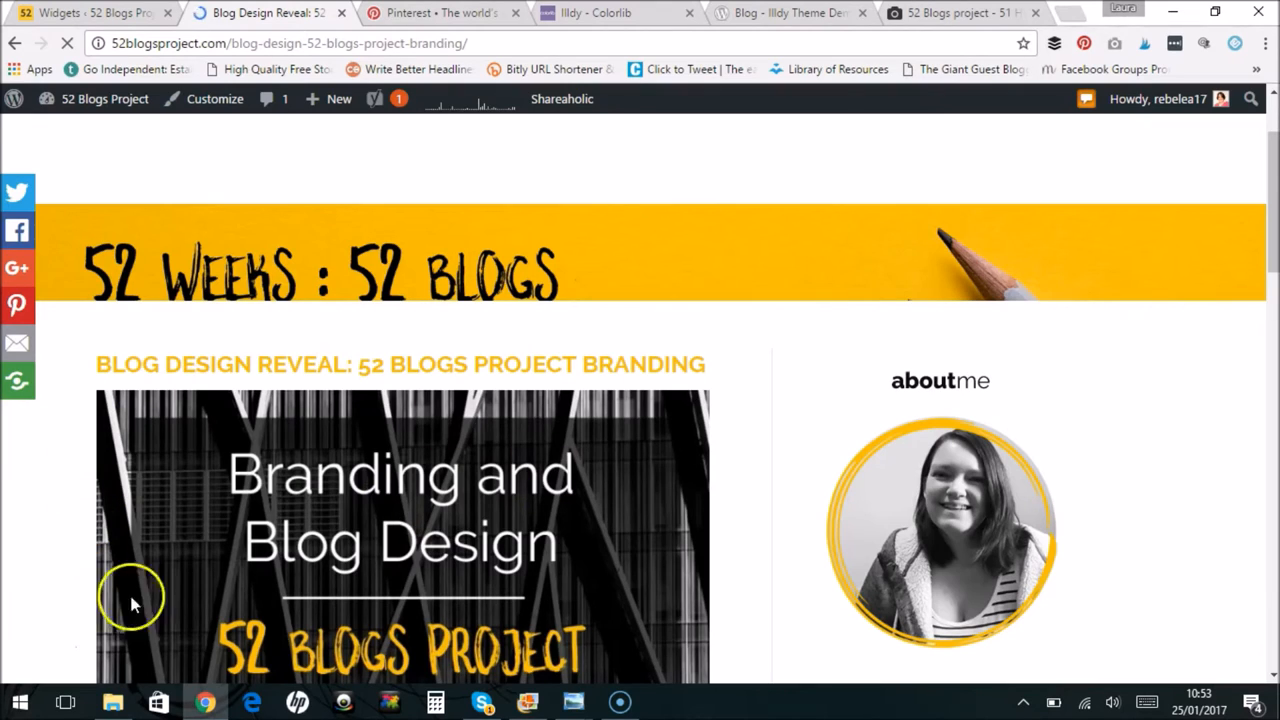
{"action": "mouse_move", "coordinate": [358, 560]}
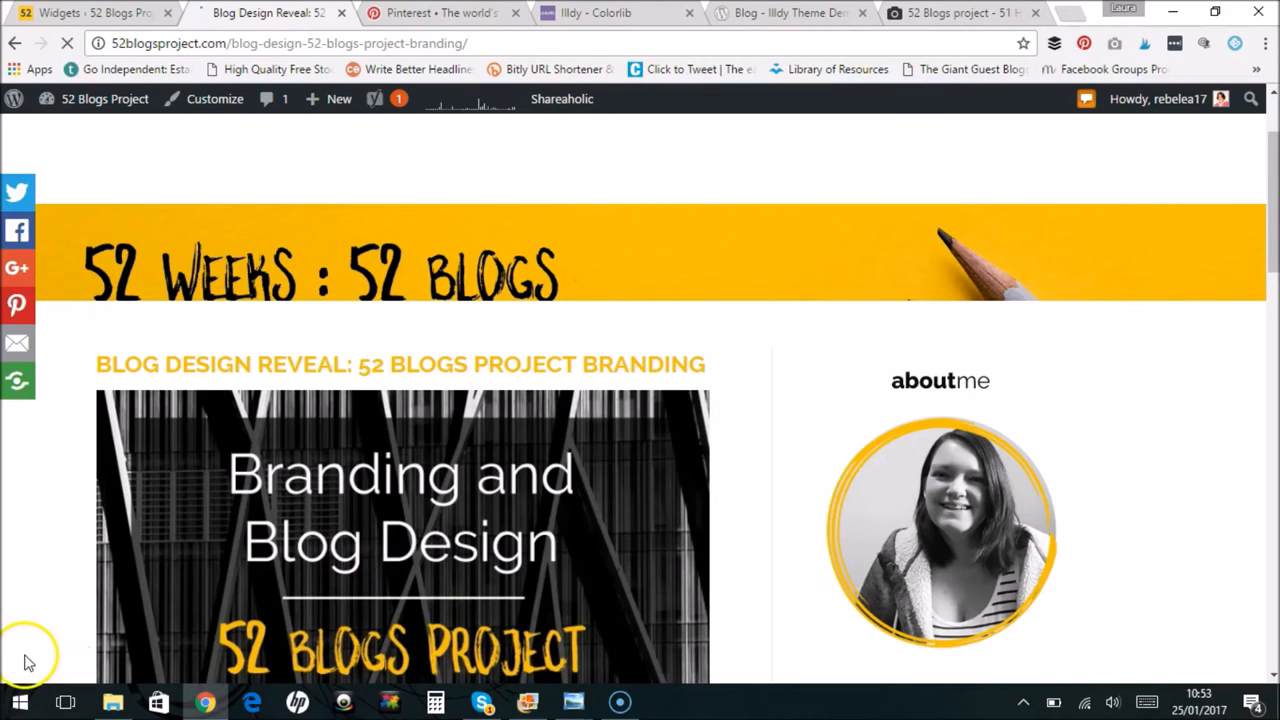
{"action": "scroll", "scroll_direction": "down", "scroll_amount": 3}
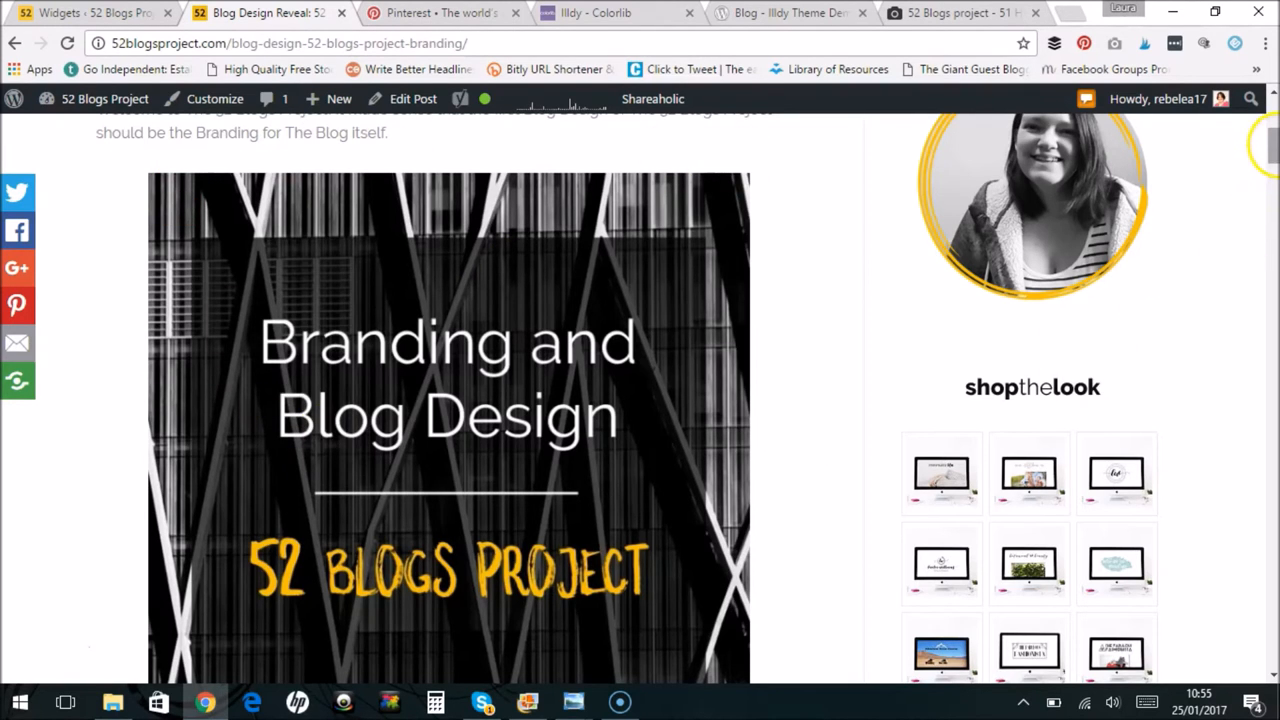
{"action": "scroll", "scroll_direction": "down", "scroll_amount": 3}
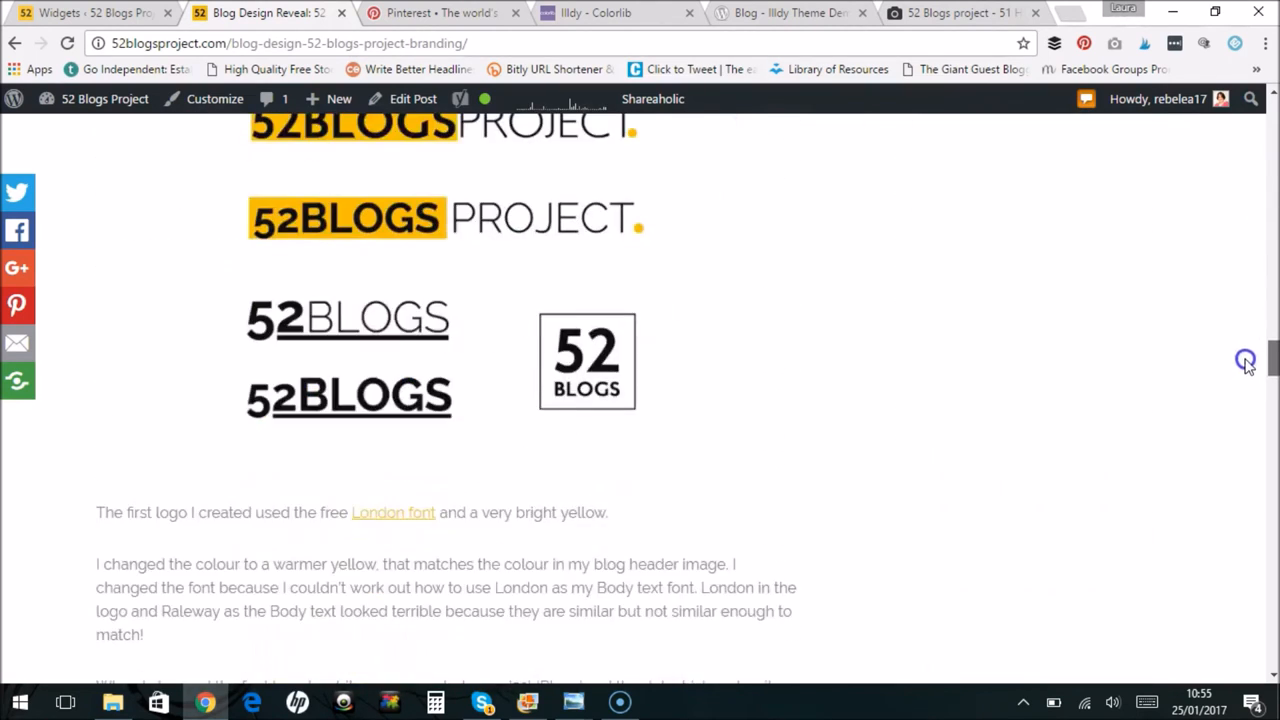
{"action": "scroll", "scroll_direction": "down", "scroll_amount": 3}
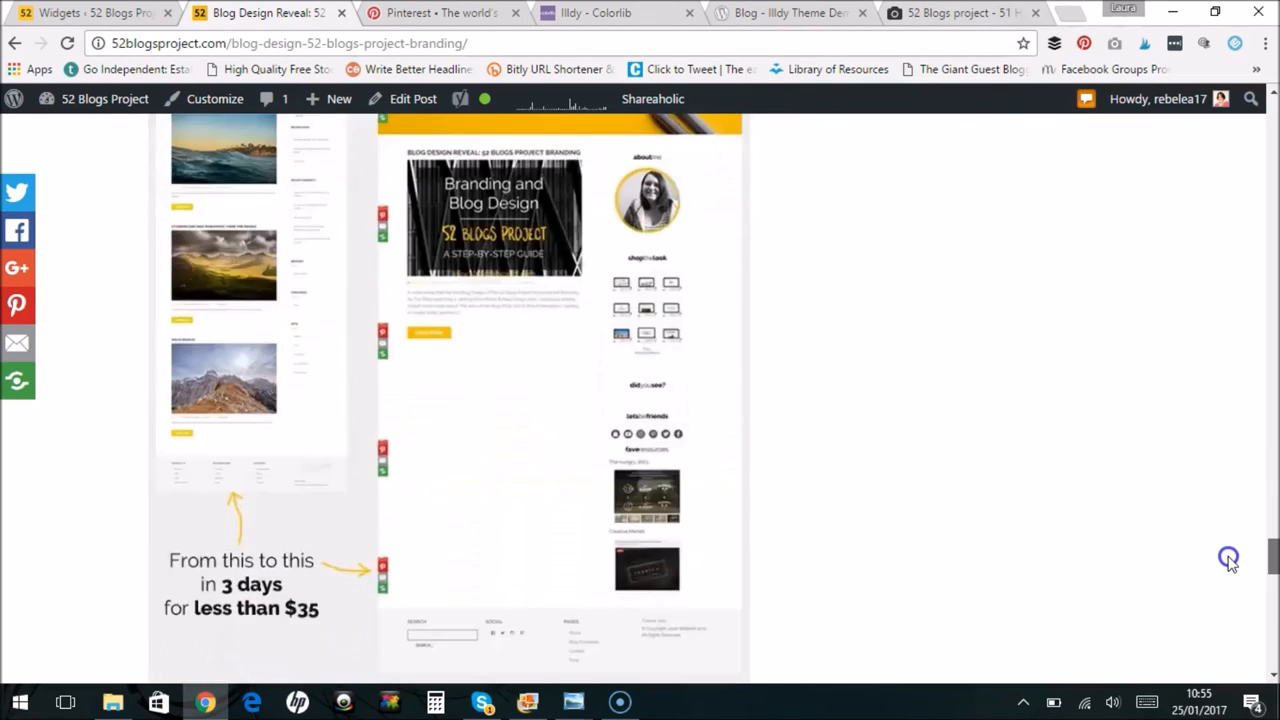
{"action": "scroll", "scroll_direction": "down", "scroll_amount": 3}
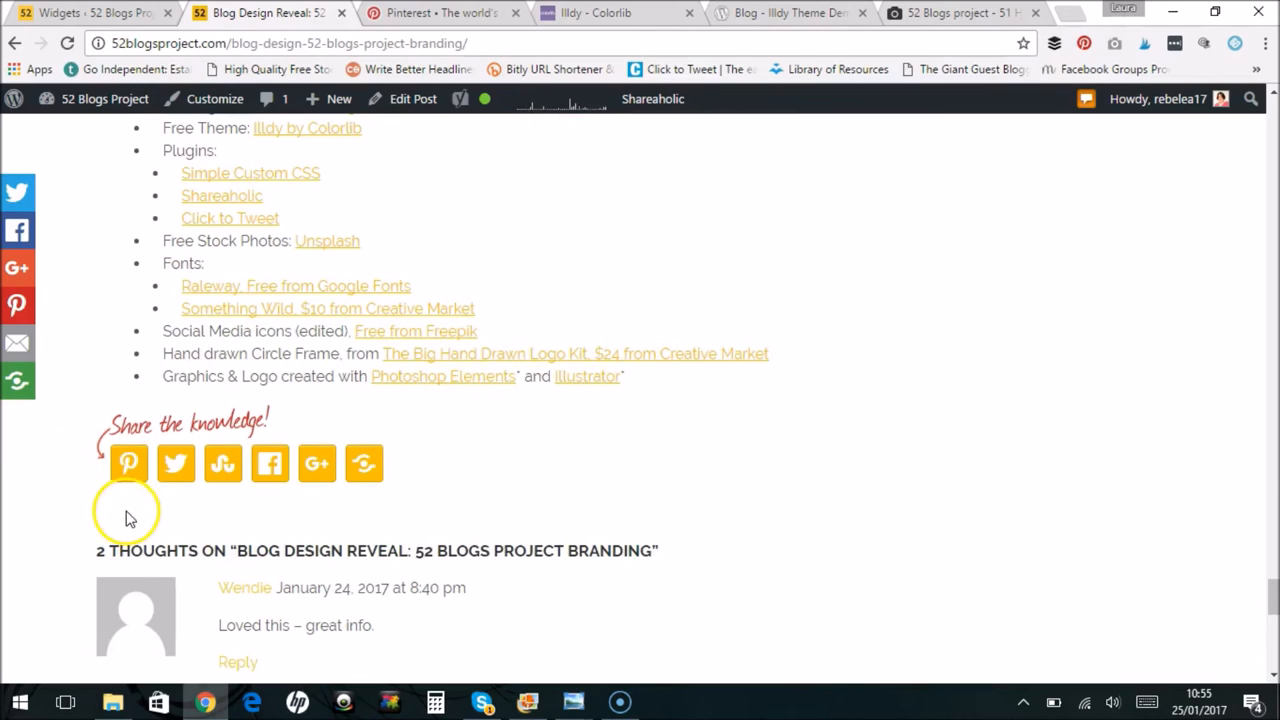
{"action": "mouse_move", "coordinate": [88, 517]}
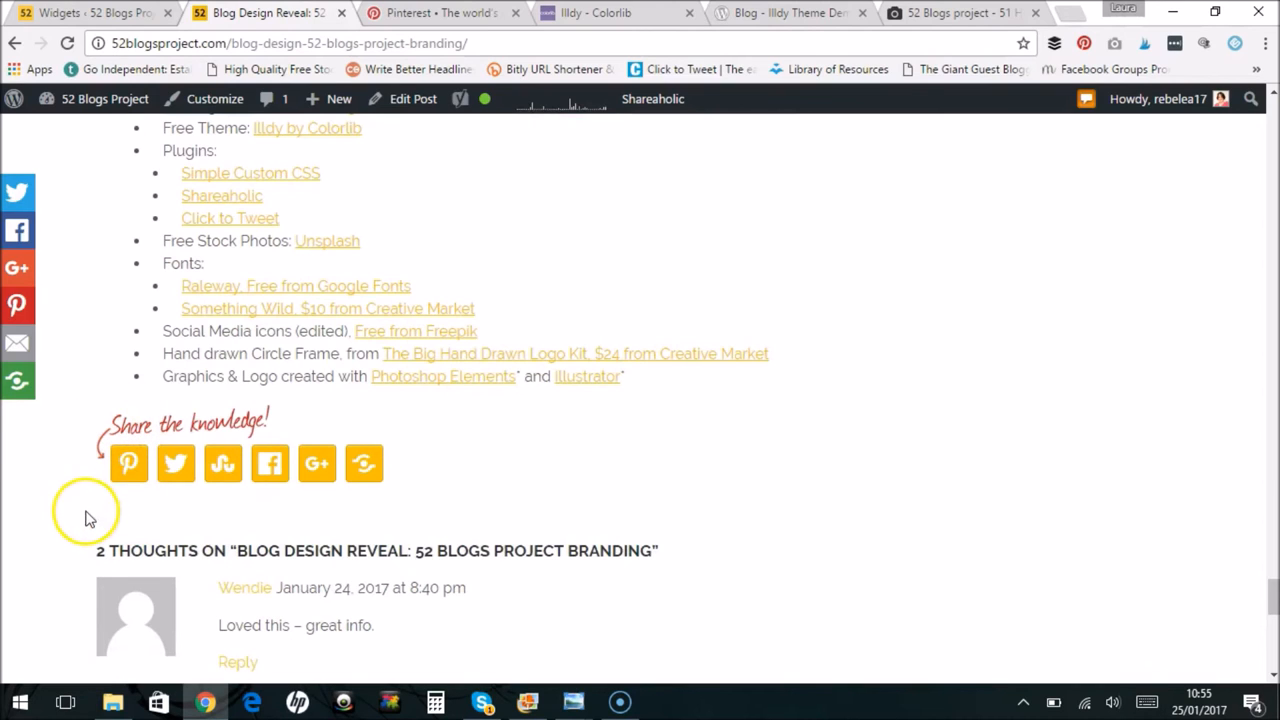
{"action": "mouse_move", "coordinate": [415, 490]}
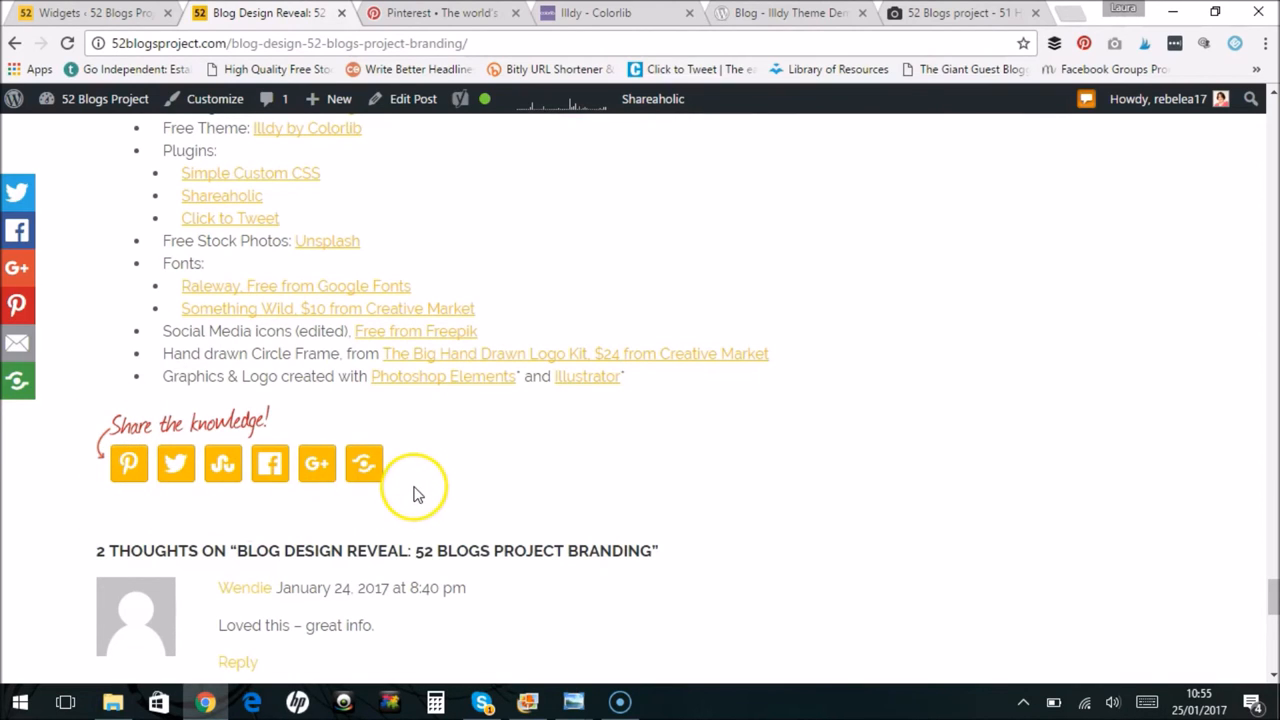
{"action": "mouse_move", "coordinate": [128, 463]}
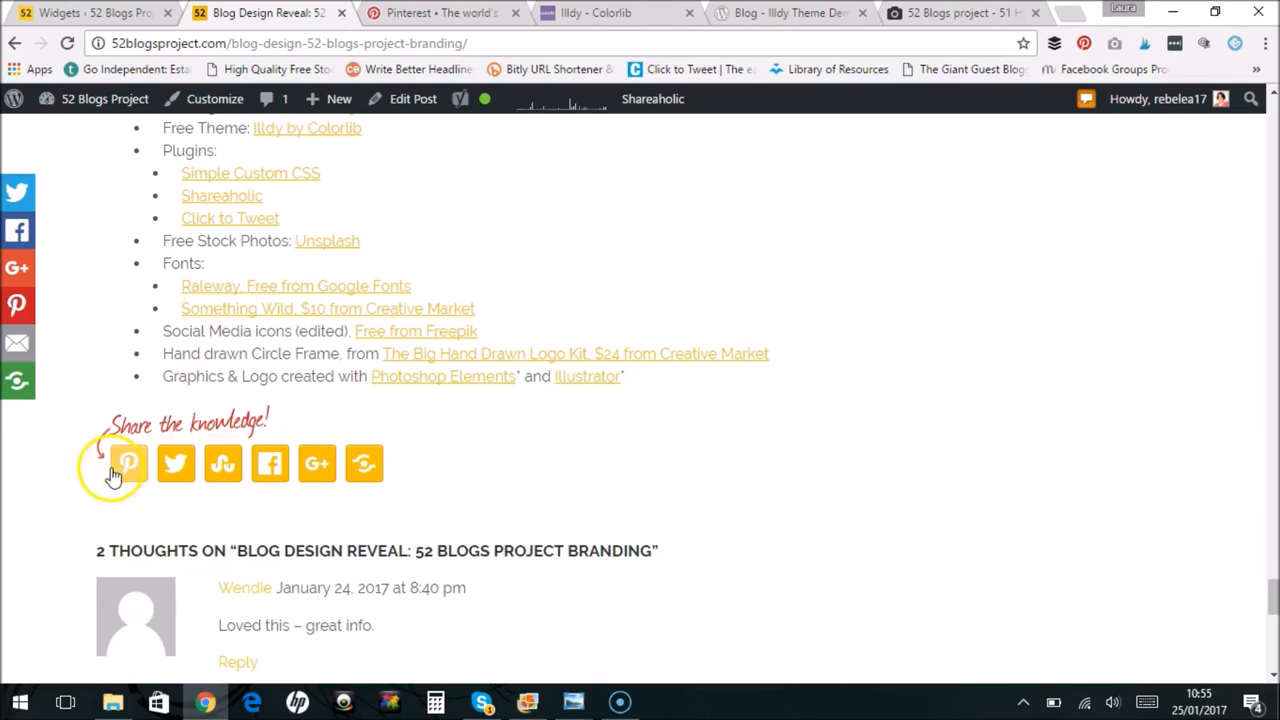
{"action": "mouse_move", "coordinate": [90, 485]}
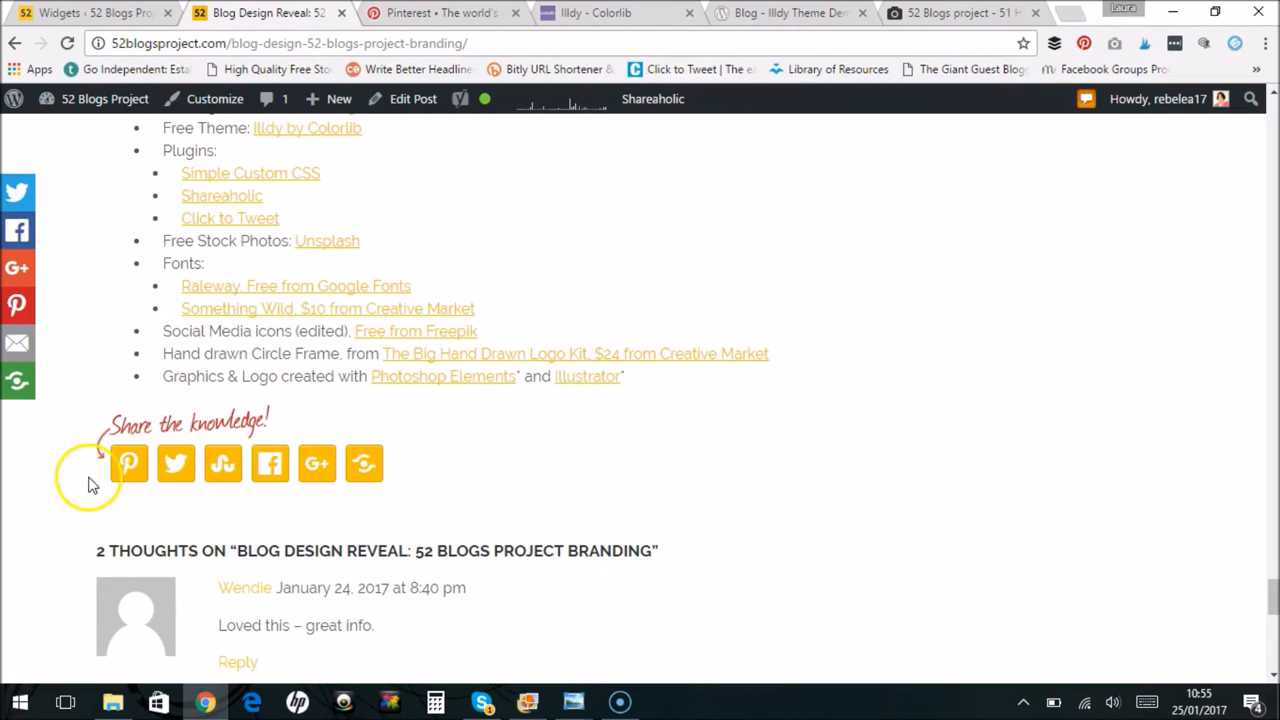
{"action": "mouse_move", "coordinate": [460, 478]}
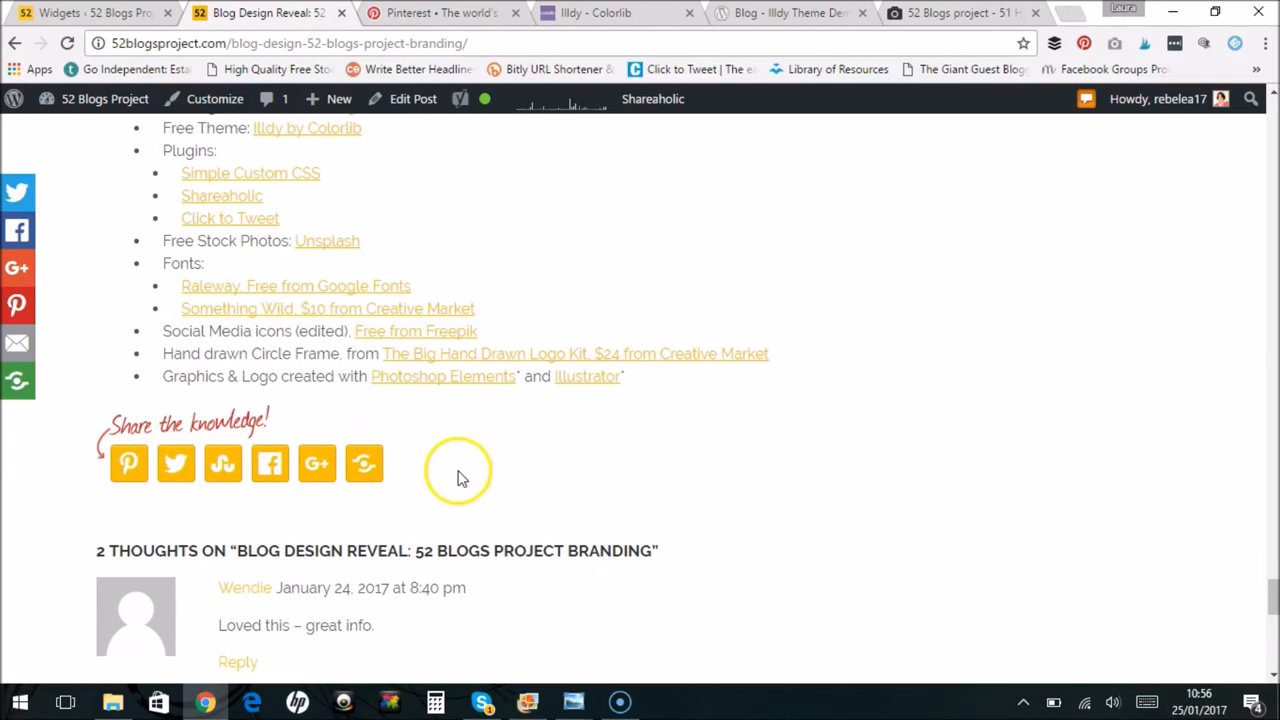
{"action": "mouse_move", "coordinate": [405, 538]}
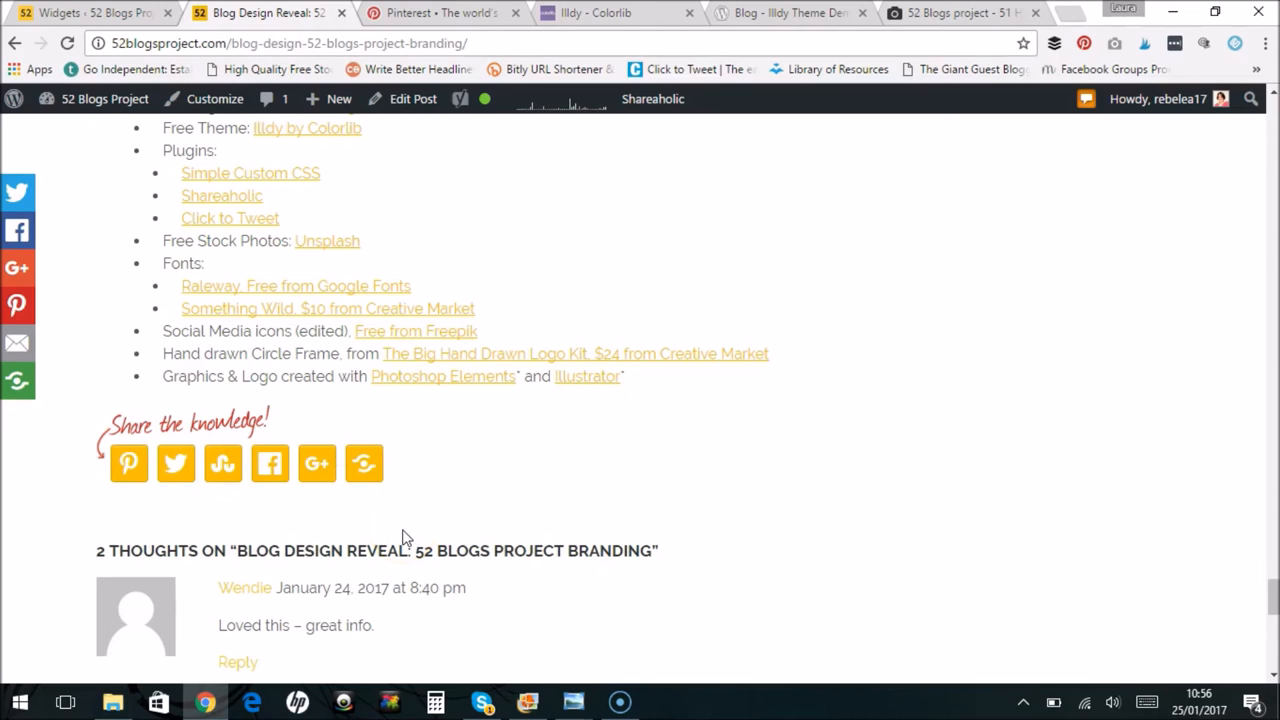
{"action": "mouse_move", "coordinate": [1170, 517]}
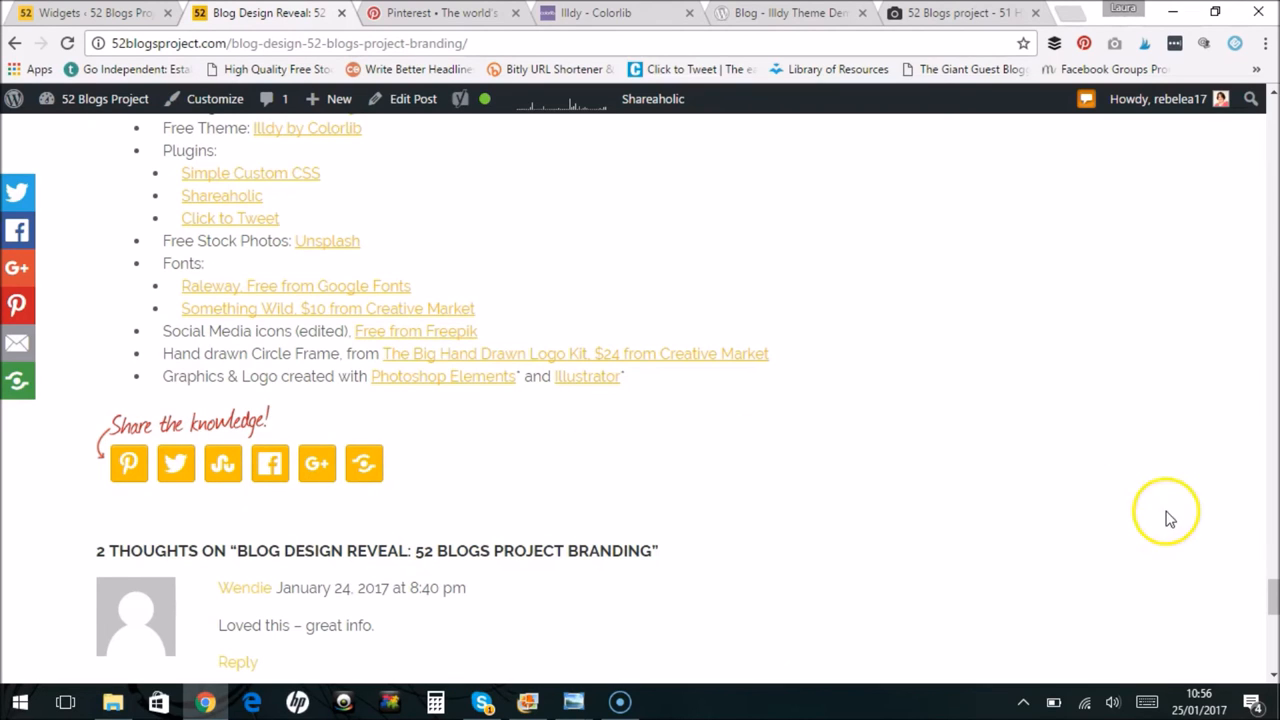
{"action": "scroll", "scroll_direction": "up", "scroll_amount": 3}
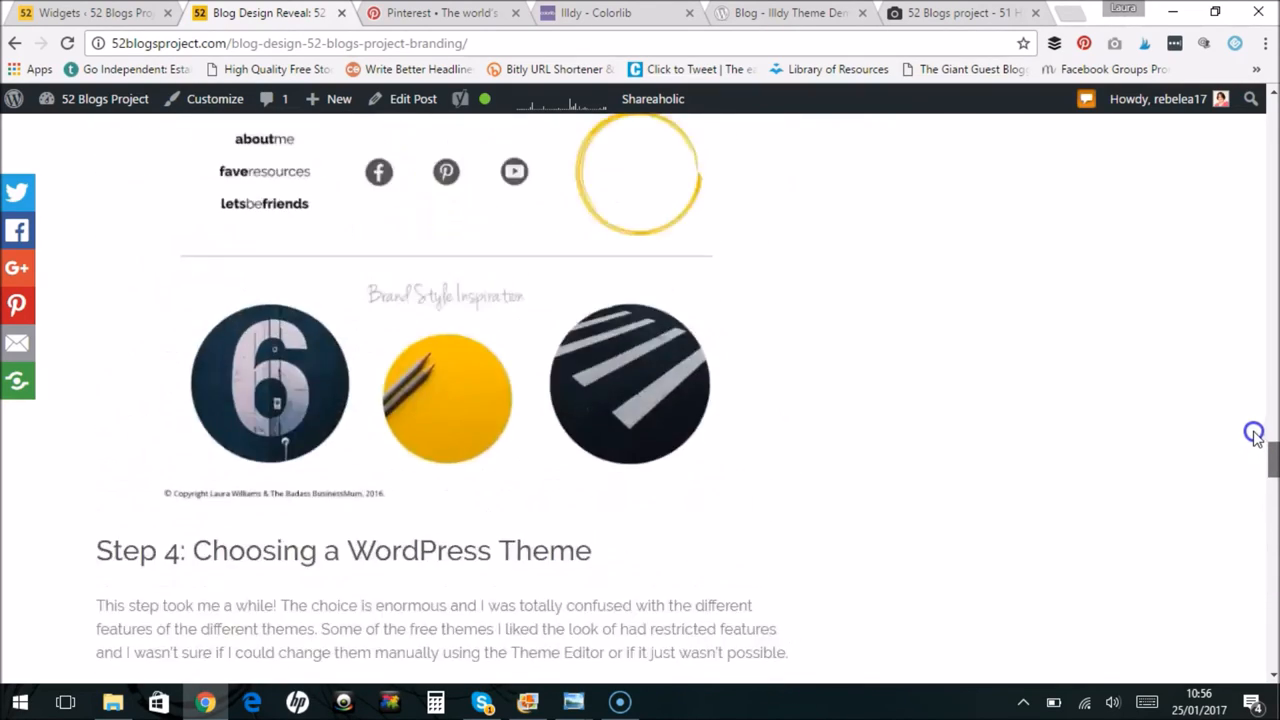
{"action": "scroll", "scroll_direction": "up", "scroll_amount": 3}
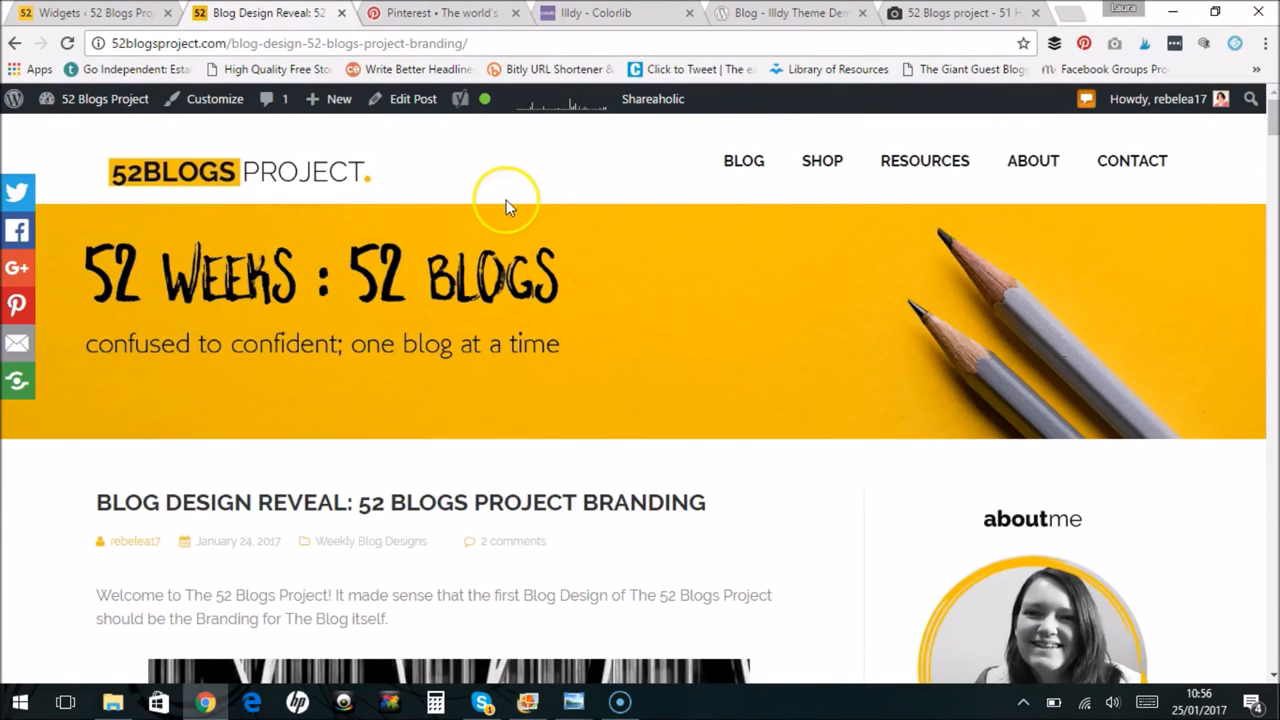
{"action": "mouse_move", "coordinate": [490, 430]}
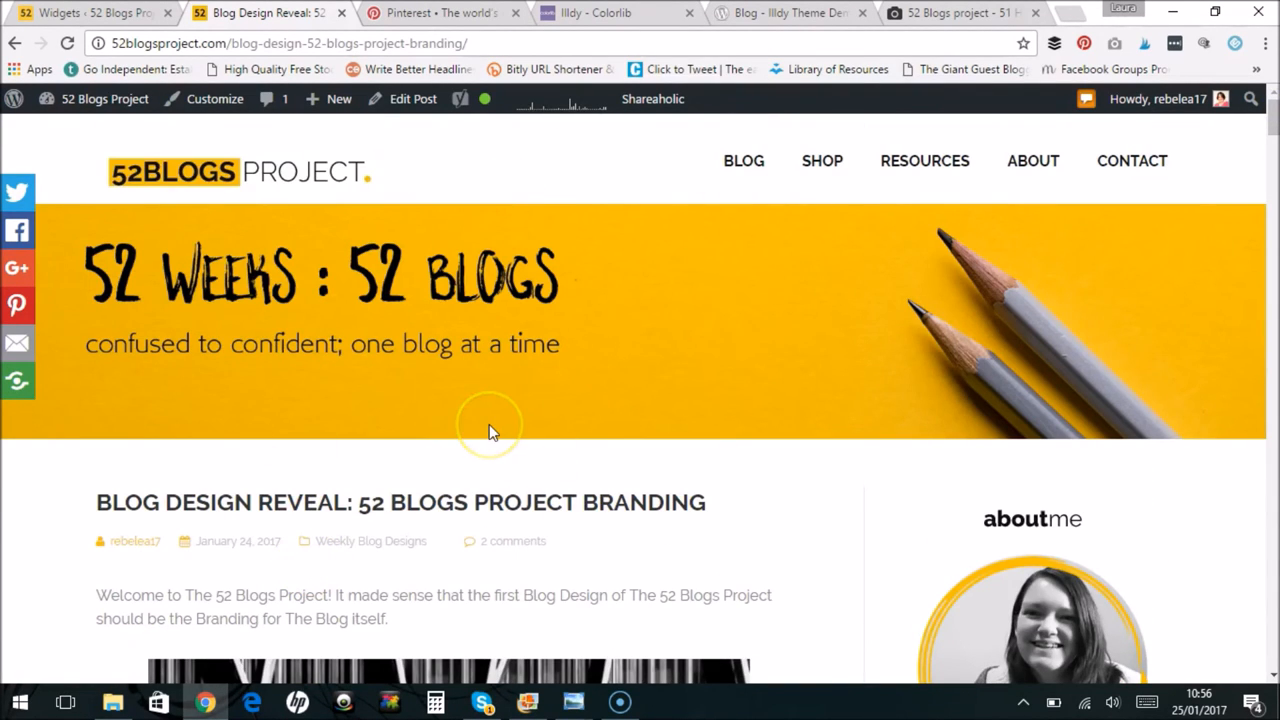
{"action": "mouse_move", "coordinate": [490, 430]}
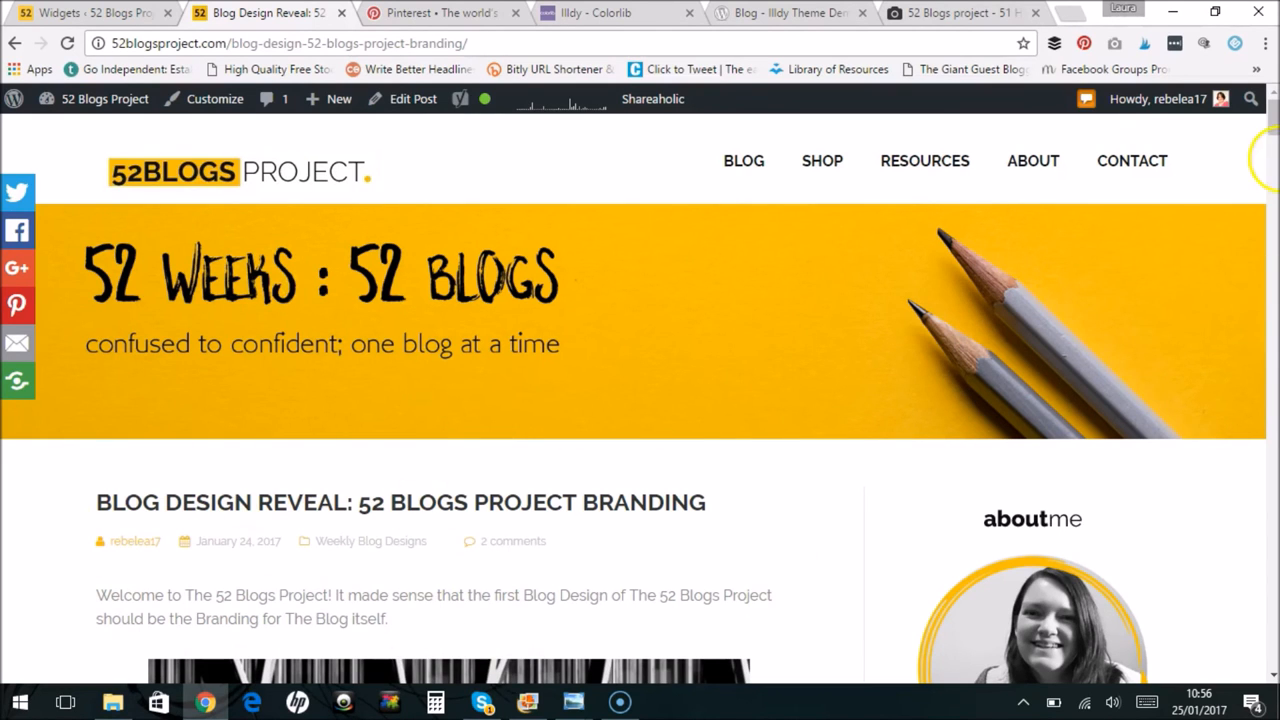
{"action": "scroll", "scroll_direction": "down", "scroll_amount": 3}
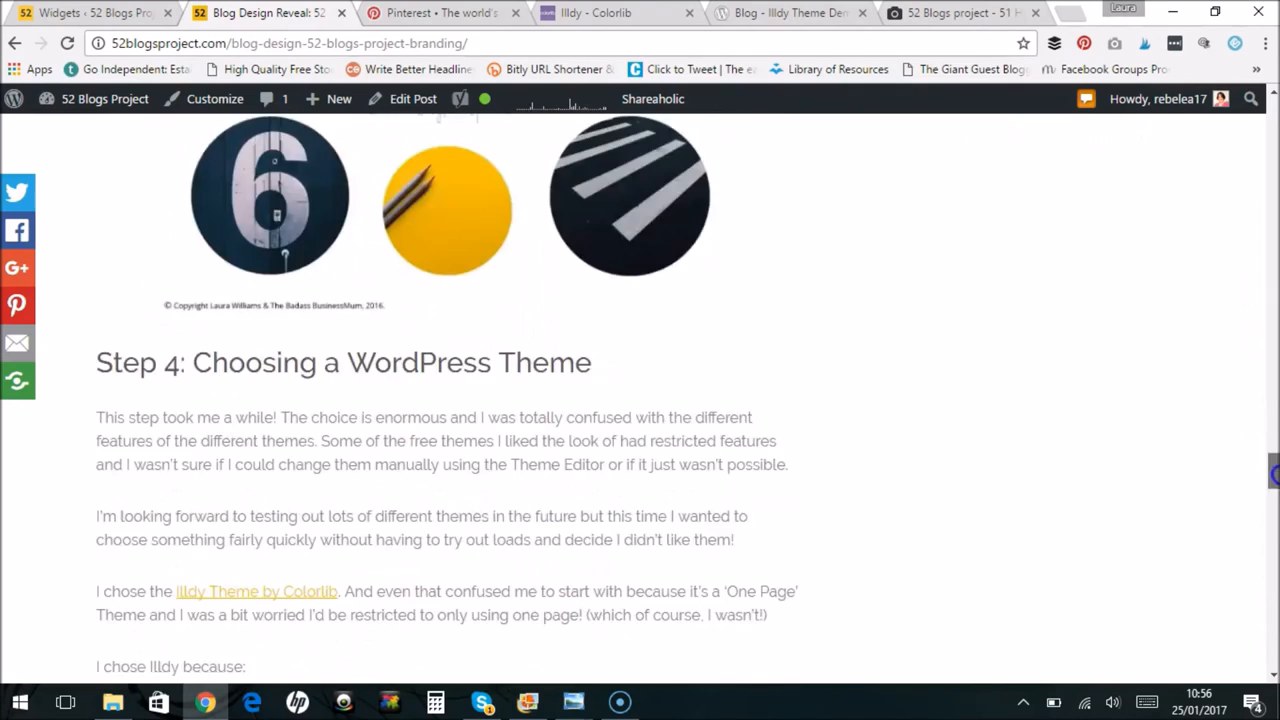
{"action": "scroll", "scroll_direction": "down", "scroll_amount": 3}
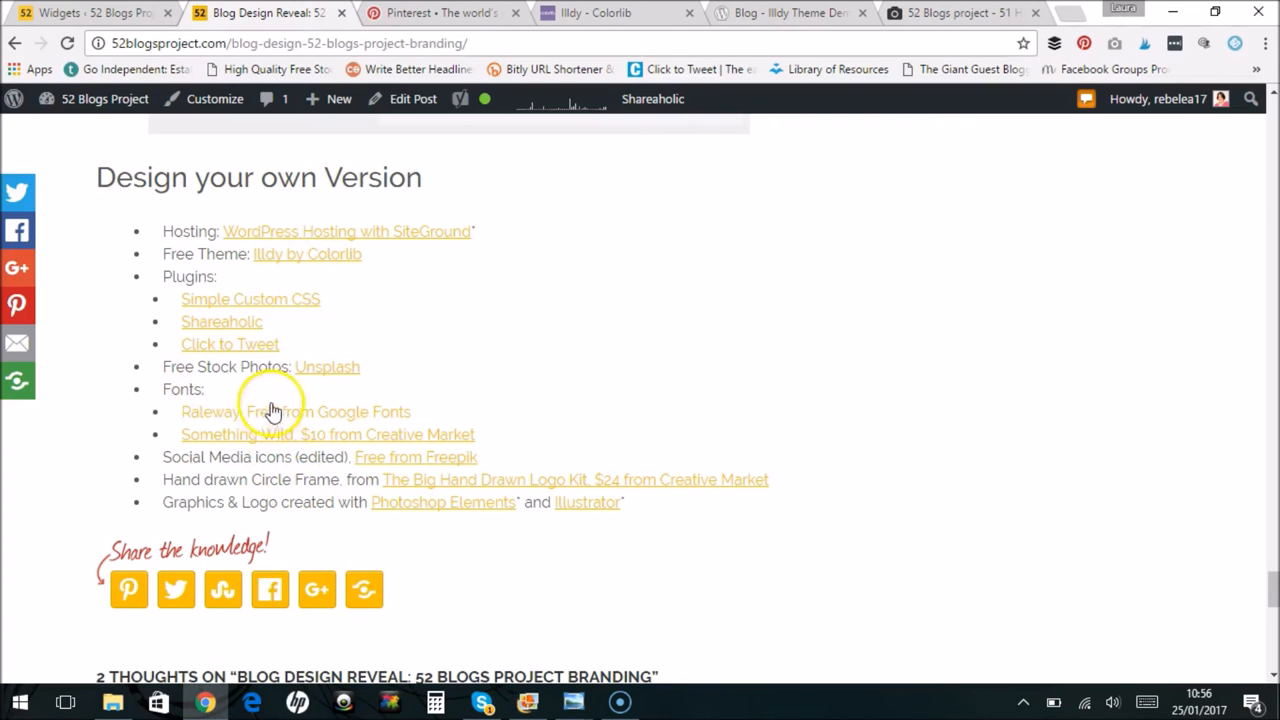
{"action": "mouse_move", "coordinate": [378, 318]}
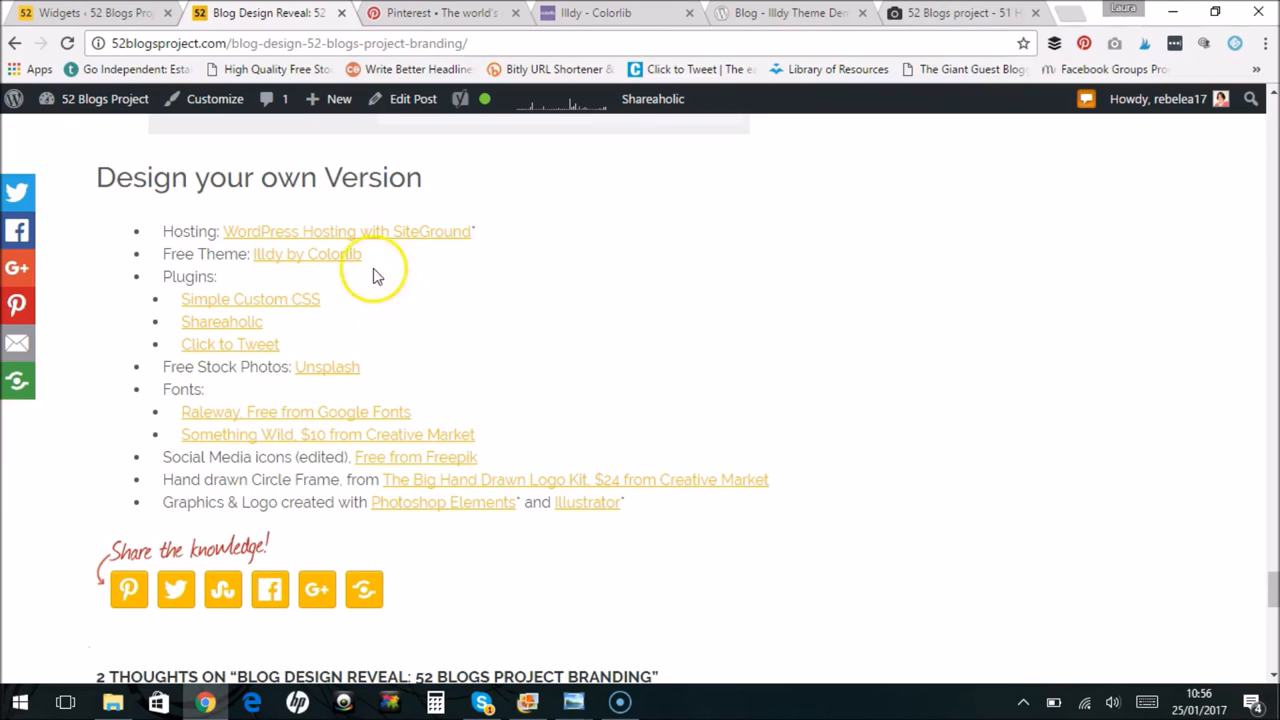
{"action": "mouse_move", "coordinate": [510, 278]}
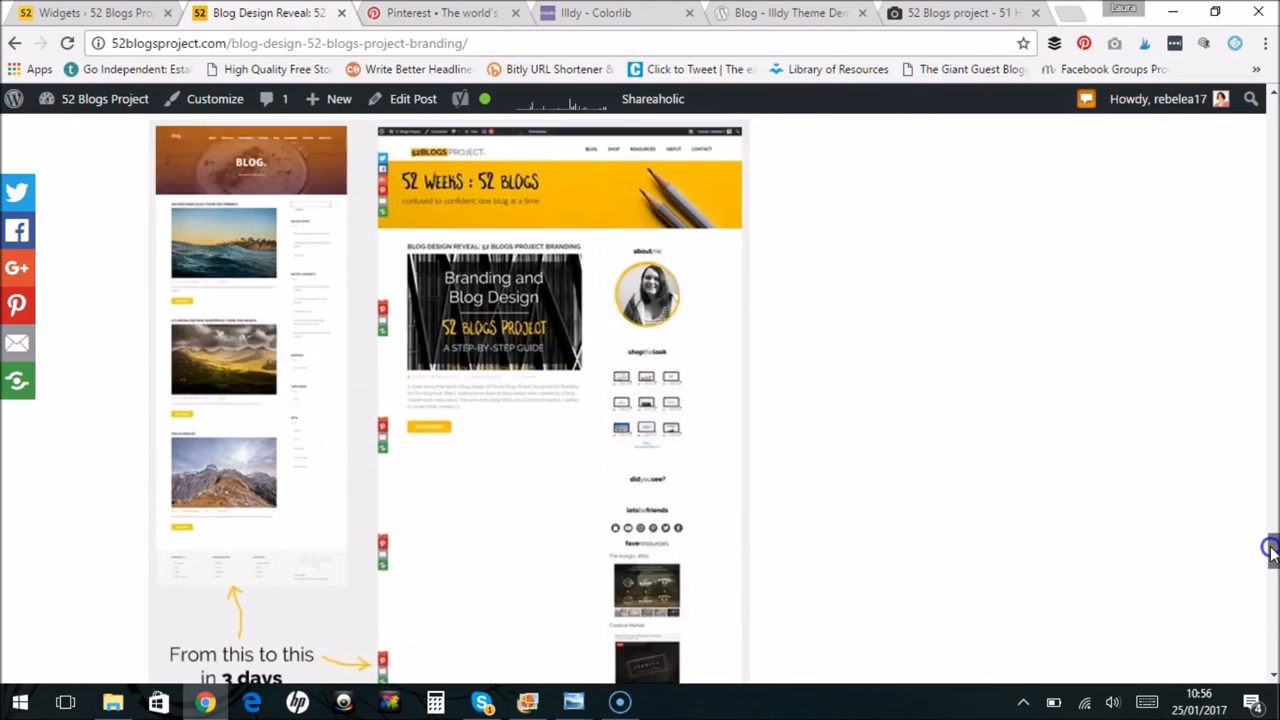
{"action": "scroll", "scroll_direction": "down", "scroll_amount": 3}
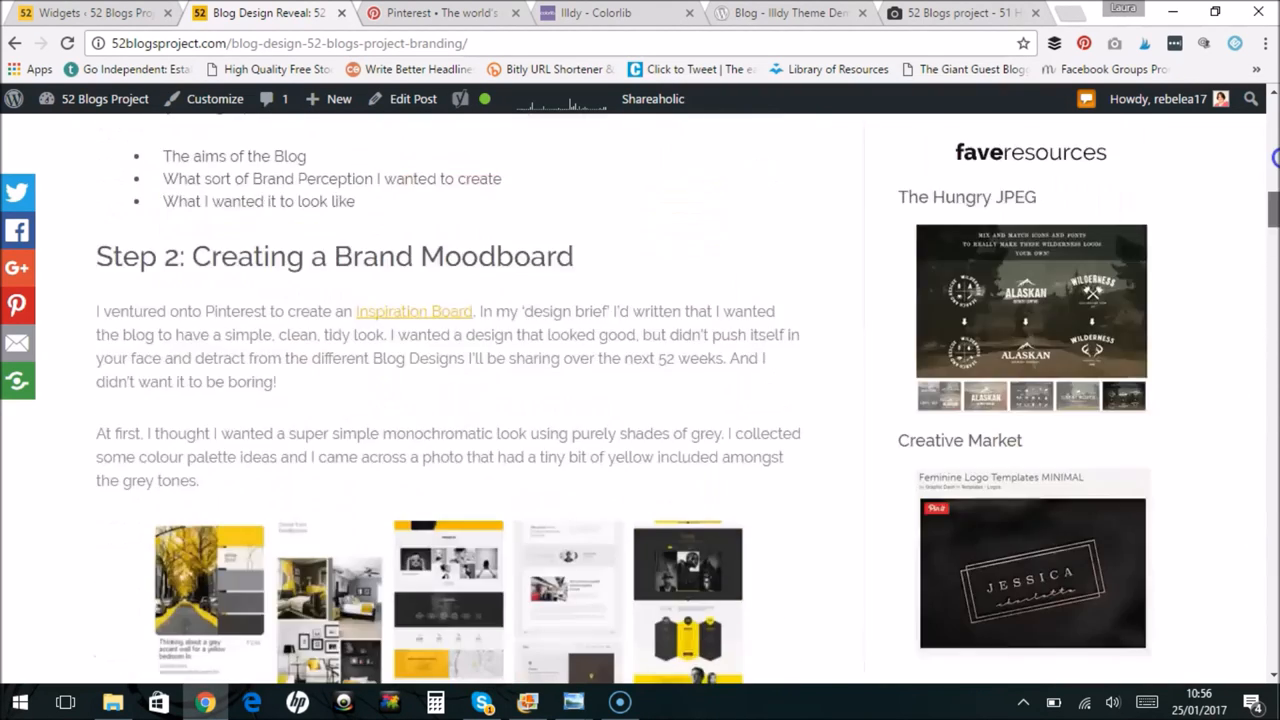
{"action": "scroll", "scroll_direction": "up", "scroll_amount": 3}
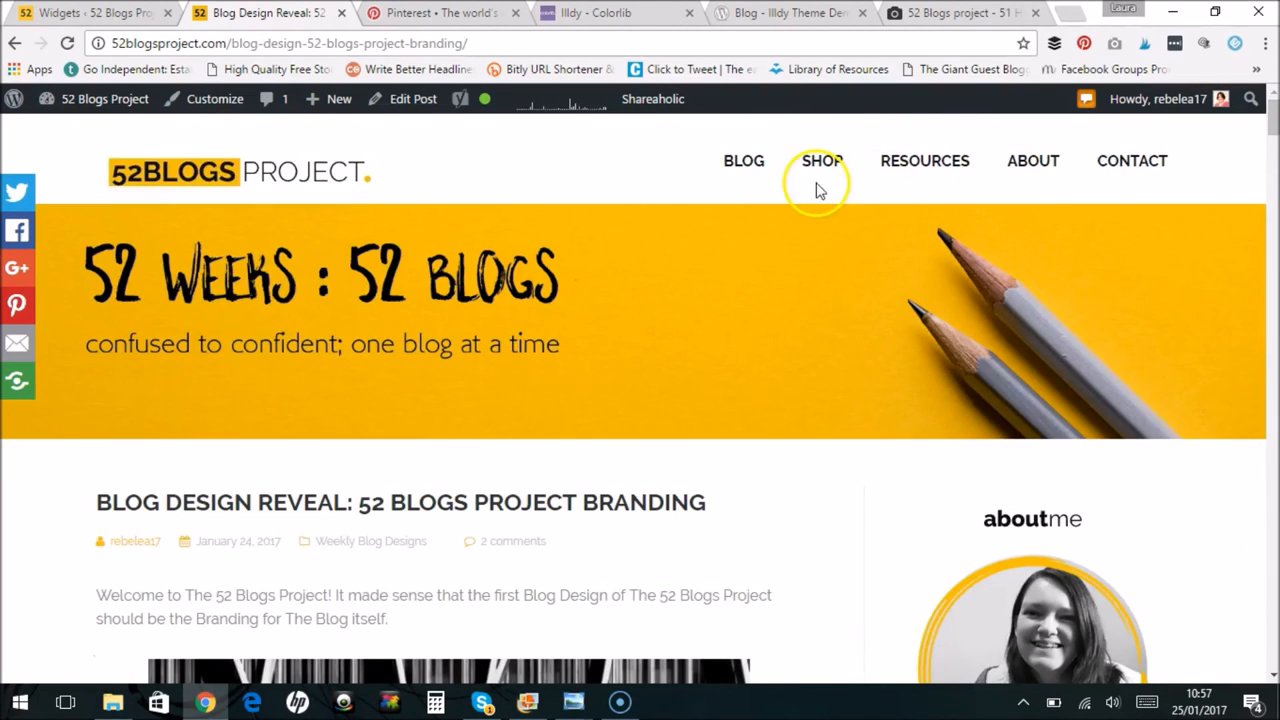
{"action": "mouse_move", "coordinate": [199, 575]}
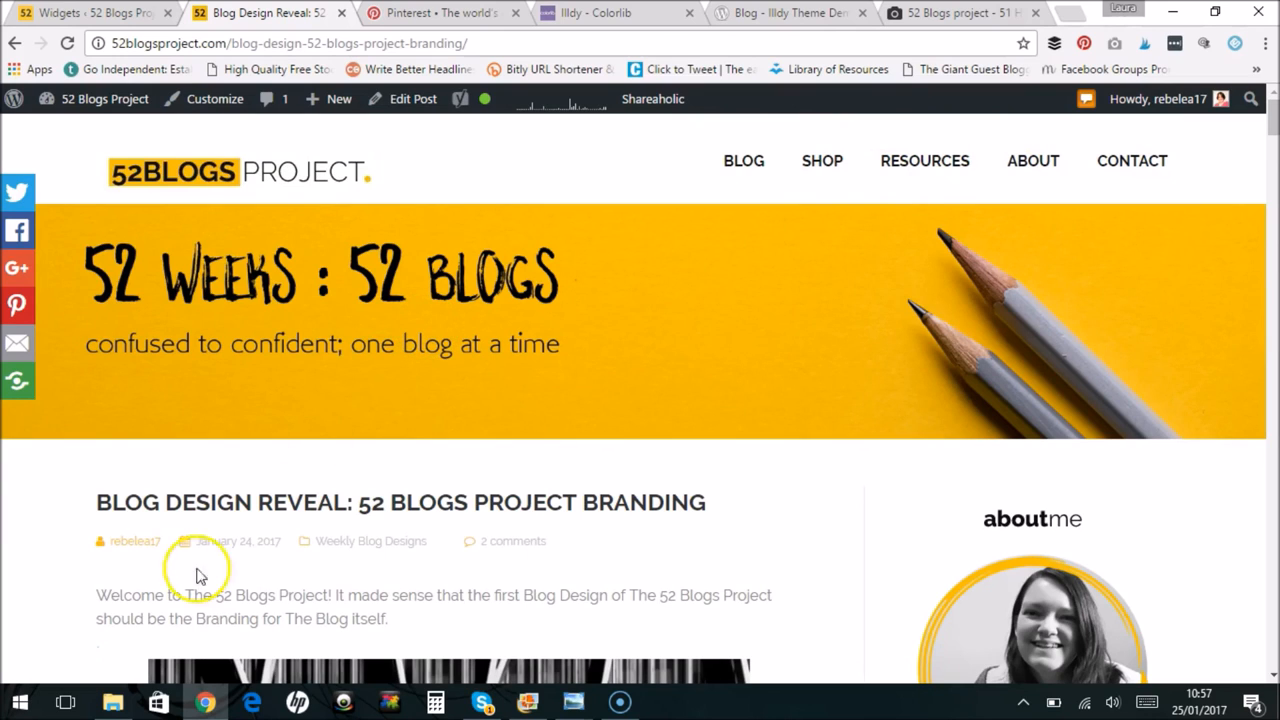
{"action": "mouse_move", "coordinate": [1270, 168]}
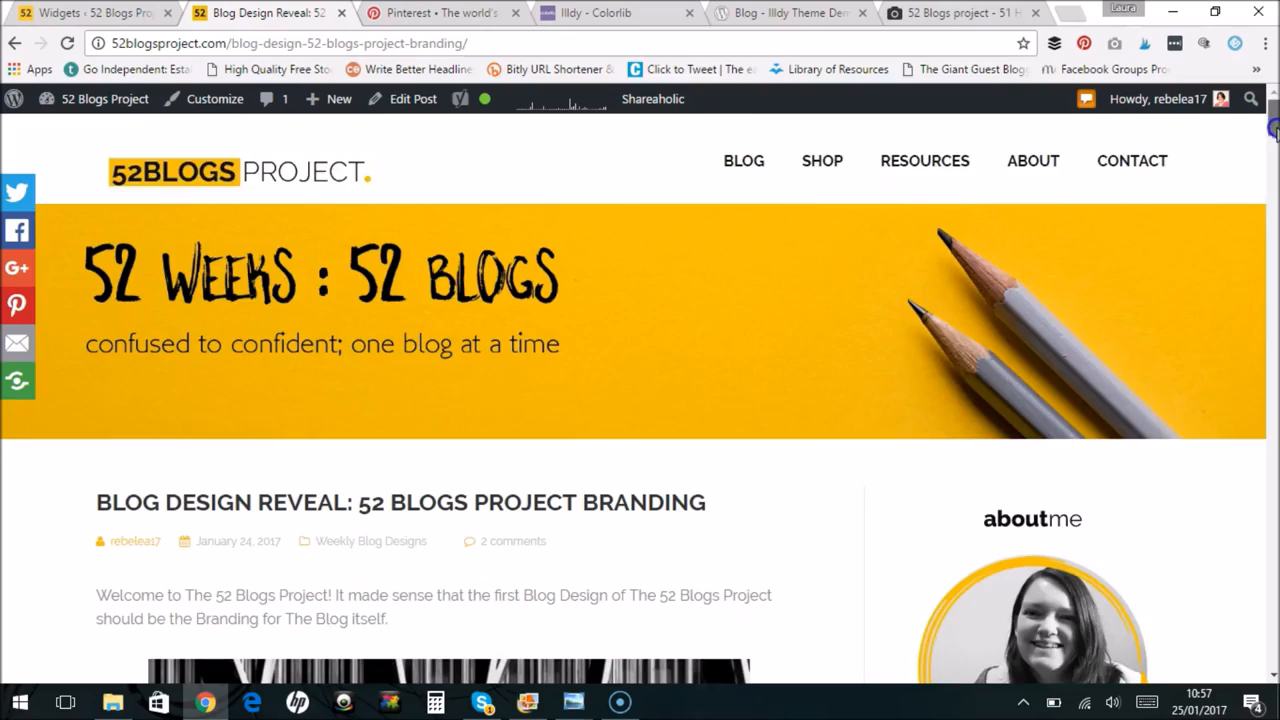
{"action": "scroll", "scroll_direction": "down", "scroll_amount": 3}
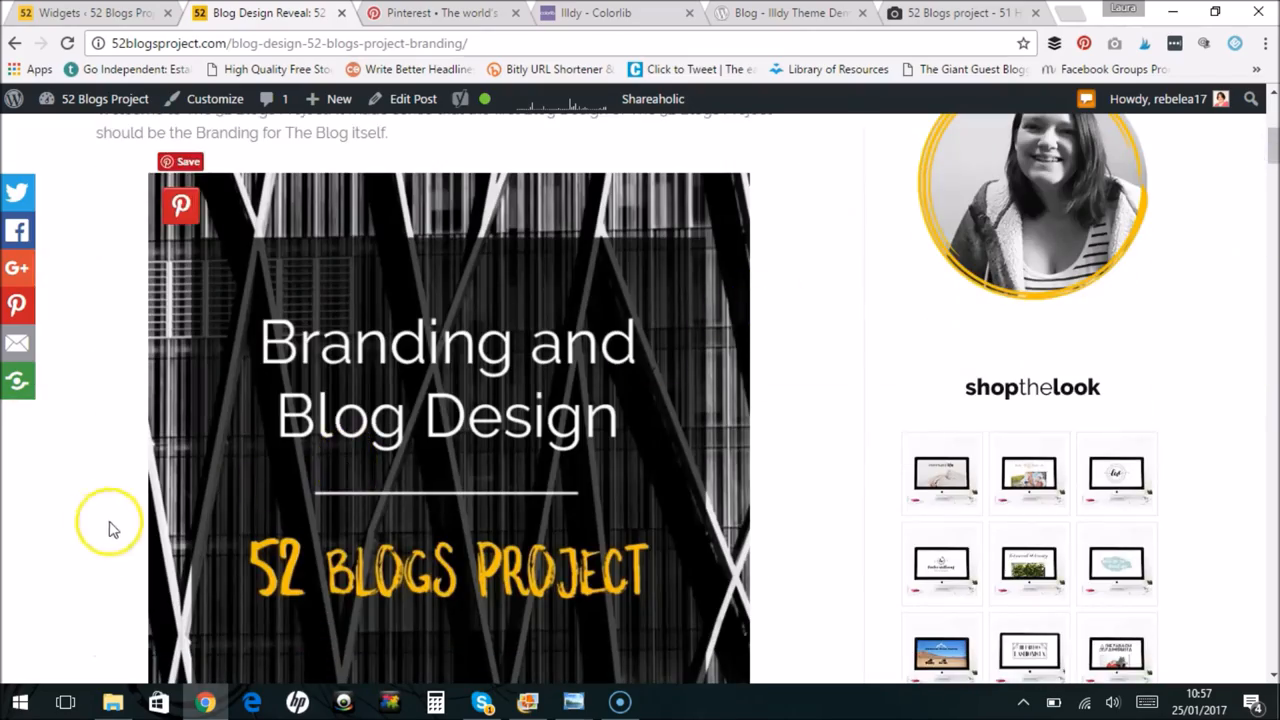